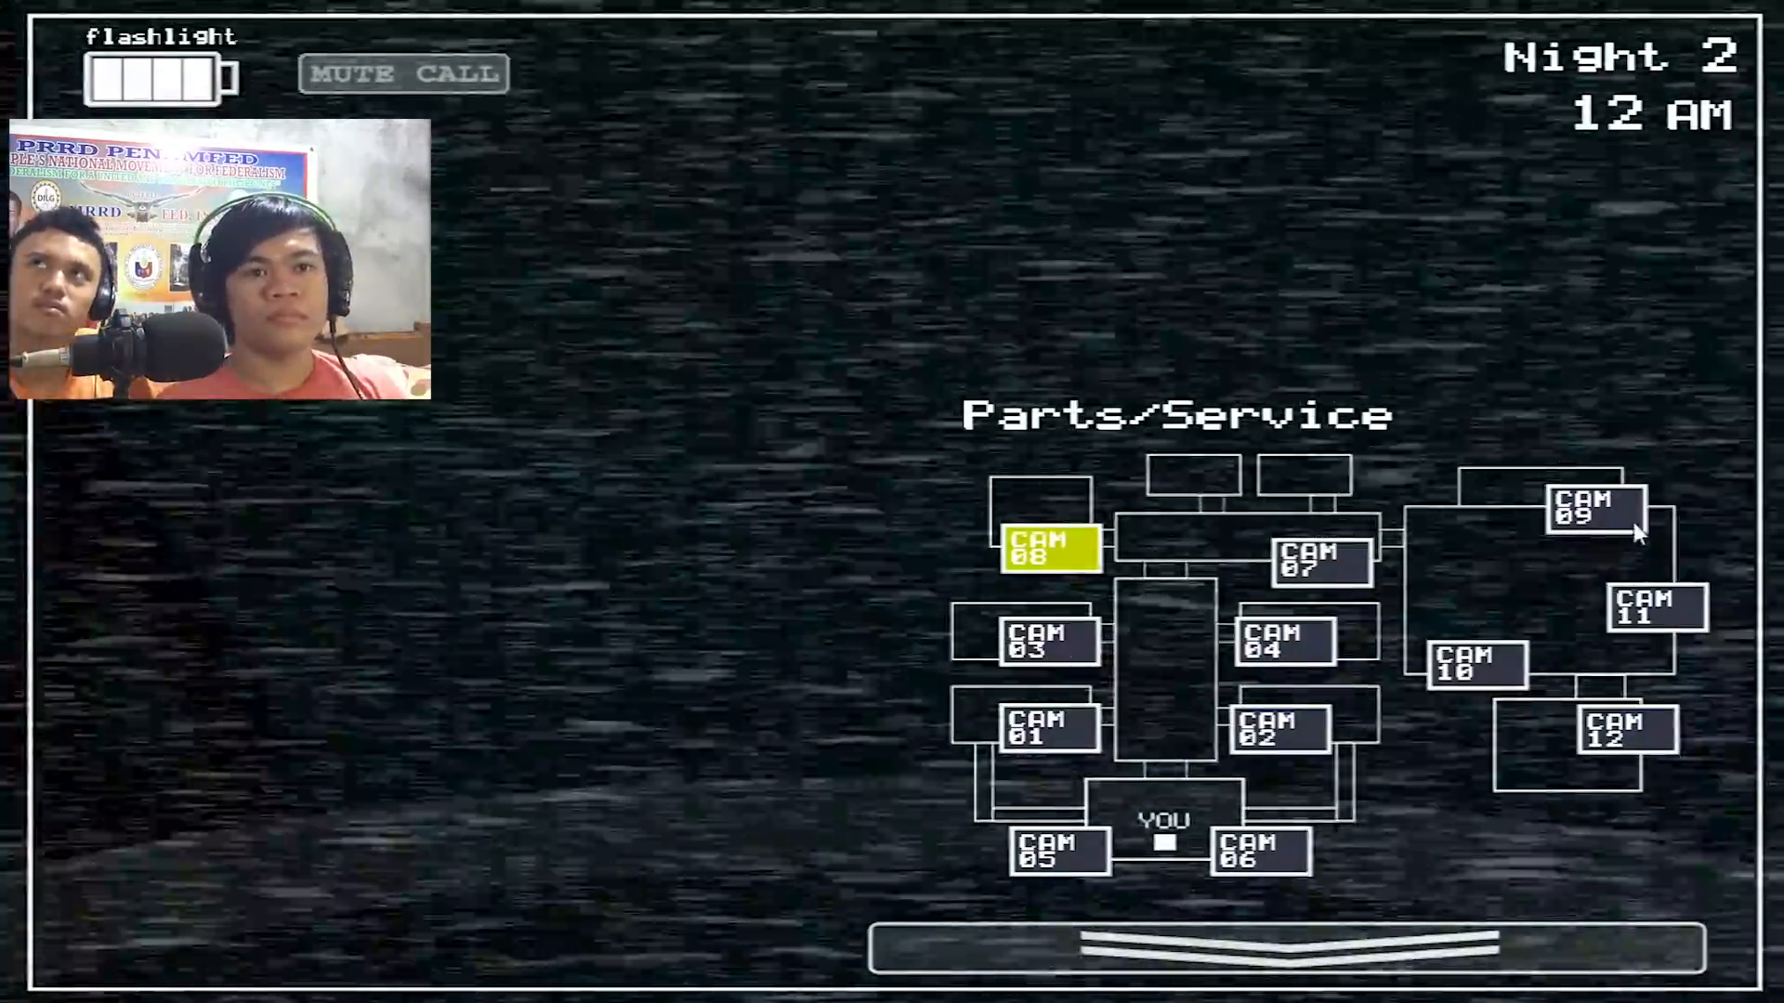
# Alternate between Prize Corner and Parts/Service cameras, winding the music box on CAM 11.
pyautogui.click(1653, 609)
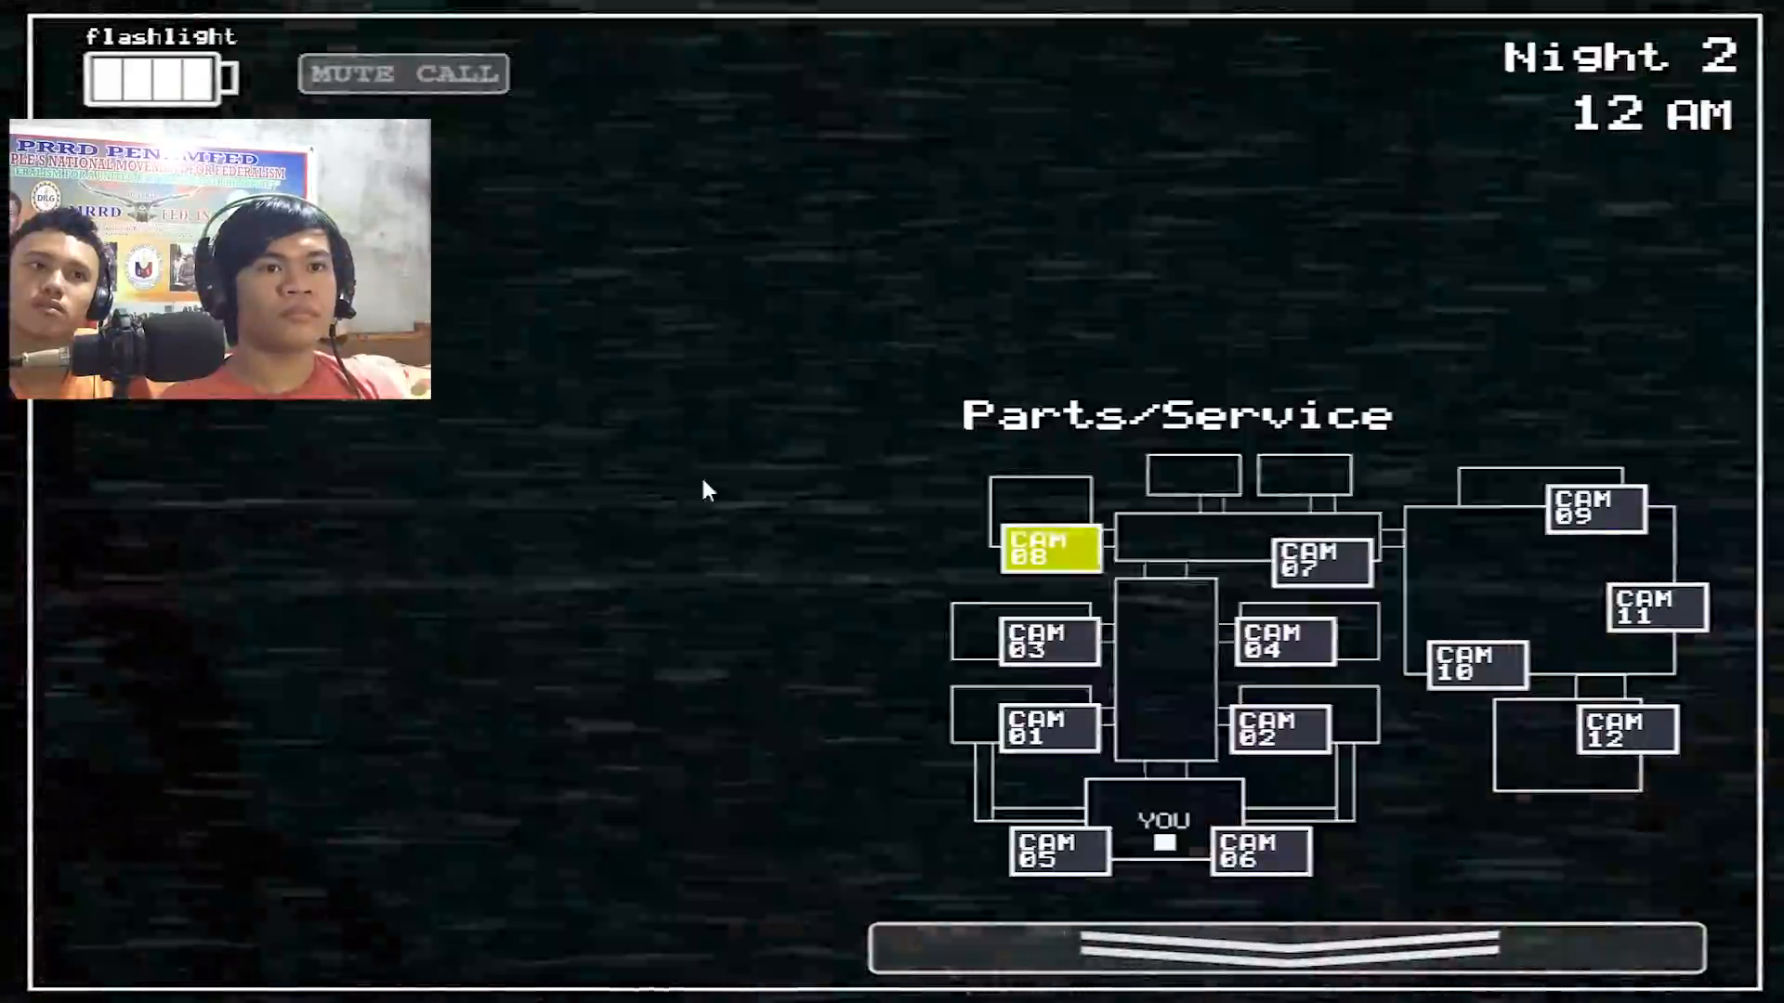
pyautogui.moveTo(1473, 618)
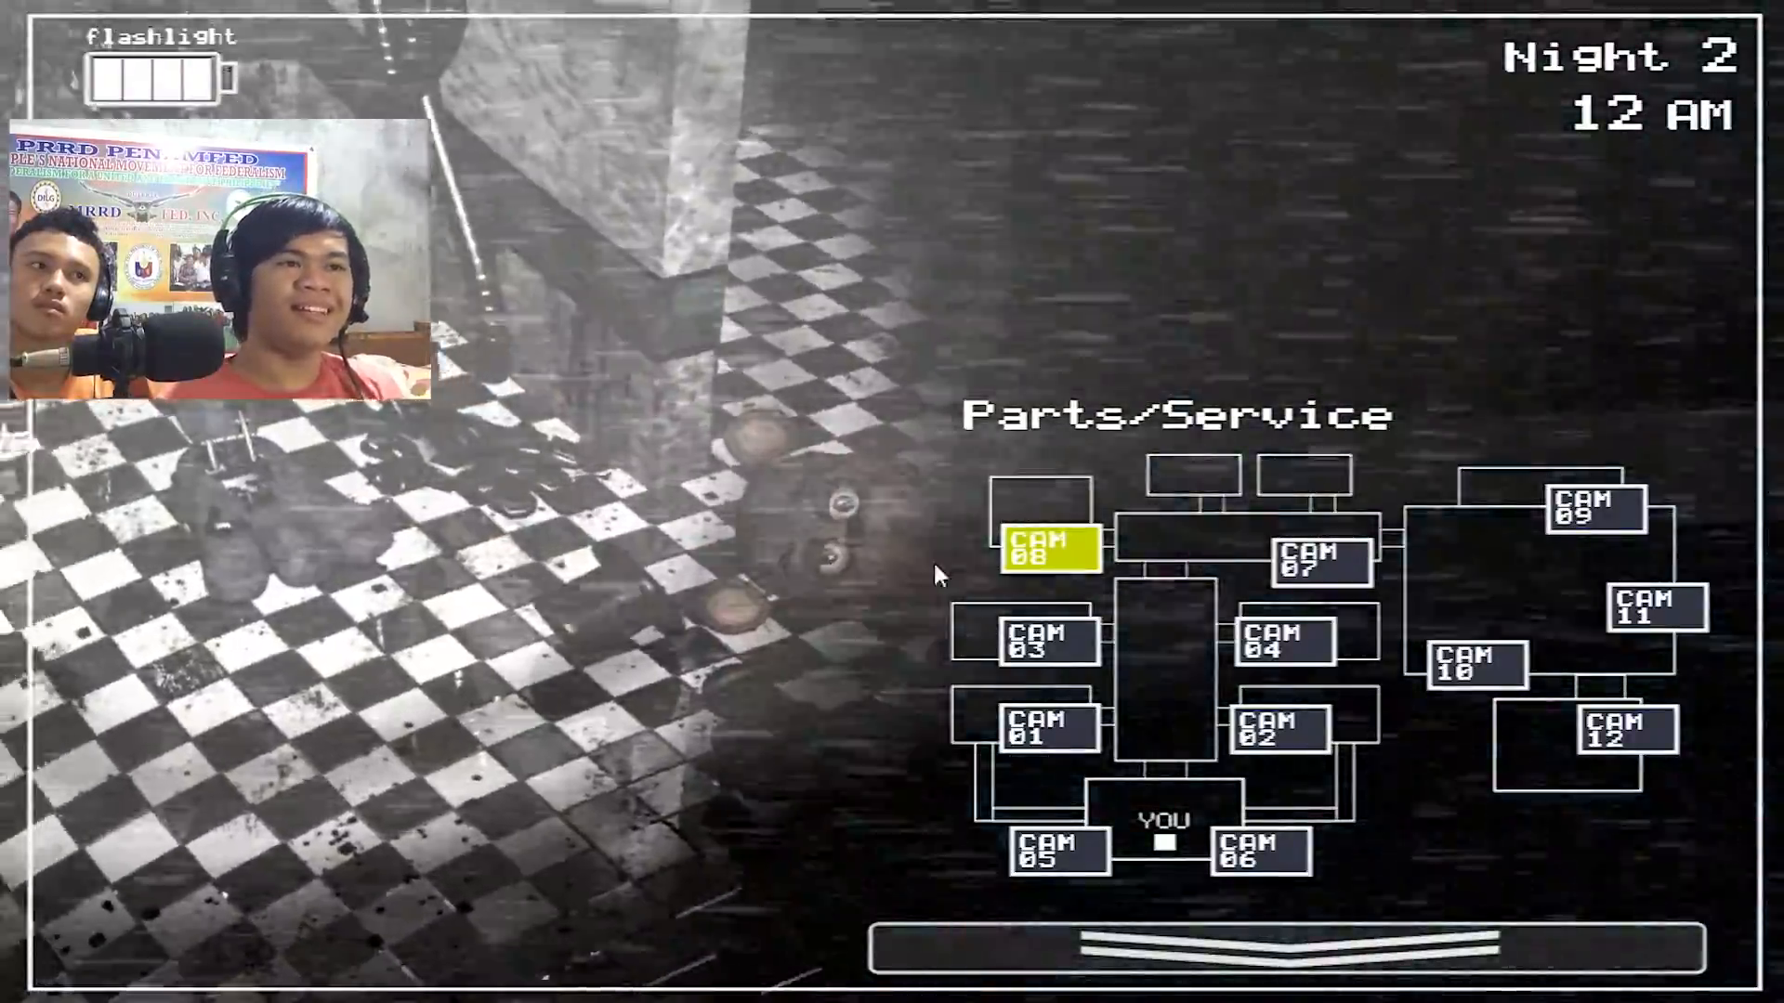
pyautogui.click(1652, 609)
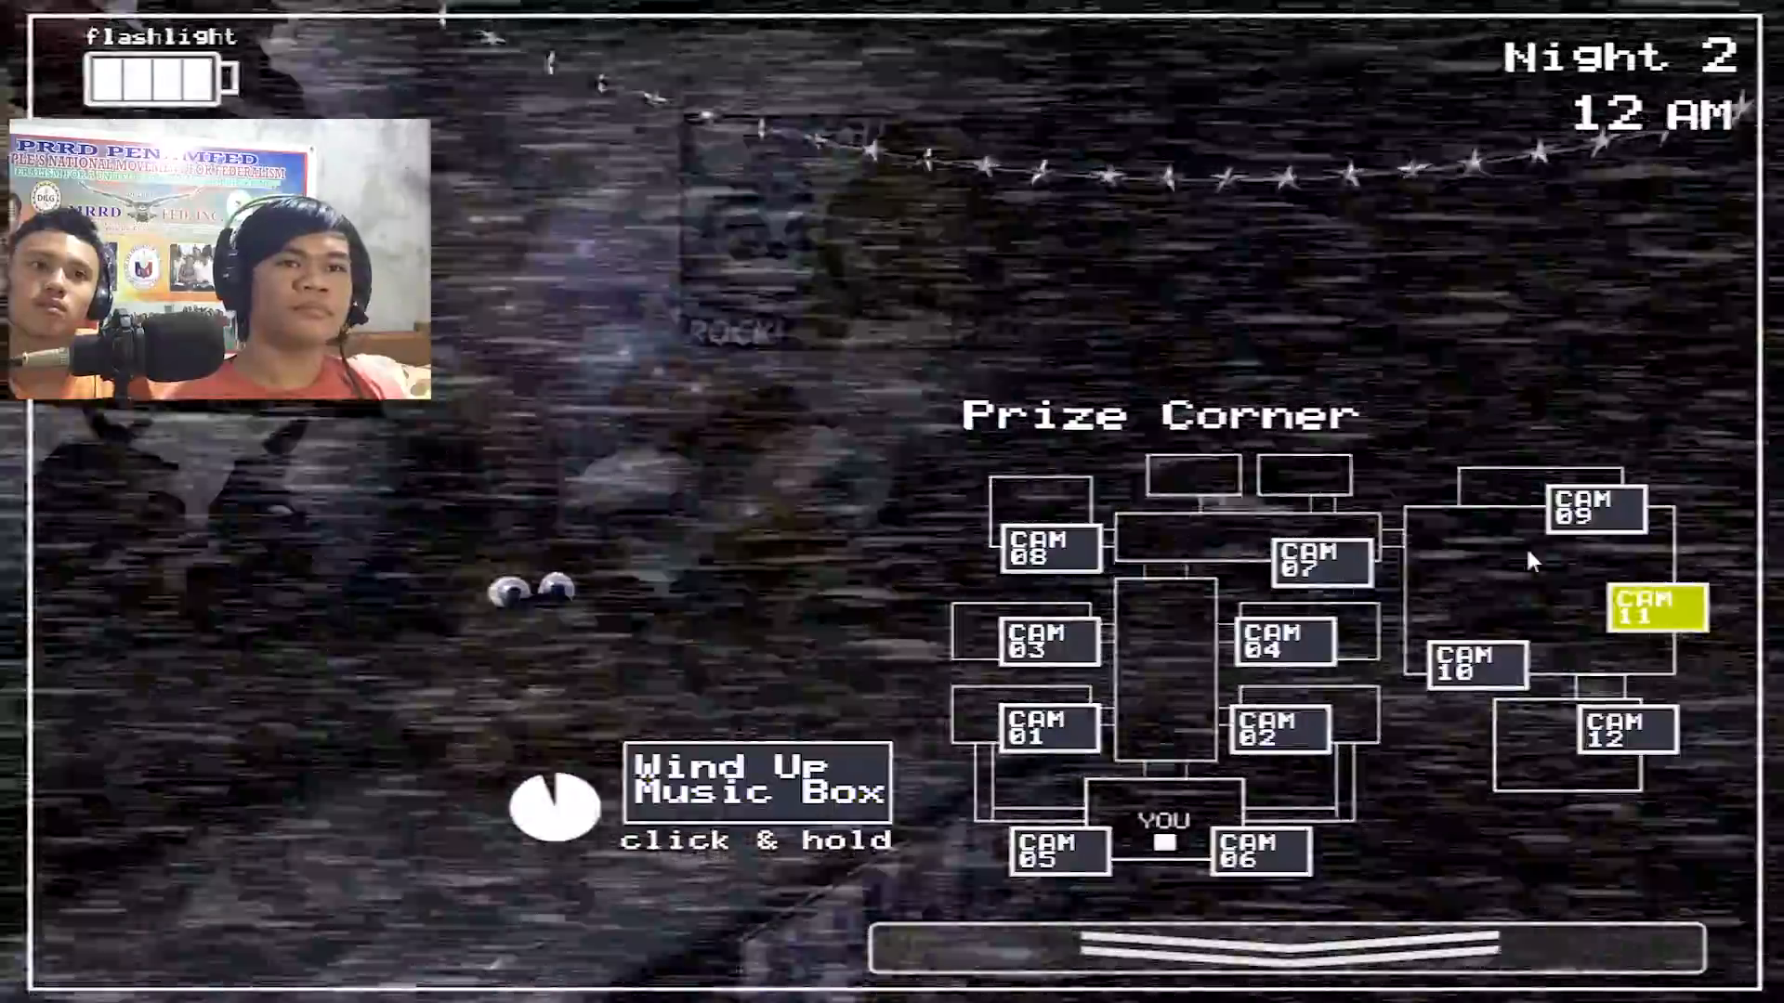
pyautogui.click(1591, 513)
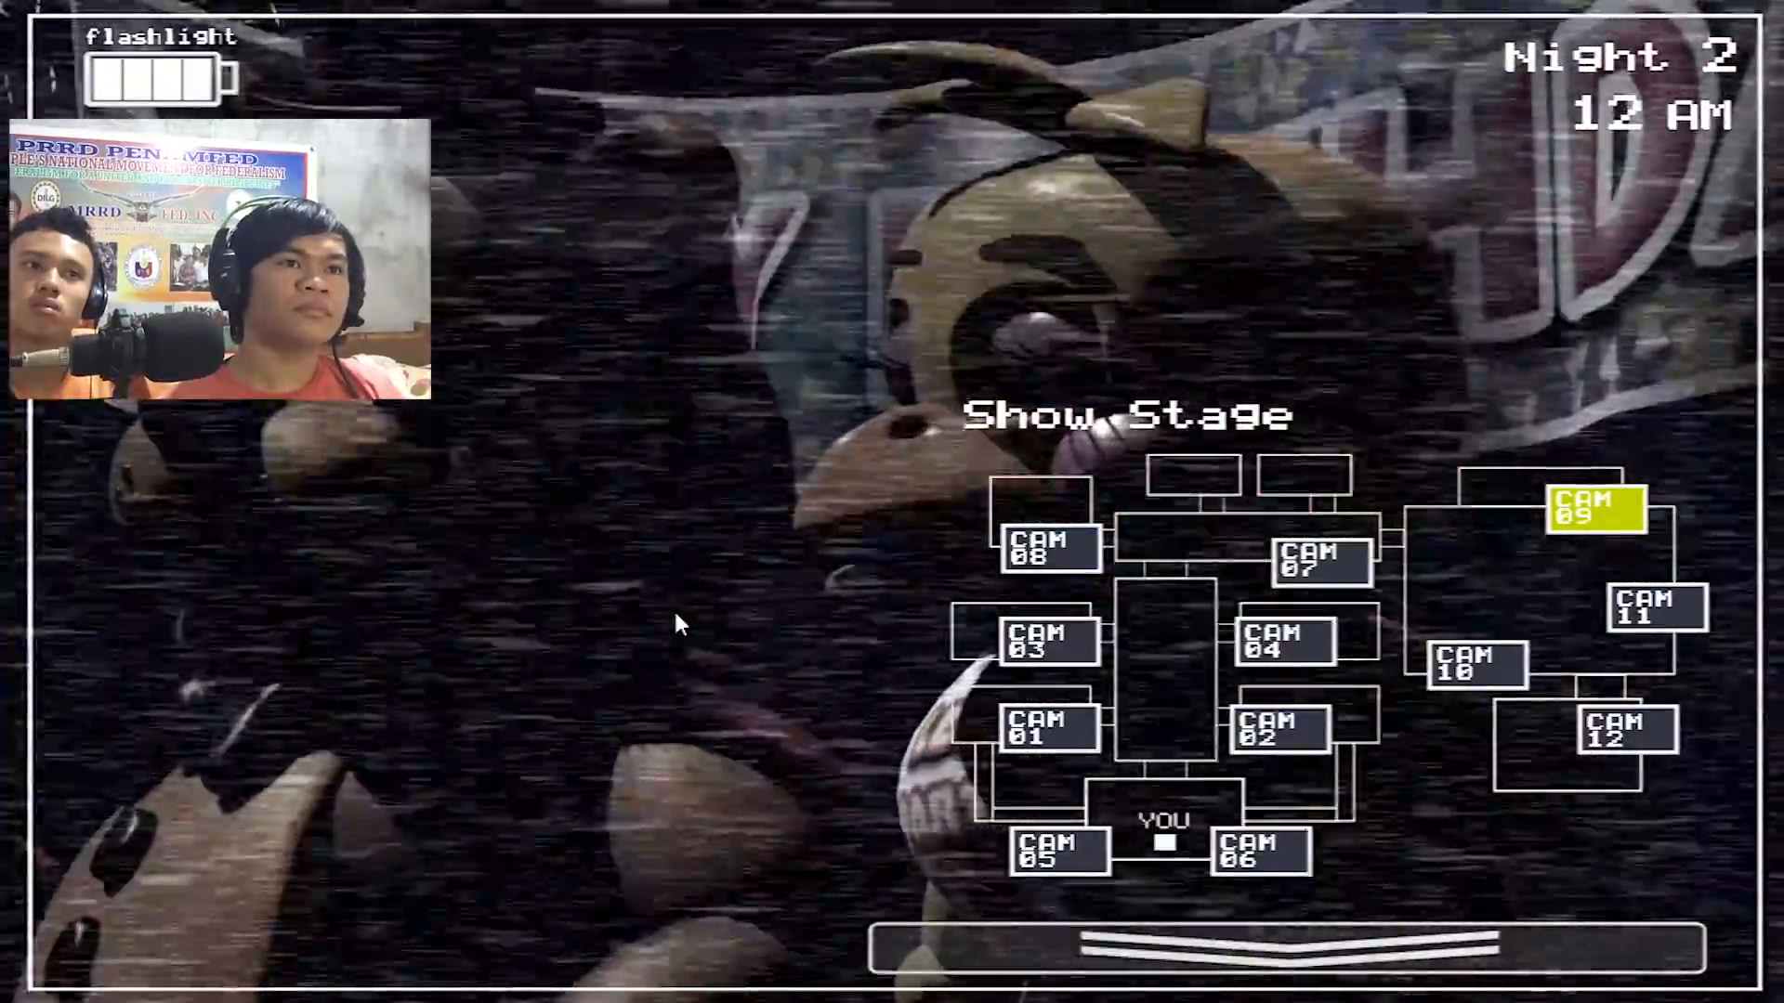
pyautogui.click(1046, 548)
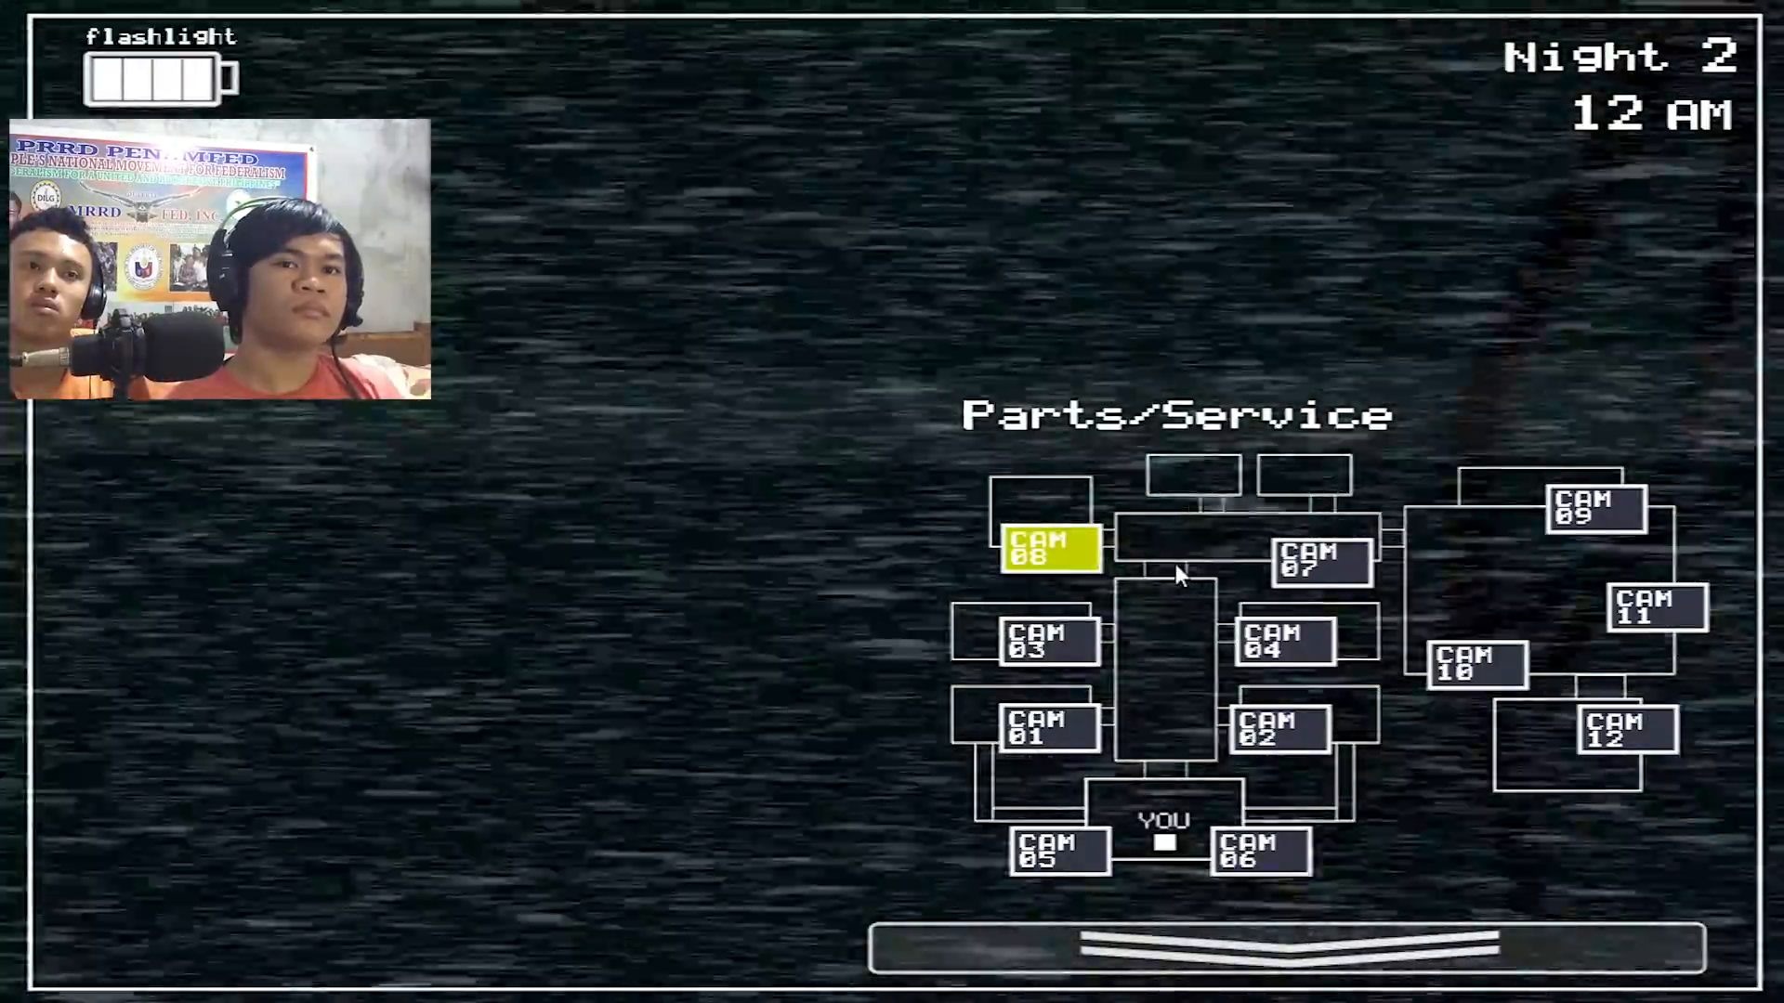
pyautogui.click(1653, 605)
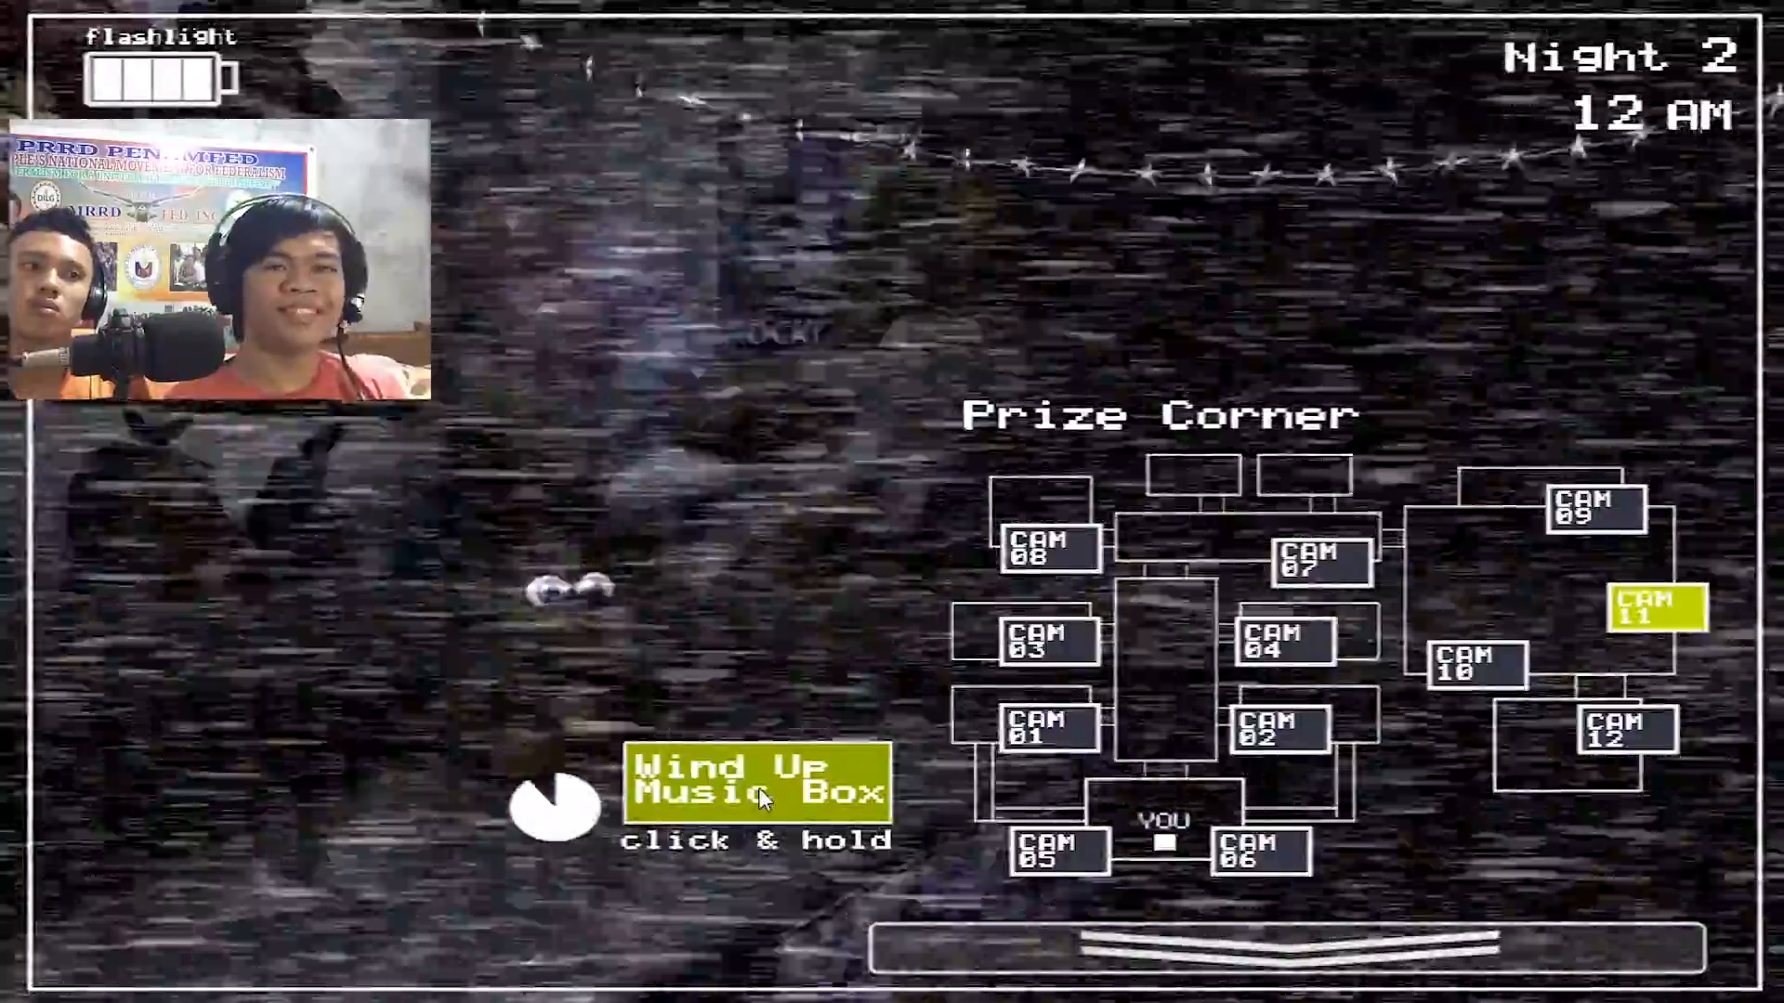
pyautogui.click(1592, 508)
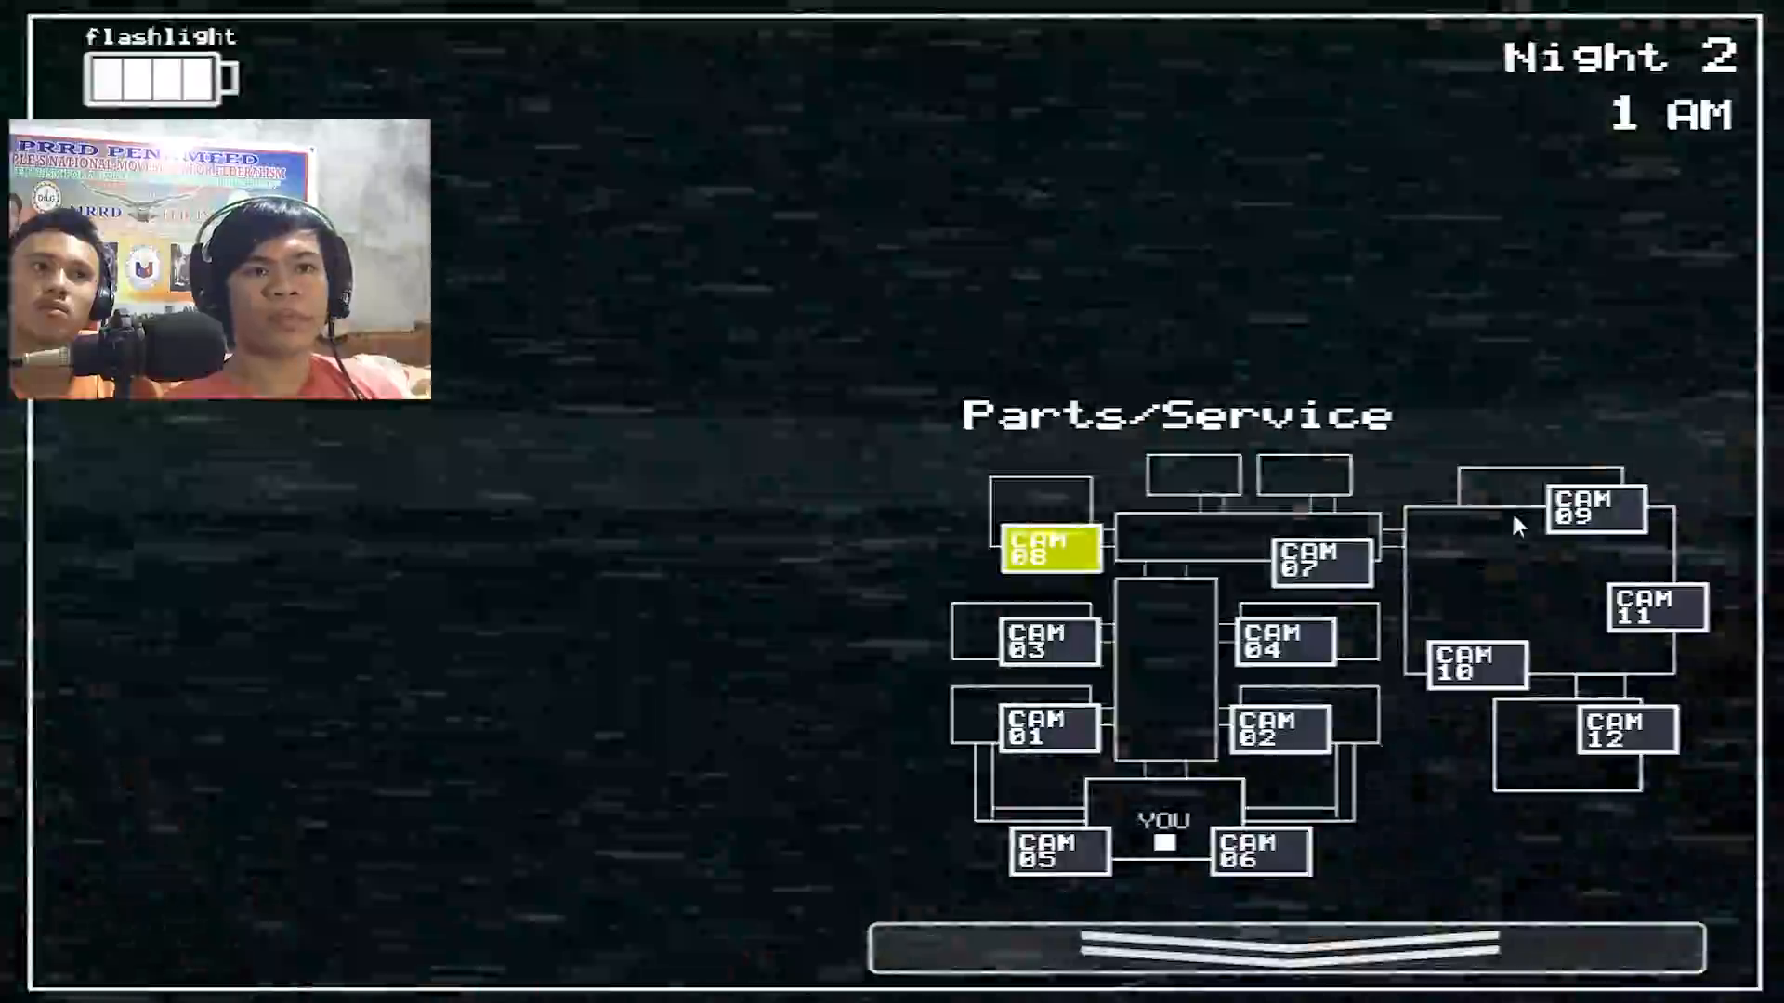
# Wind the Prize Corner music box between Show Stage and Parts/Service checks.
pyautogui.click(1591, 510)
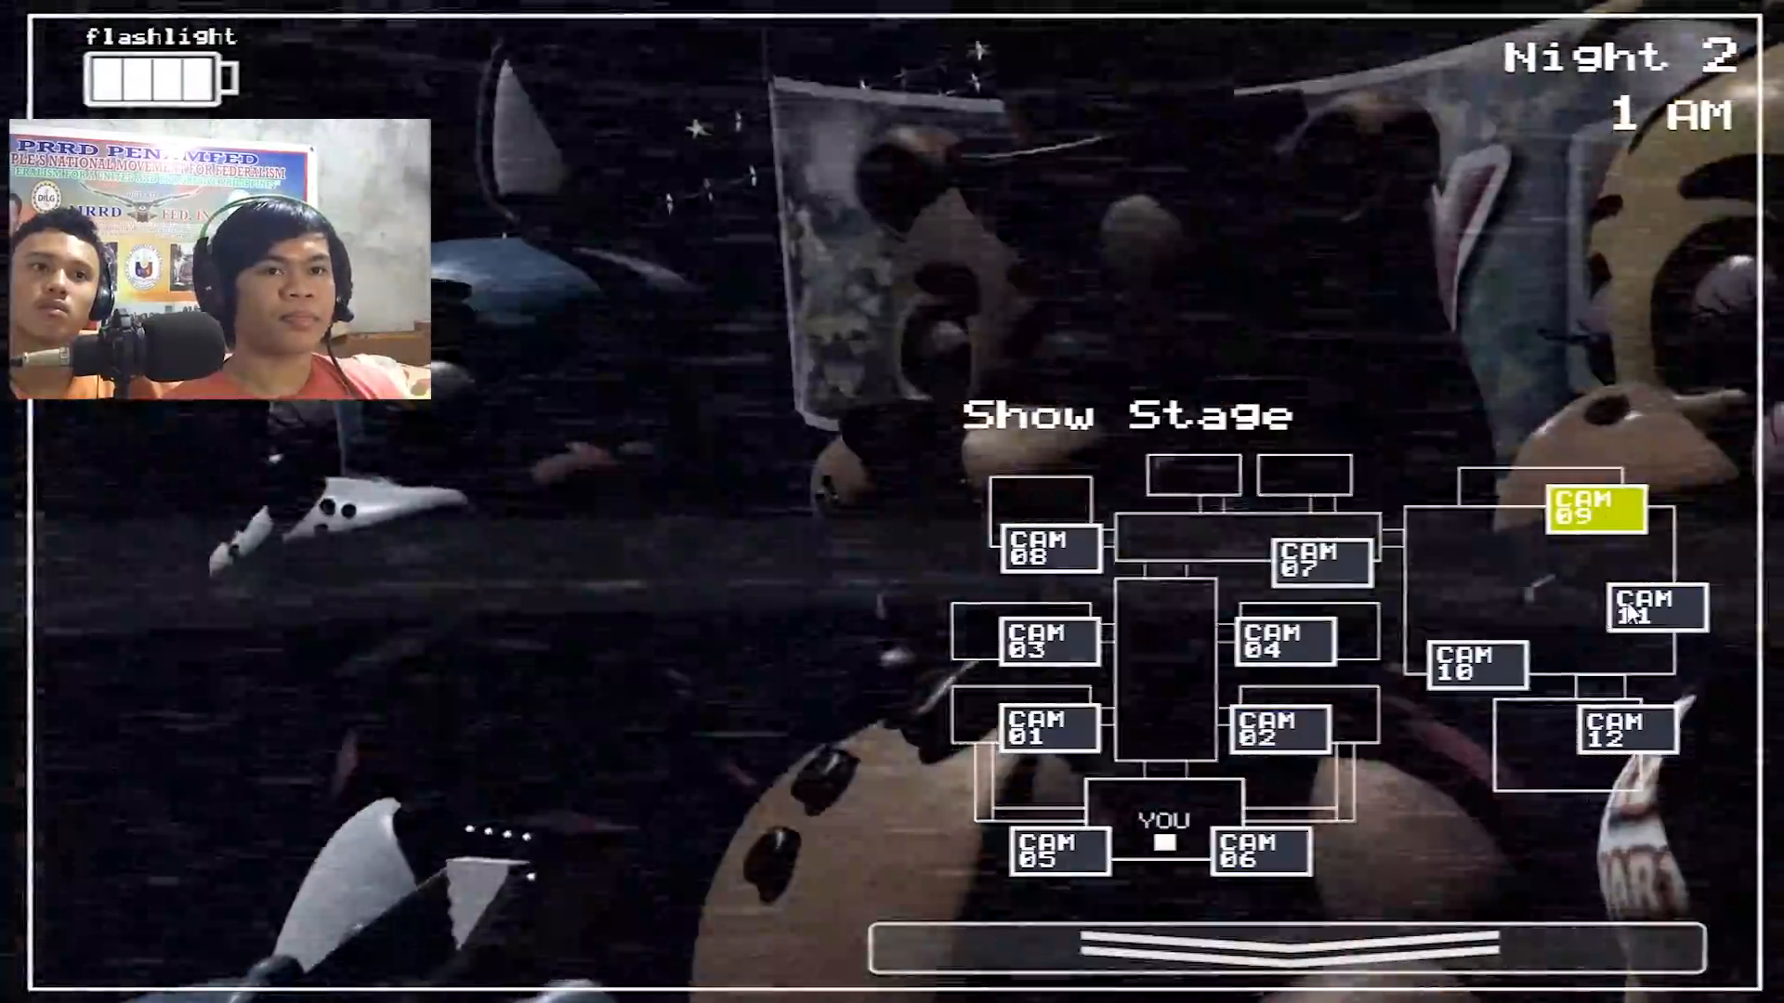
pyautogui.click(1653, 607)
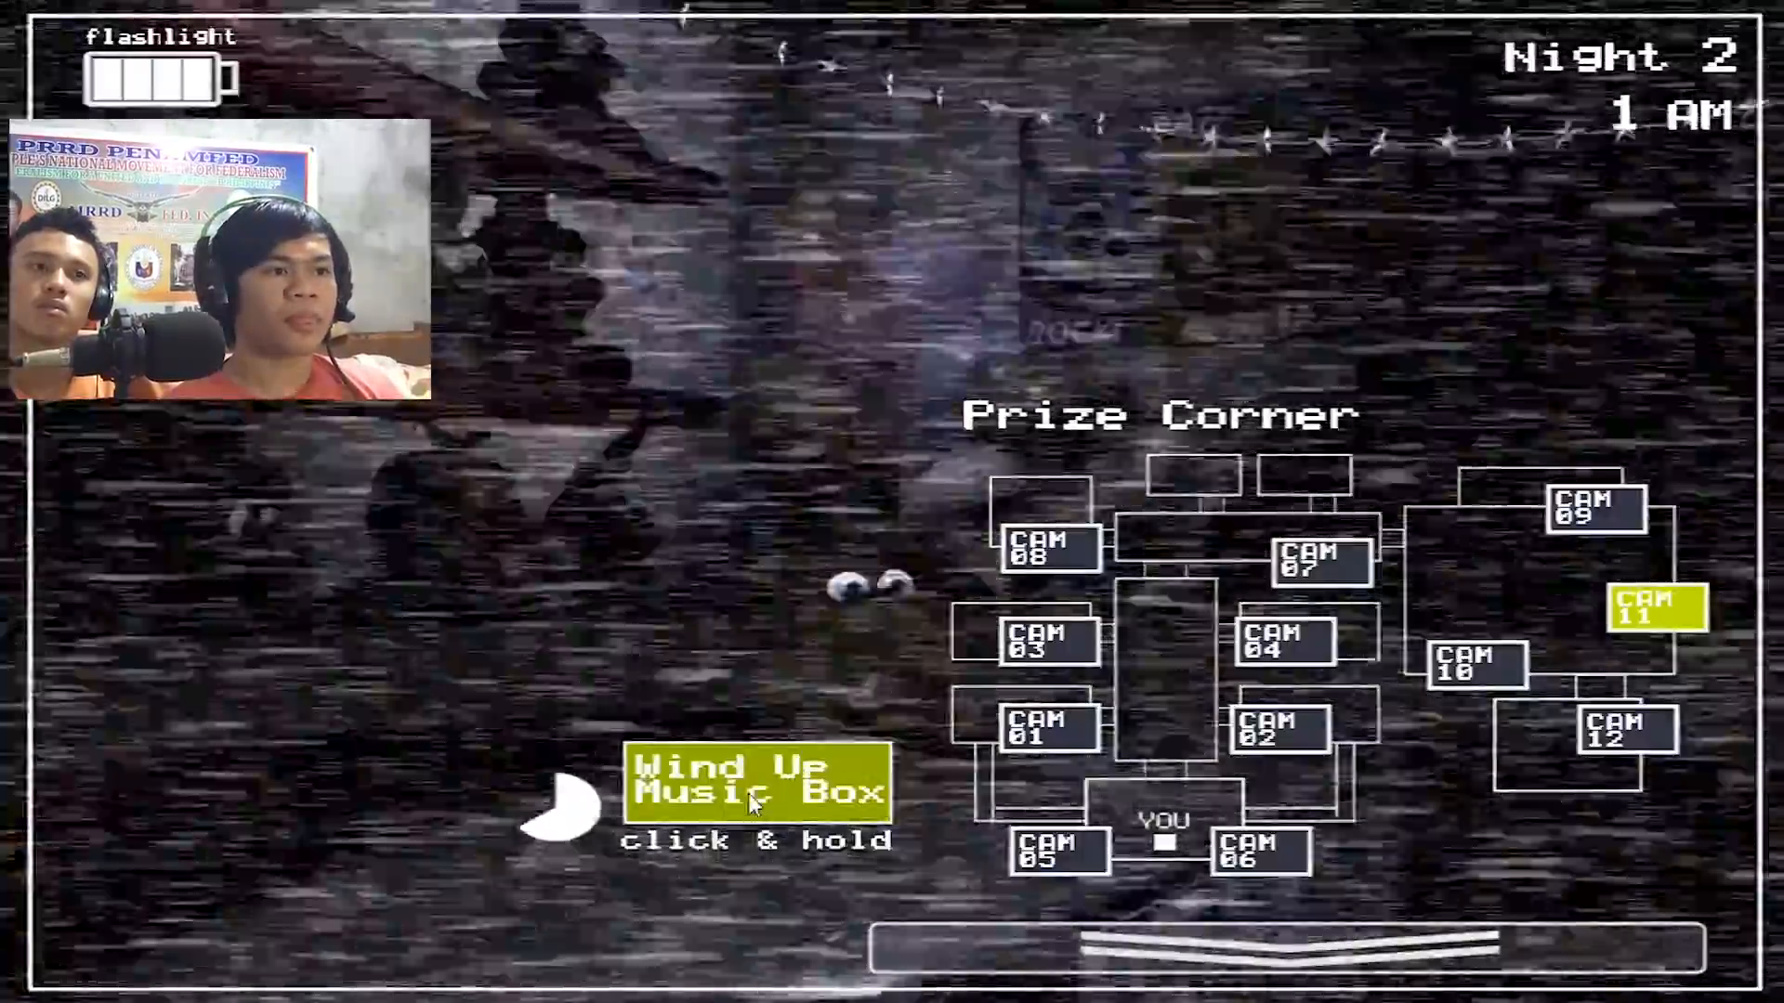
pyautogui.click(756, 785)
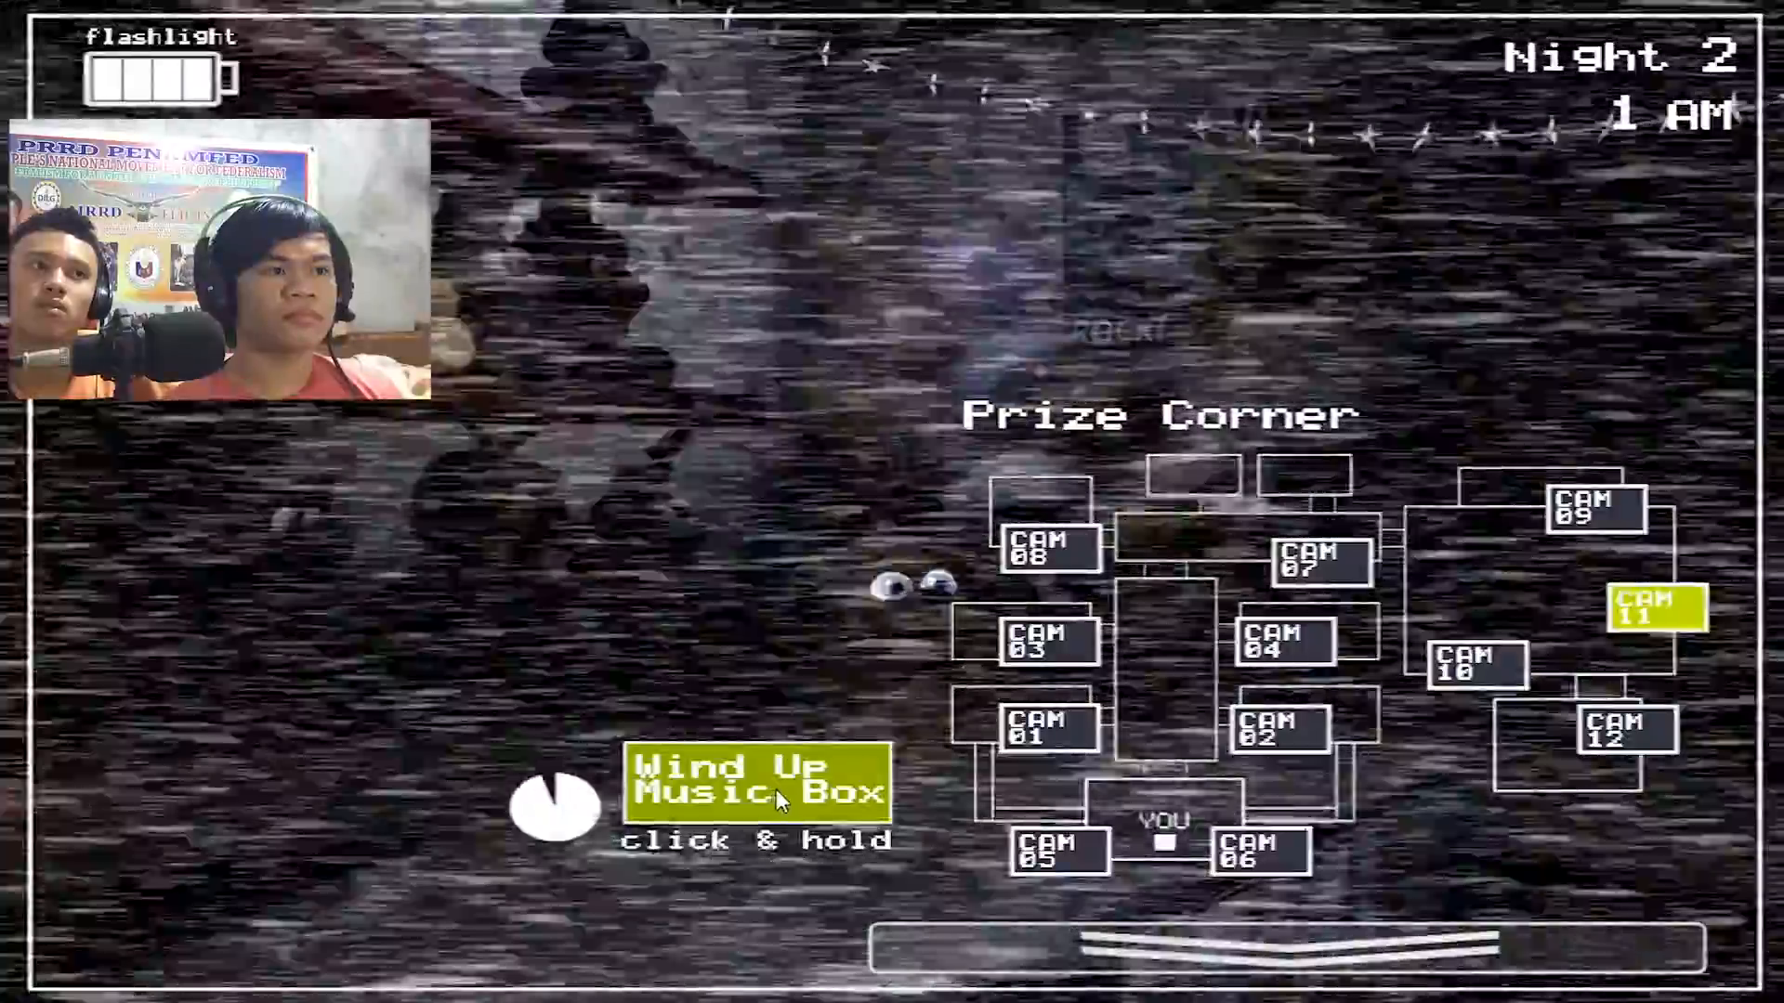
pyautogui.click(1594, 510)
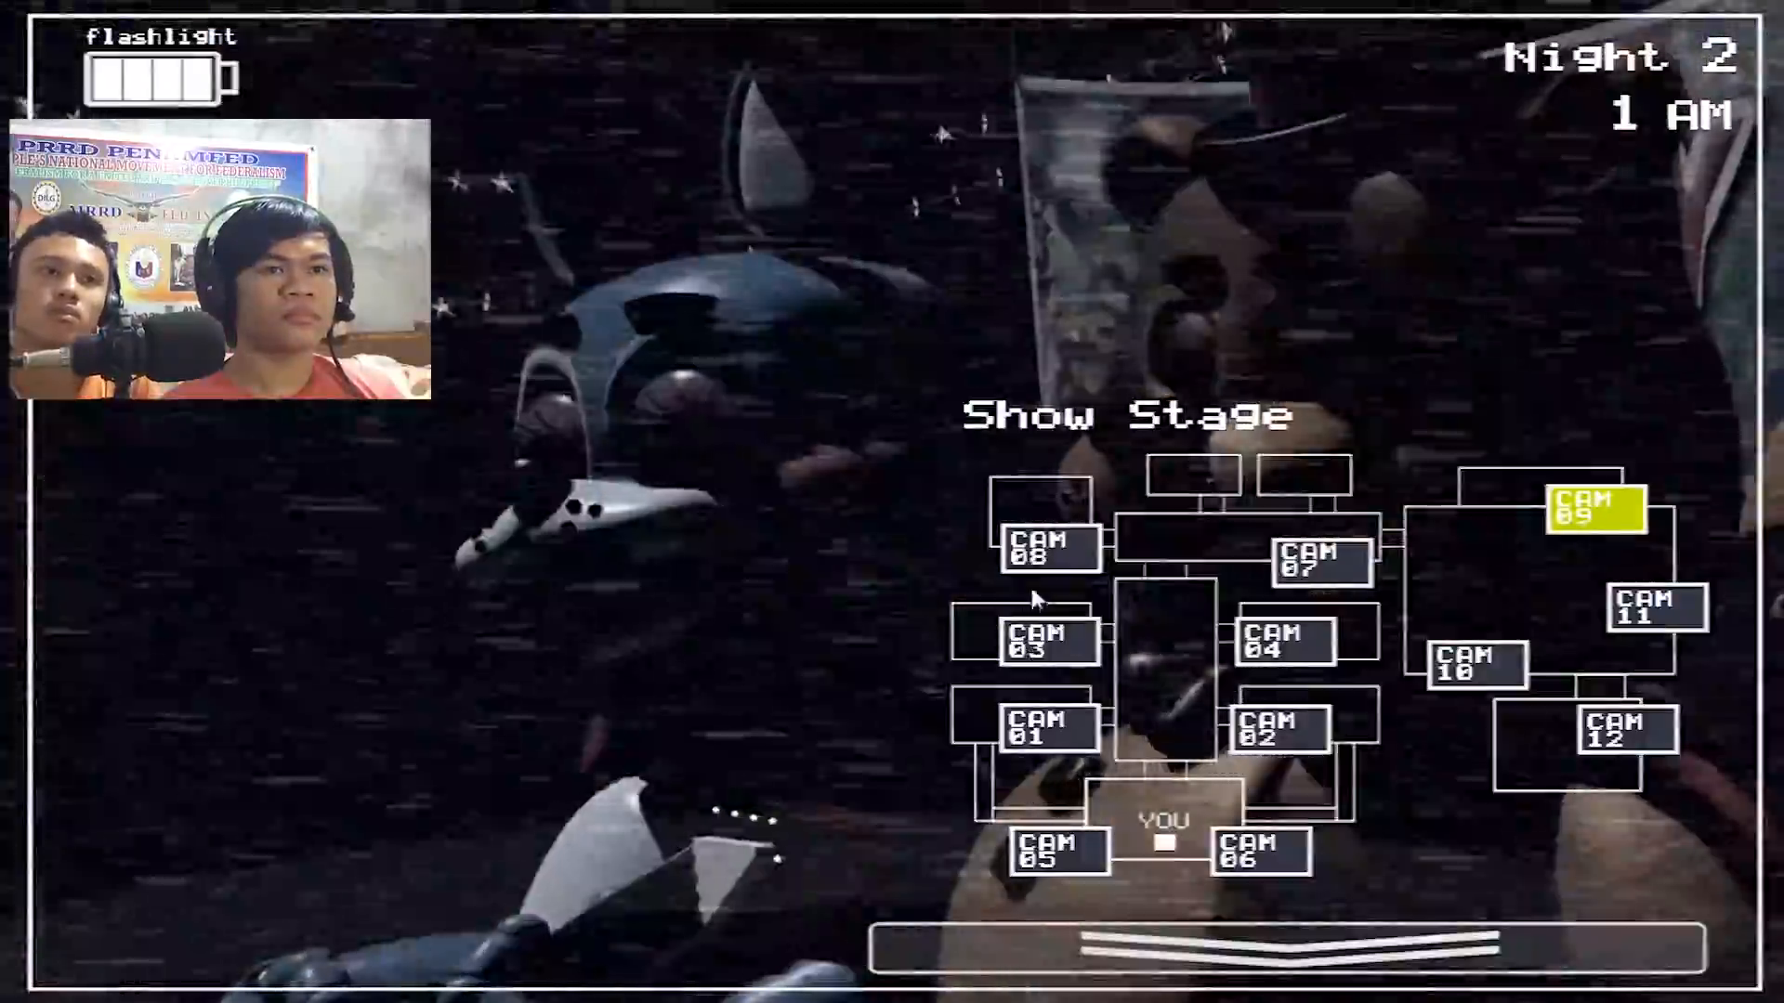
pyautogui.click(1045, 546)
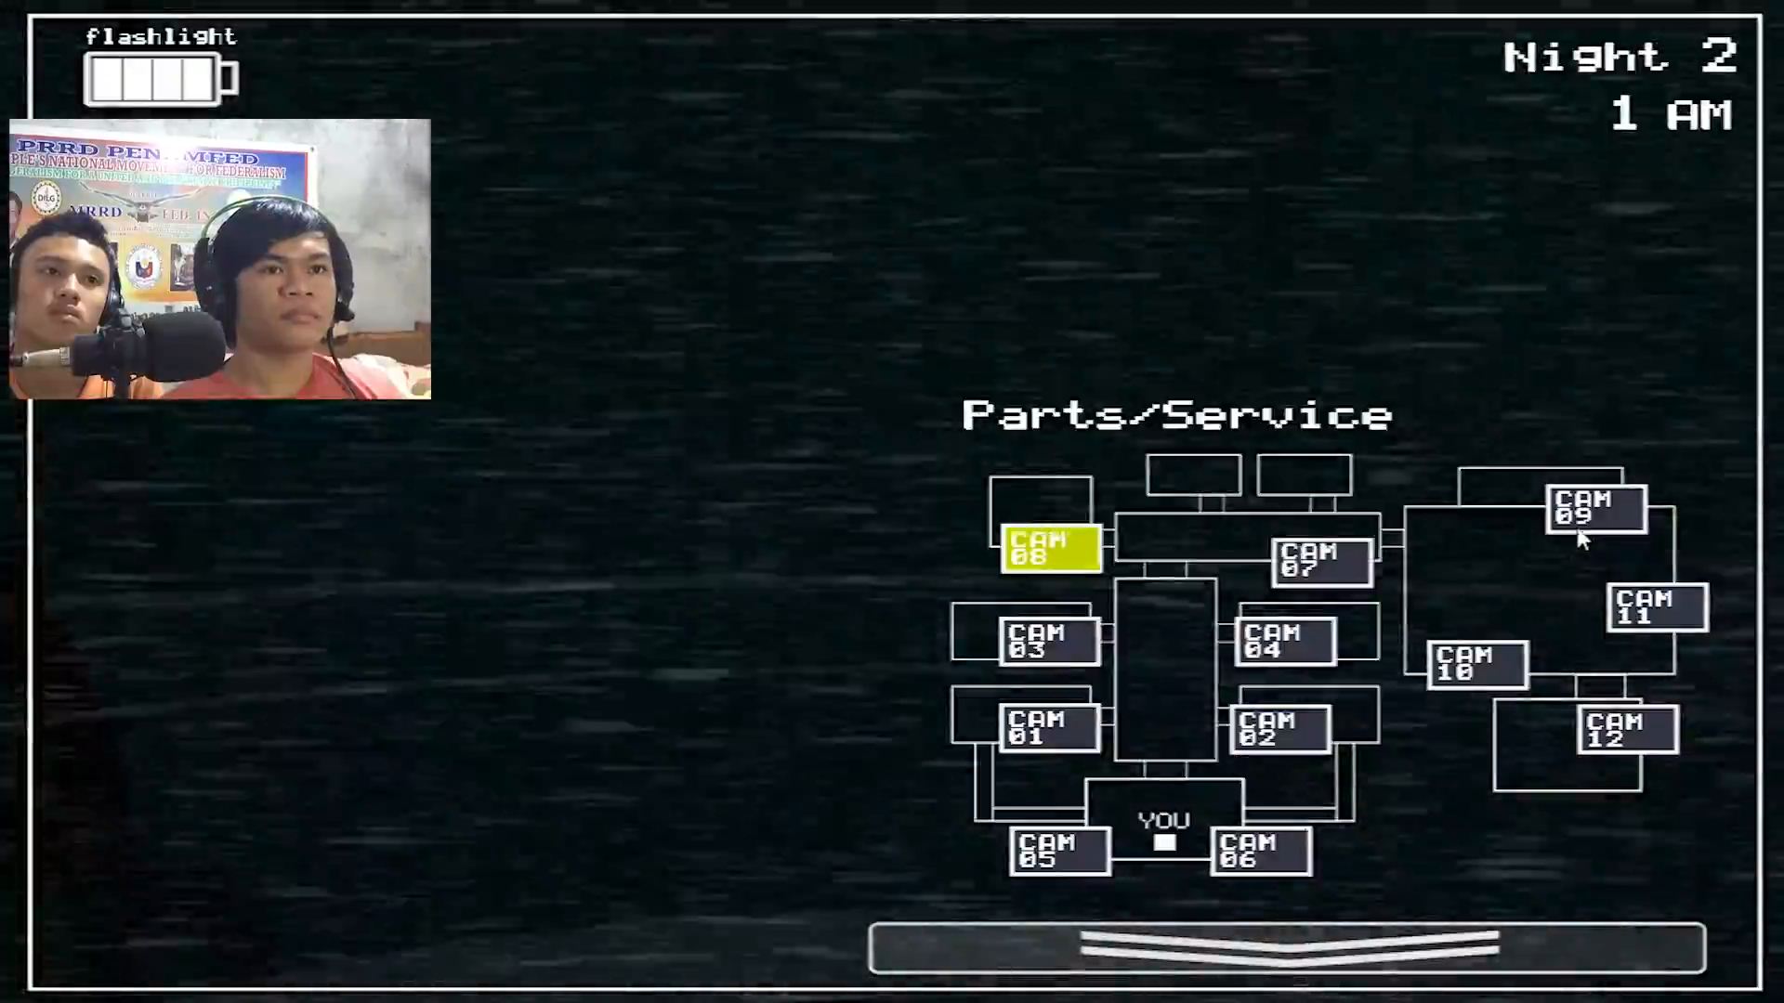
pyautogui.click(1656, 607)
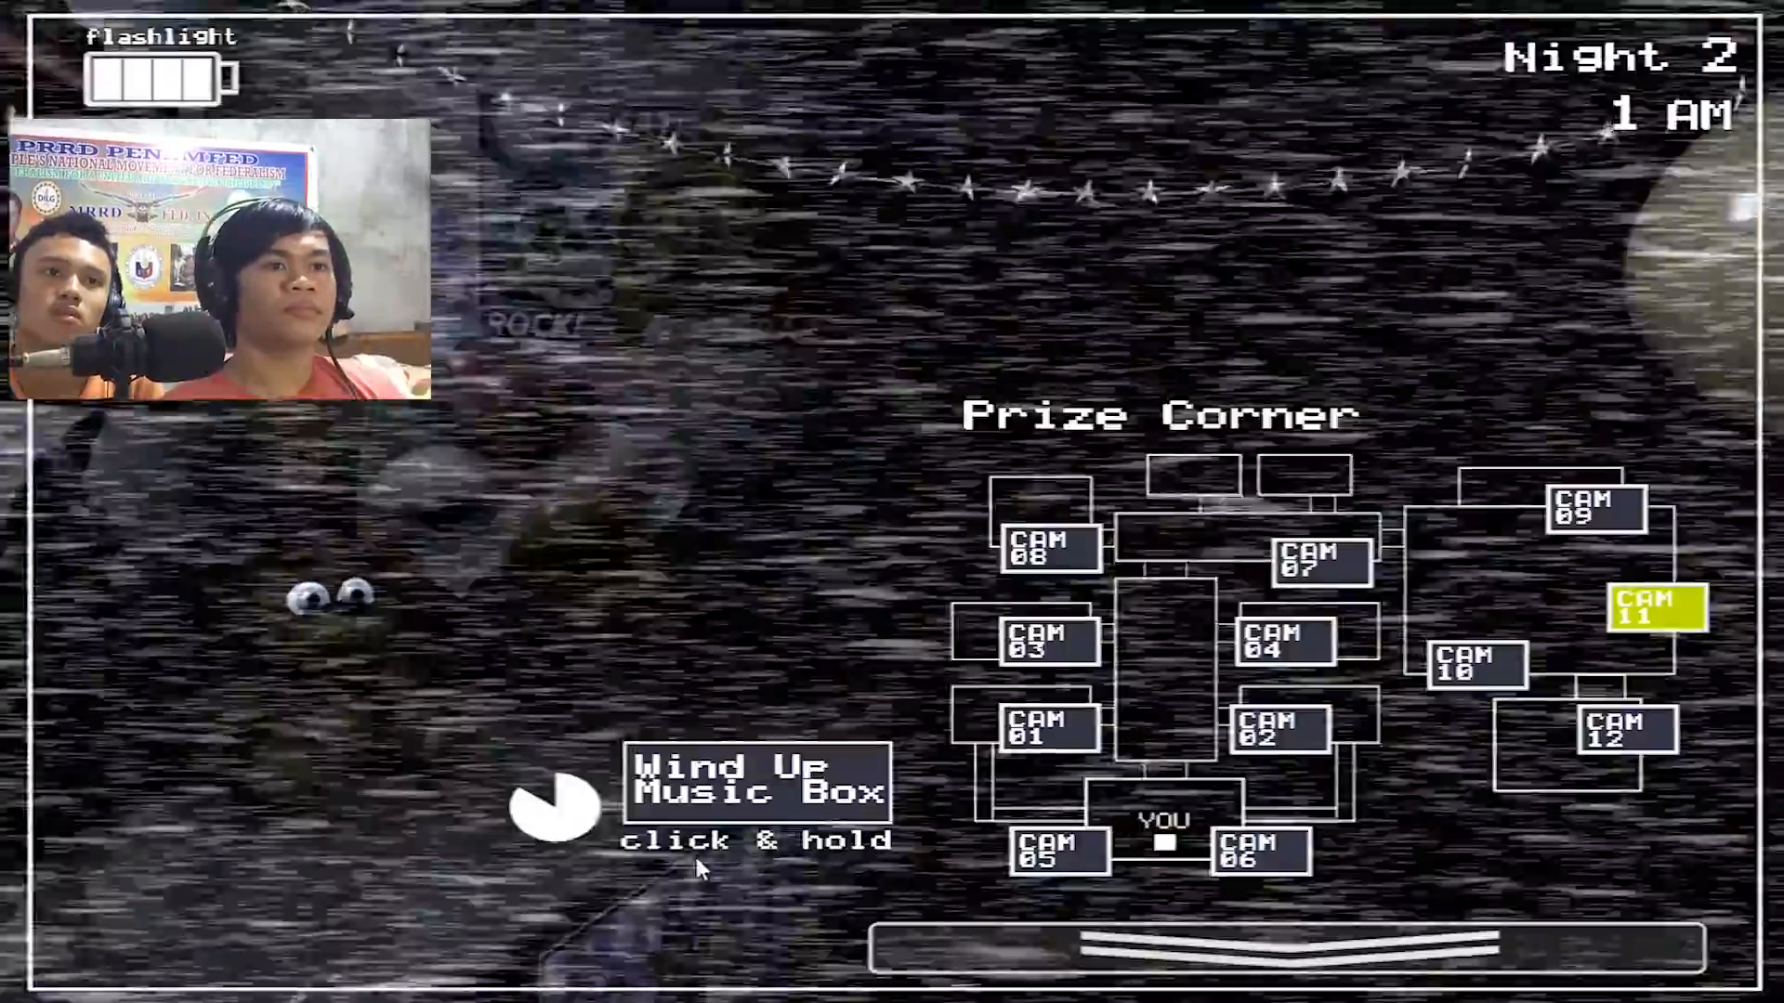
# Sweep Show Stage, Parts/Service, Game Area and Party Room 2, ending on Party Room 1.
pyautogui.click(1591, 511)
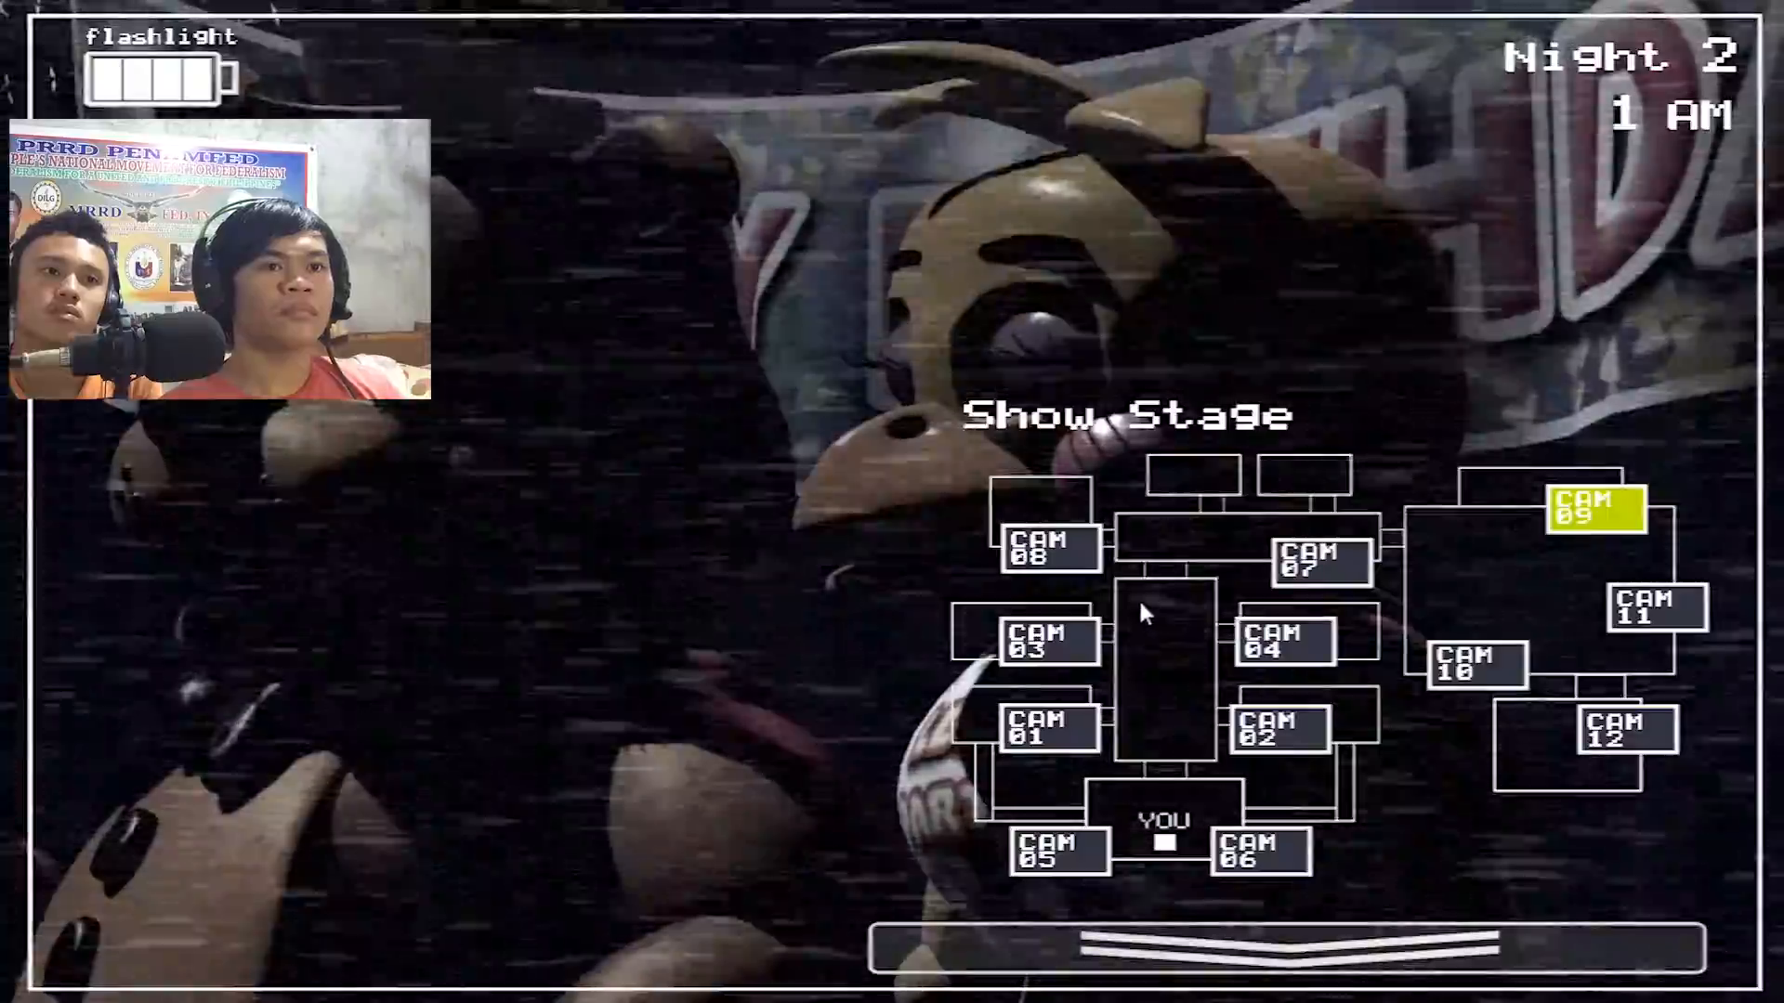
pyautogui.moveTo(1070, 574)
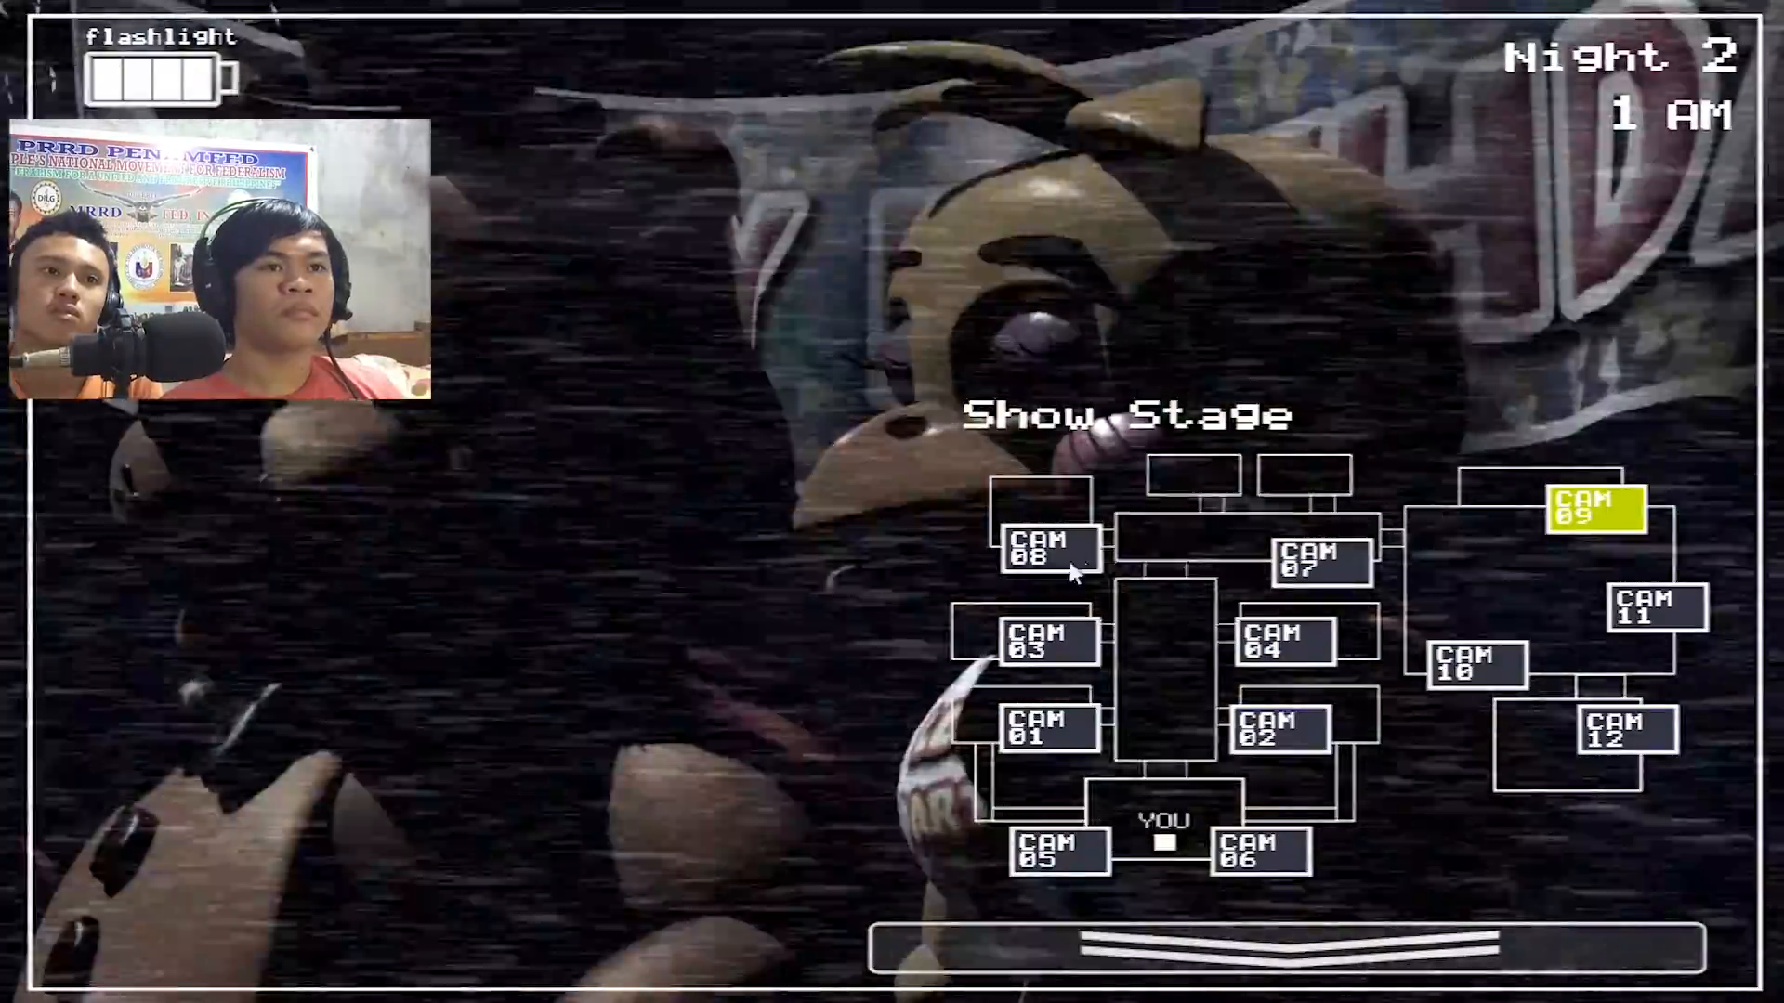
pyautogui.click(1038, 549)
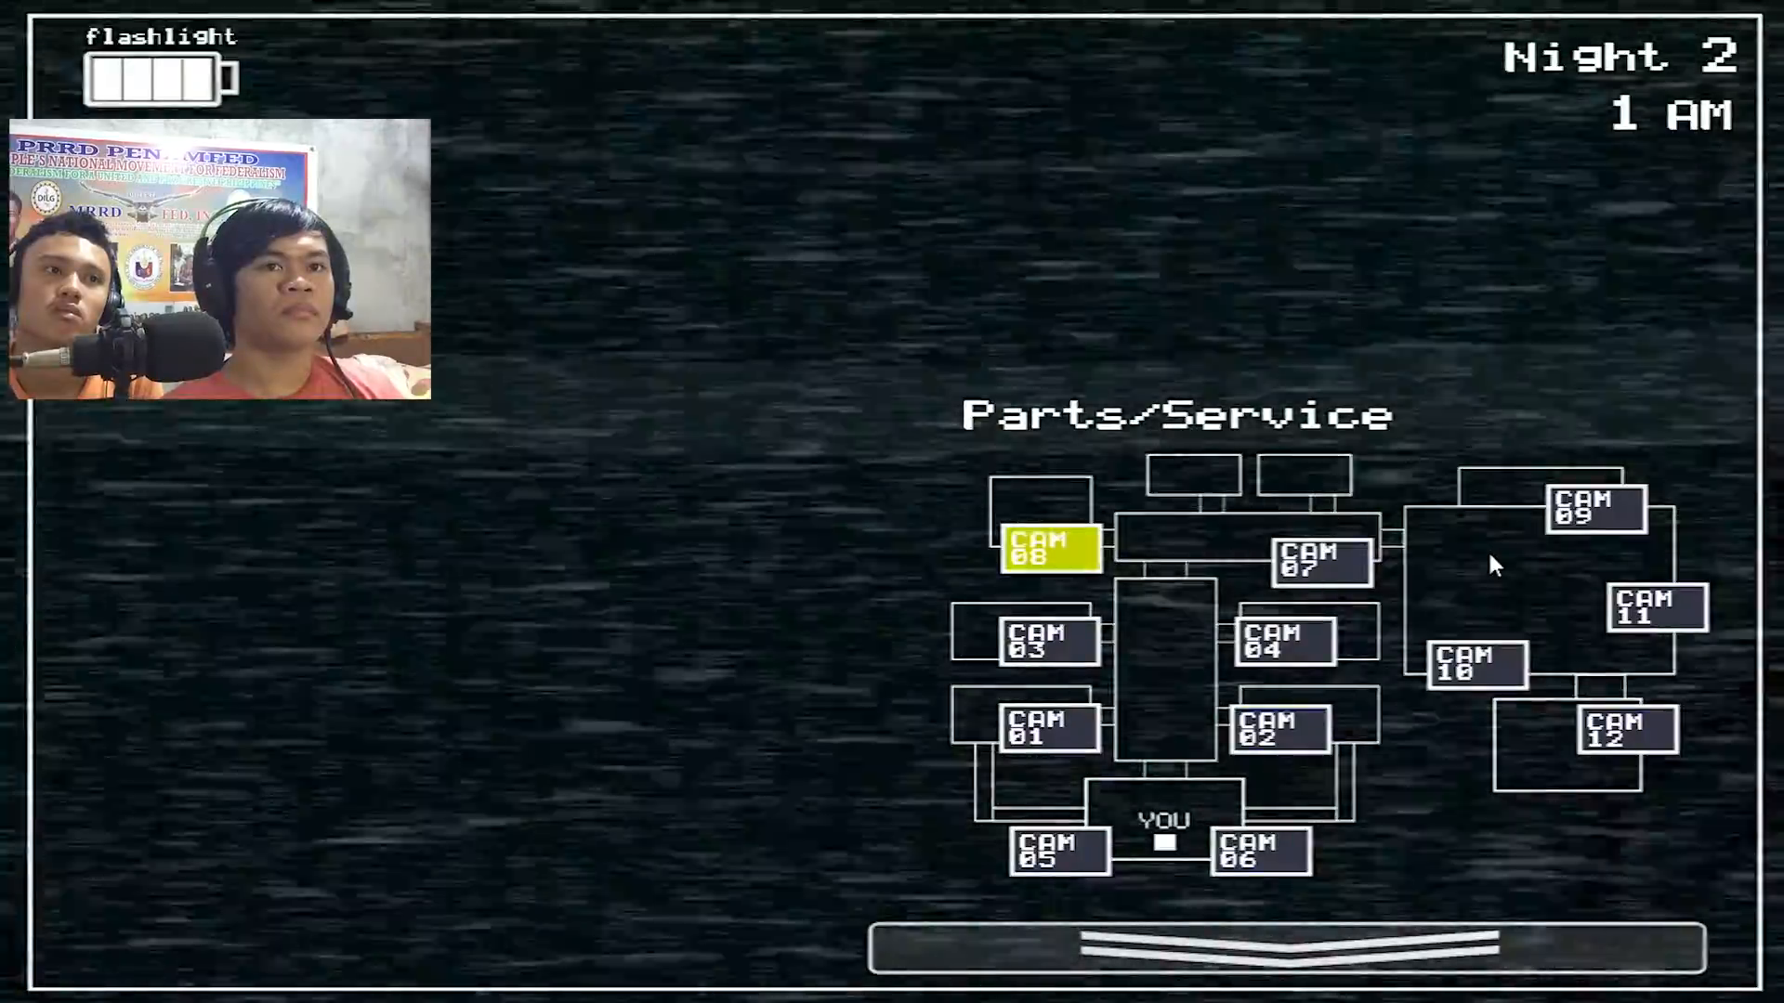
pyautogui.click(1593, 512)
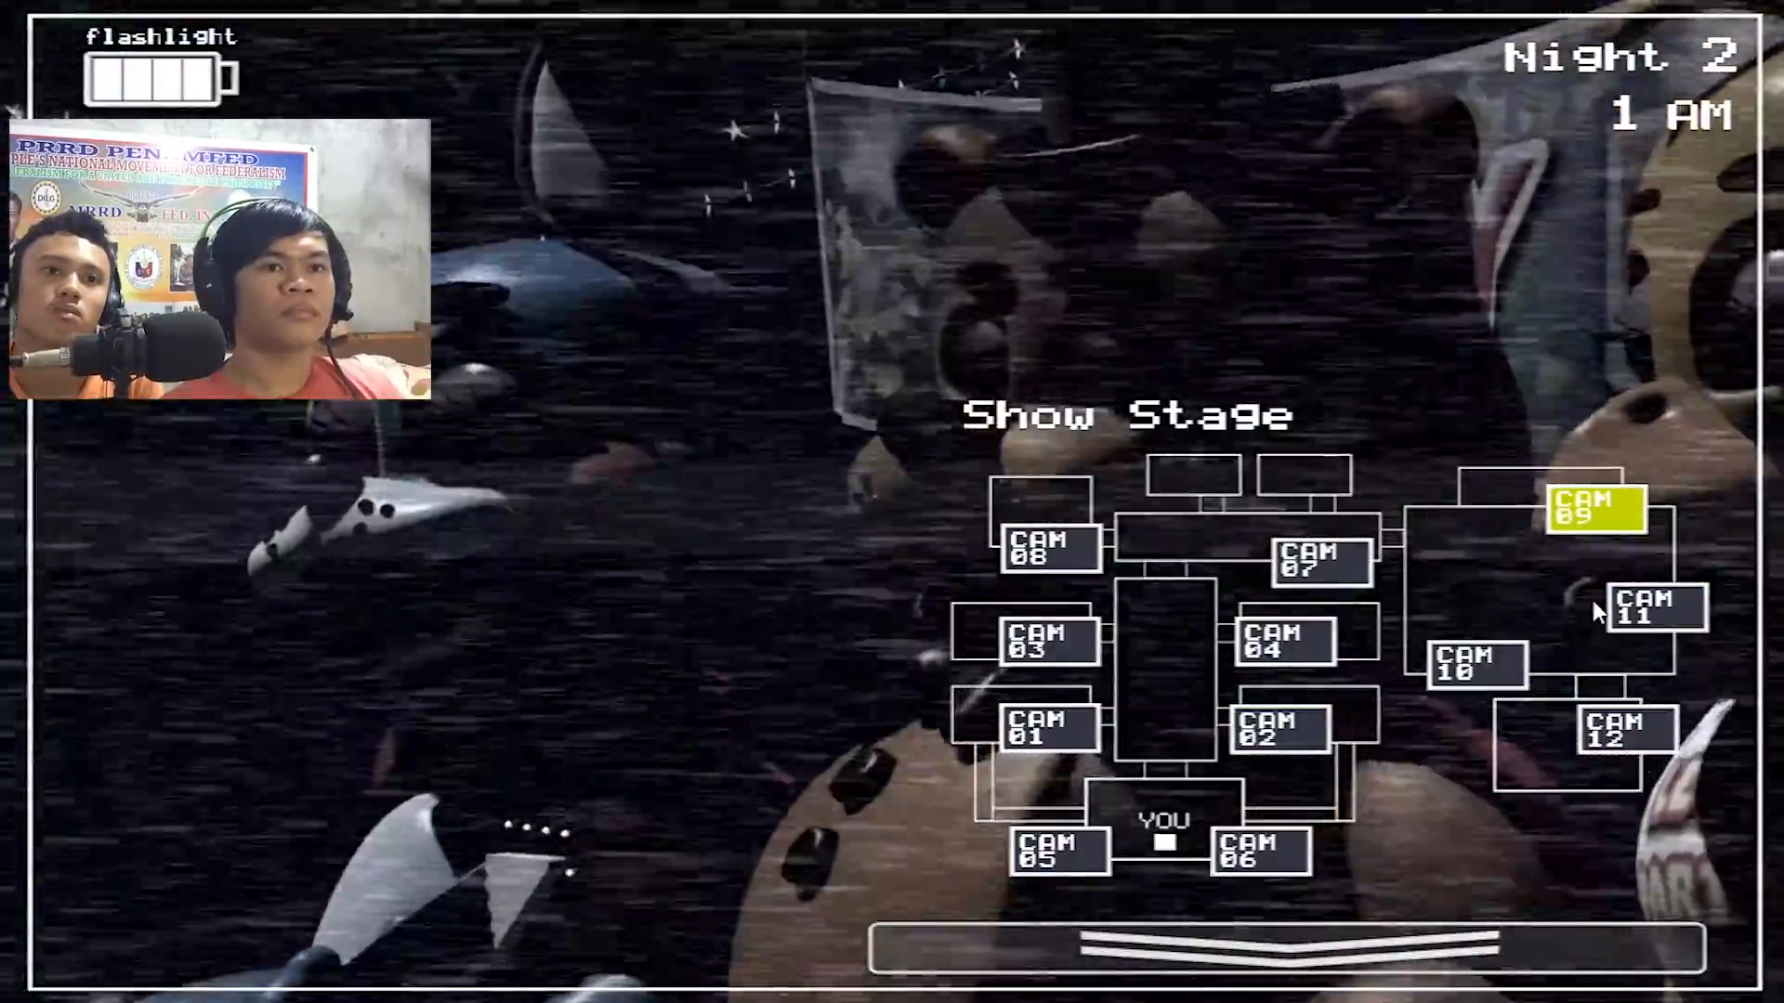
pyautogui.click(1651, 609)
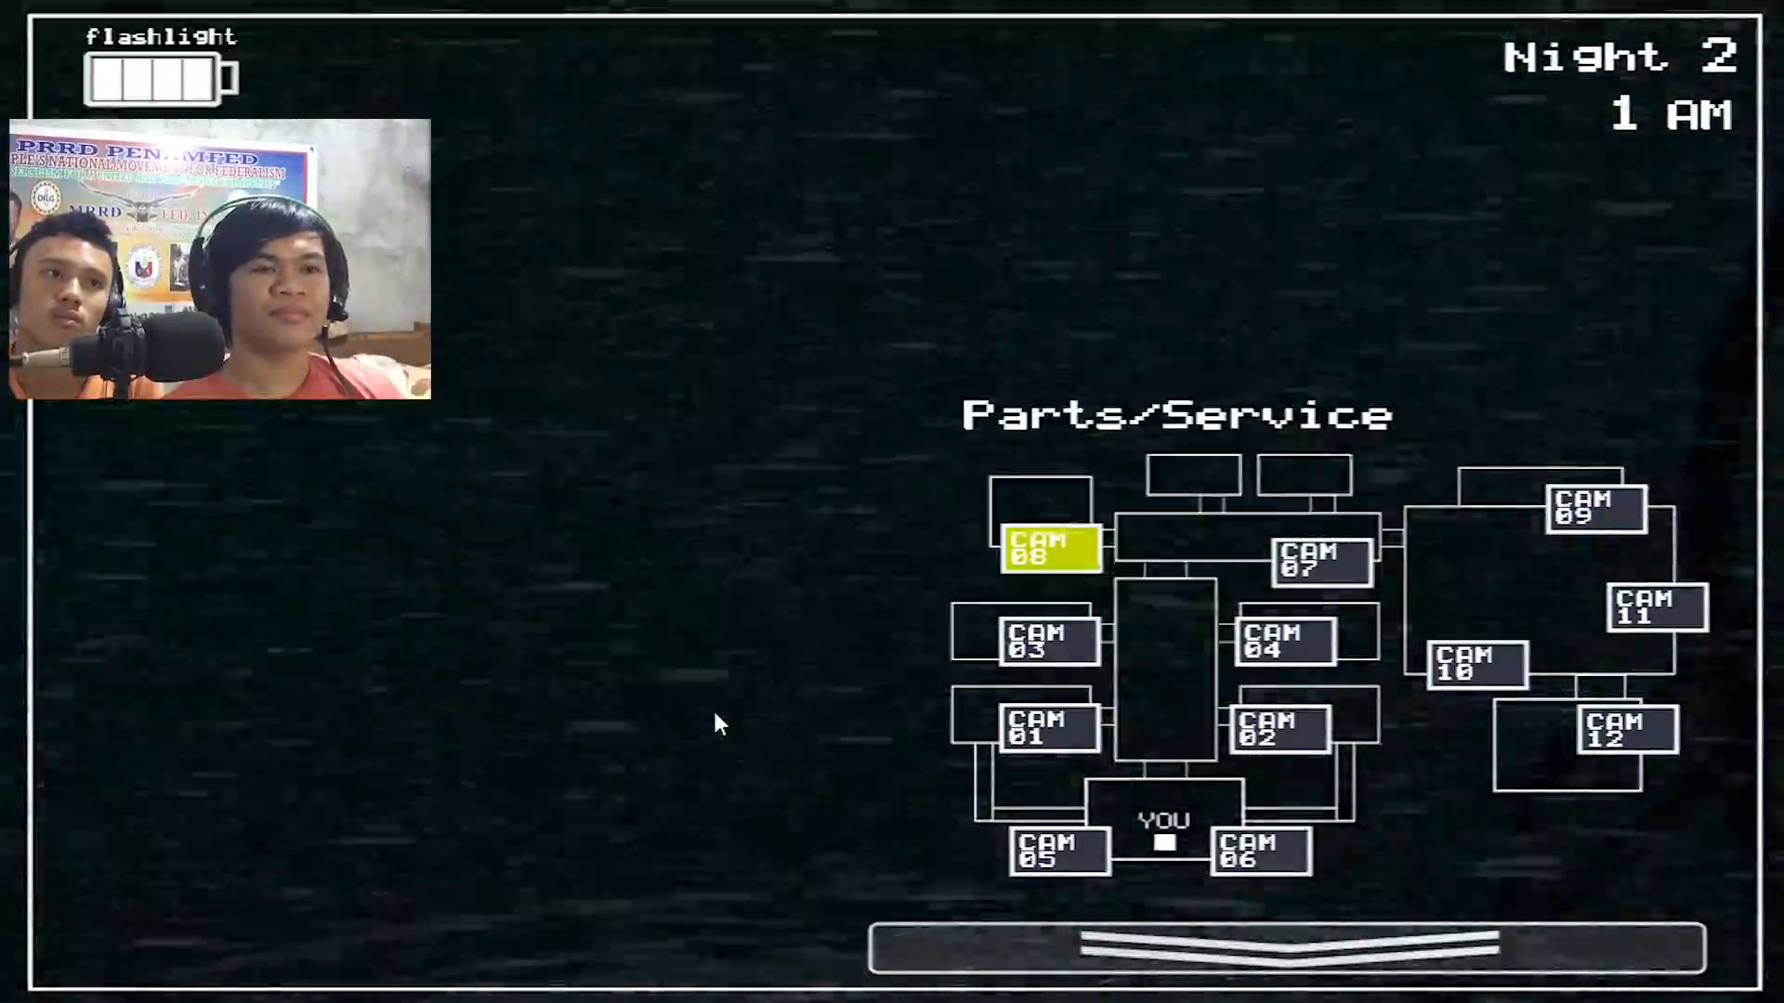
pyautogui.moveTo(1672, 603)
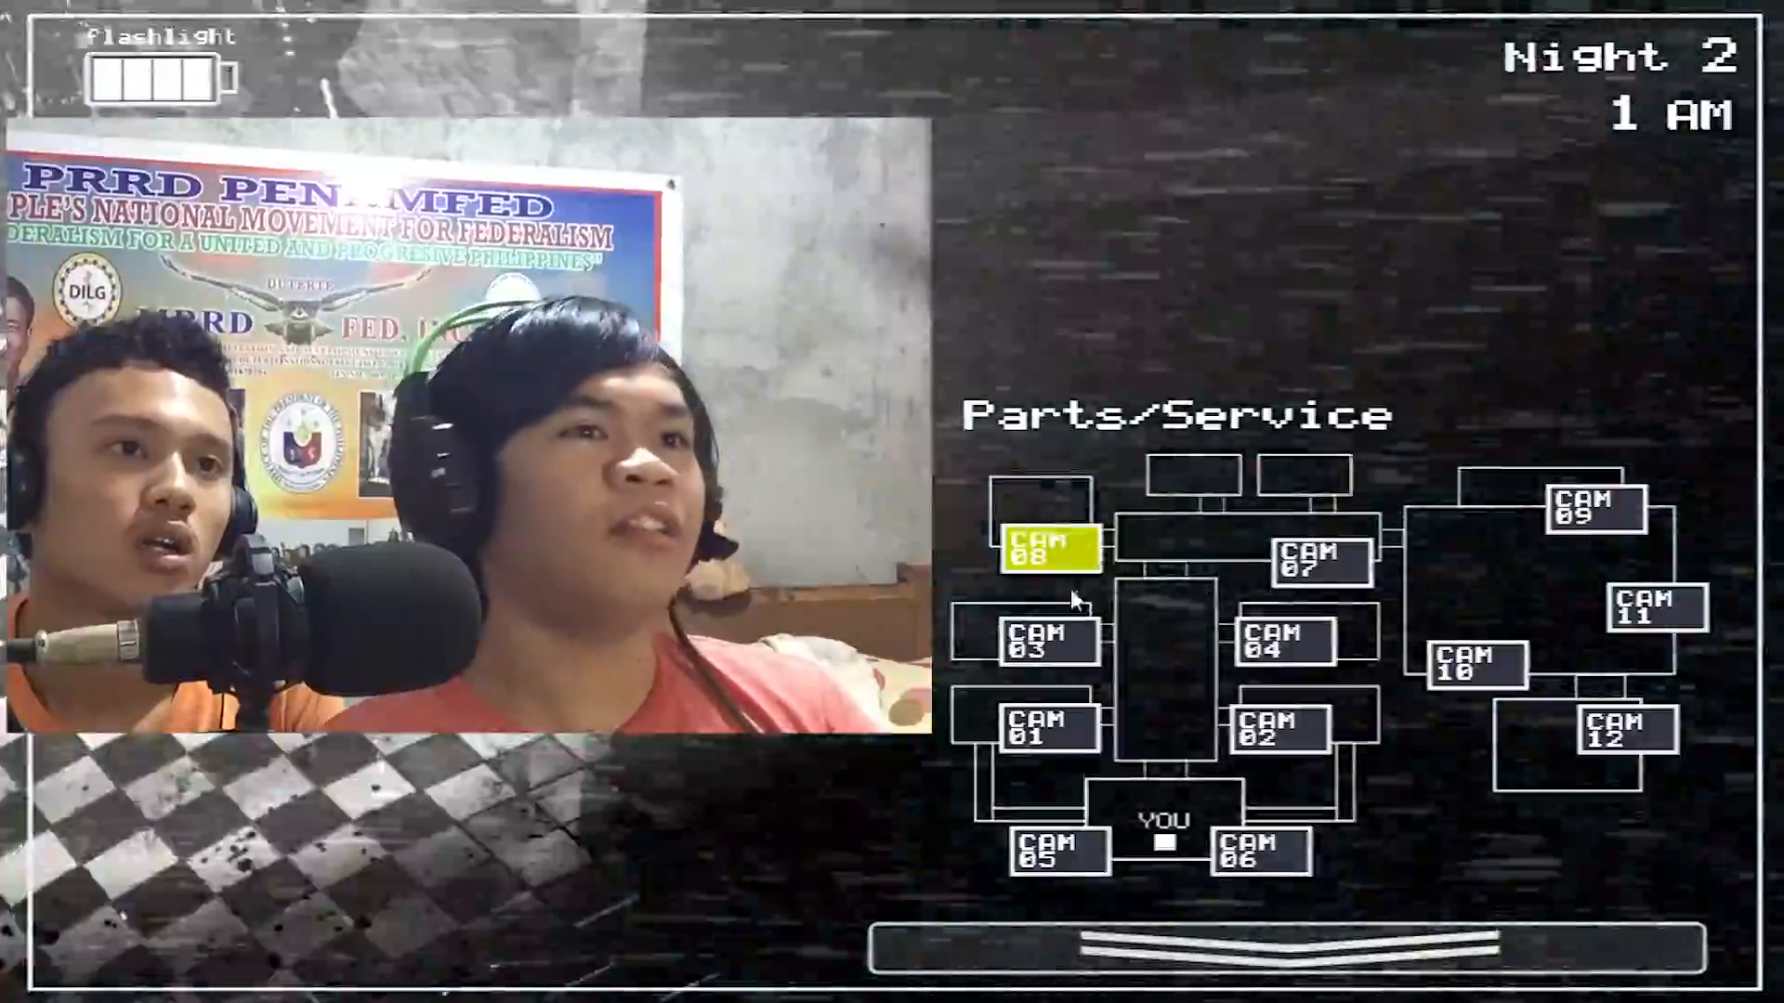
pyautogui.click(1653, 607)
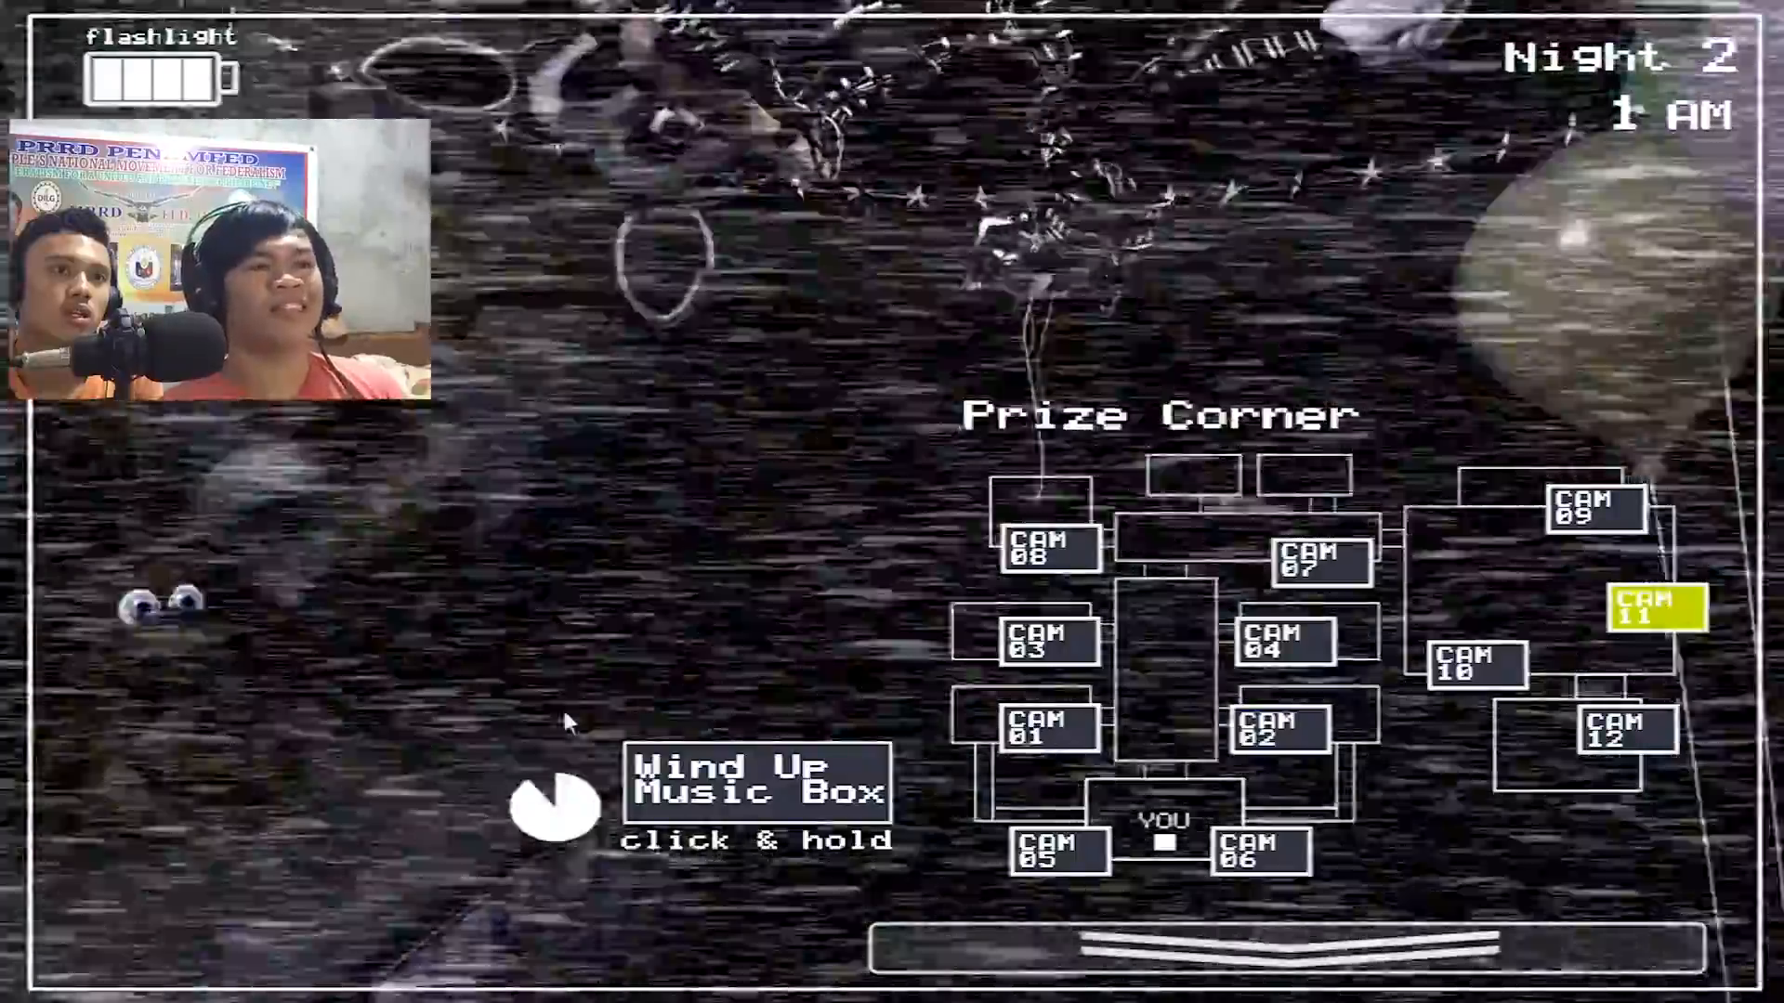
pyautogui.click(1045, 543)
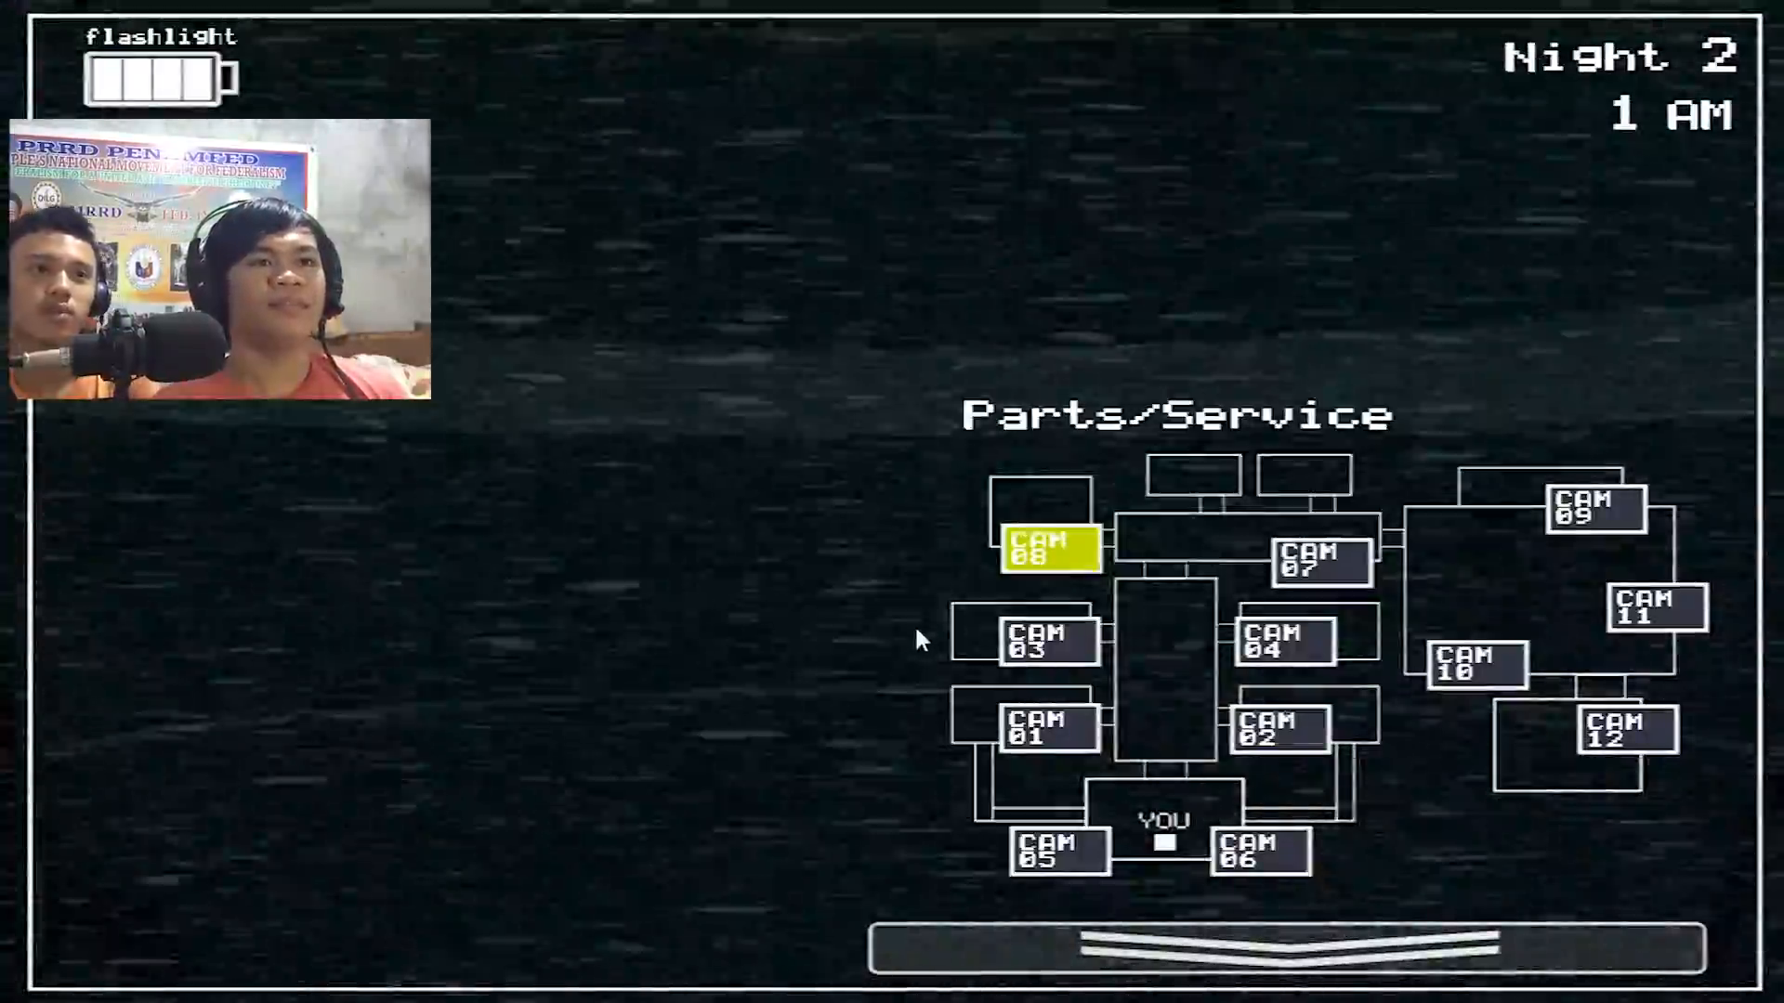
pyautogui.click(1475, 664)
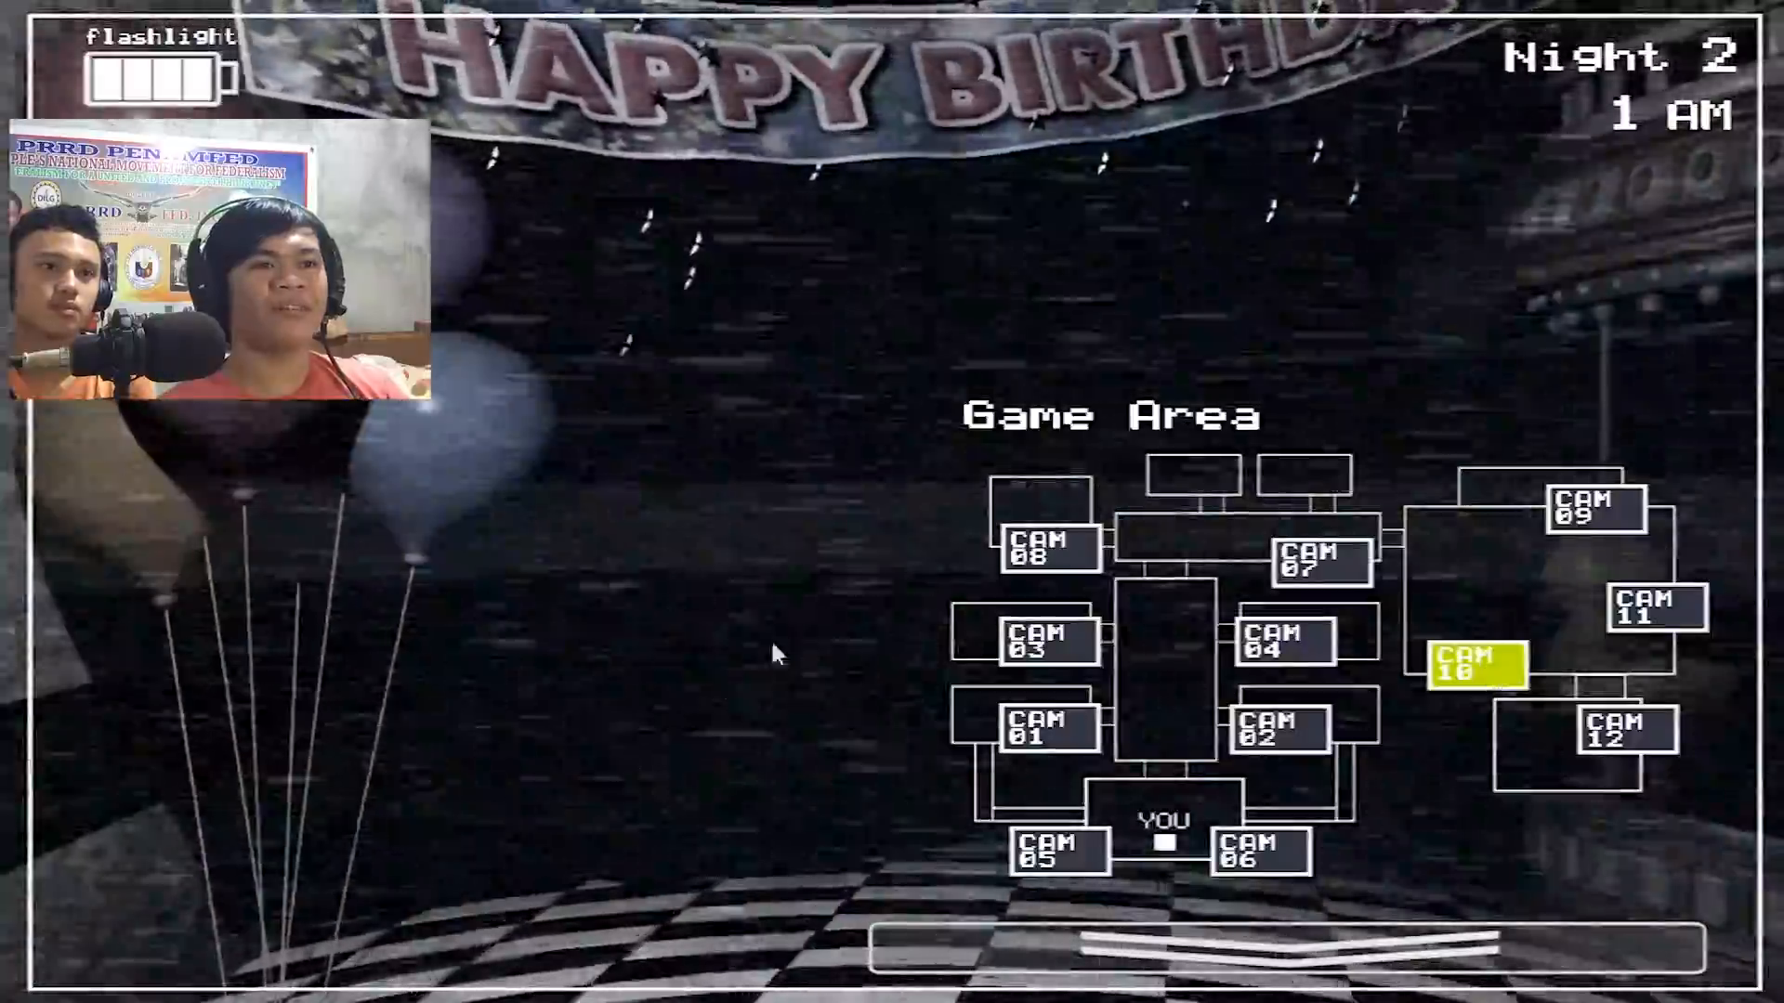
pyautogui.click(1277, 728)
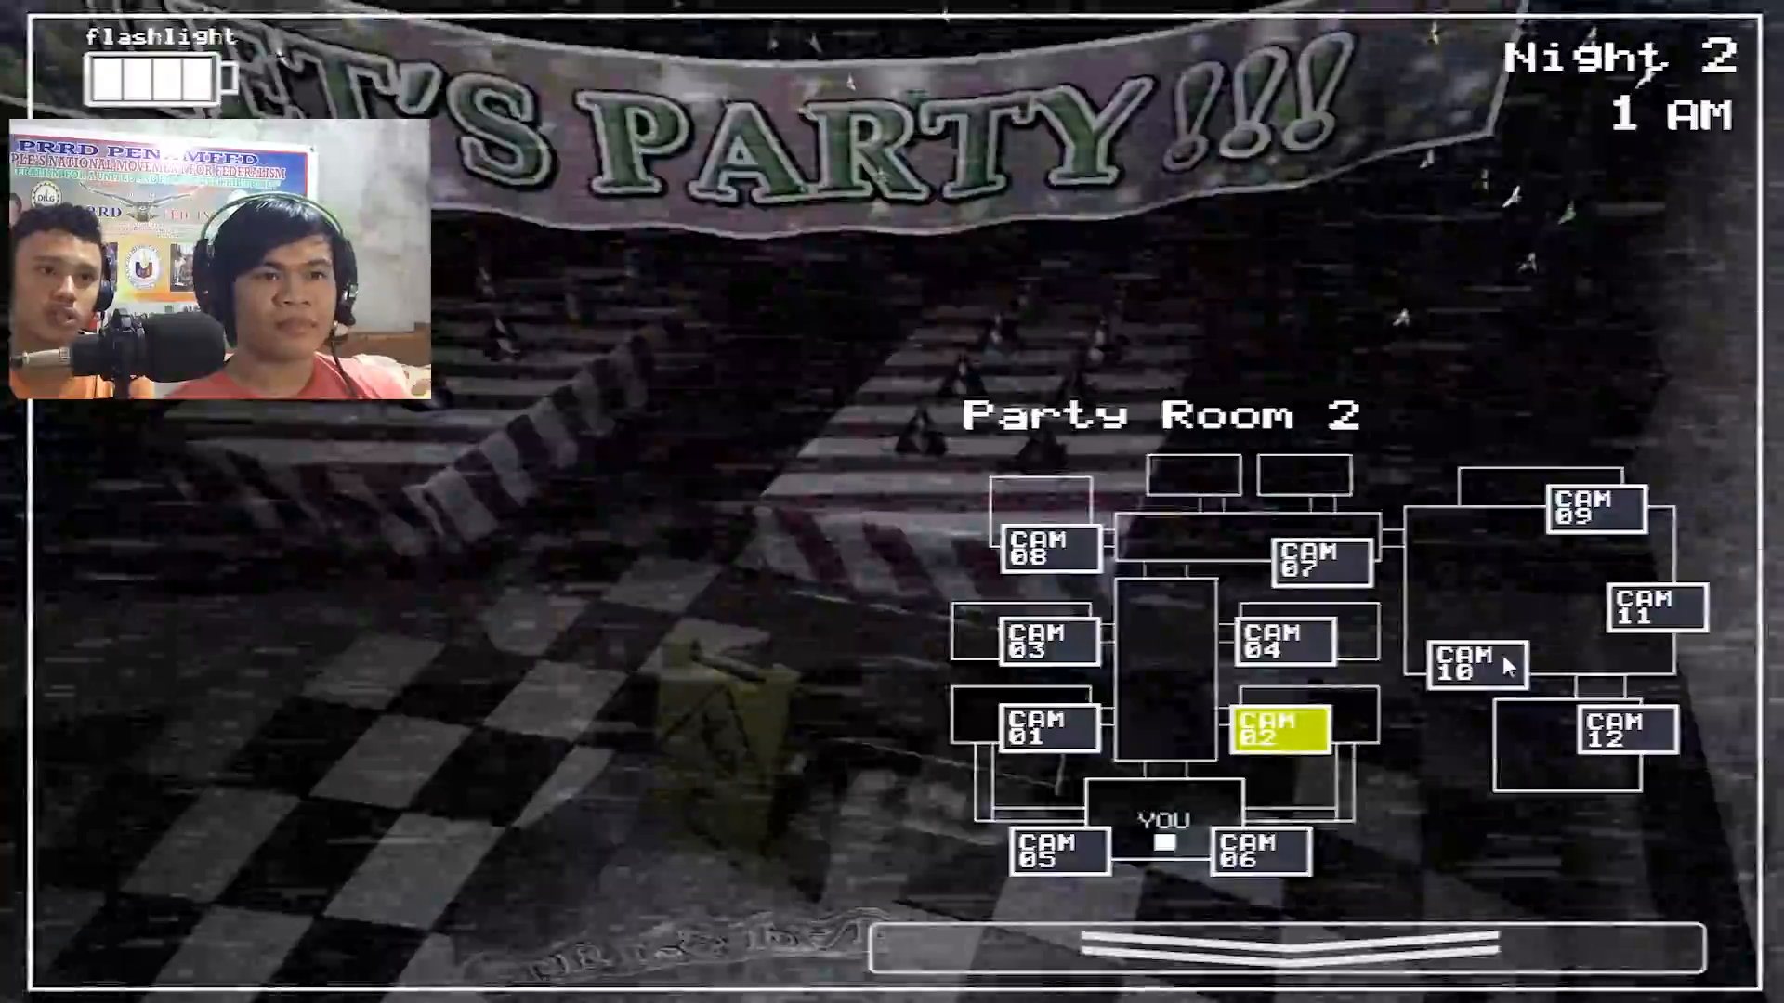
pyautogui.click(1654, 608)
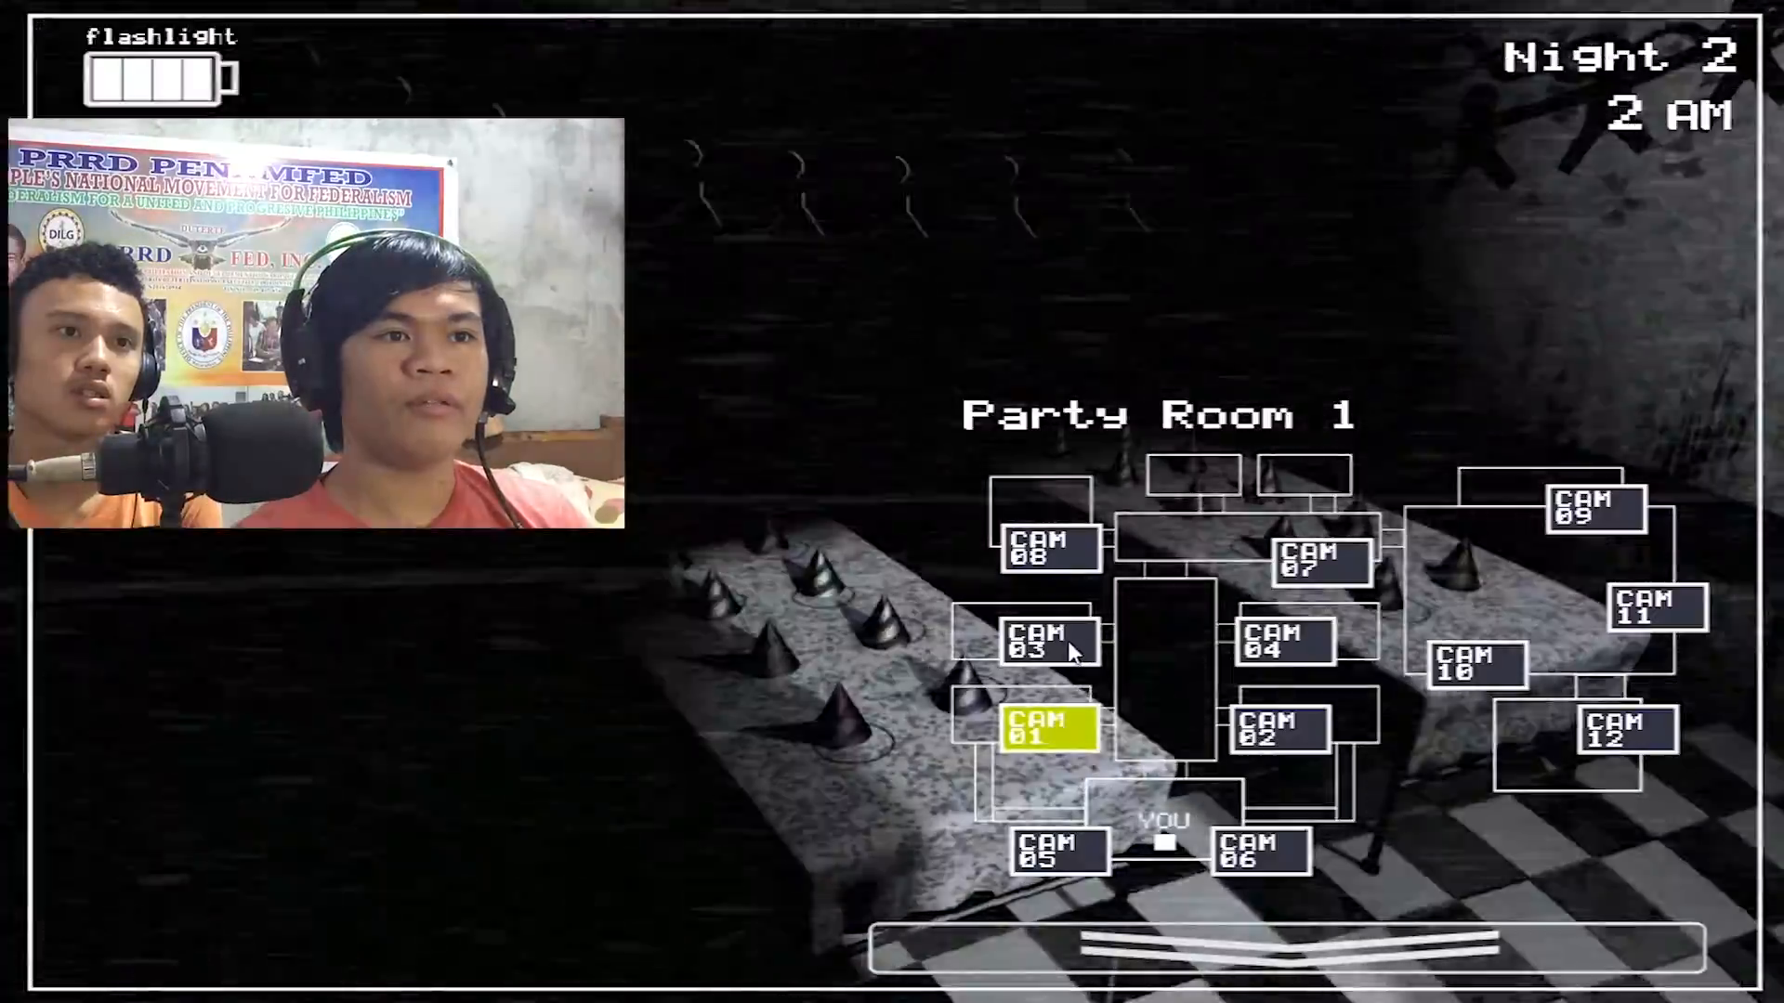
# Raise the monitor and check Party Rooms 2 and 1 before switching to Prize Corner.
pyautogui.click(1165, 944)
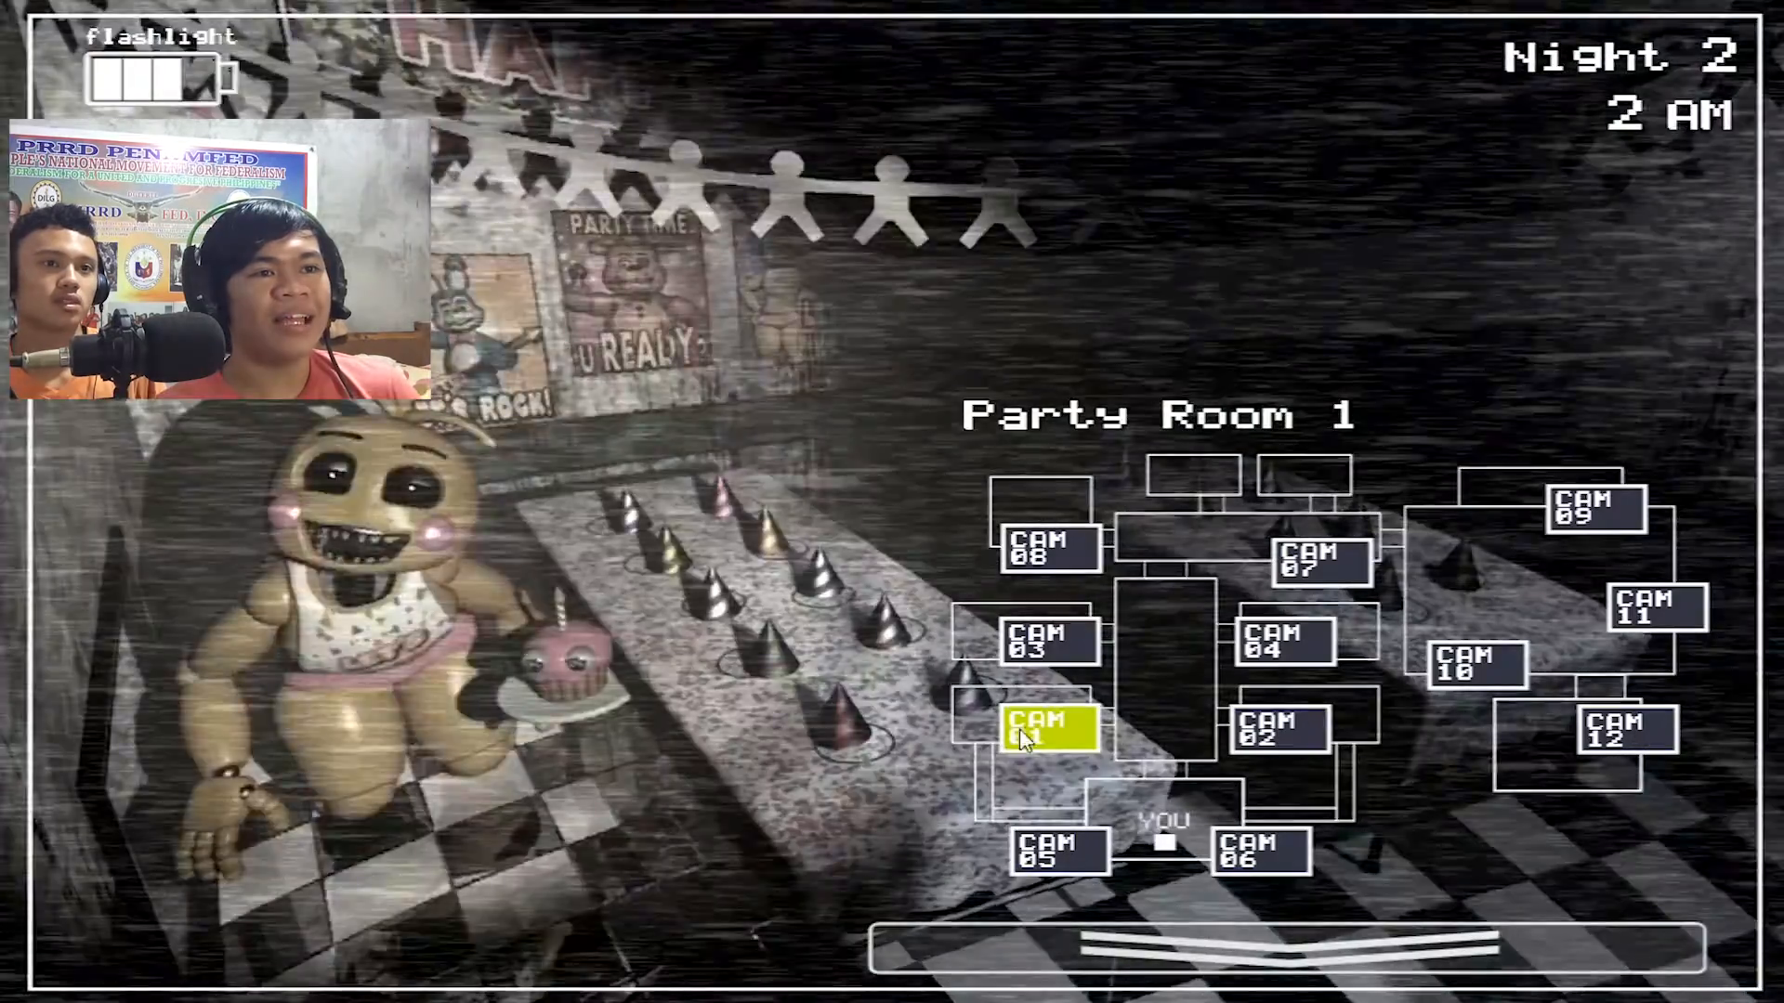
pyautogui.click(1280, 731)
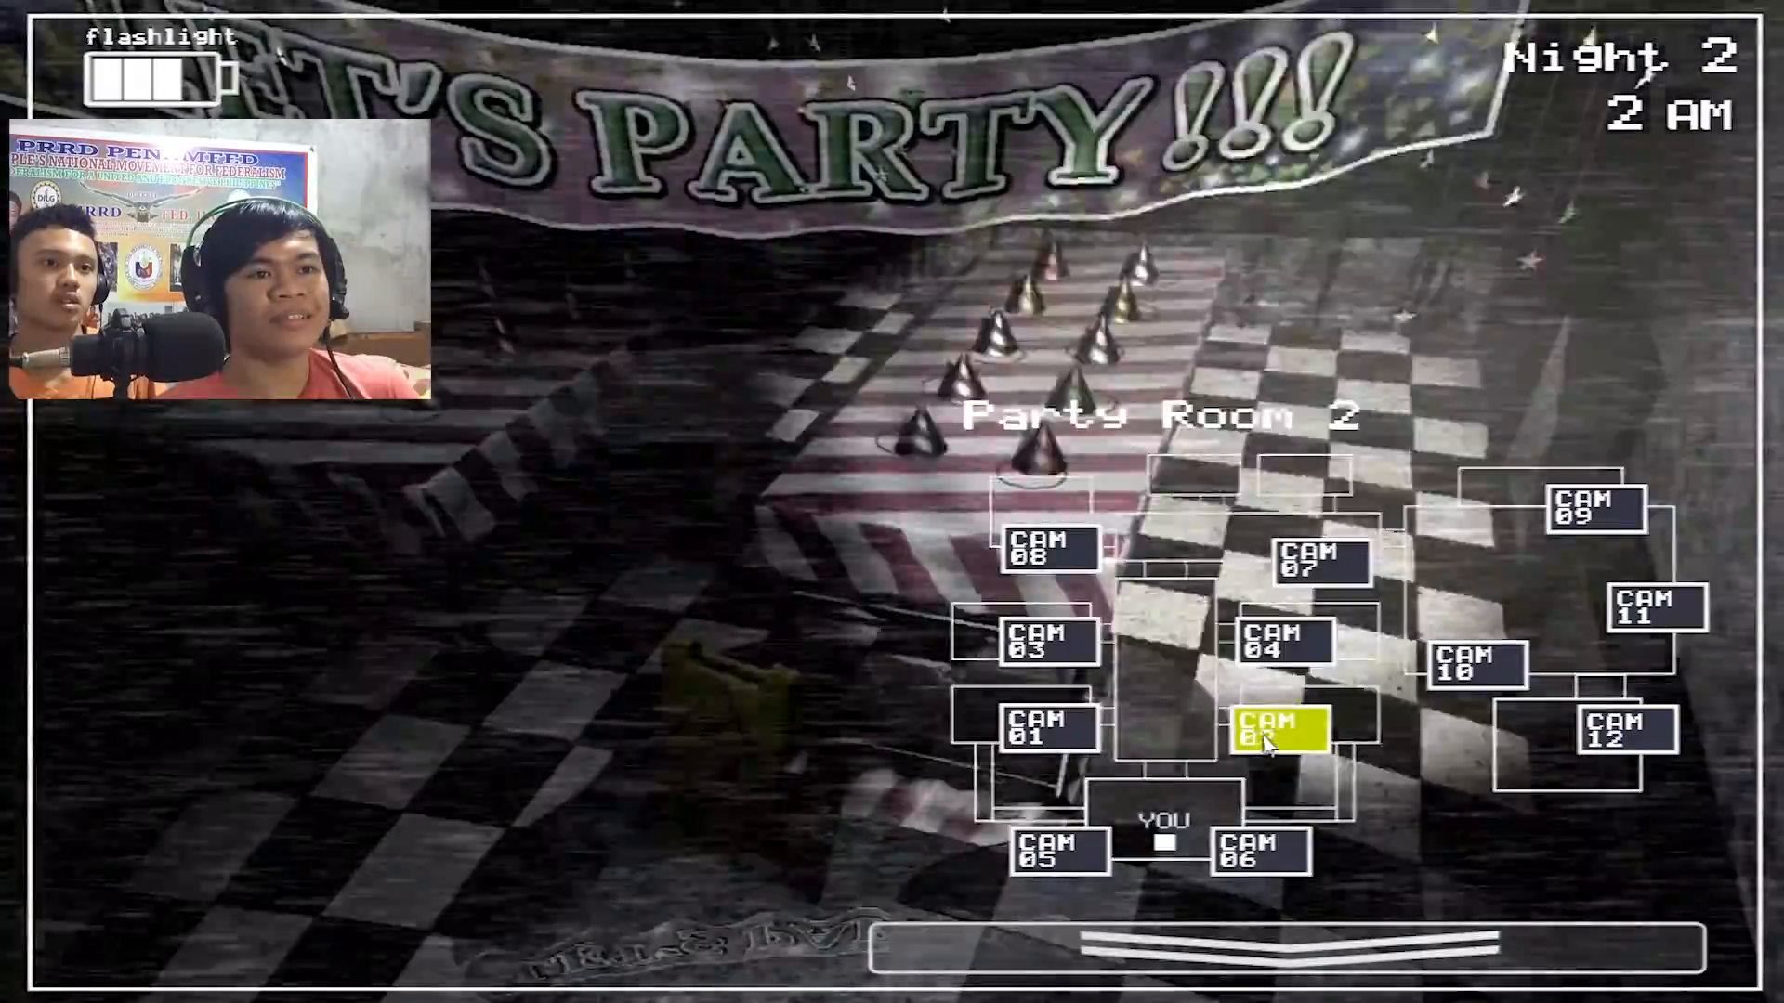
pyautogui.click(1040, 729)
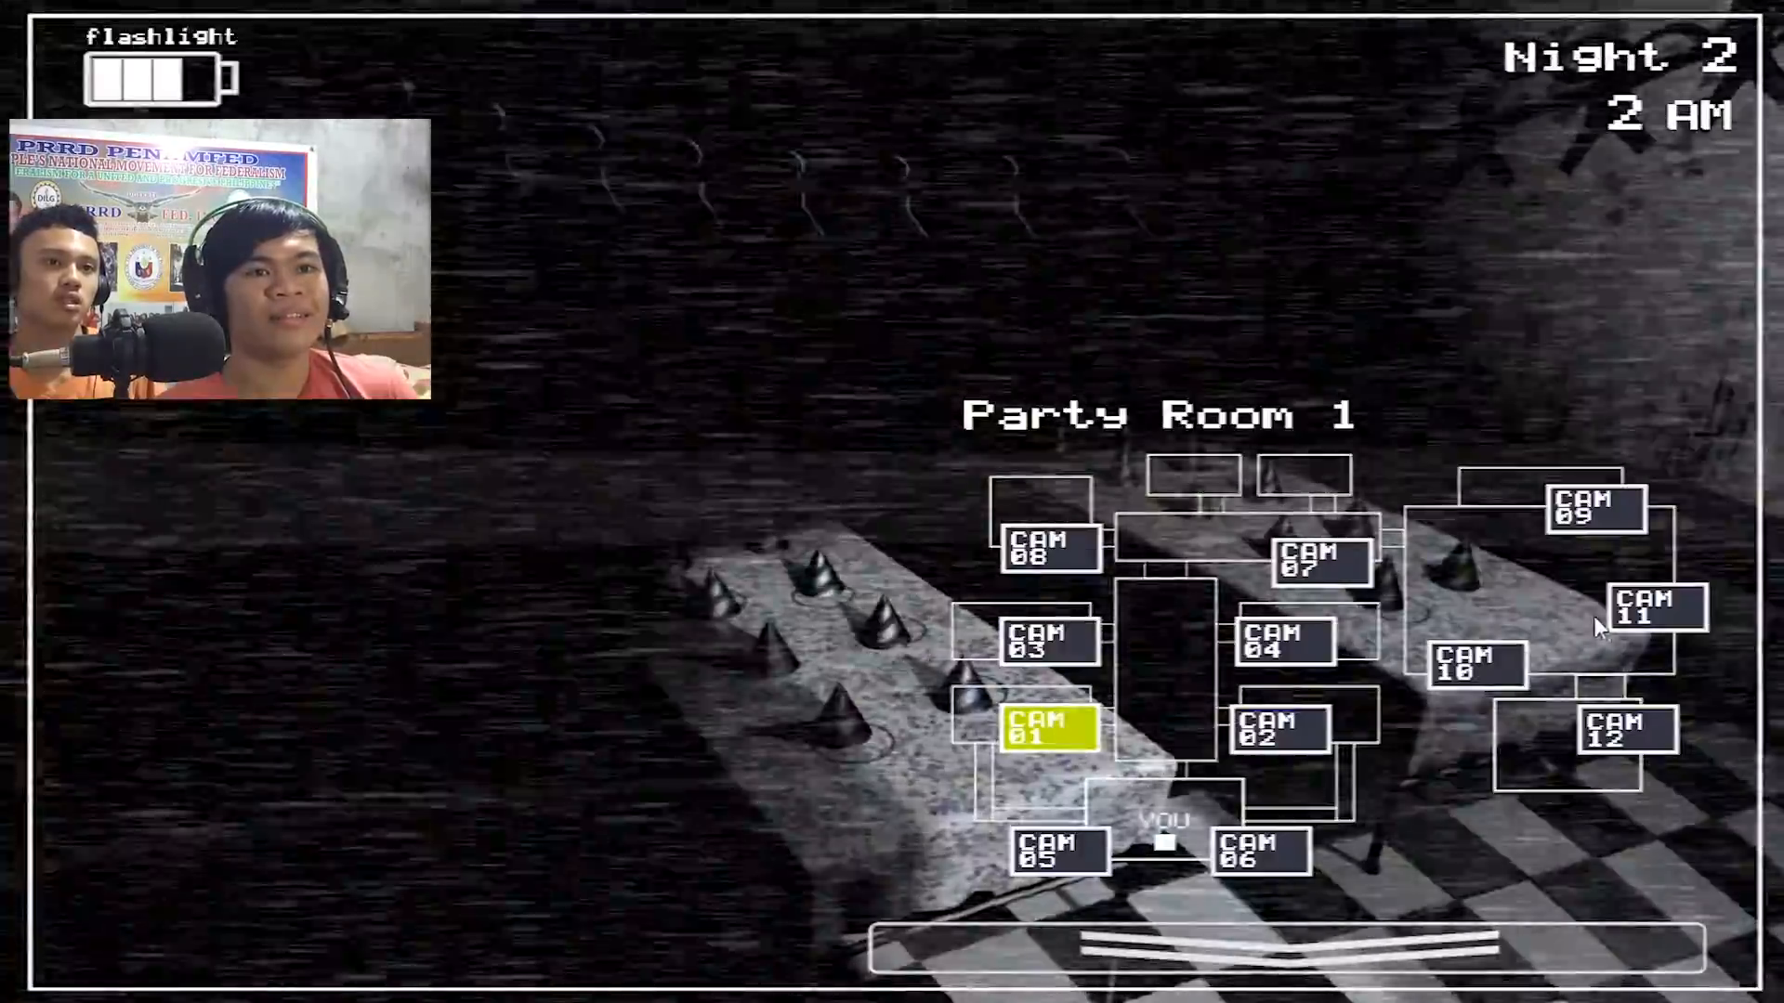
pyautogui.click(1652, 609)
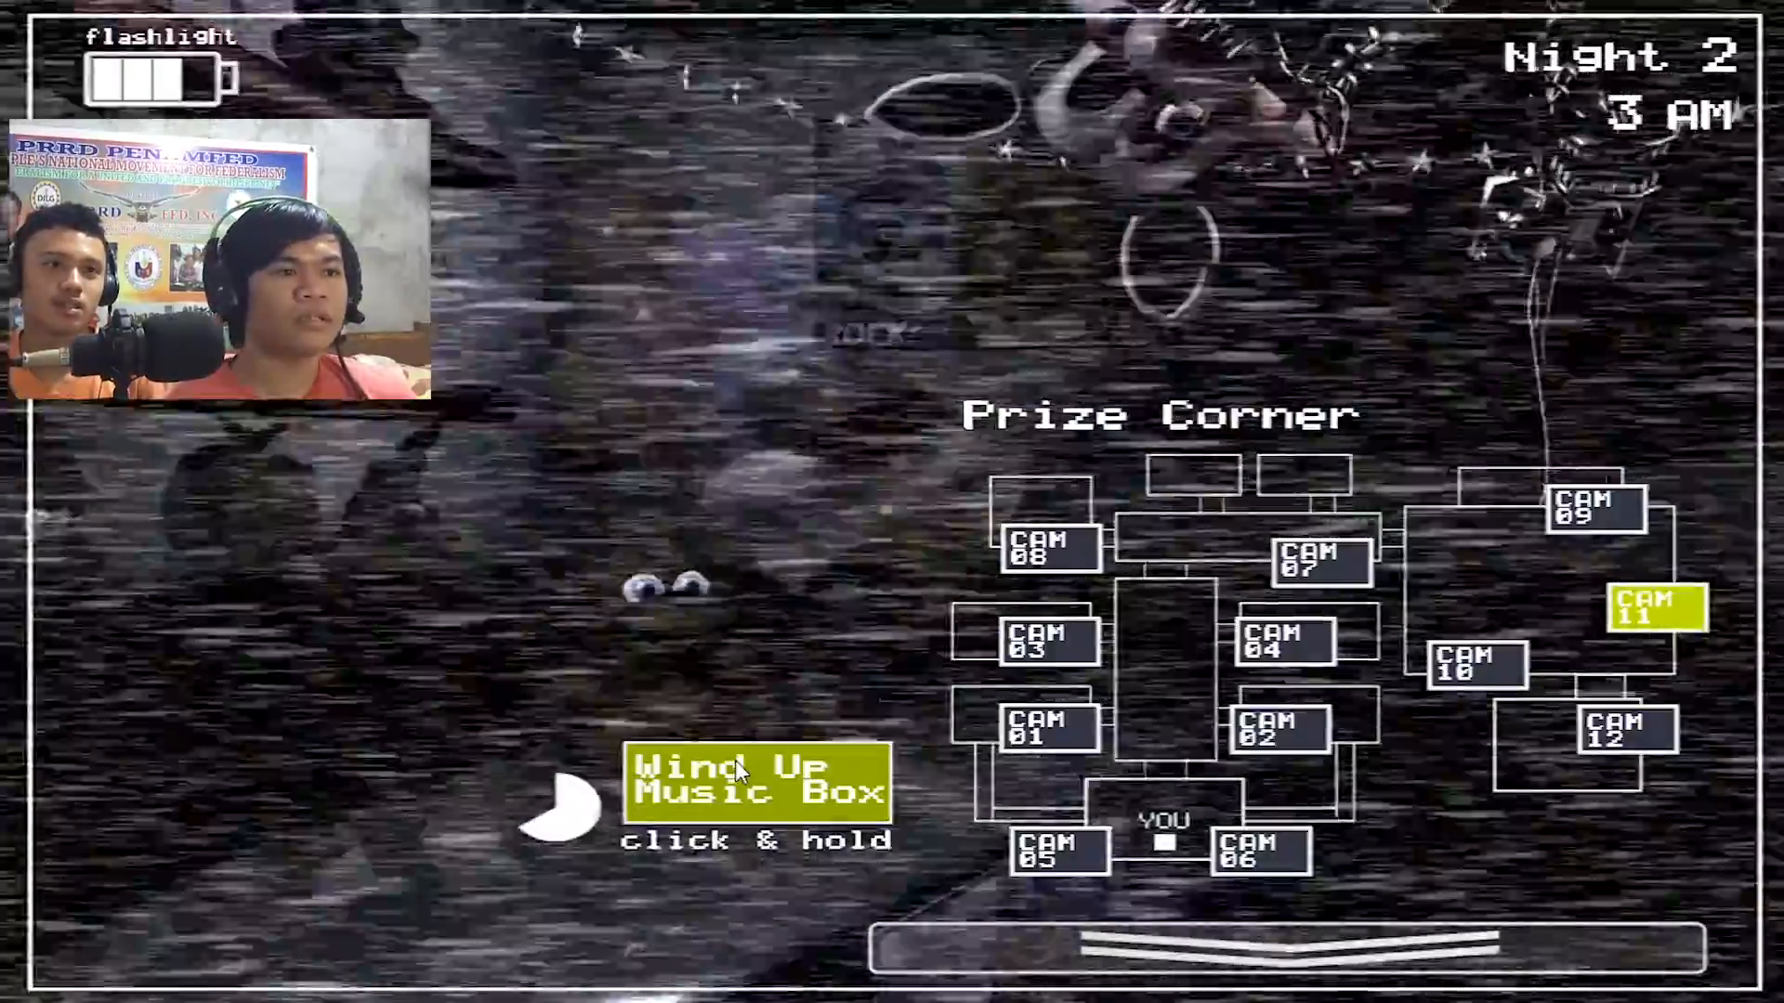
# Wind the music box, lower the monitor, then raise it and wind again.
pyautogui.click(756, 785)
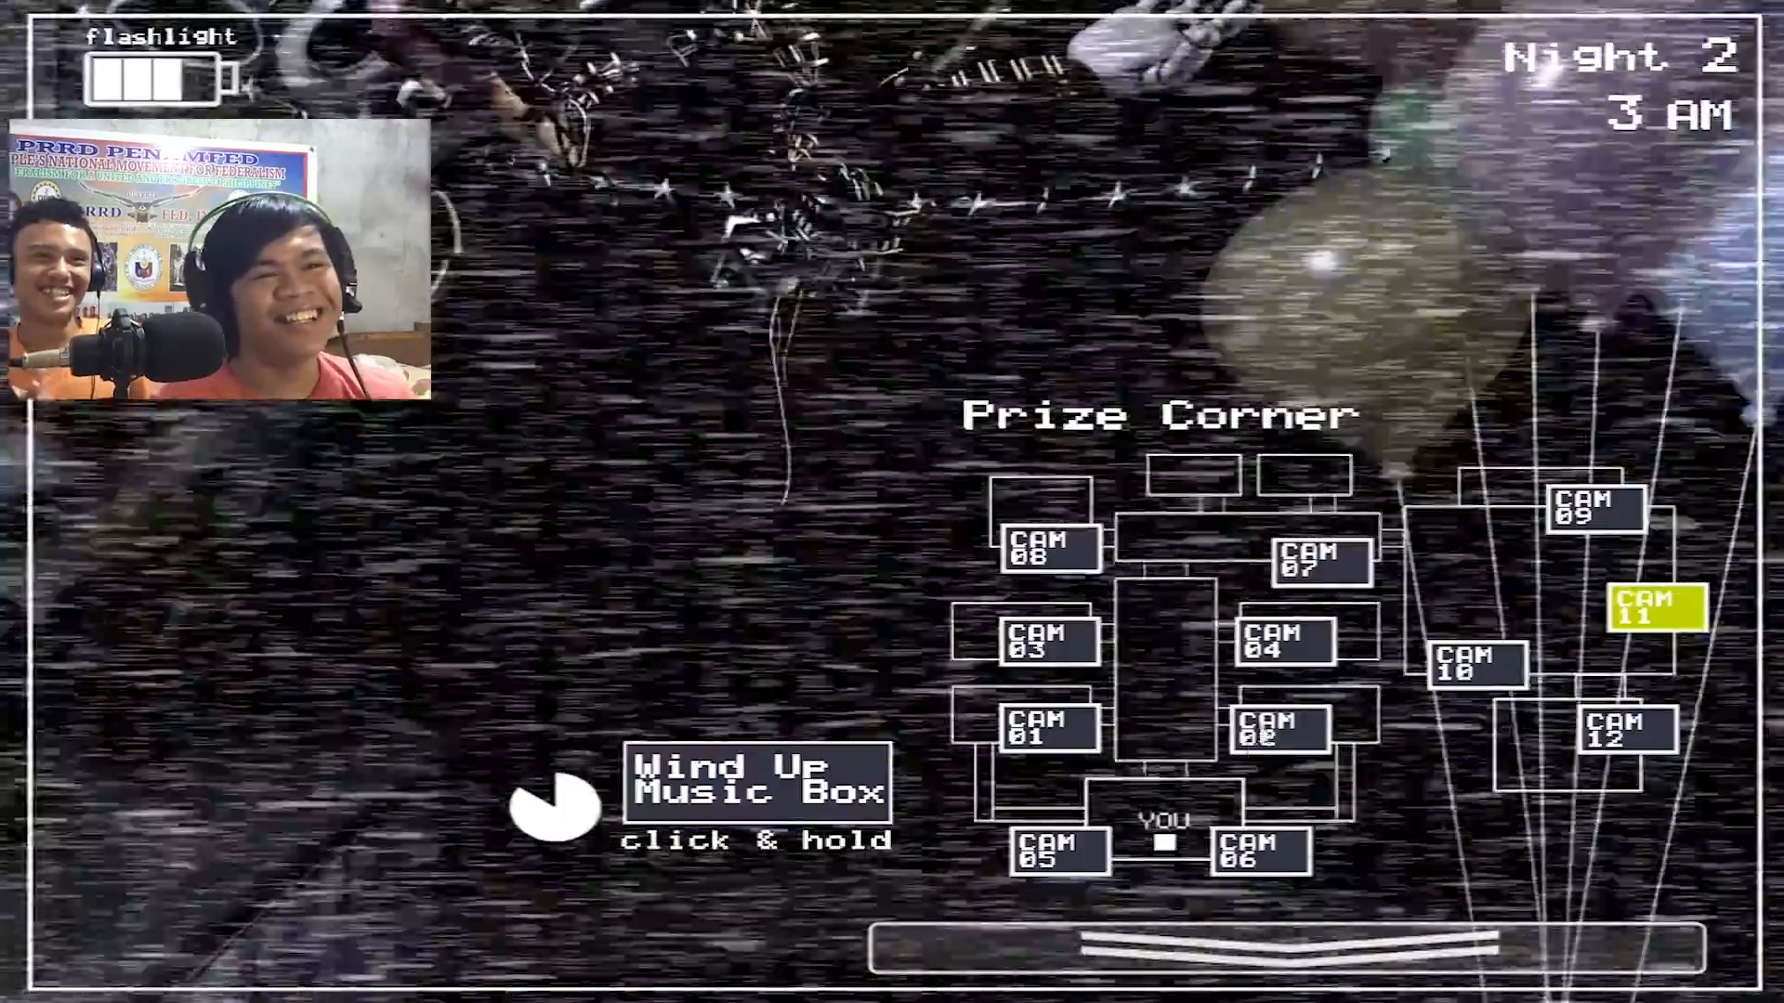
pyautogui.click(1195, 944)
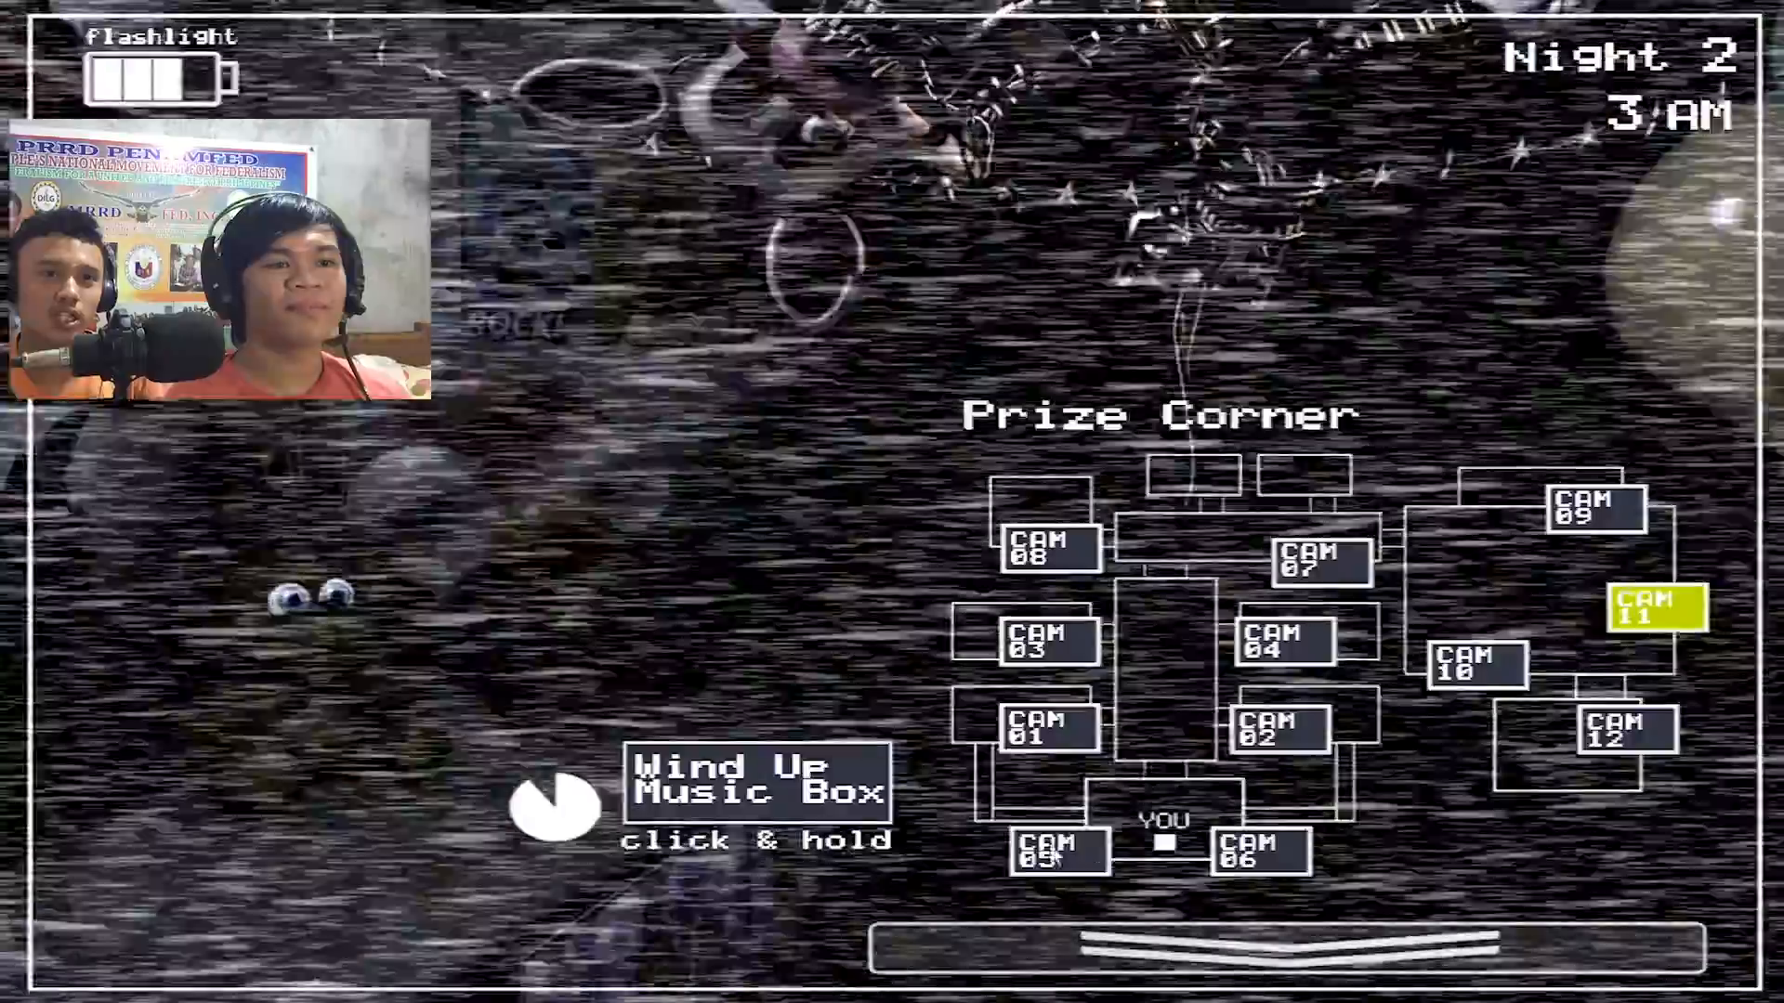
pyautogui.click(1308, 947)
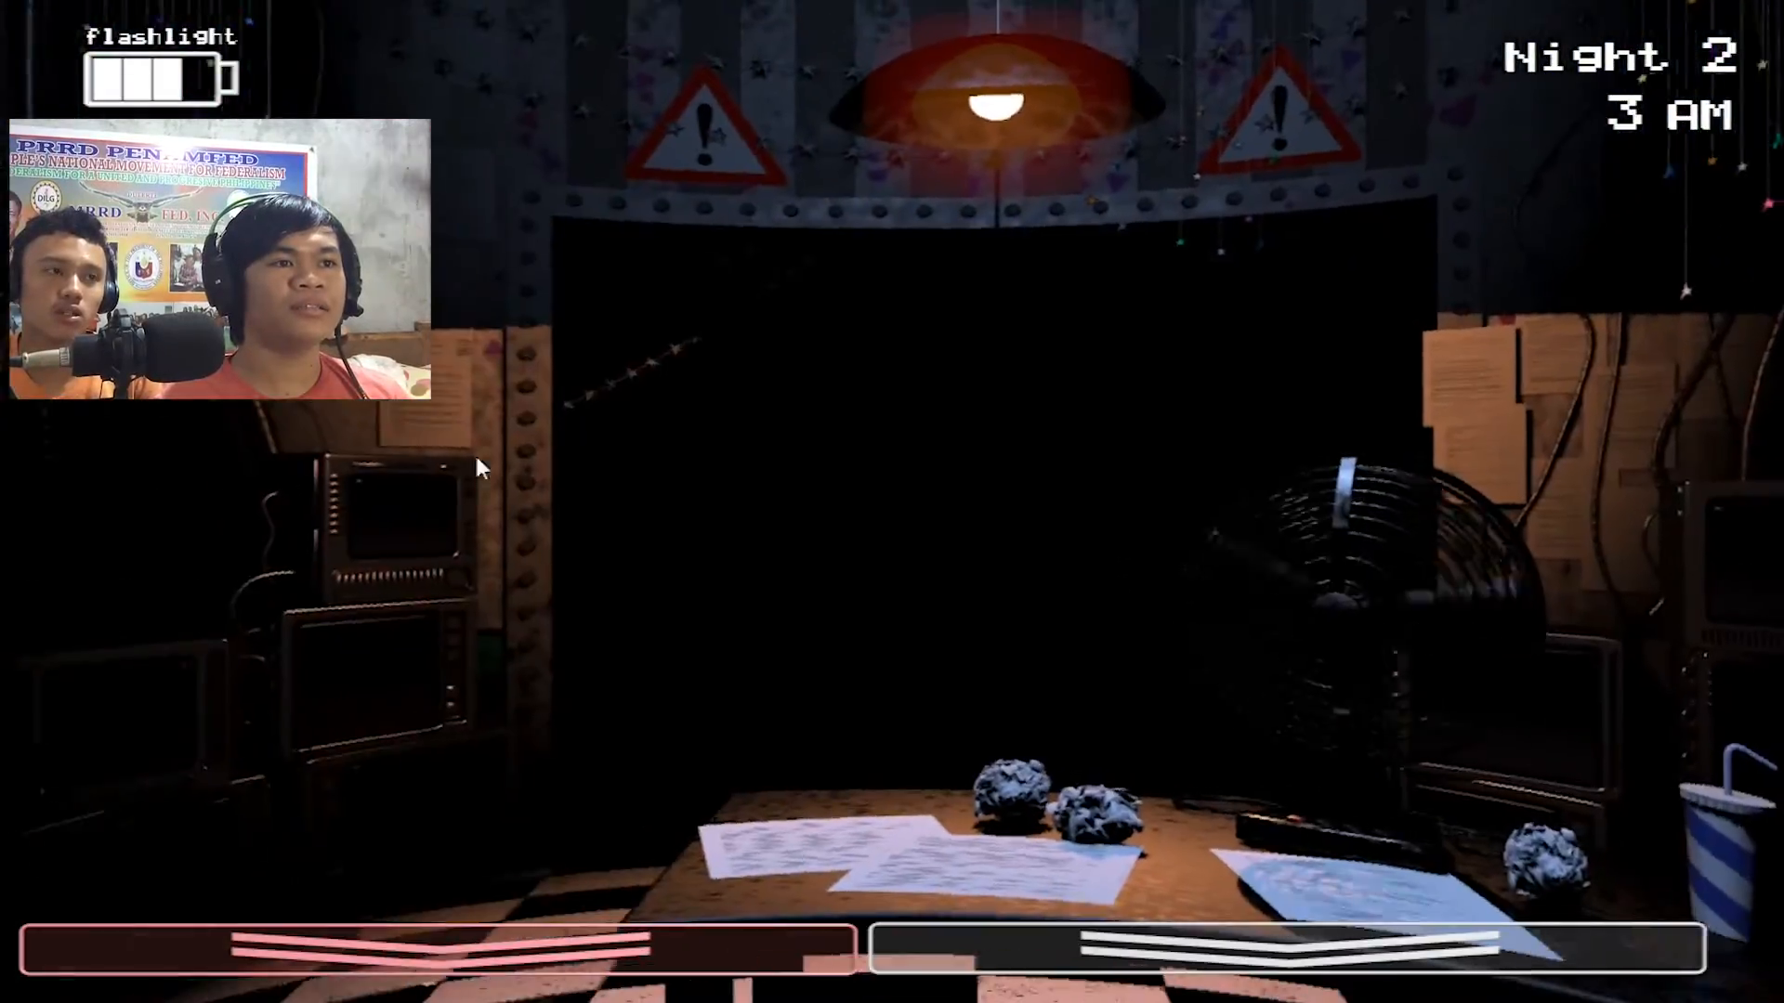
pyautogui.moveTo(842, 519)
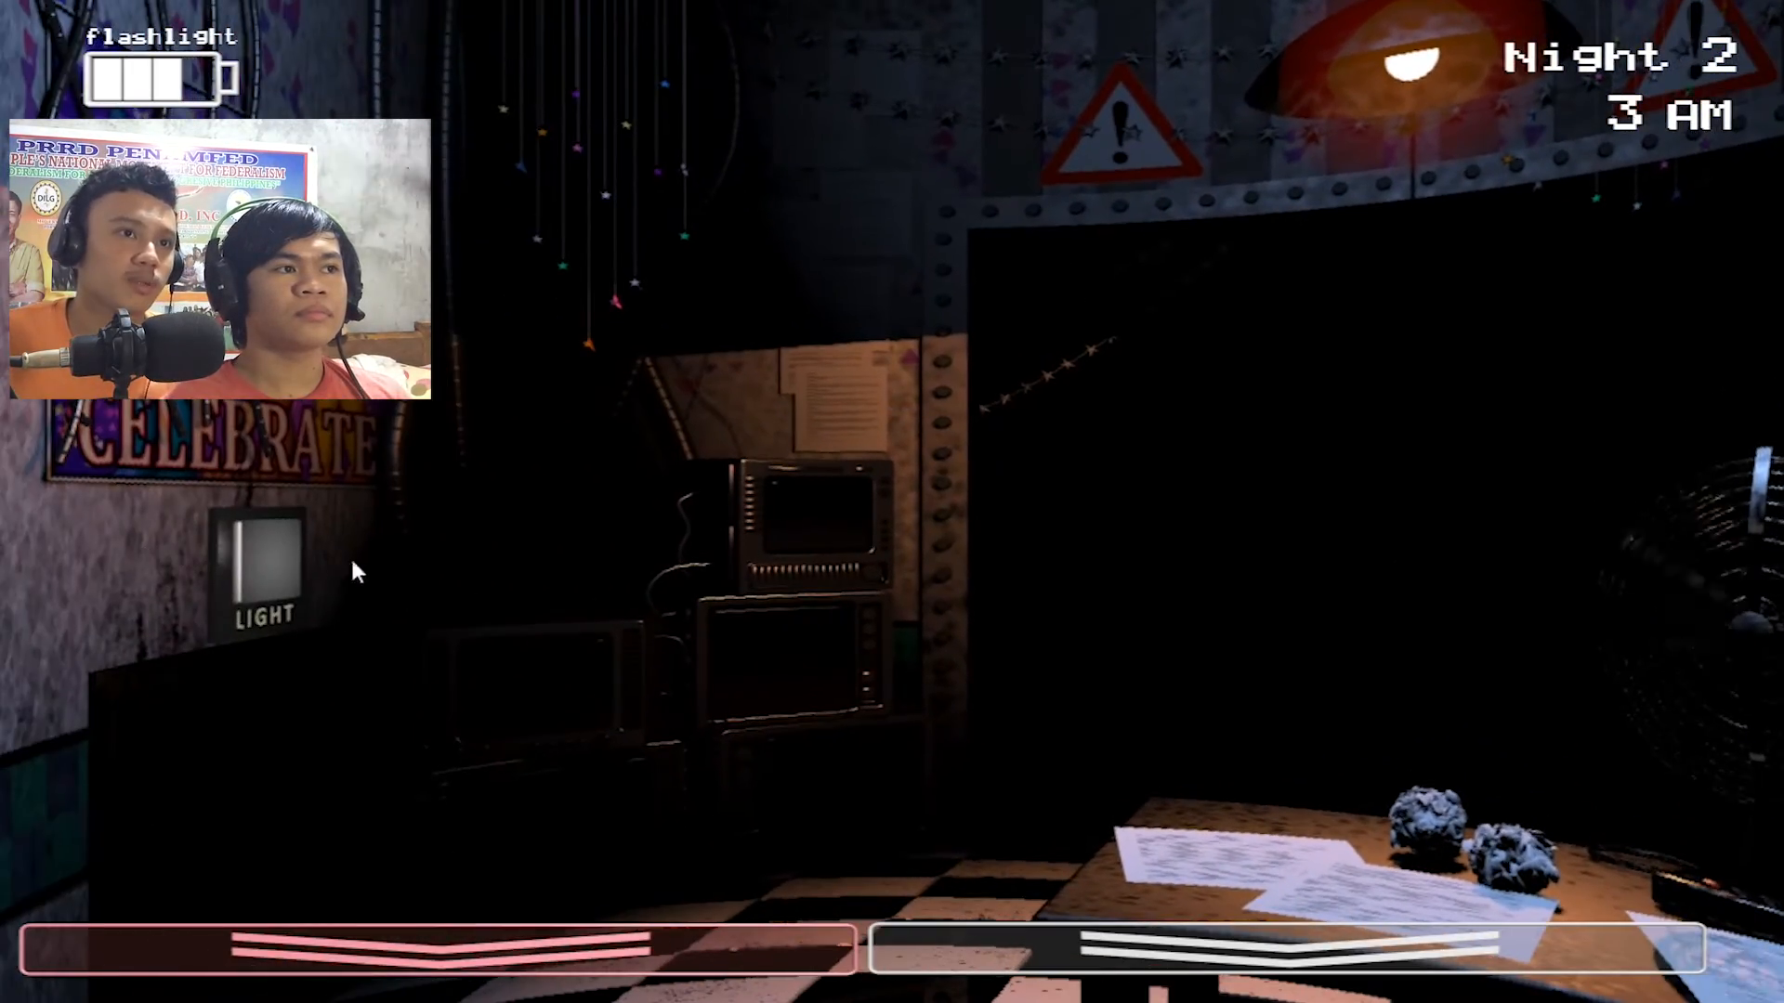
pyautogui.click(267, 557)
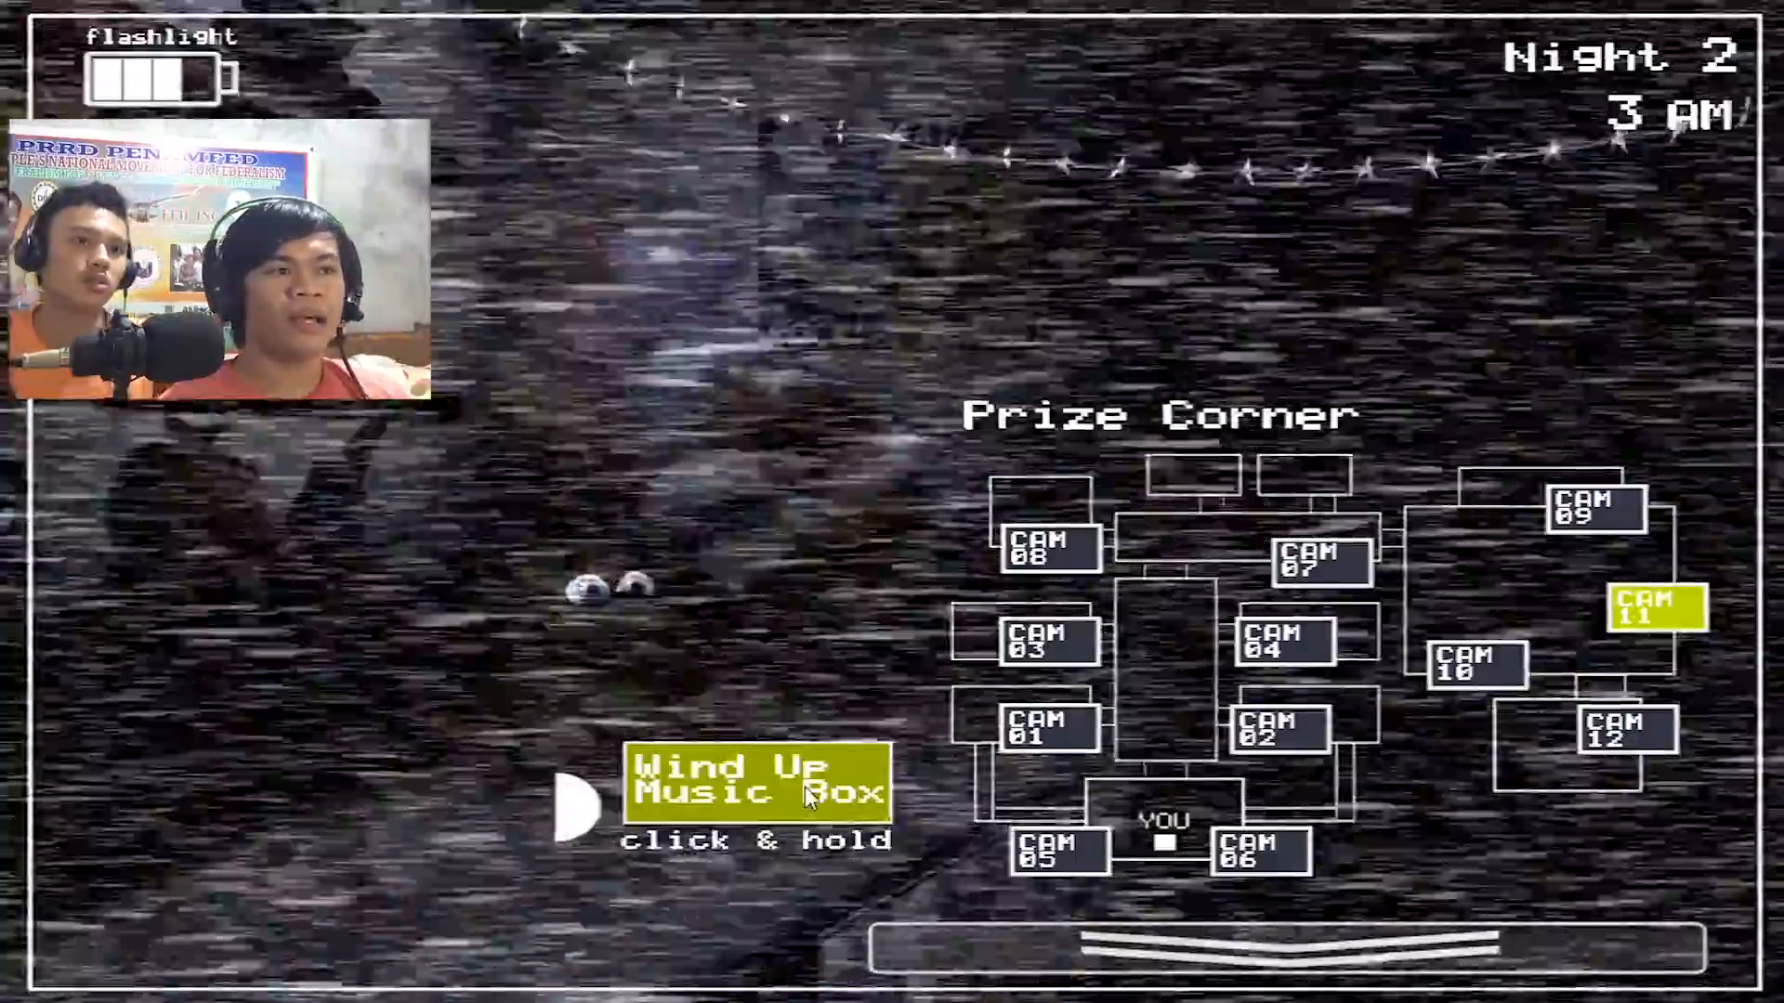
pyautogui.click(754, 789)
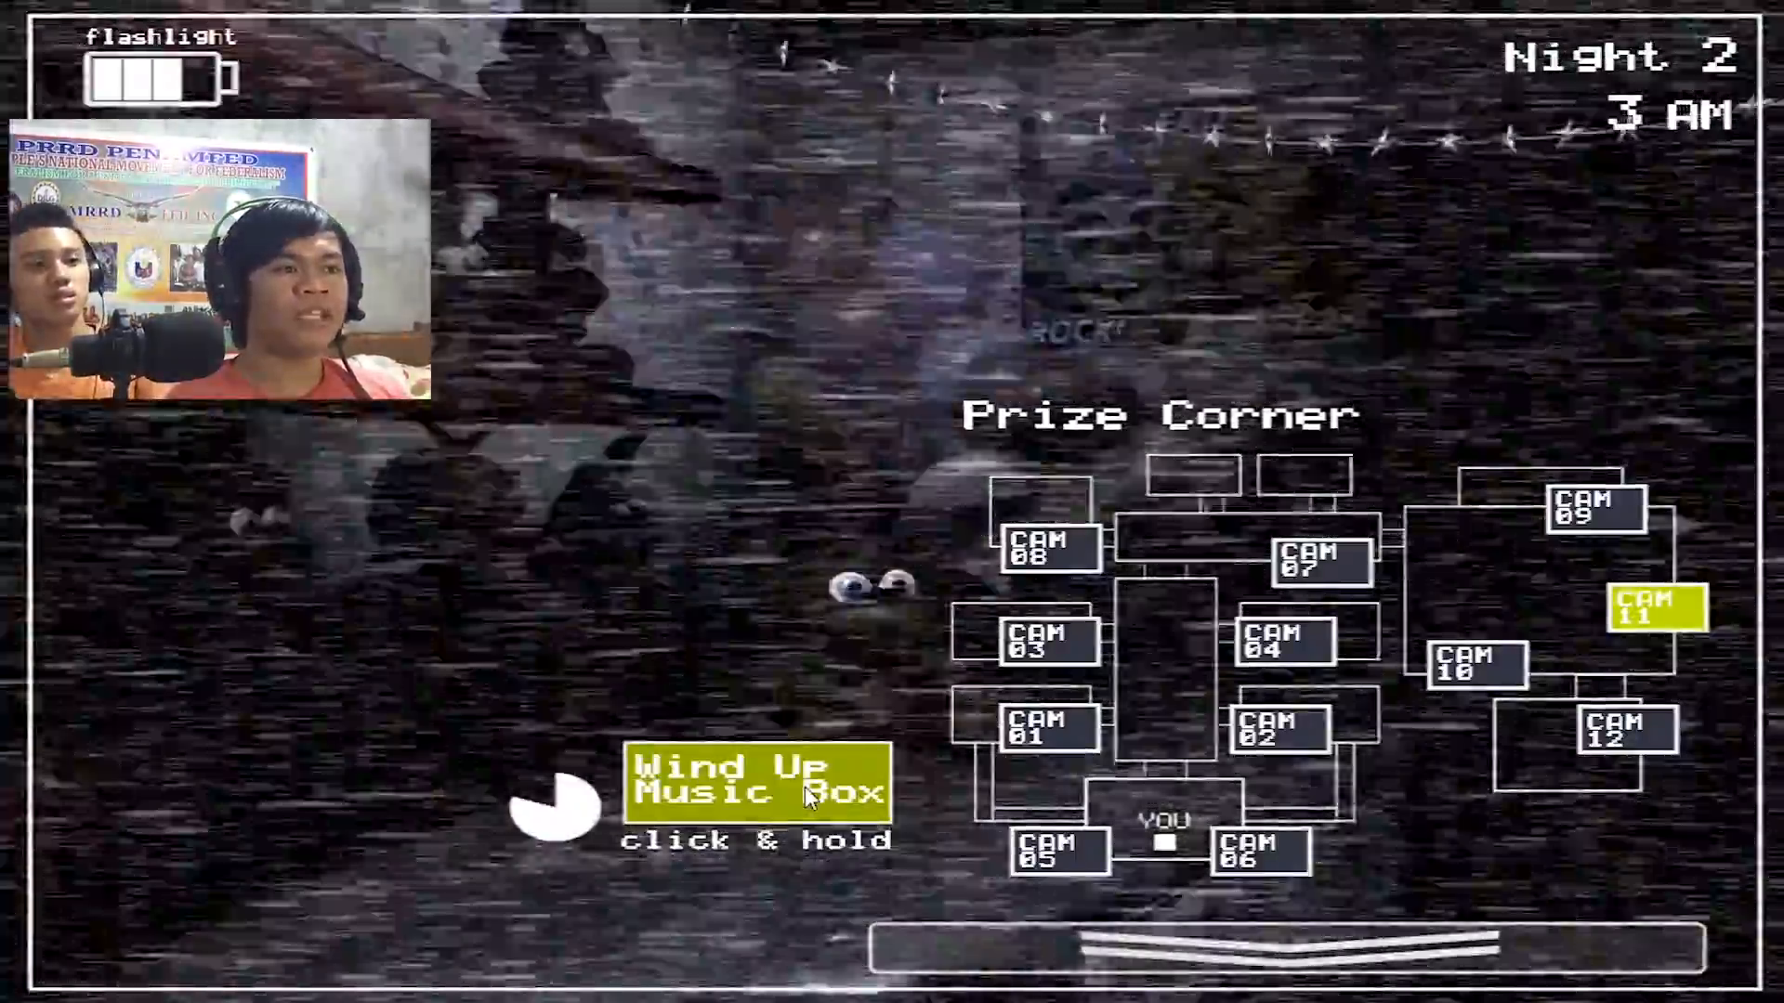
pyautogui.click(1047, 547)
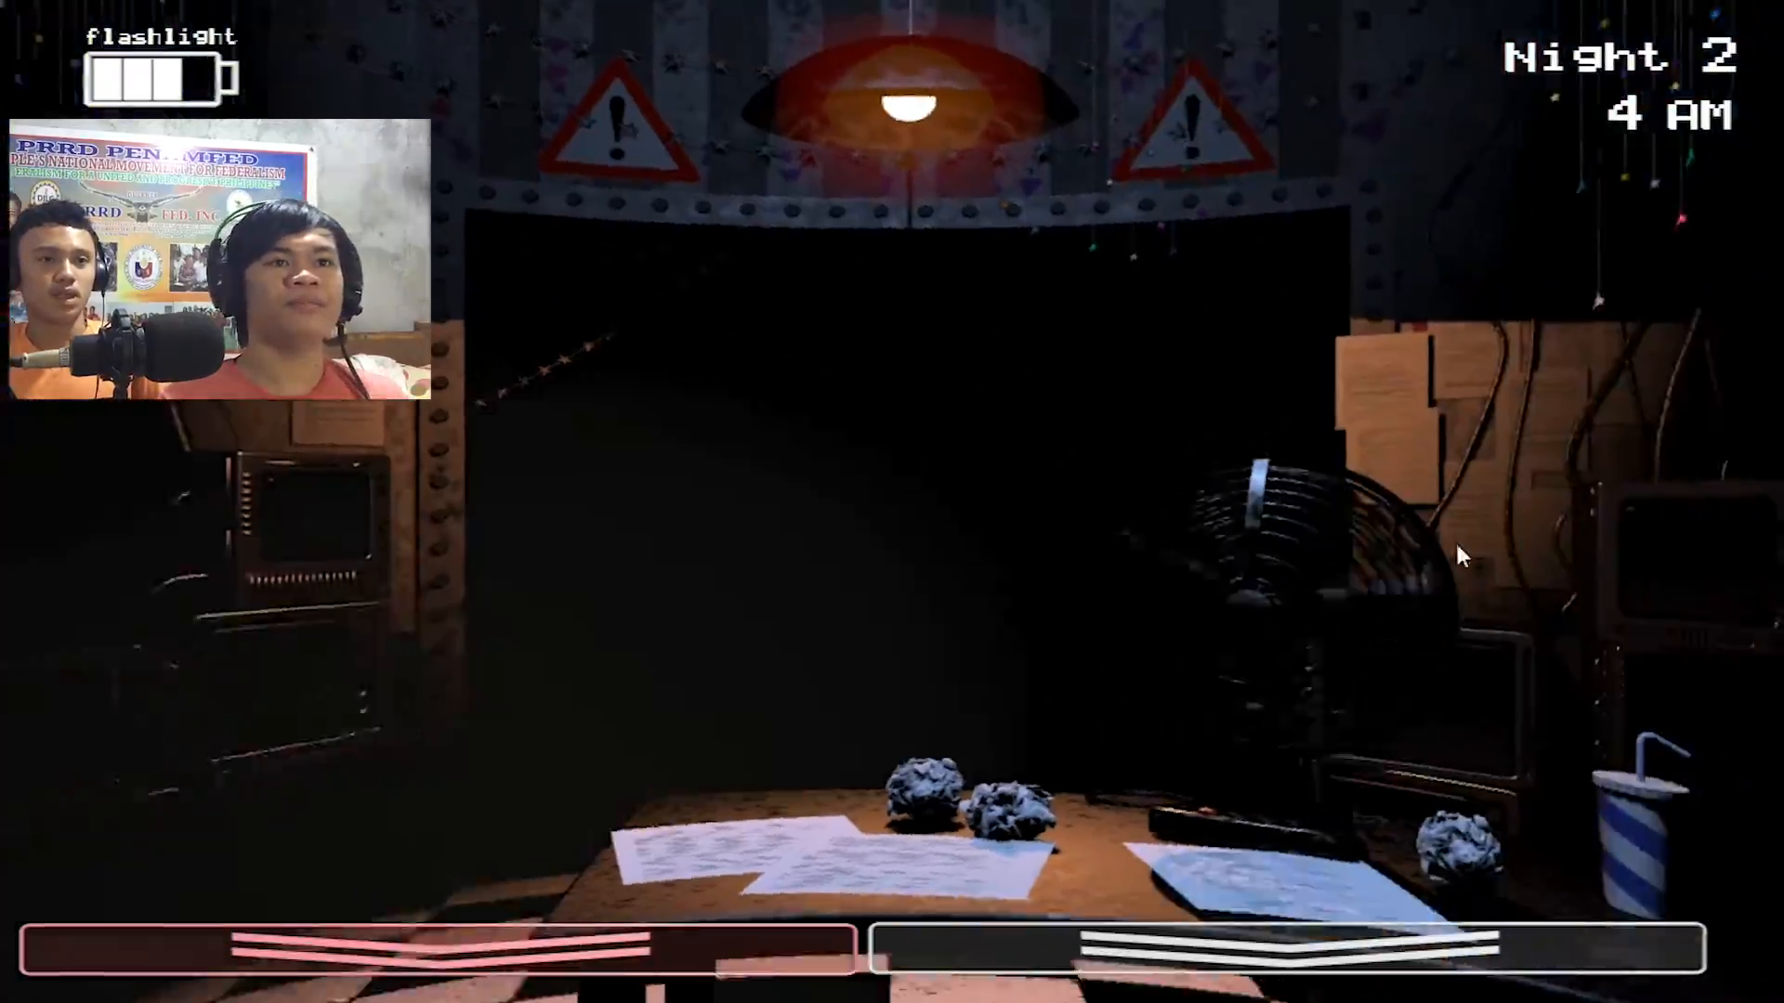
# Check the Left Air Vent, Party Room 2 and Right Air Vent, rewinding the music box before and after.
pyautogui.click(1183, 942)
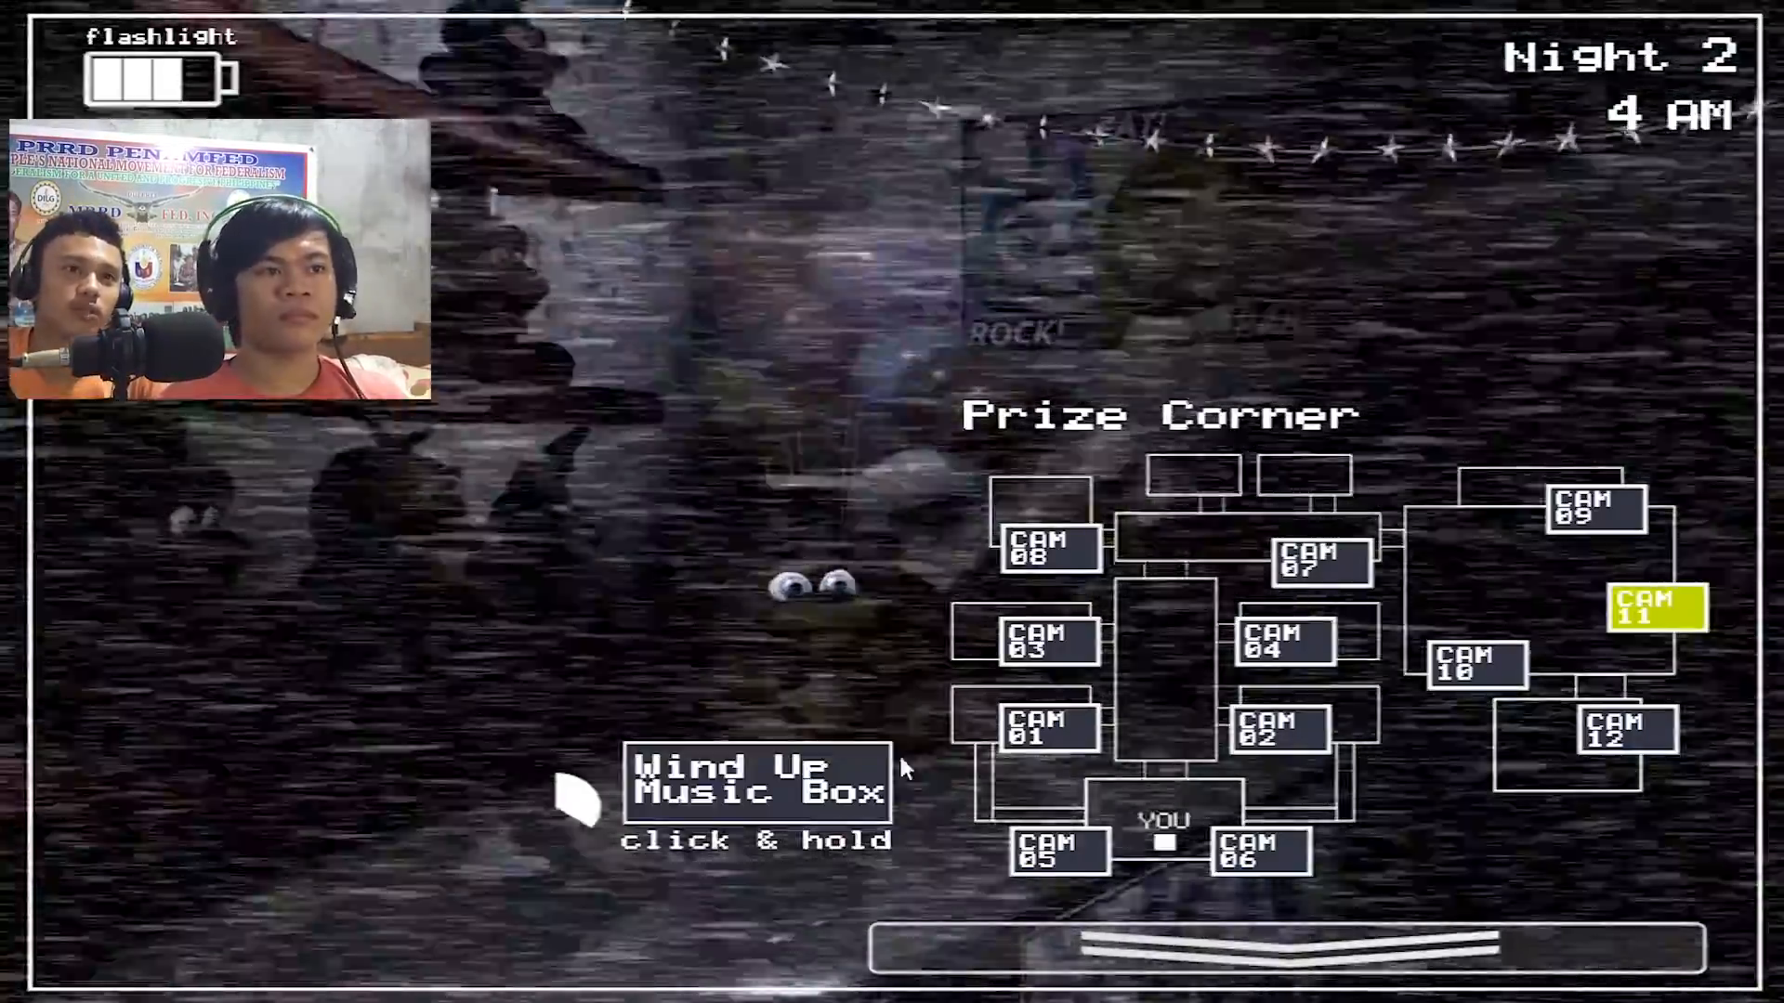
pyautogui.click(755, 782)
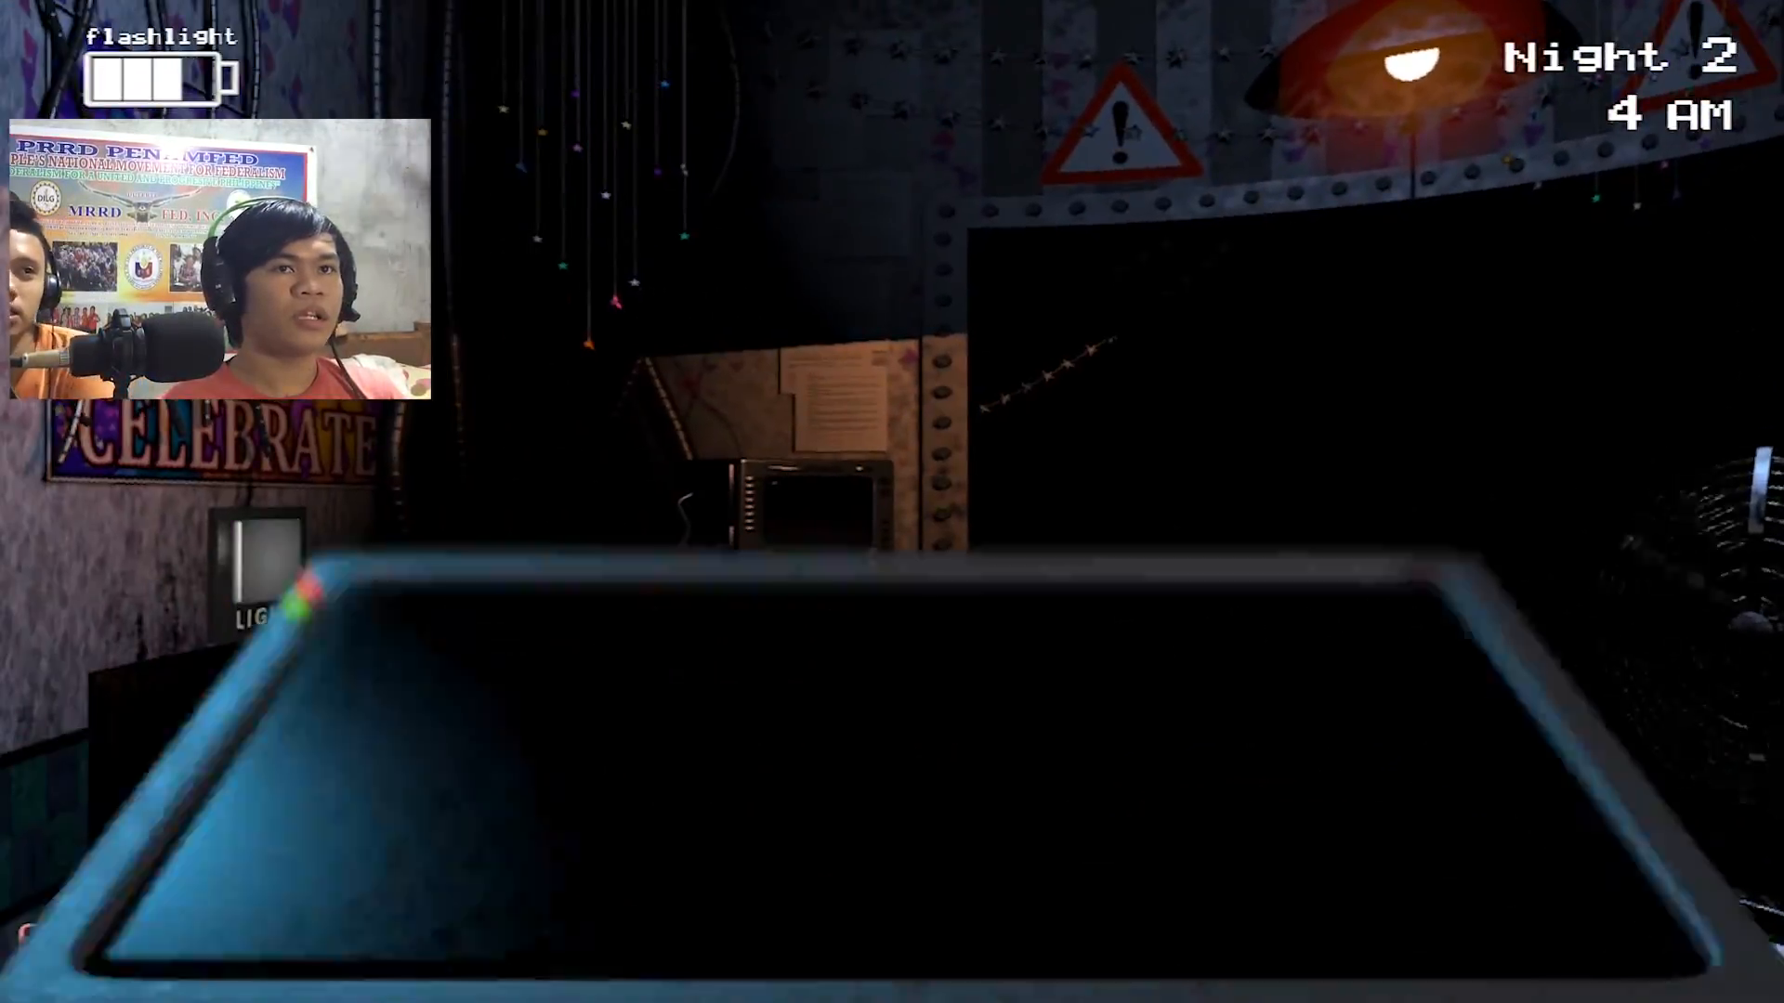
pyautogui.click(1162, 947)
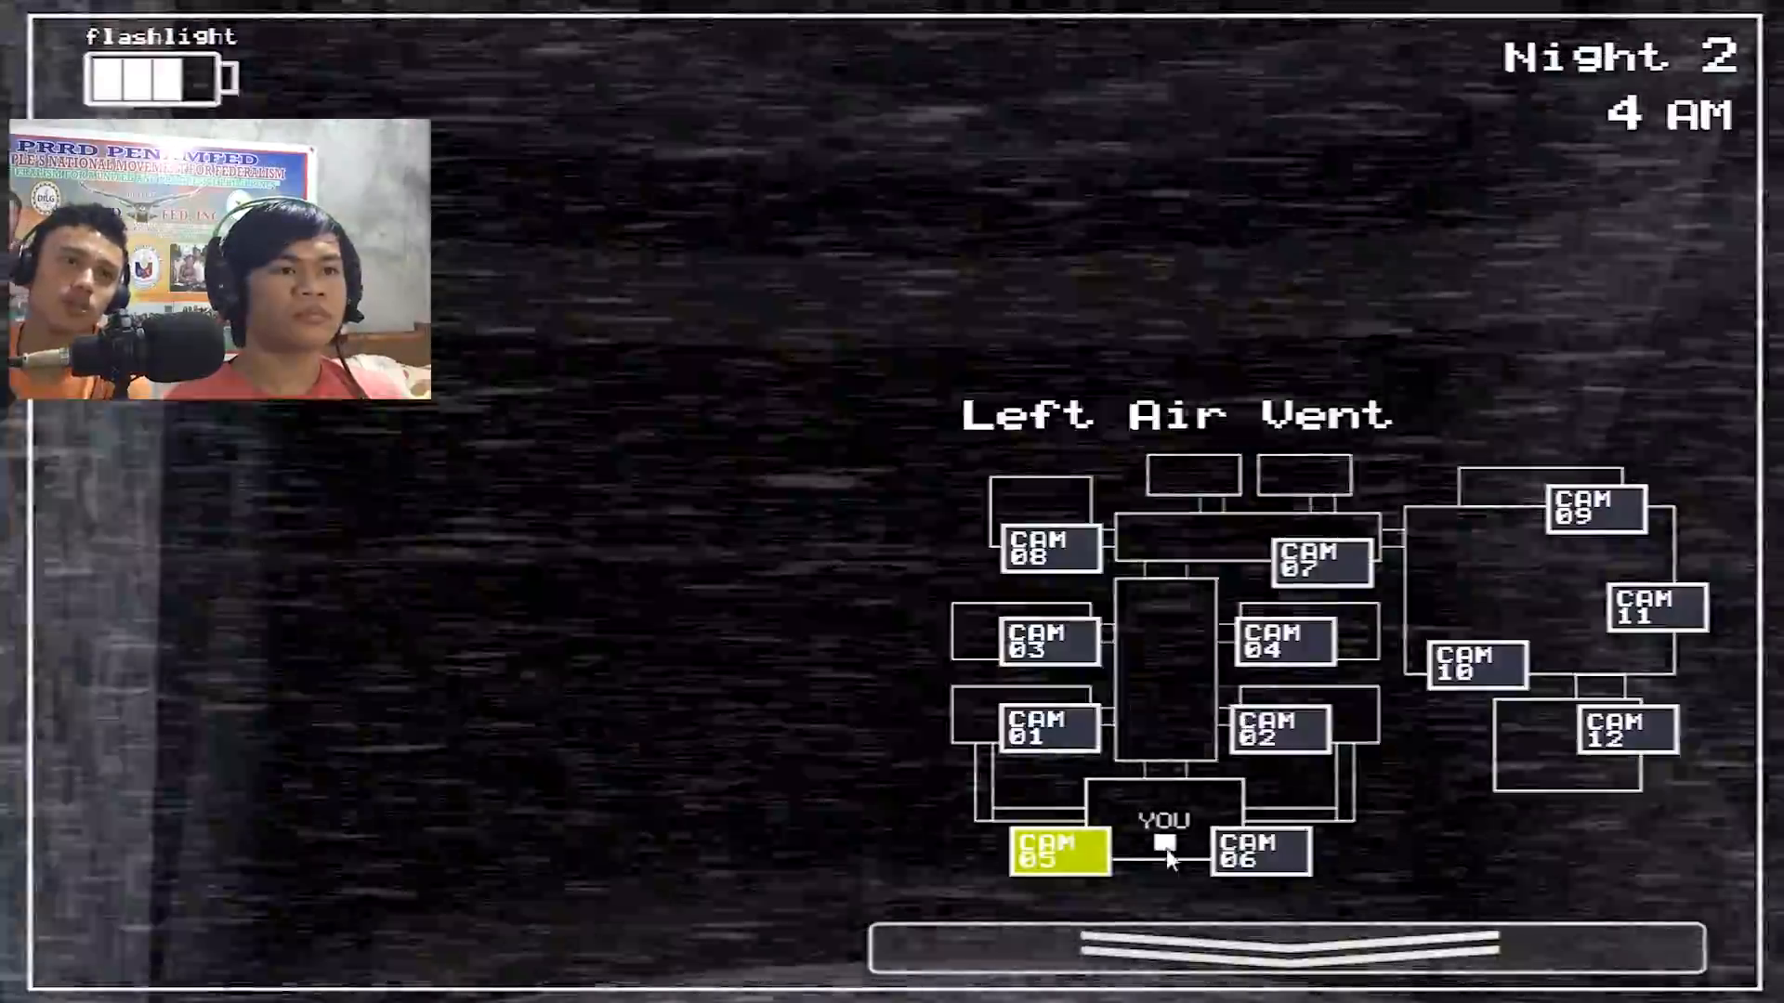
pyautogui.click(1279, 730)
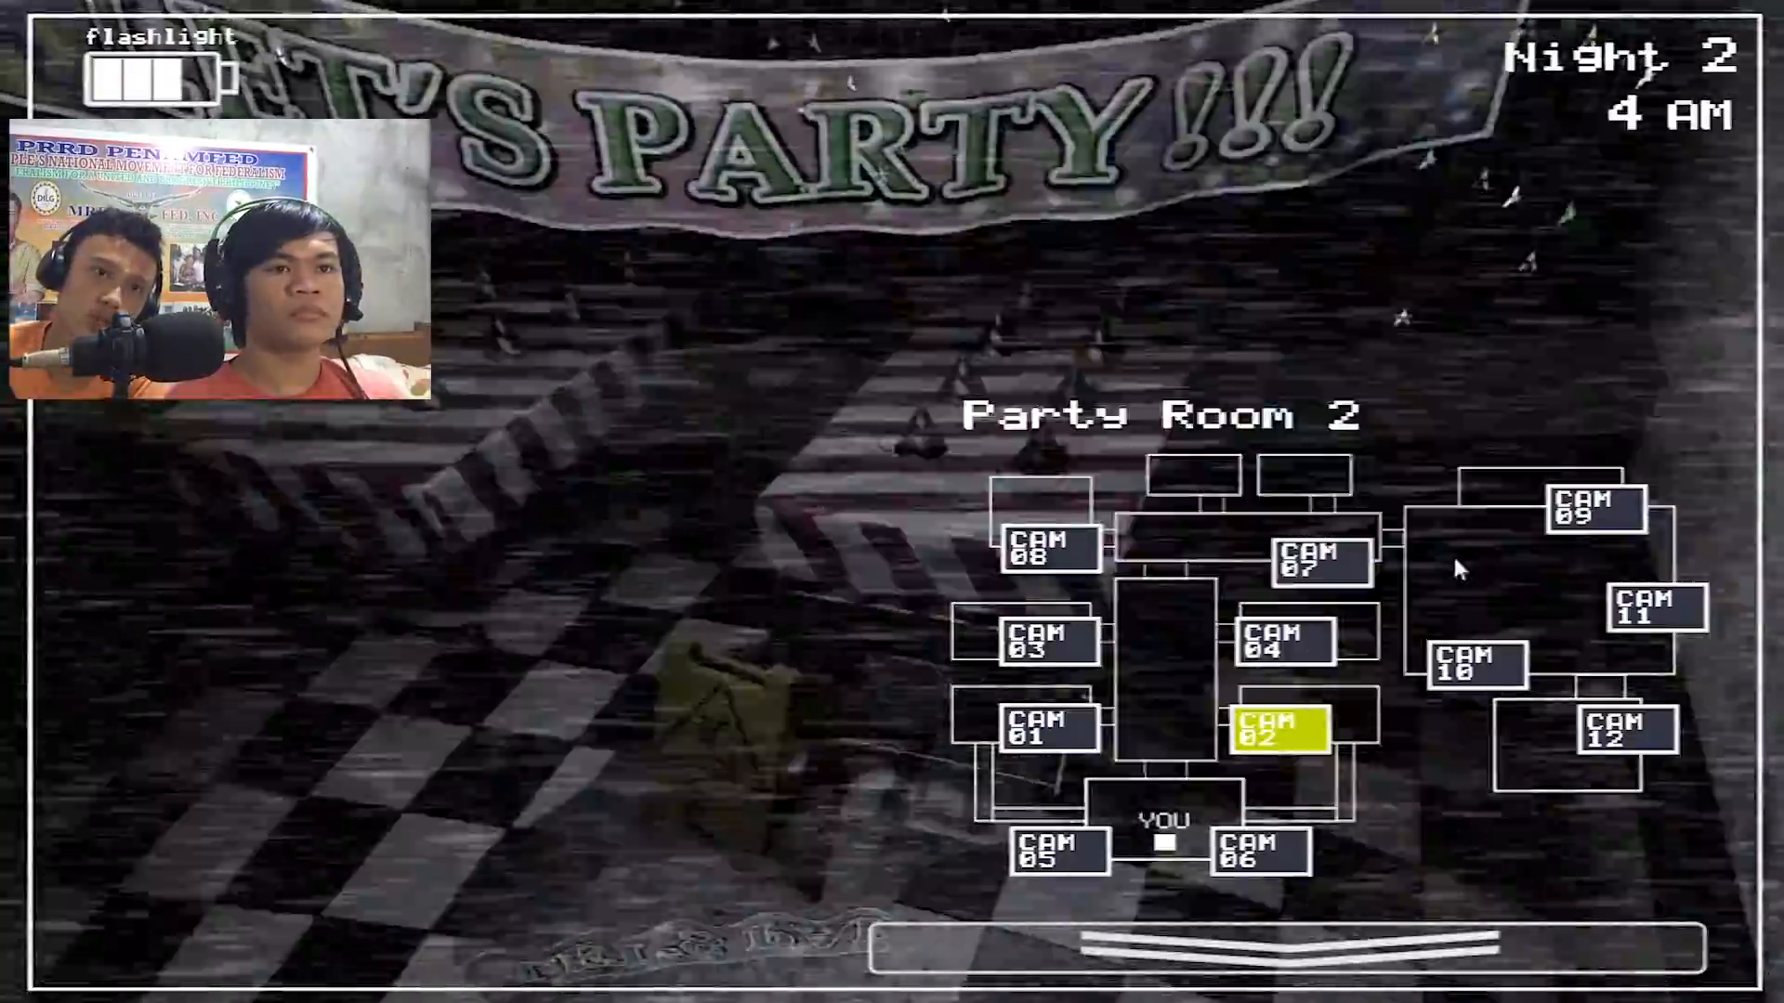
pyautogui.click(1318, 557)
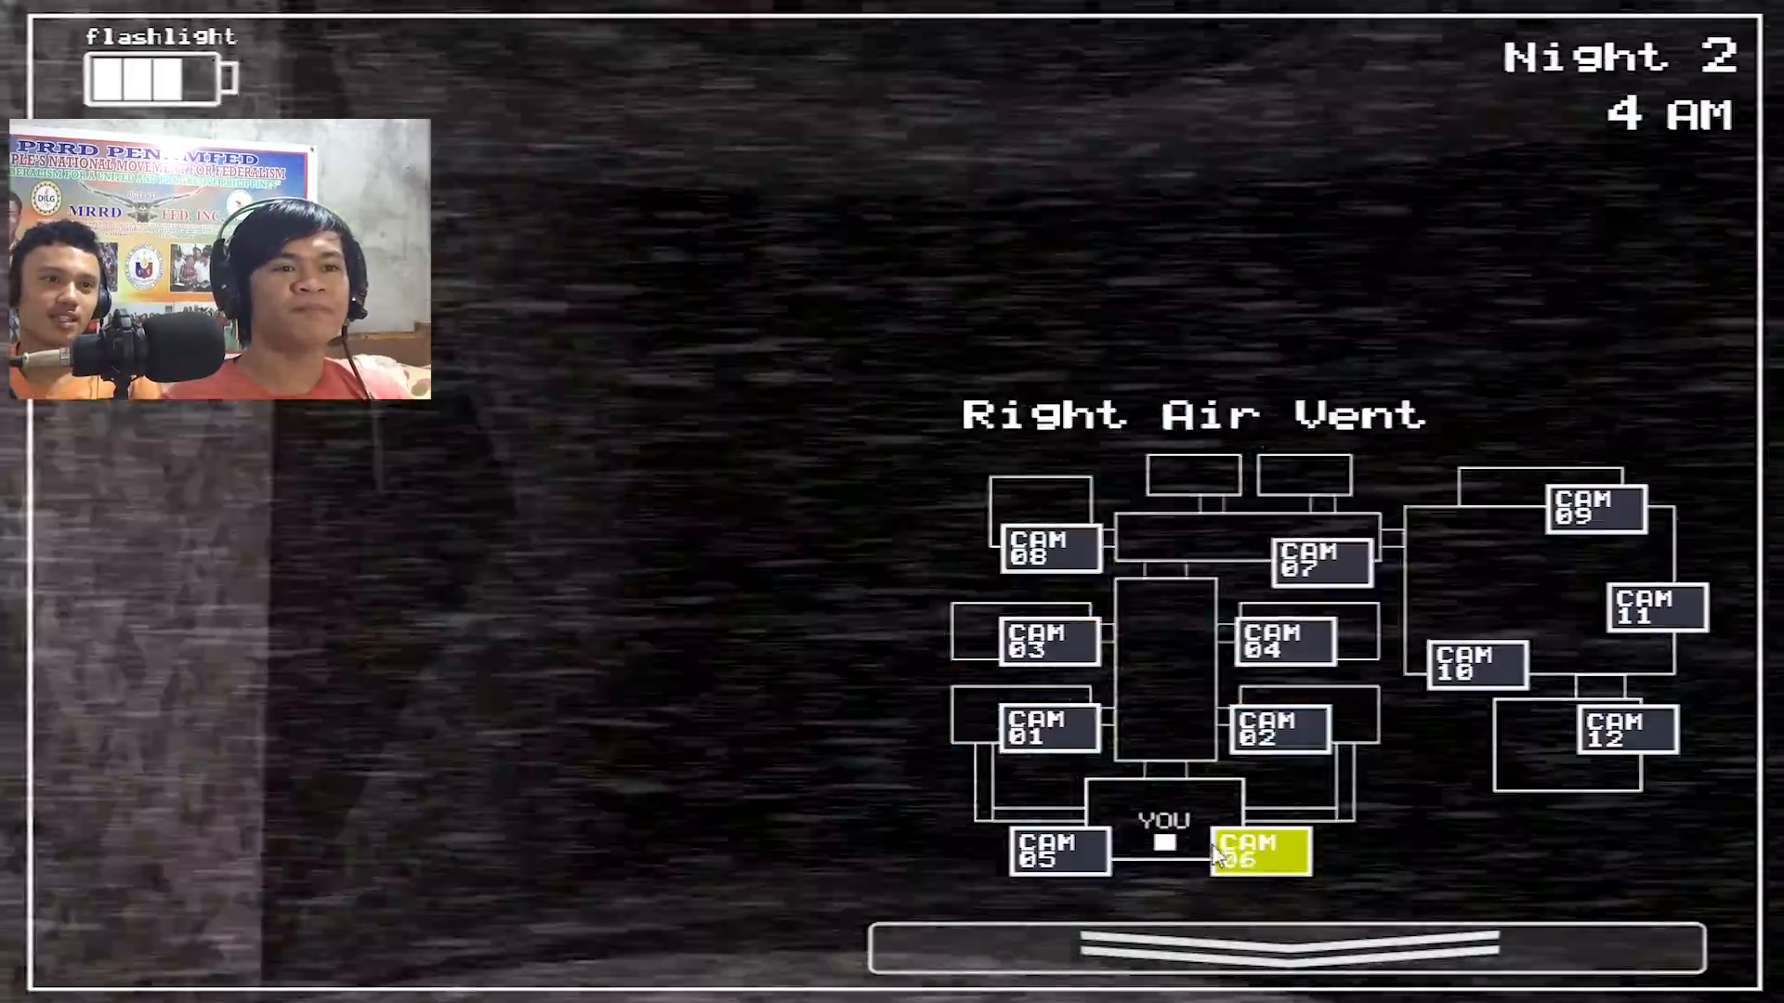
pyautogui.click(1220, 943)
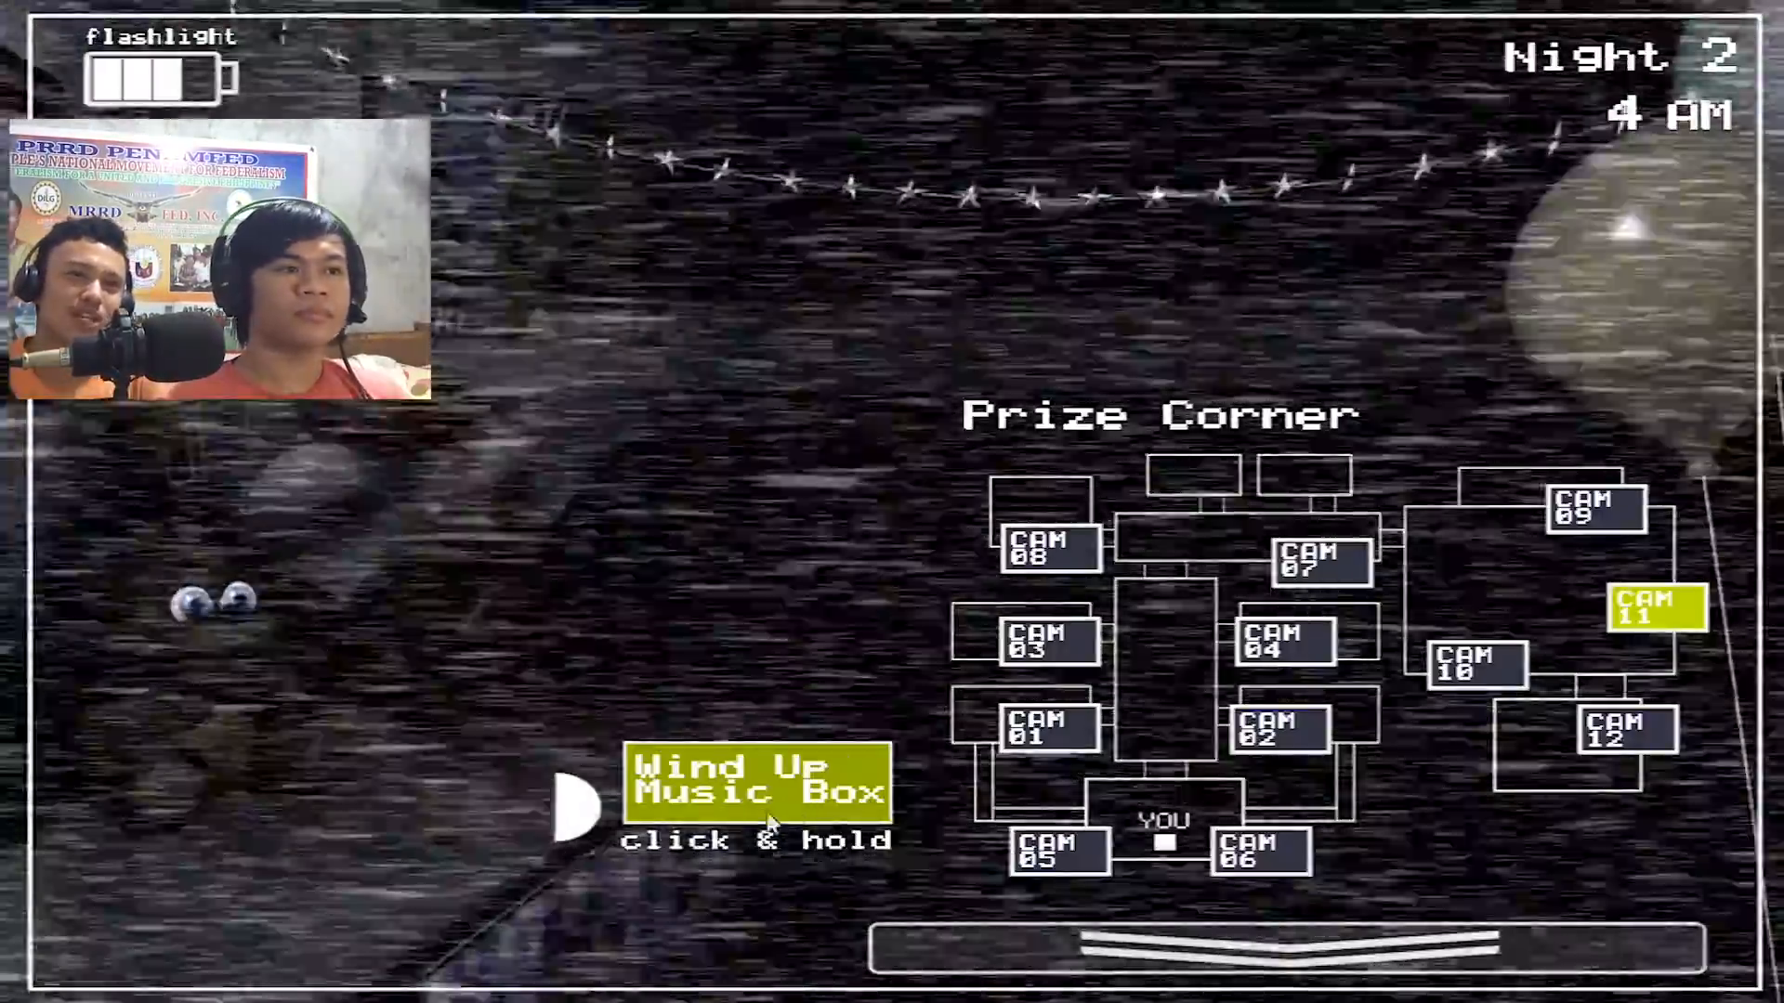
pyautogui.click(757, 782)
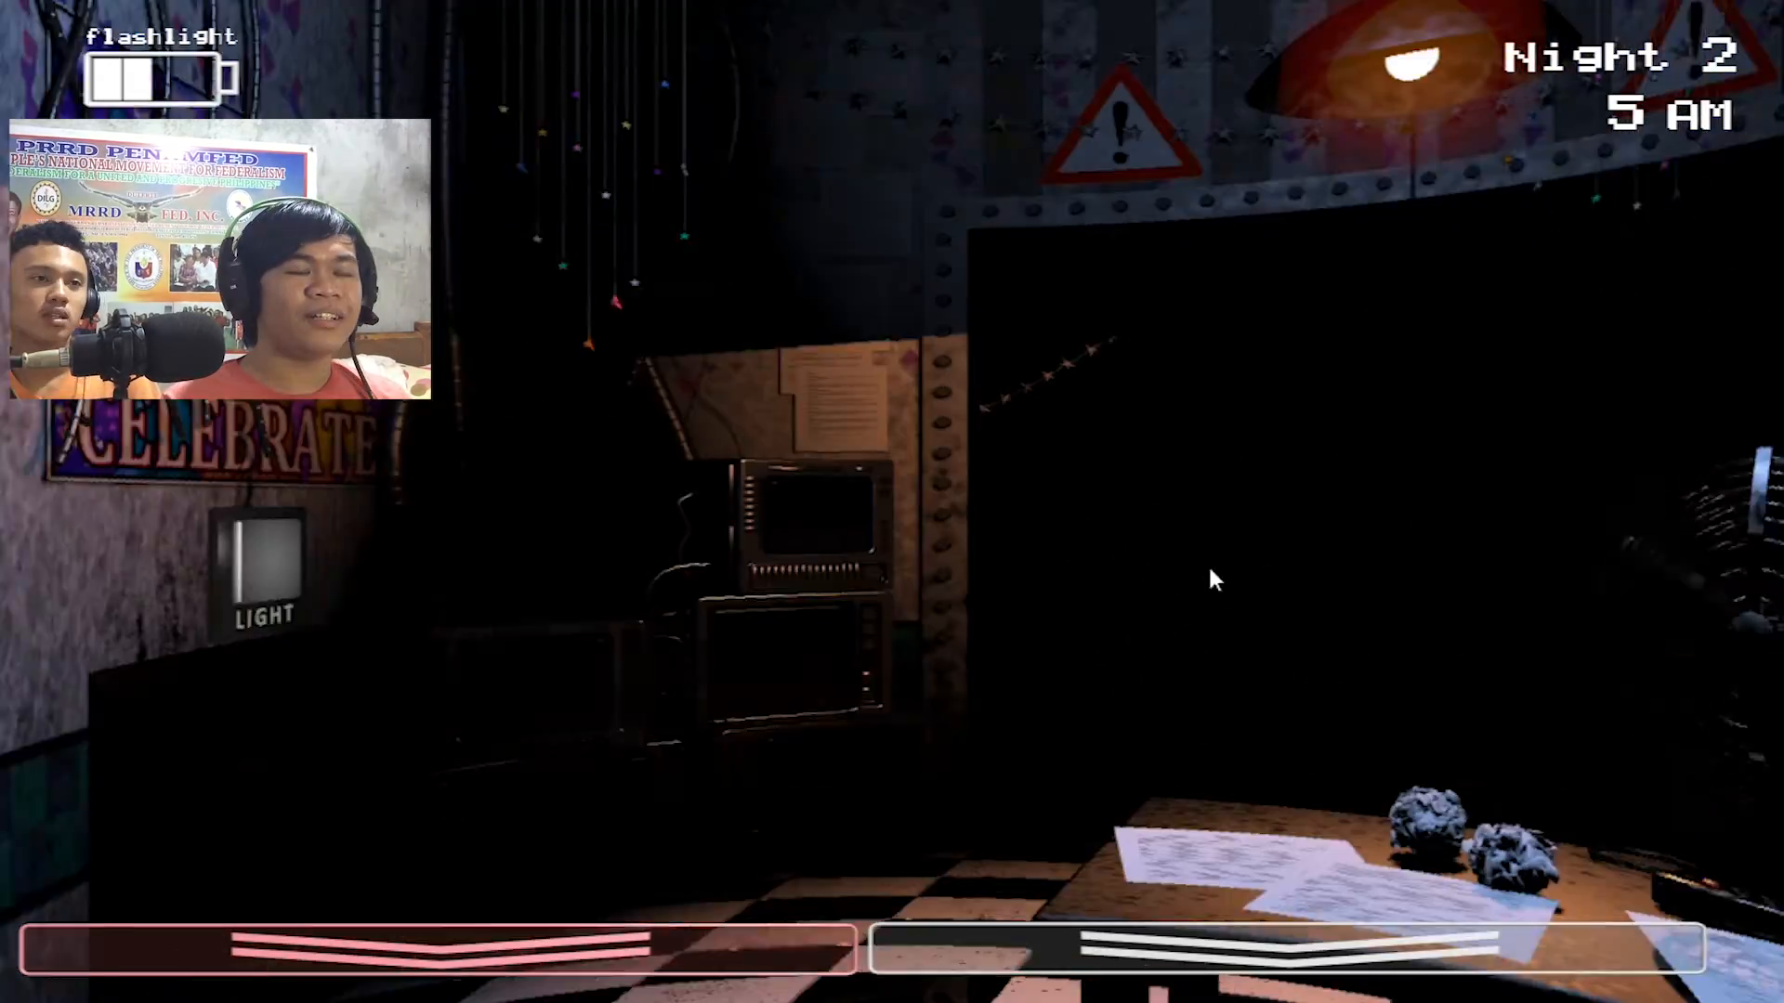
# Survive Night 2 to 6 AM and raise the monitor on CAM 08 in Night 3.
pyautogui.click(1183, 944)
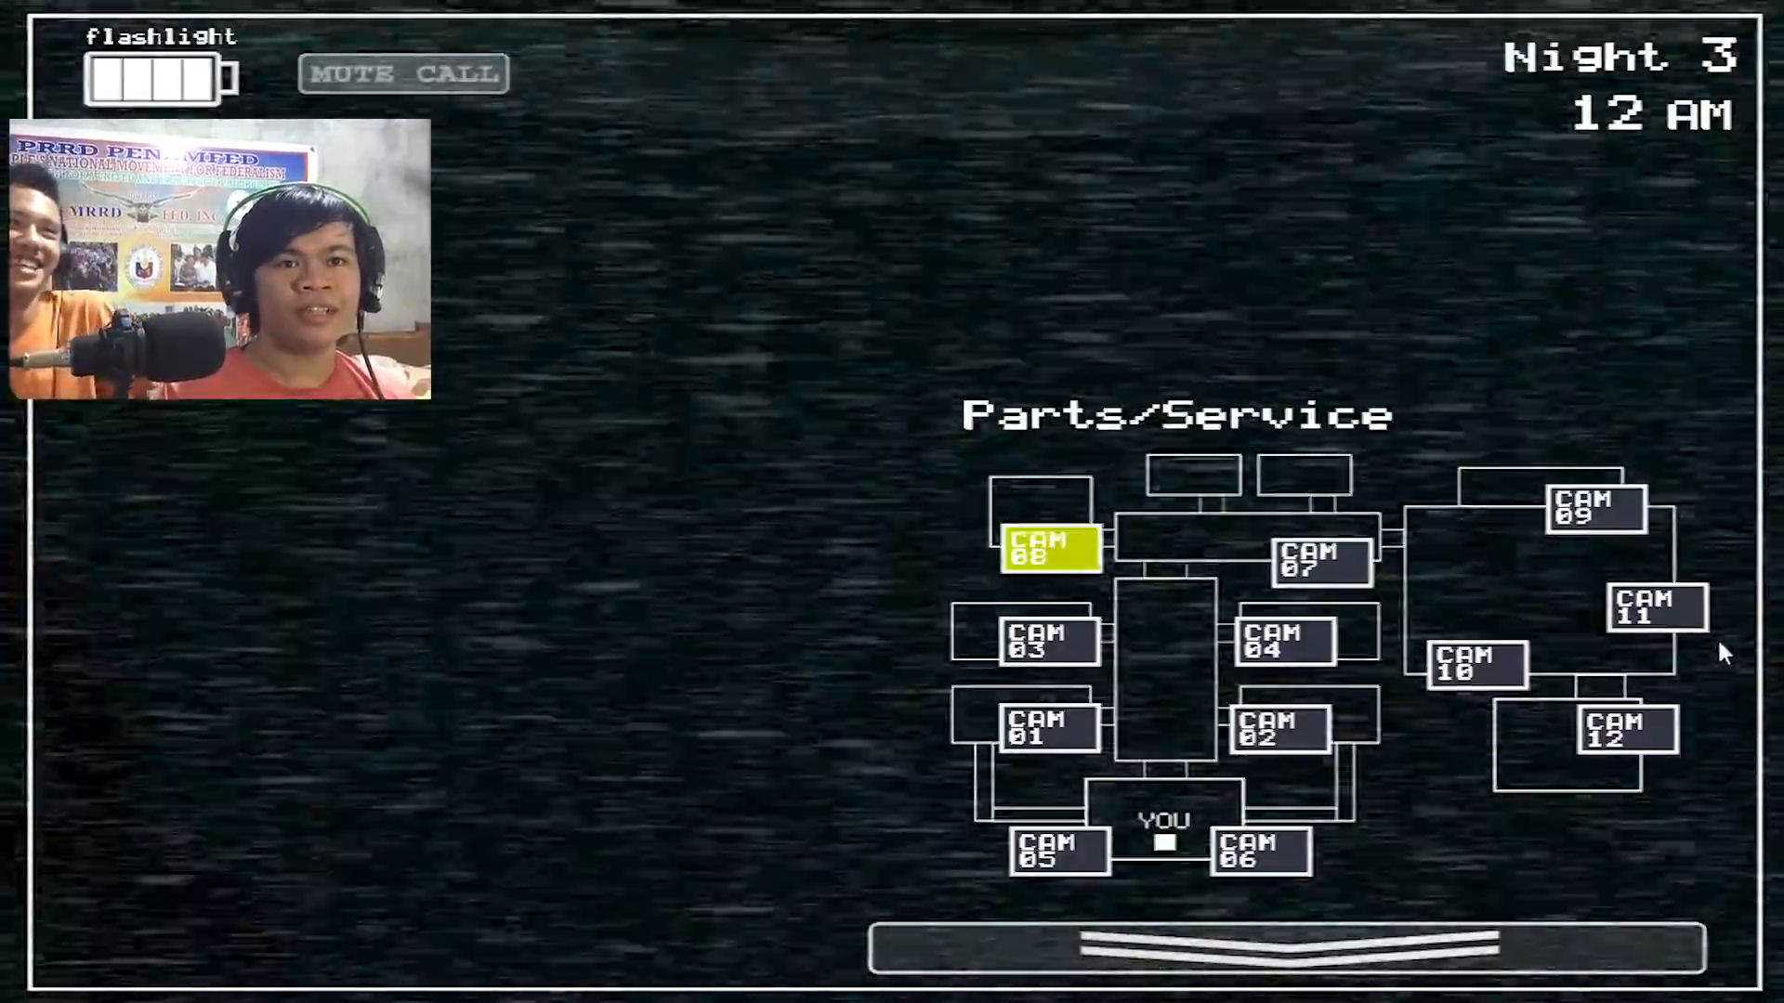
# Wind the Prize Corner music box twice between Show Stage and Kid's Cove checks.
pyautogui.click(1654, 607)
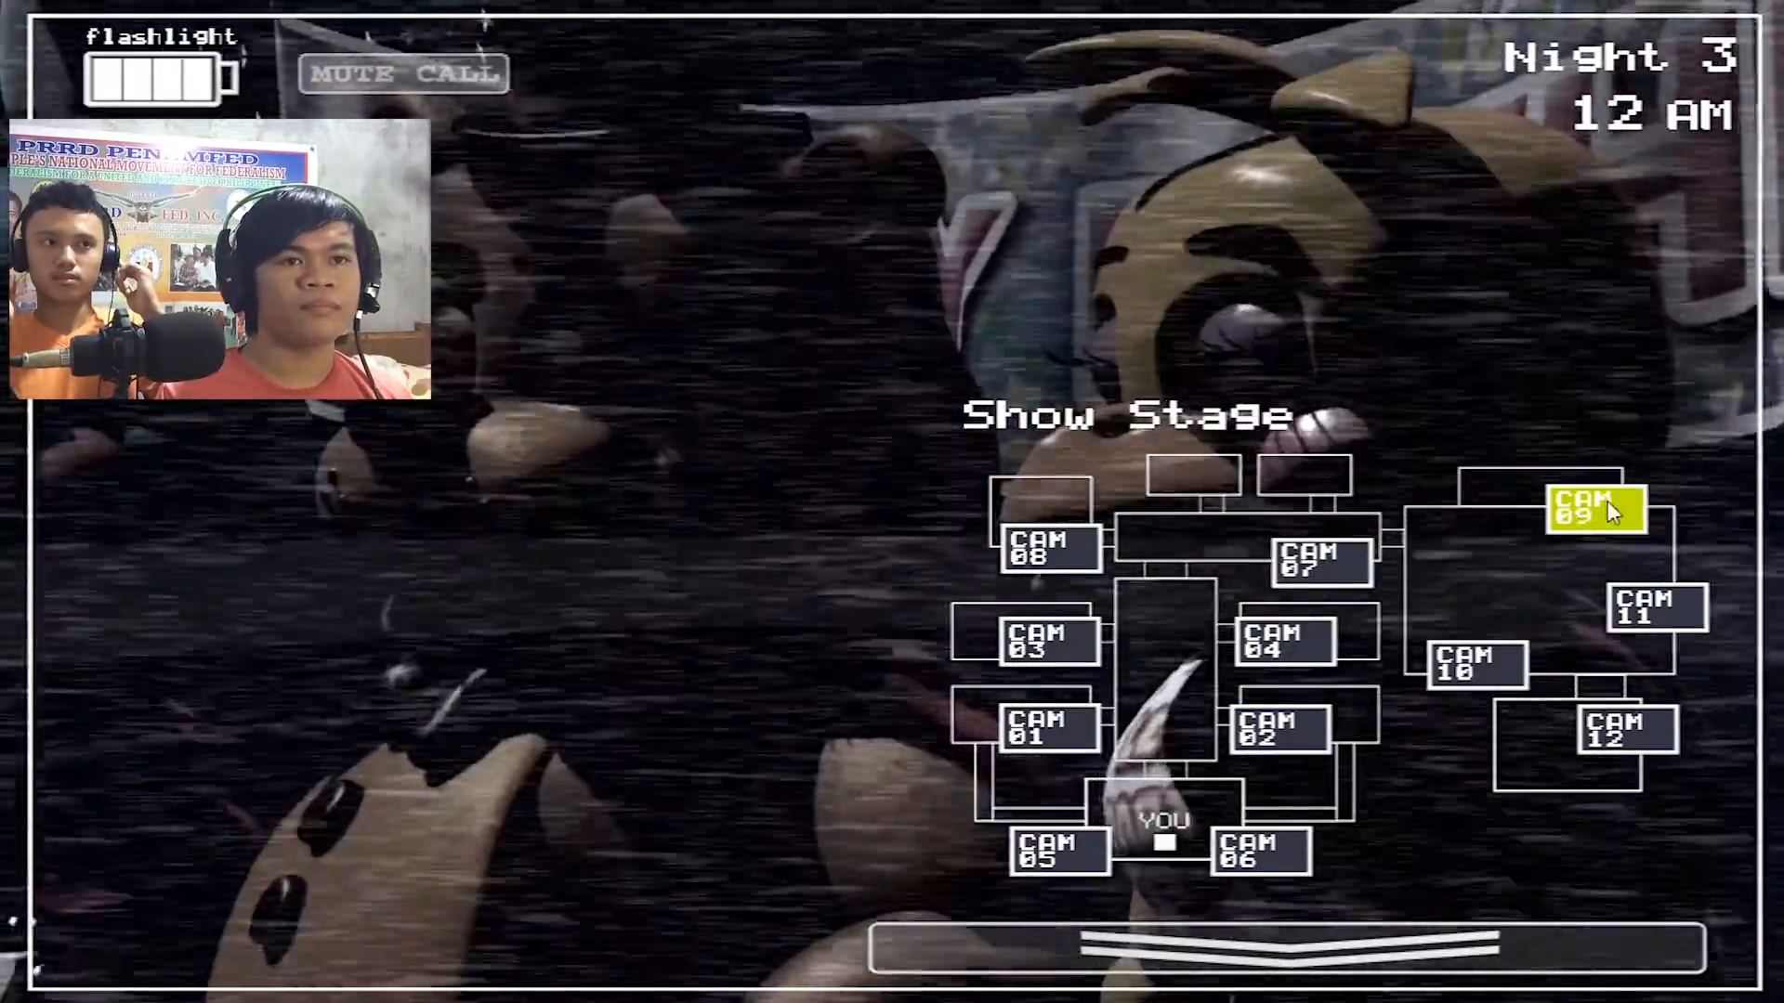
pyautogui.click(1657, 607)
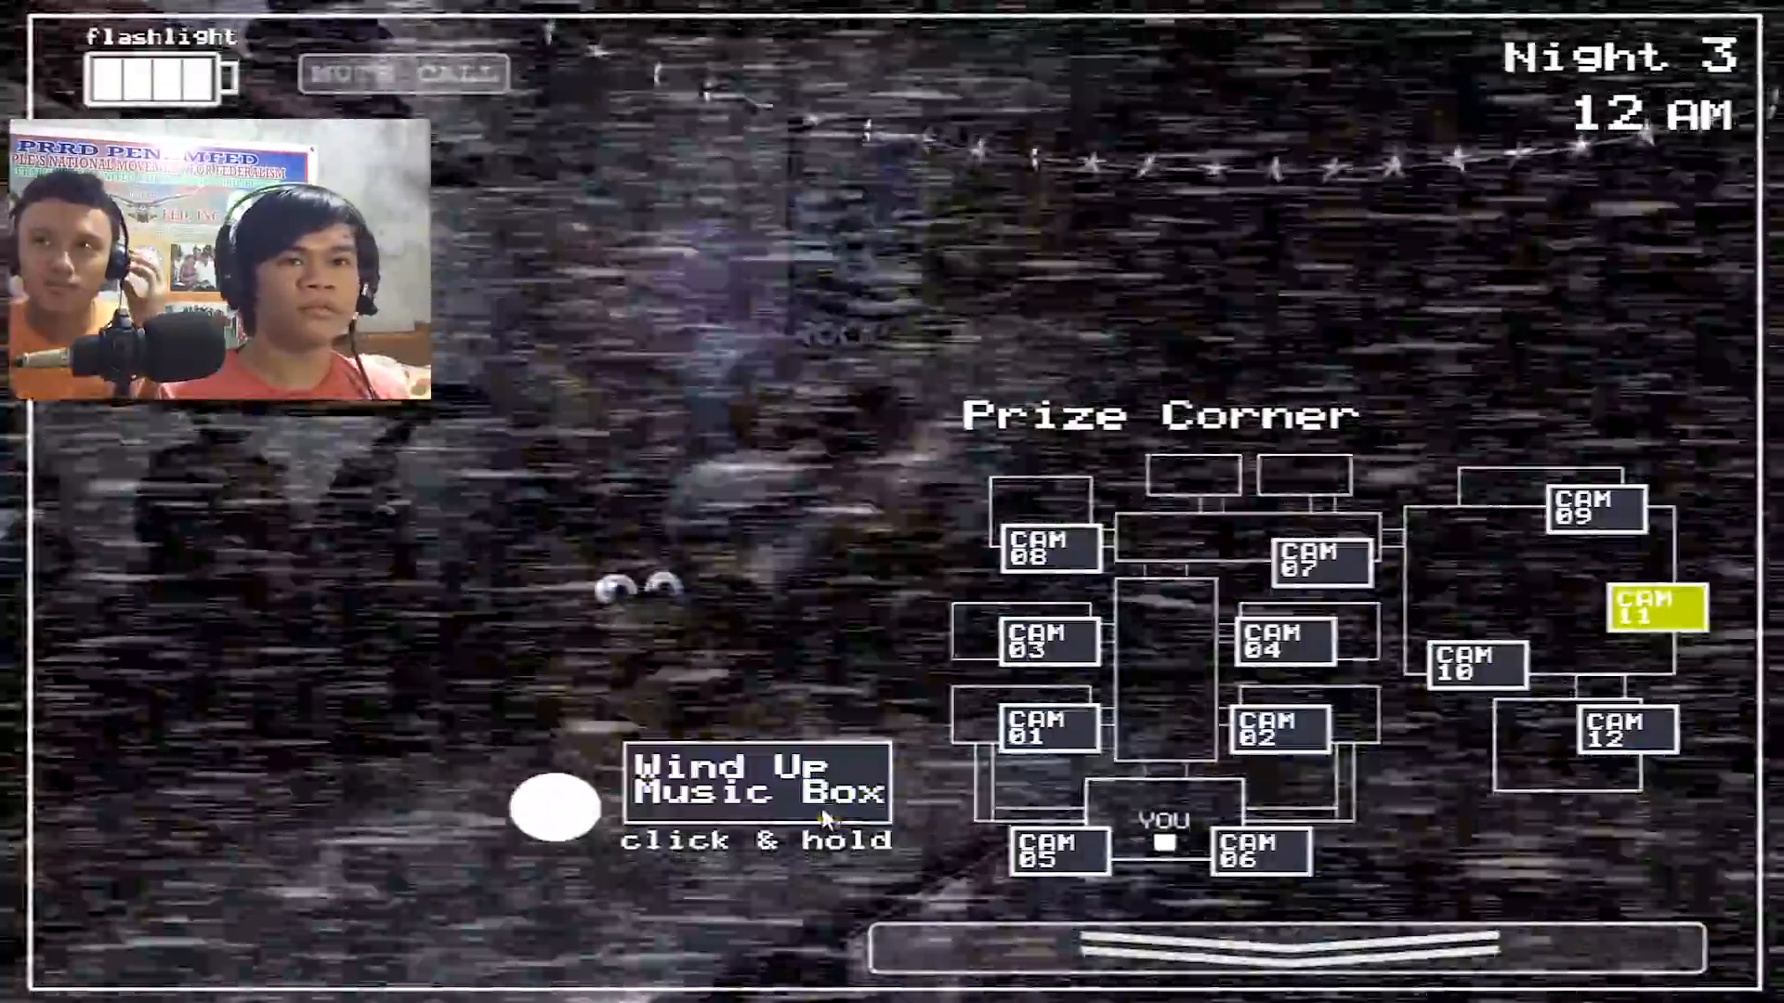
pyautogui.click(554, 808)
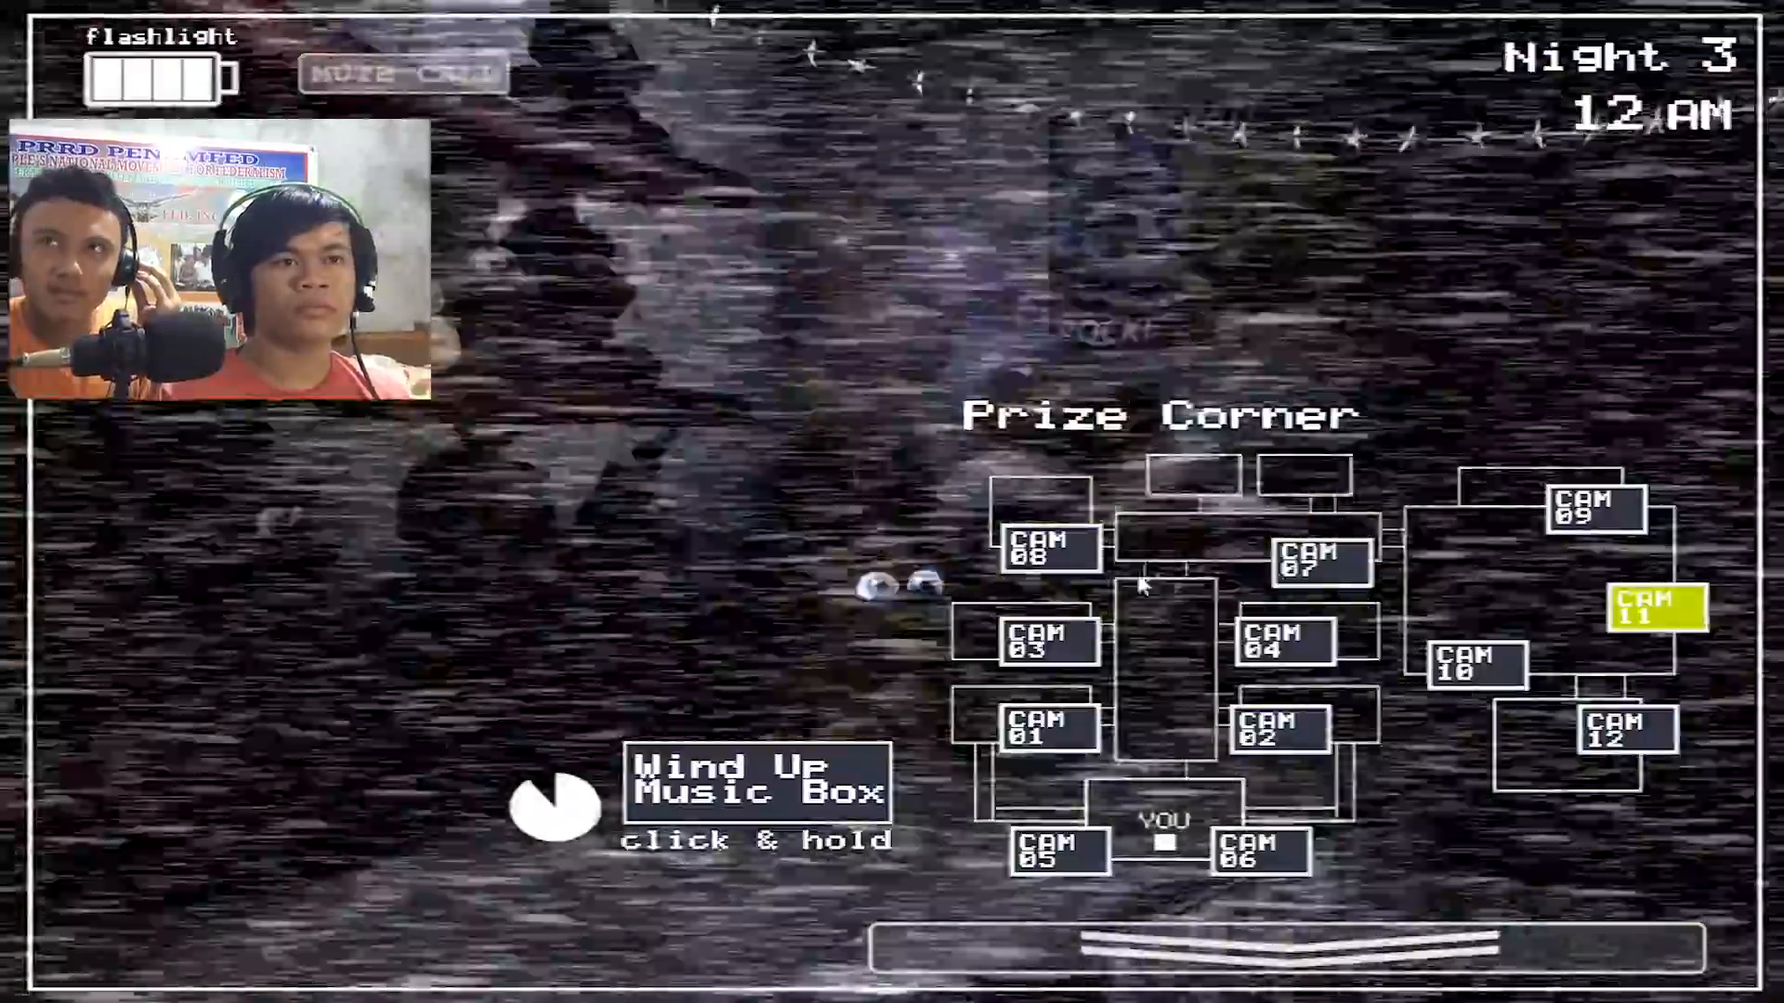
pyautogui.click(1595, 512)
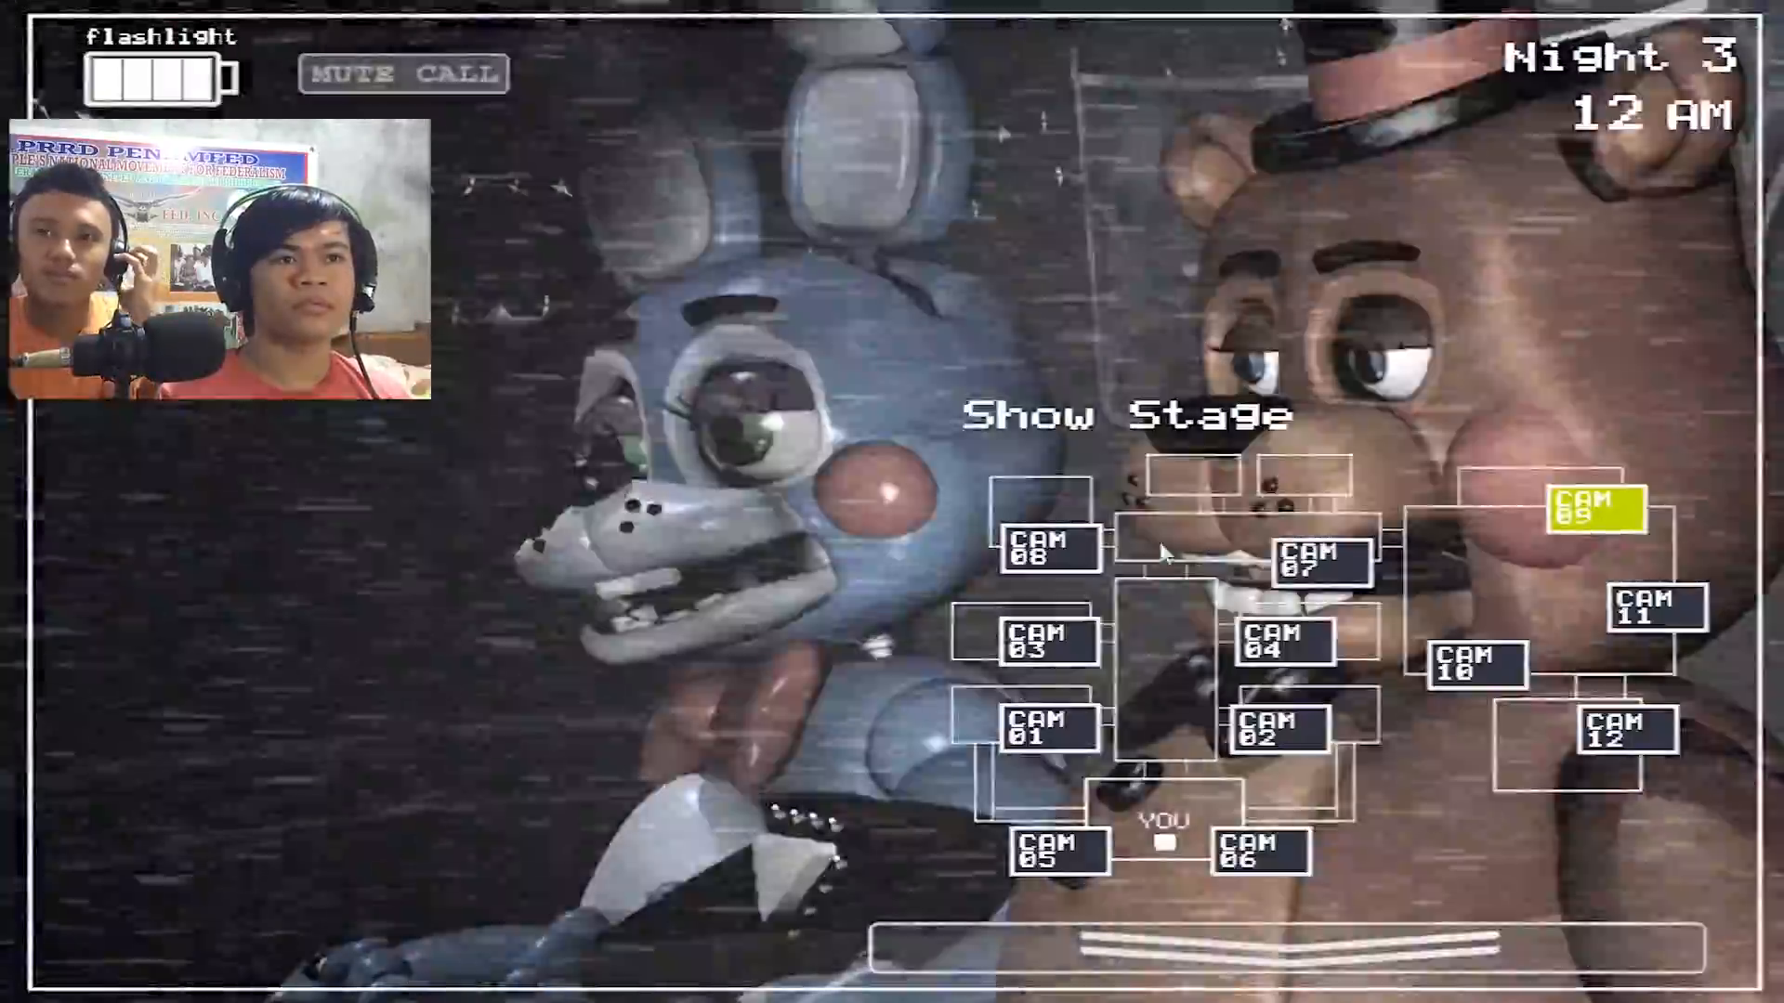
pyautogui.click(1622, 728)
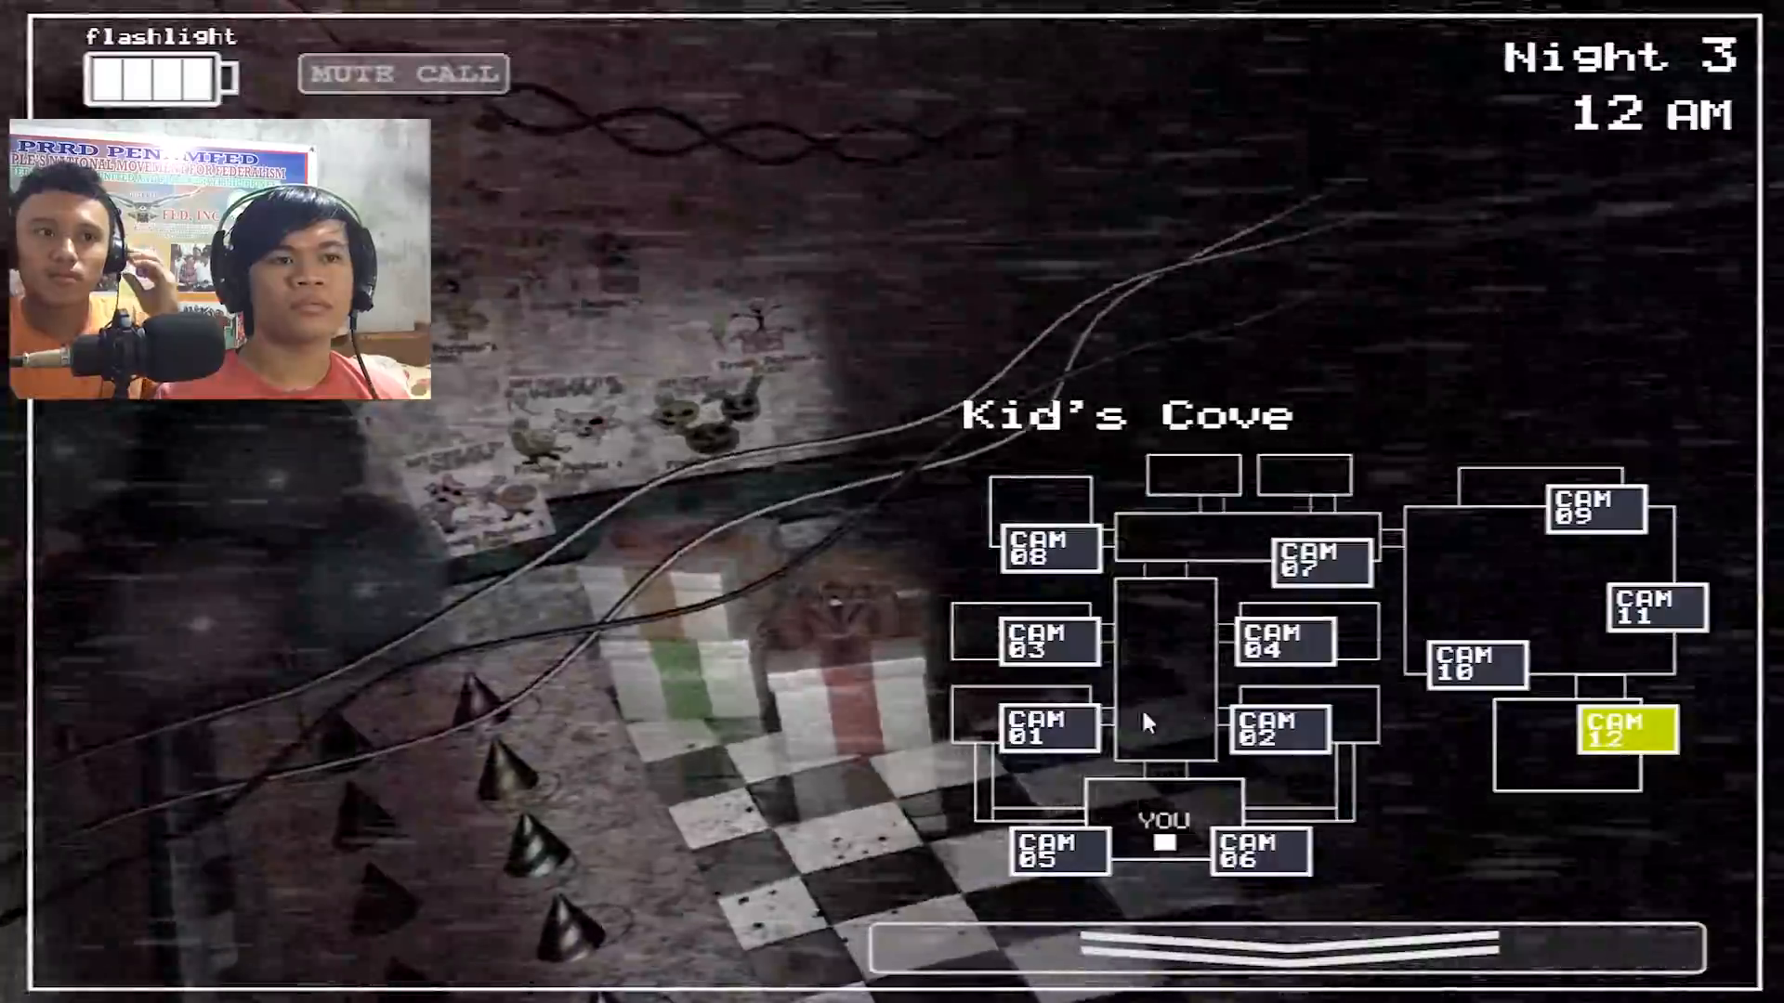
pyautogui.click(1652, 608)
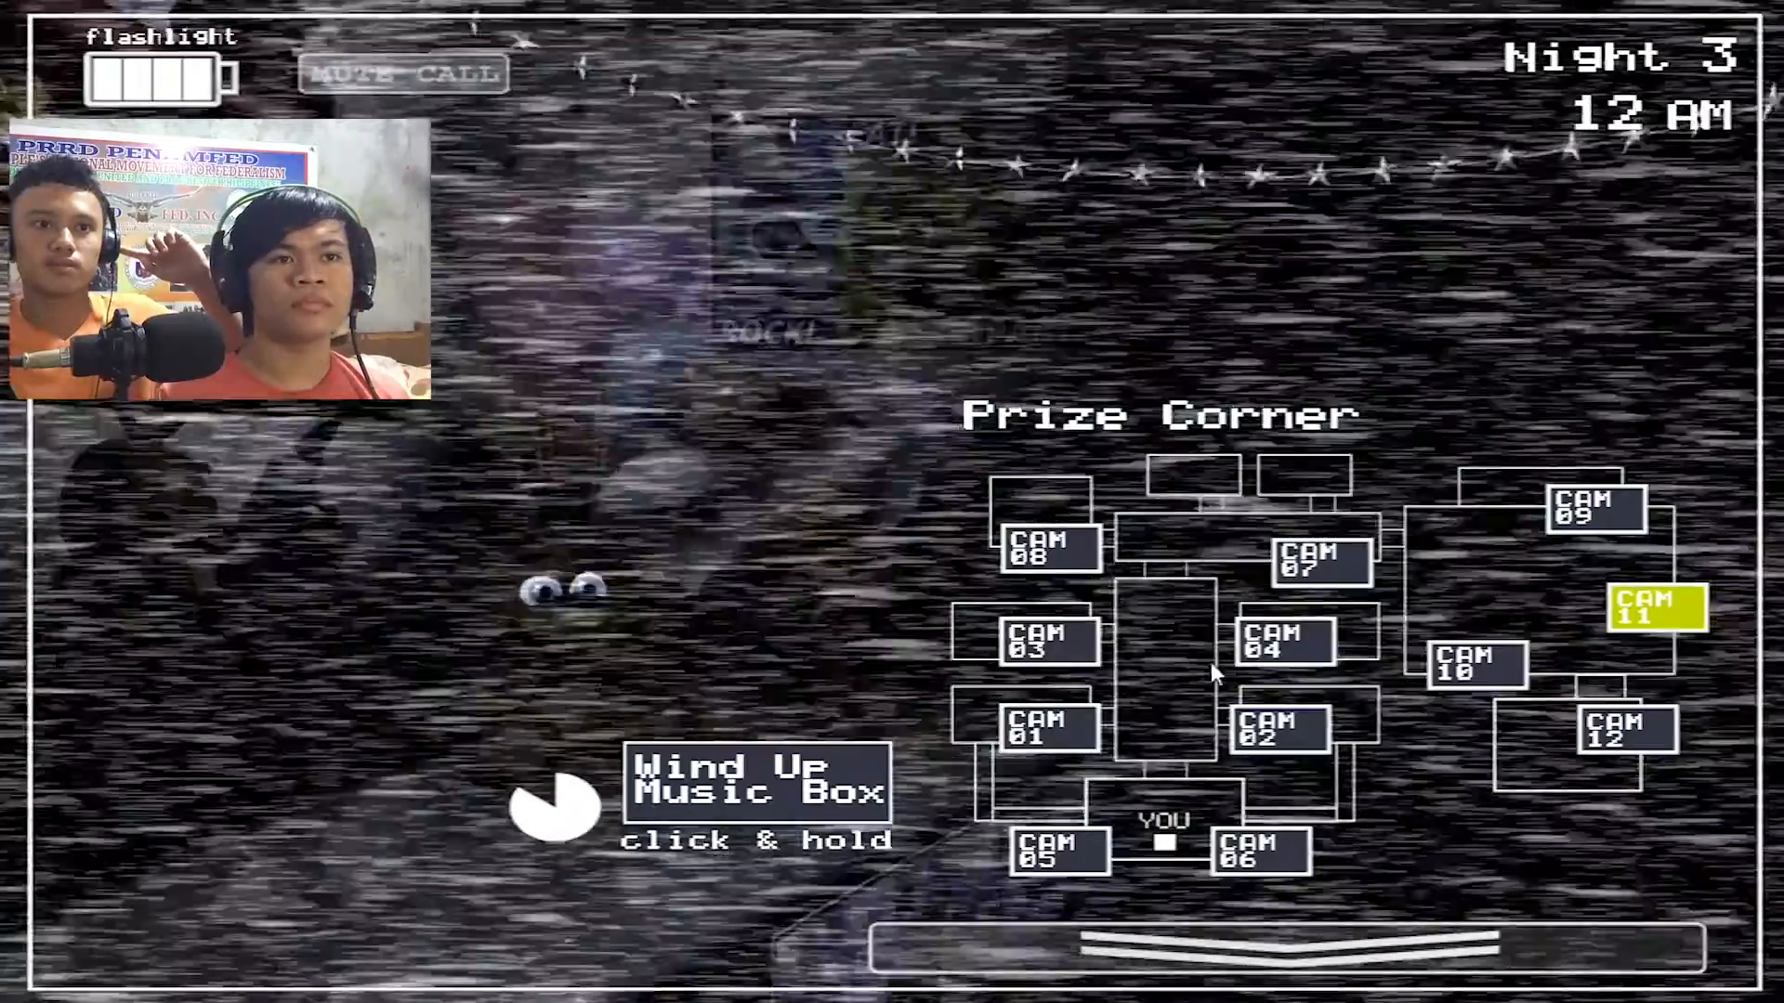
pyautogui.click(1194, 947)
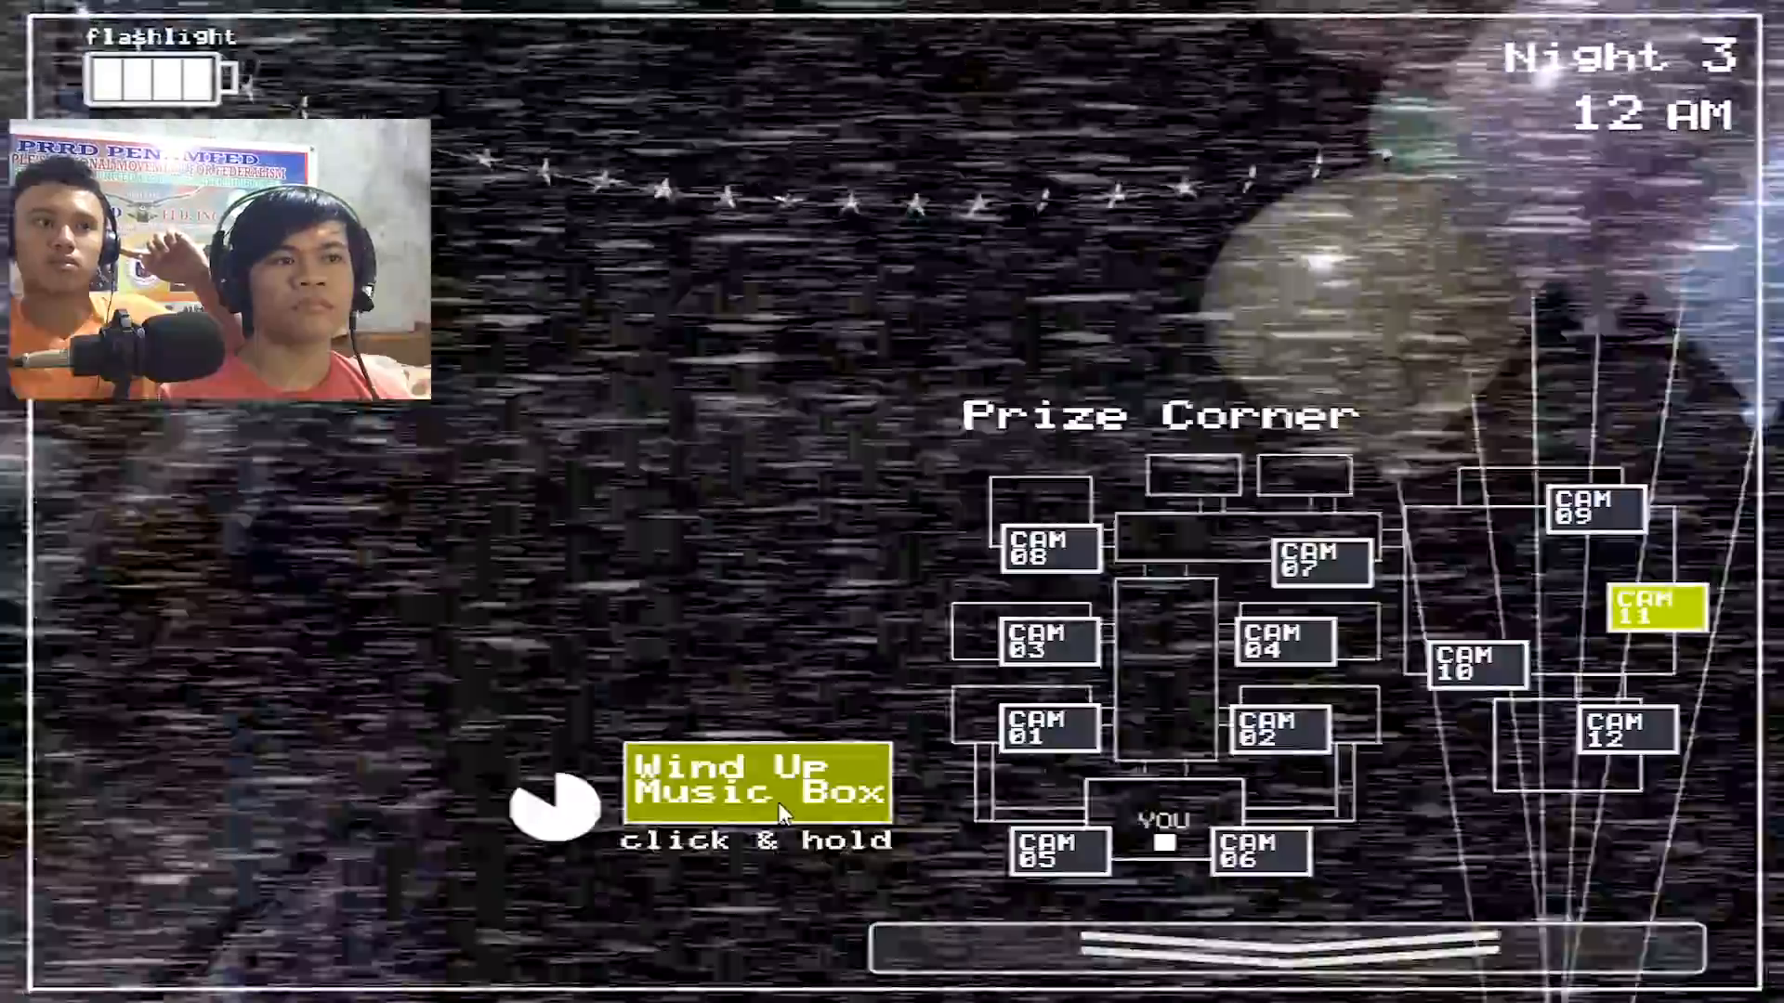
# Recheck the Show Stage camera, then view Kid's Cove.
pyautogui.click(1590, 502)
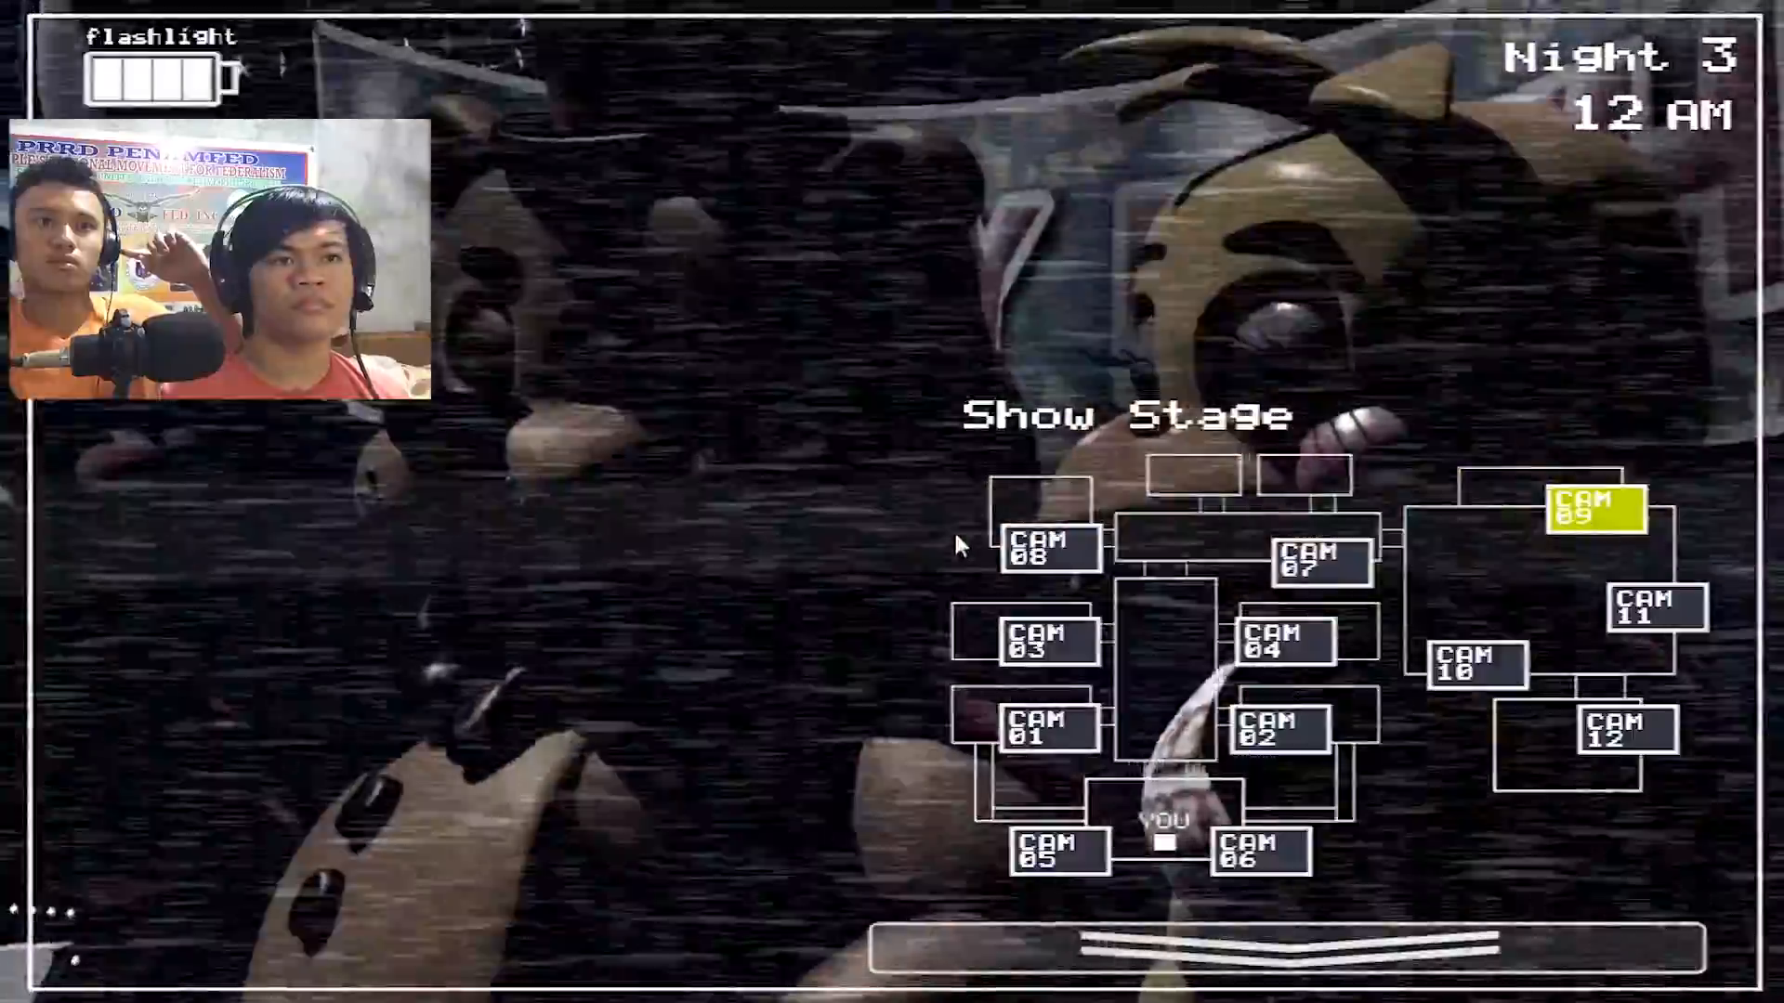
pyautogui.click(1473, 669)
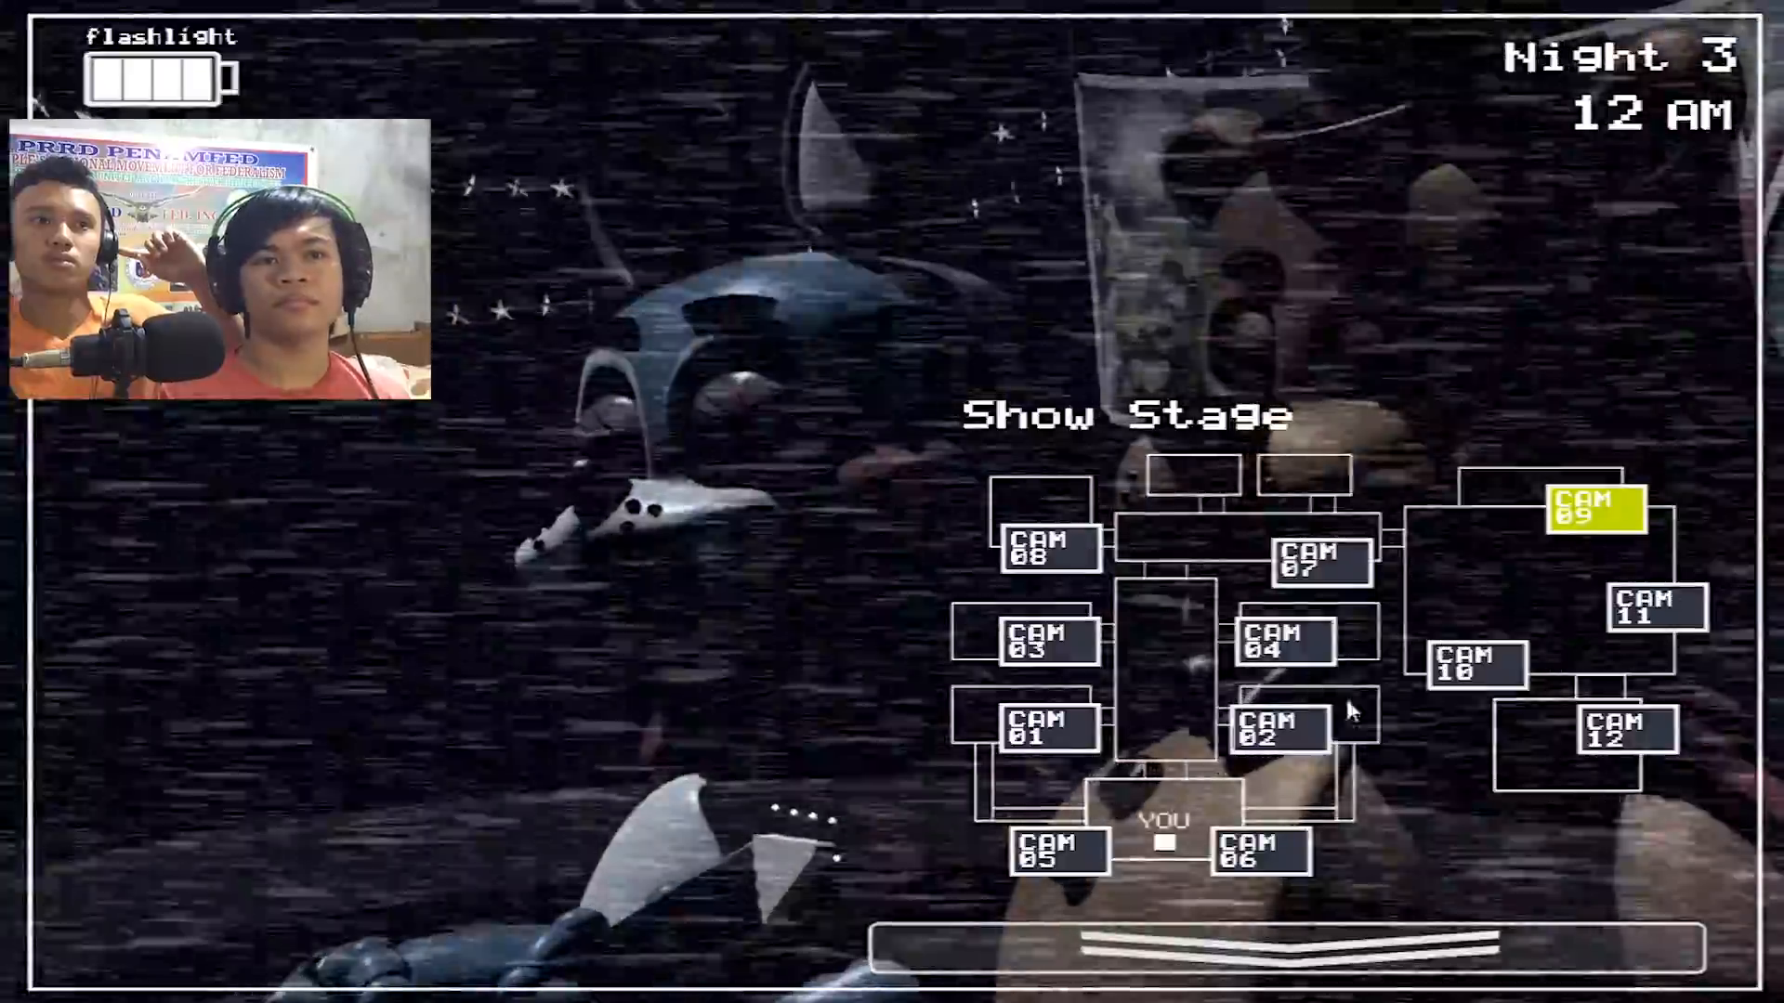
pyautogui.click(1657, 608)
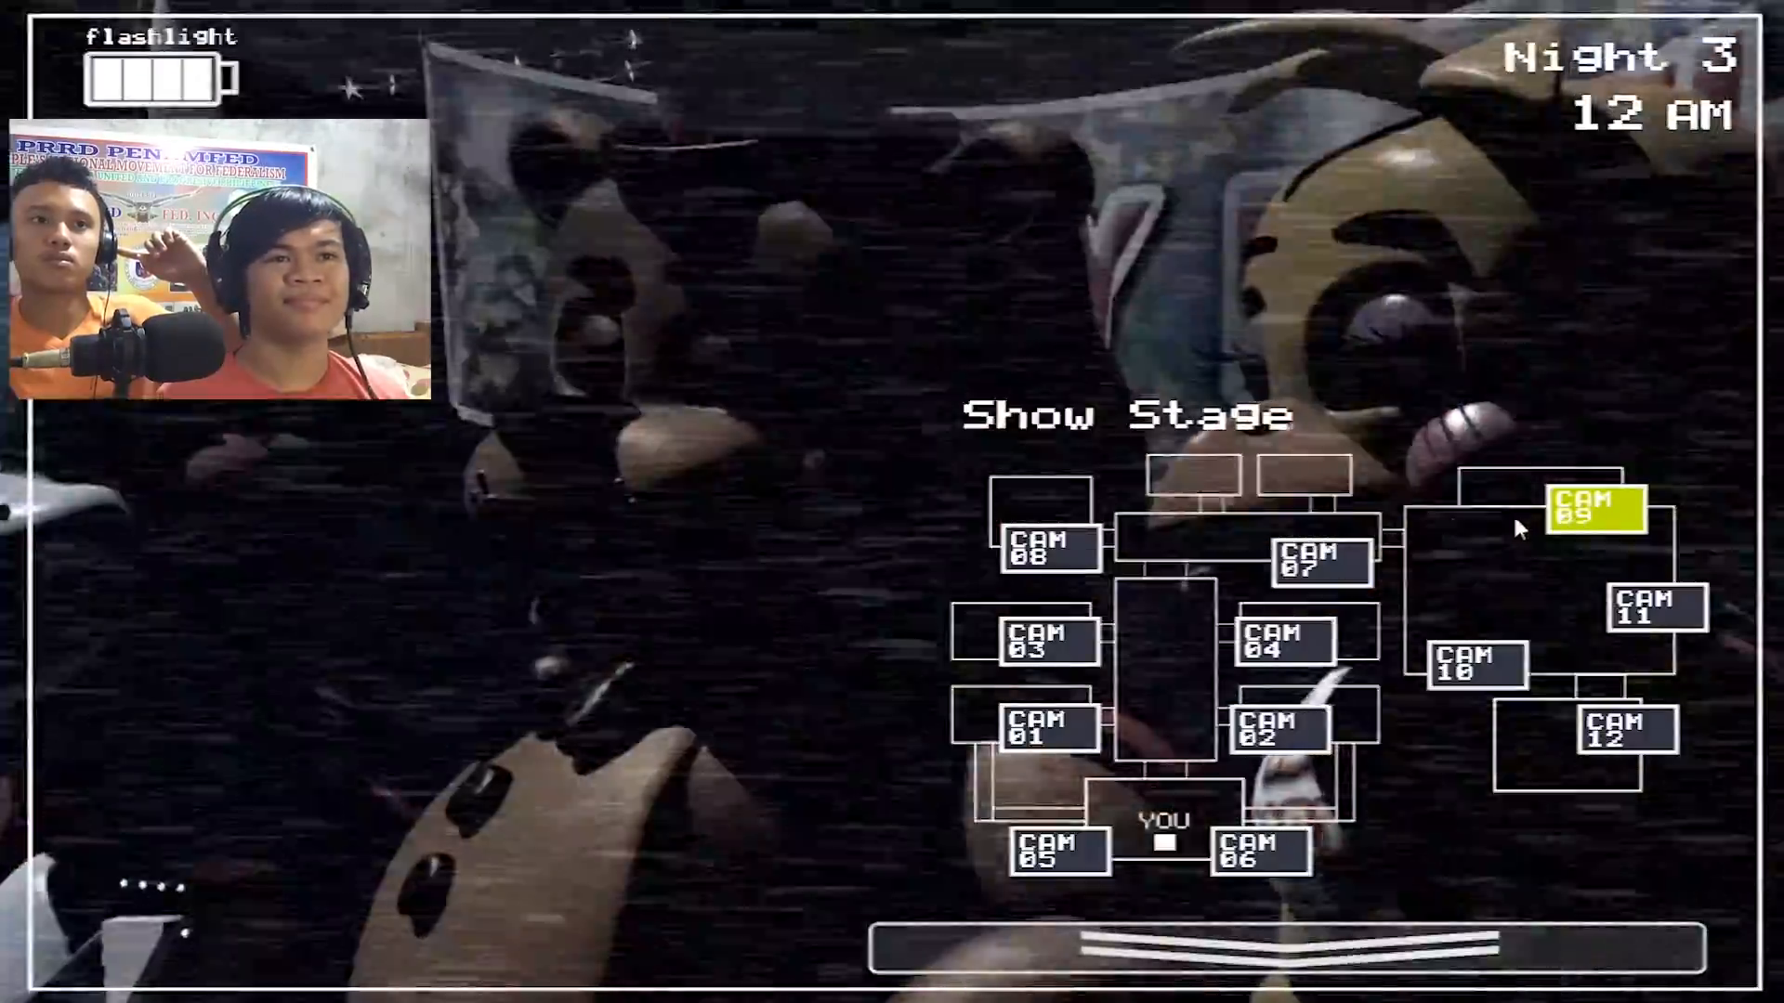
pyautogui.click(1621, 734)
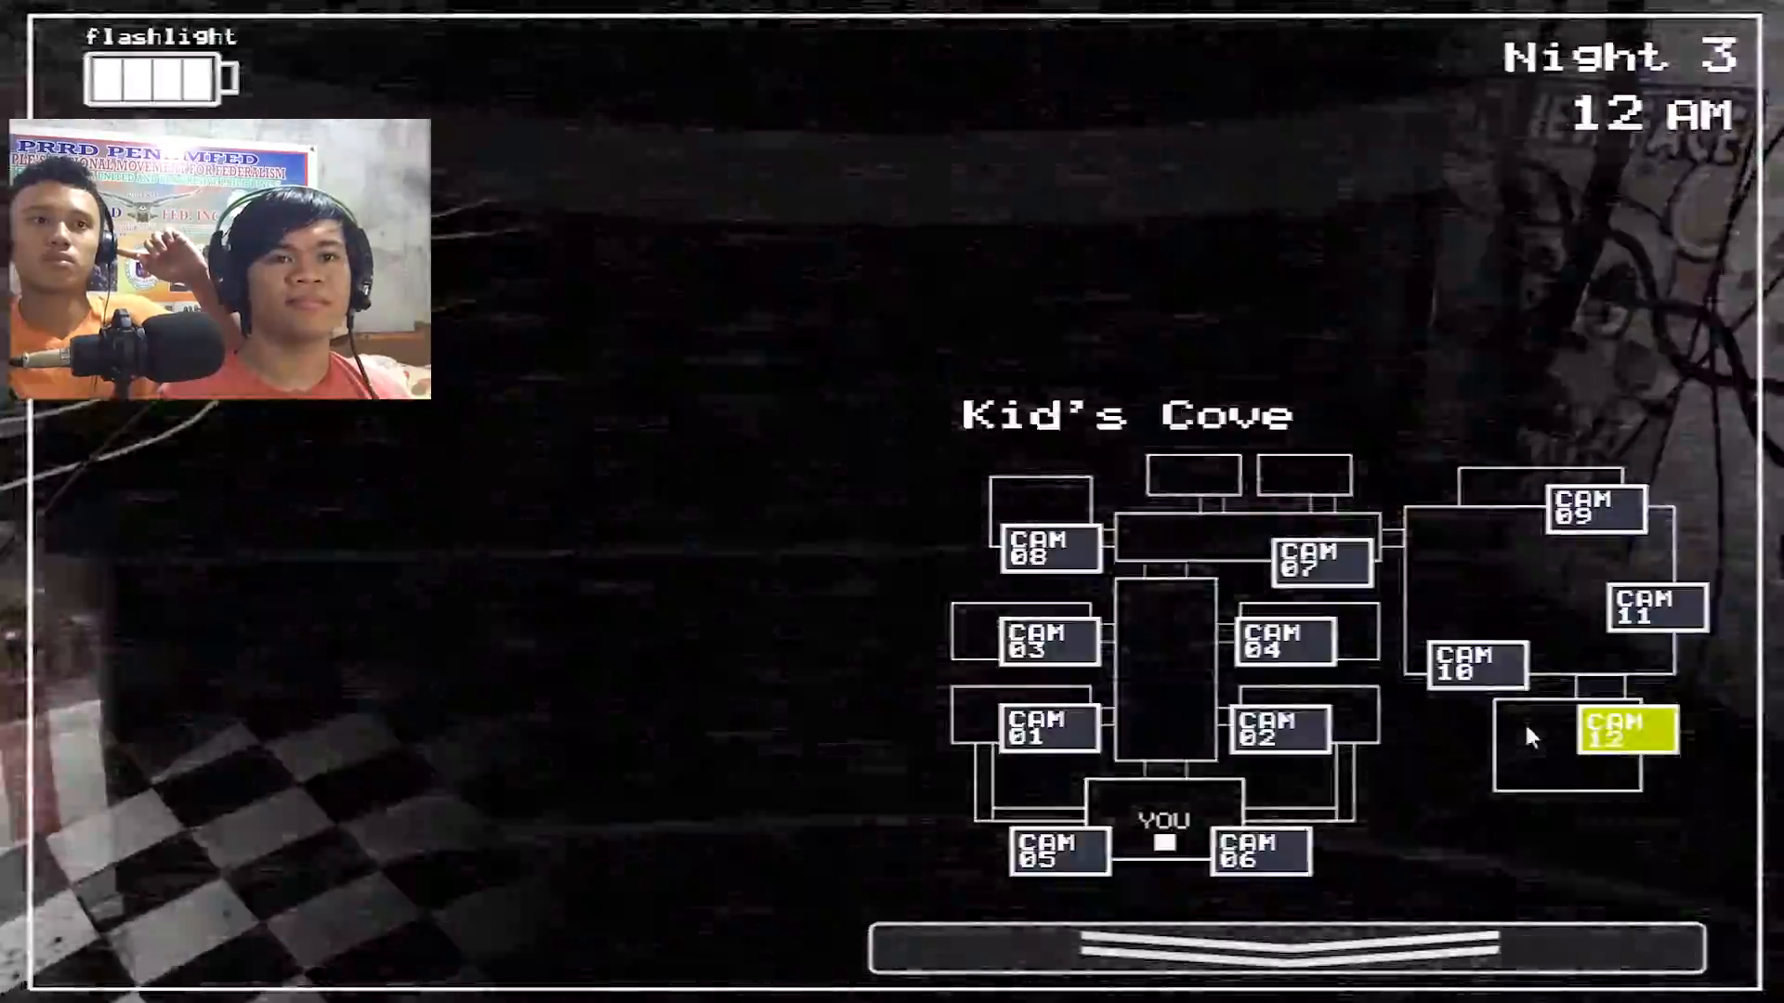
# Check Show Stage, lower the monitor, then wind the Prize Corner music box.
pyautogui.click(1657, 606)
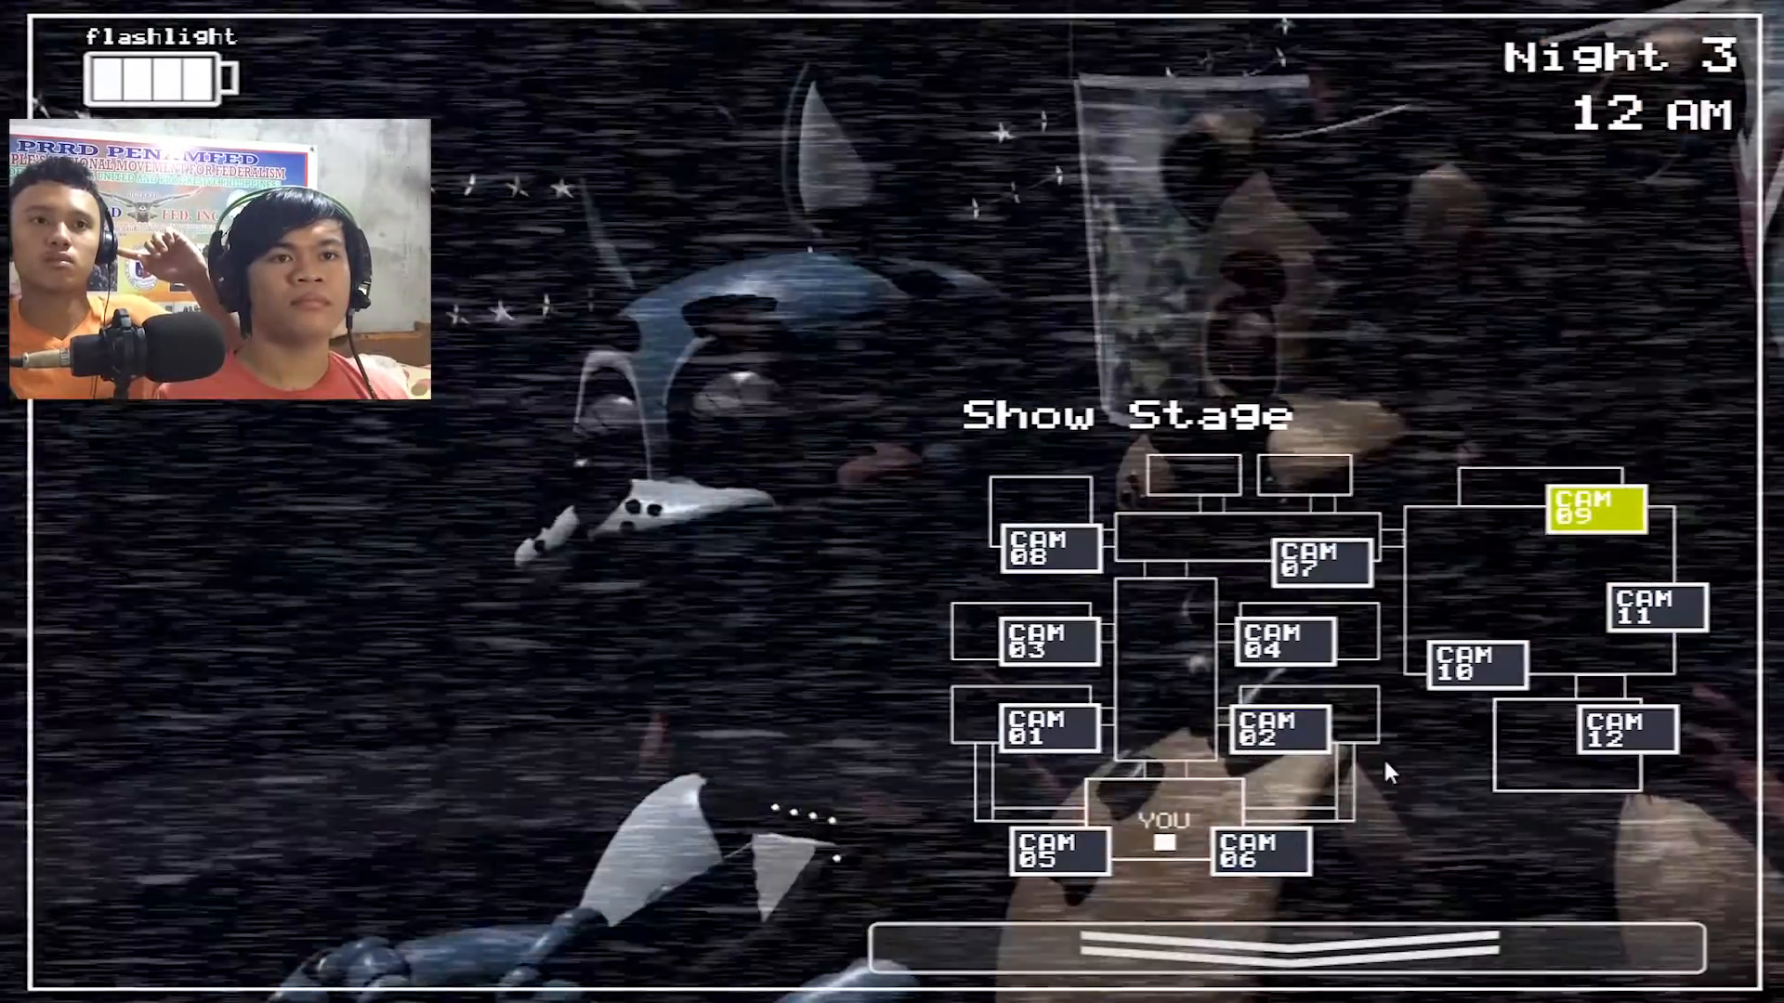
pyautogui.click(1183, 947)
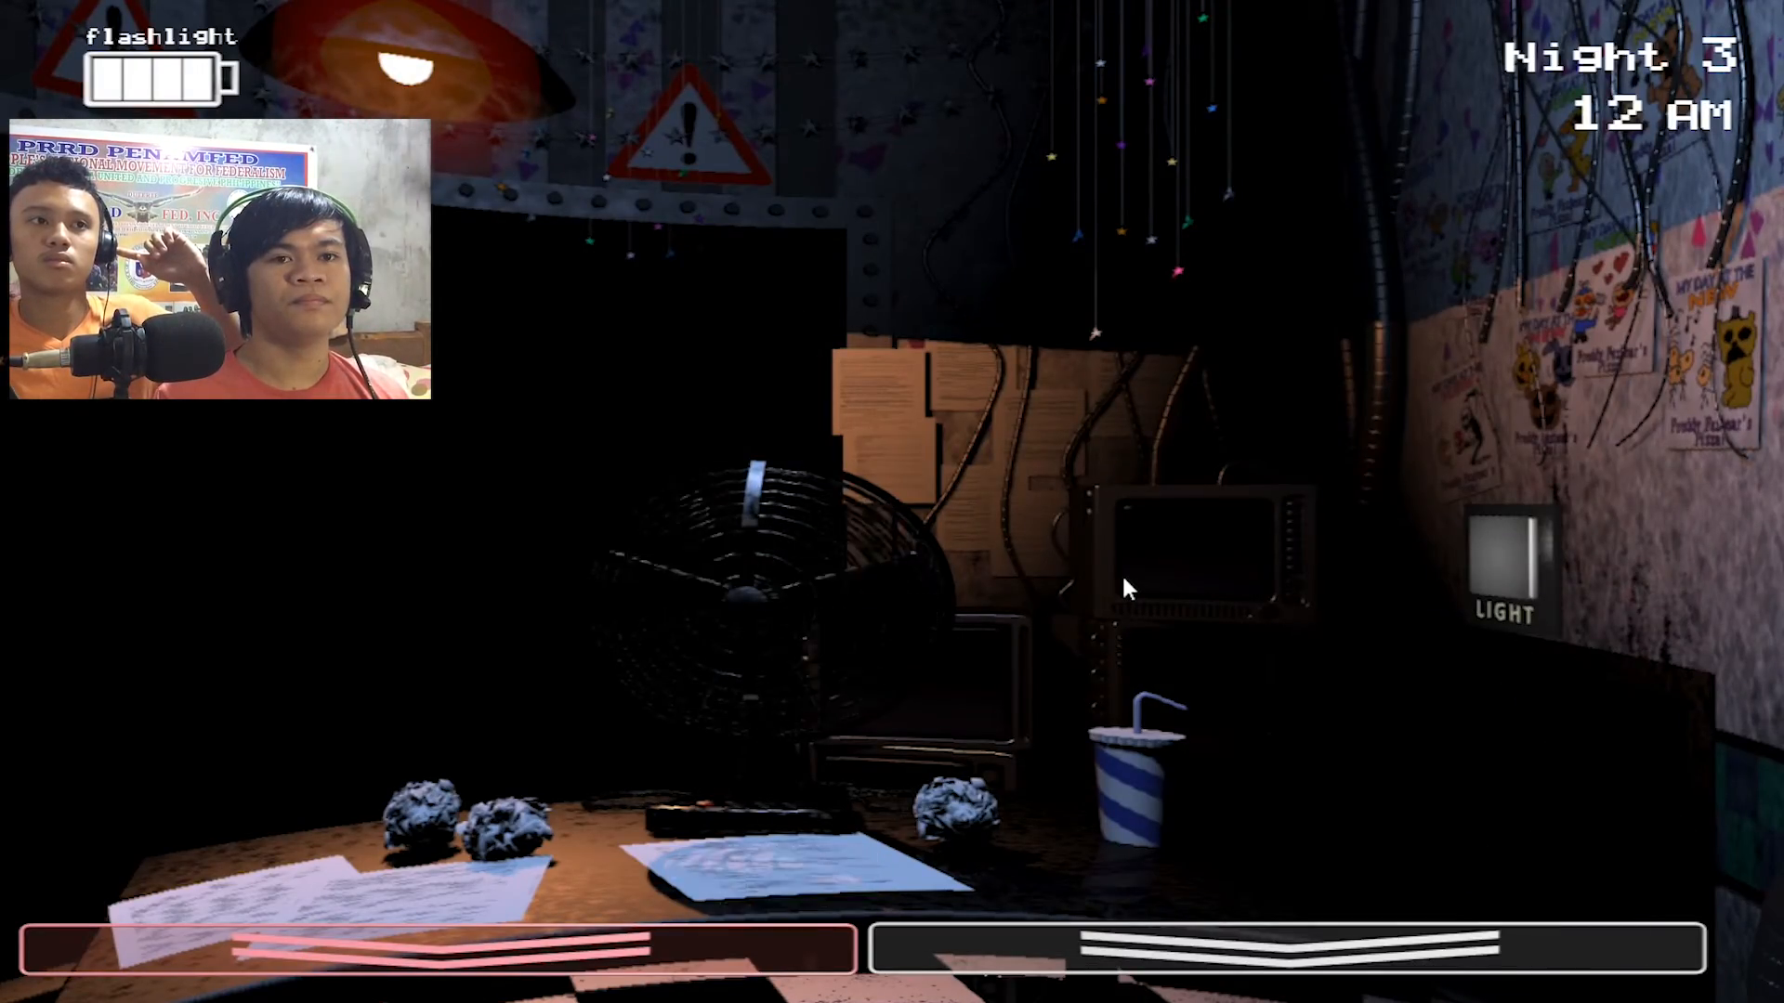
pyautogui.moveTo(1206, 557)
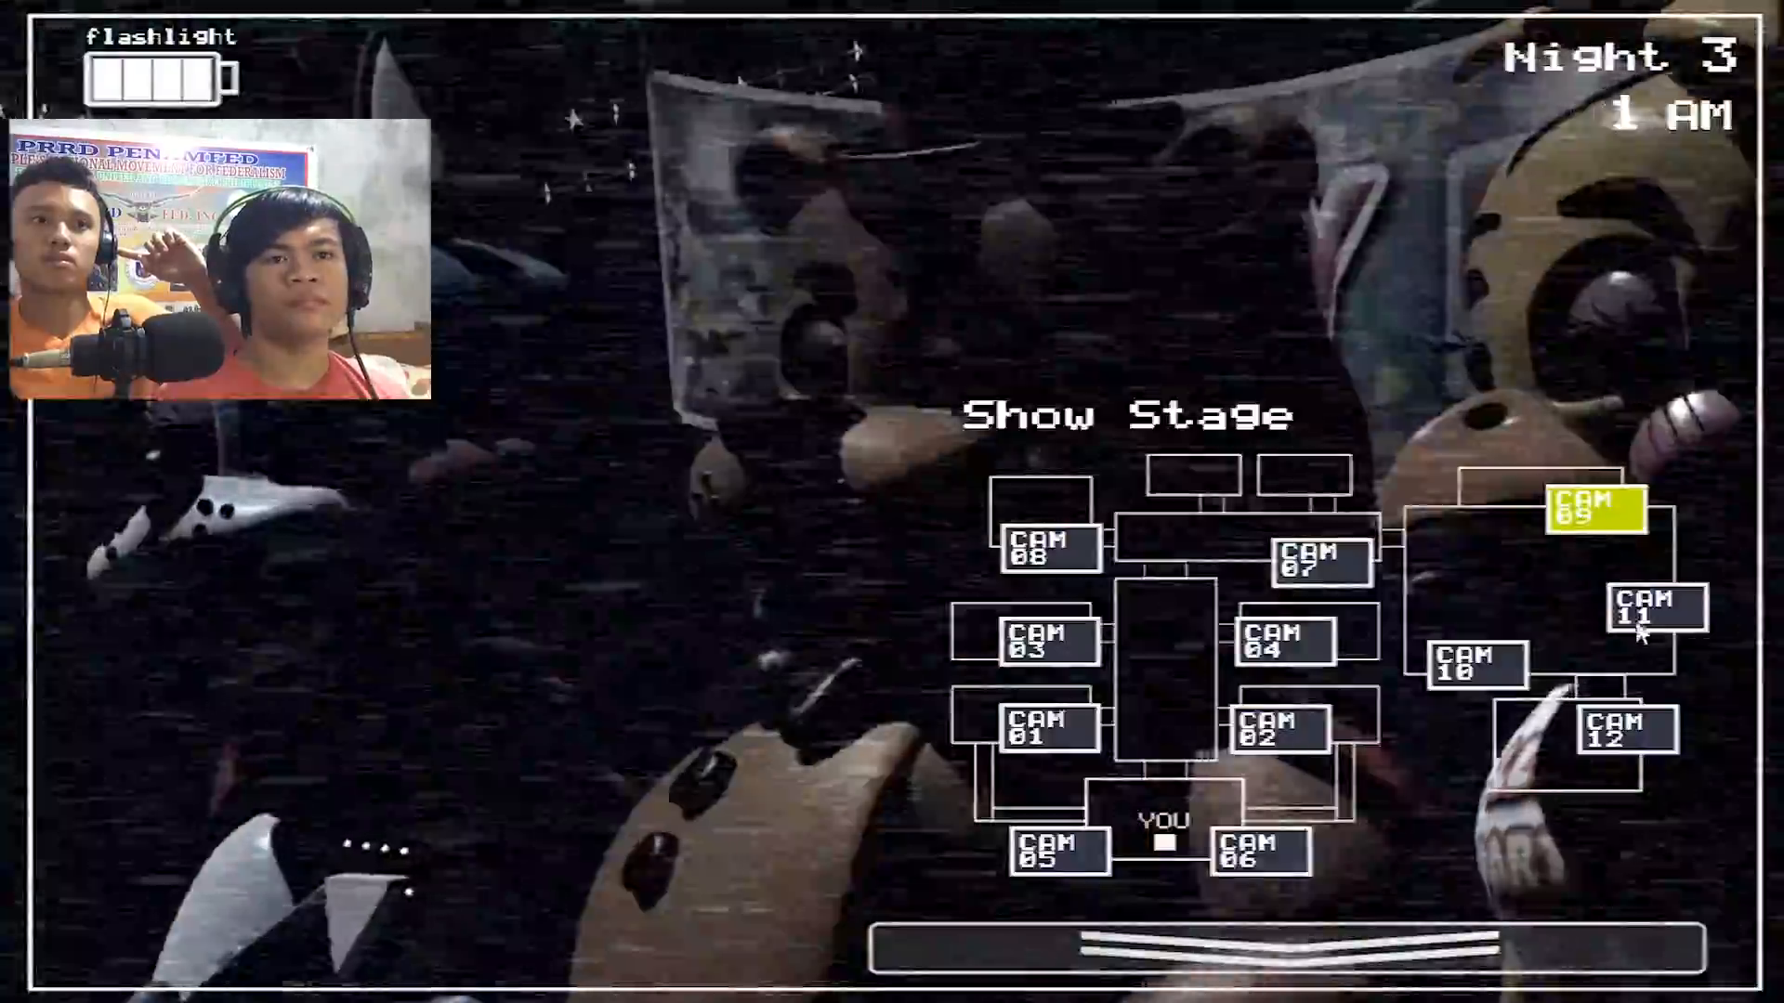
pyautogui.click(1657, 610)
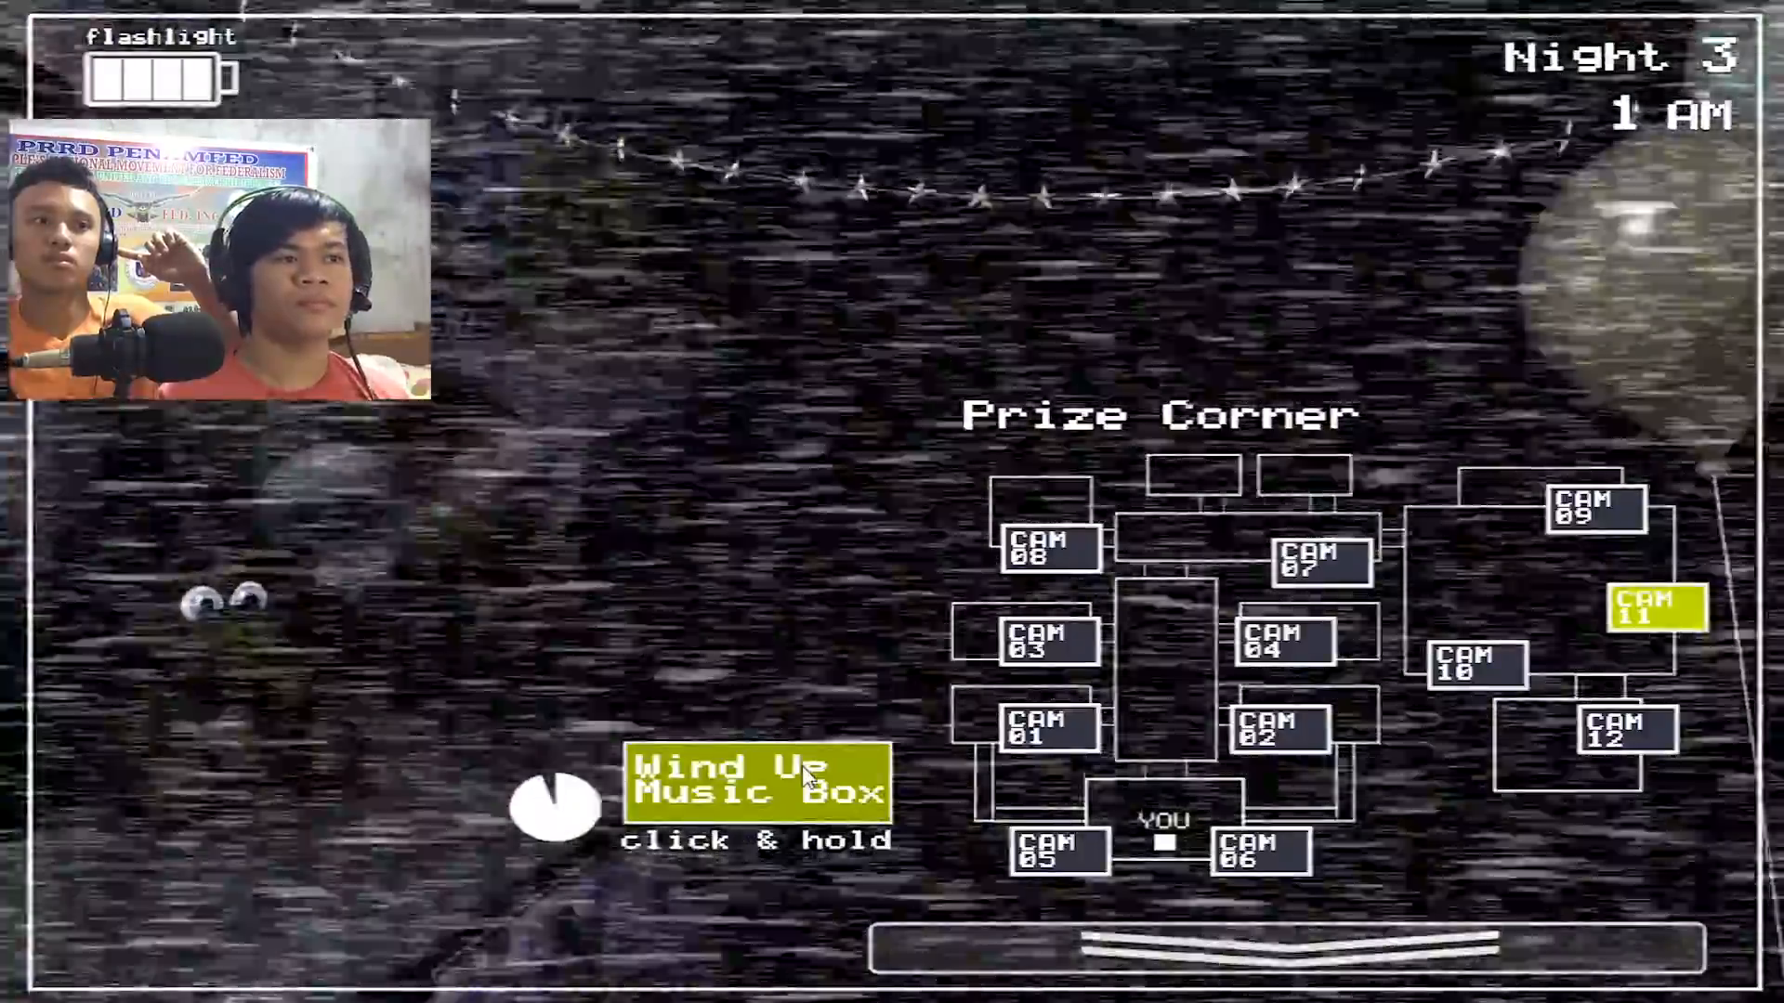
pyautogui.click(1592, 509)
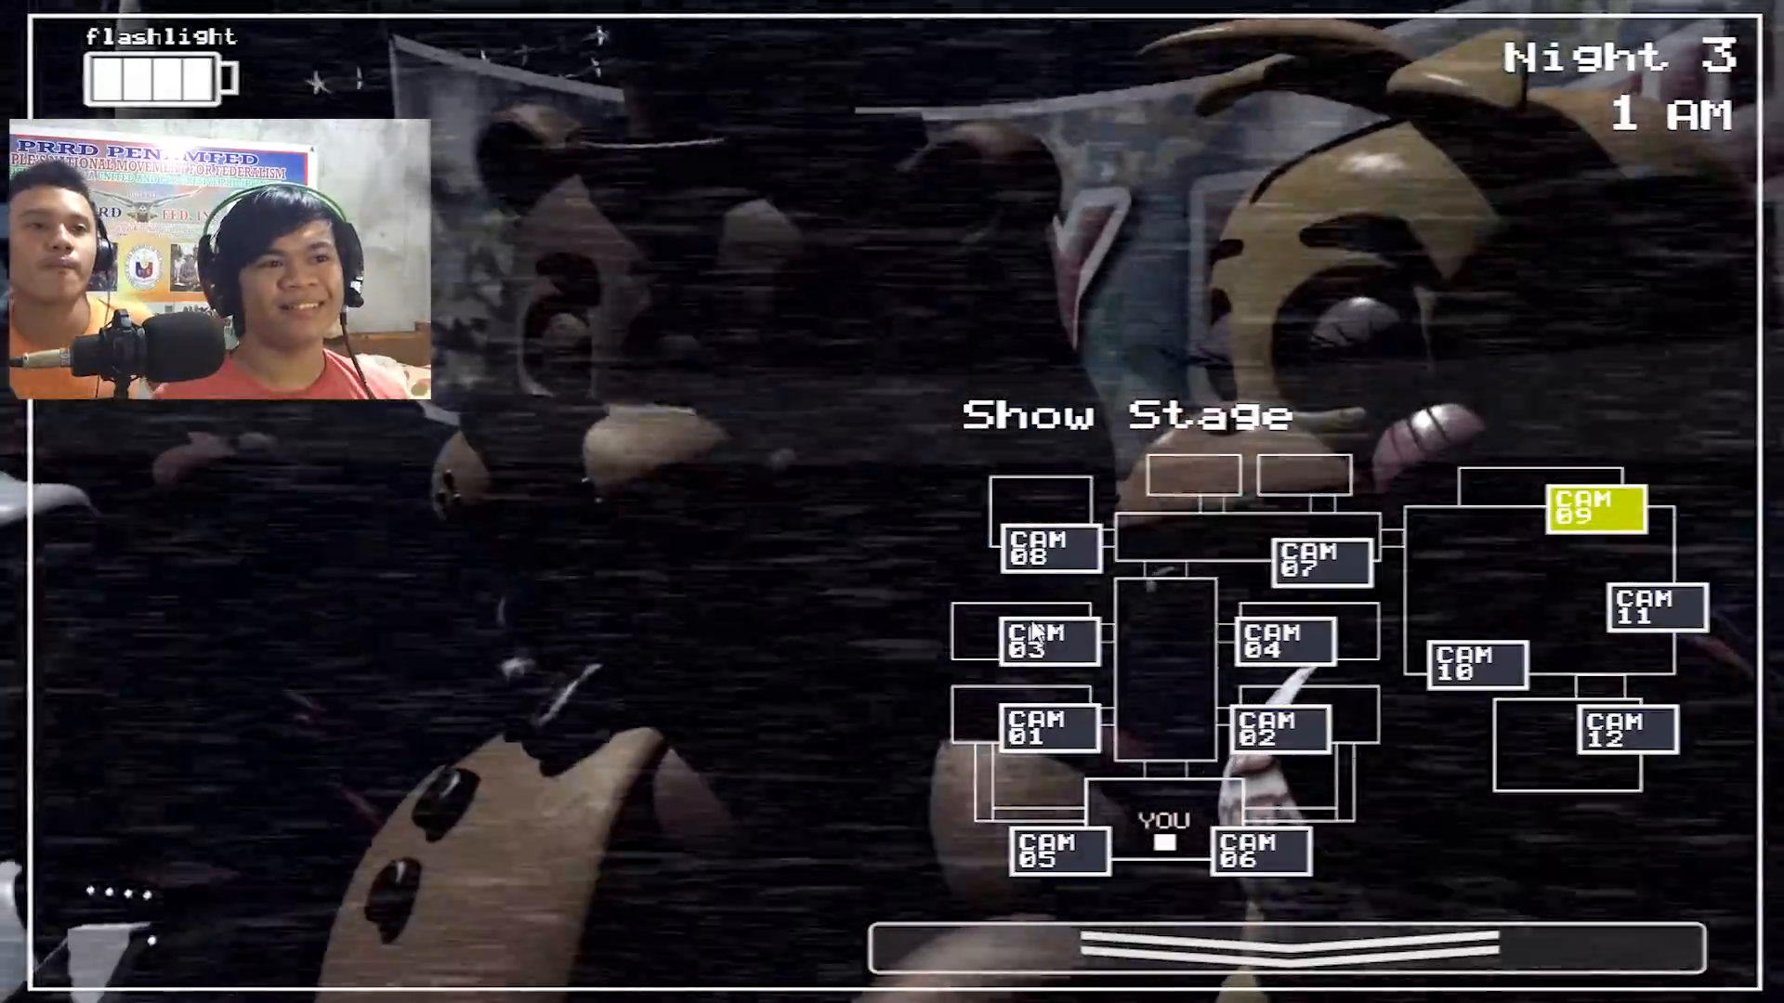
# Check other rooms and Main Hall, rewind the music box, then view the Right Air Vent.
pyautogui.click(1621, 731)
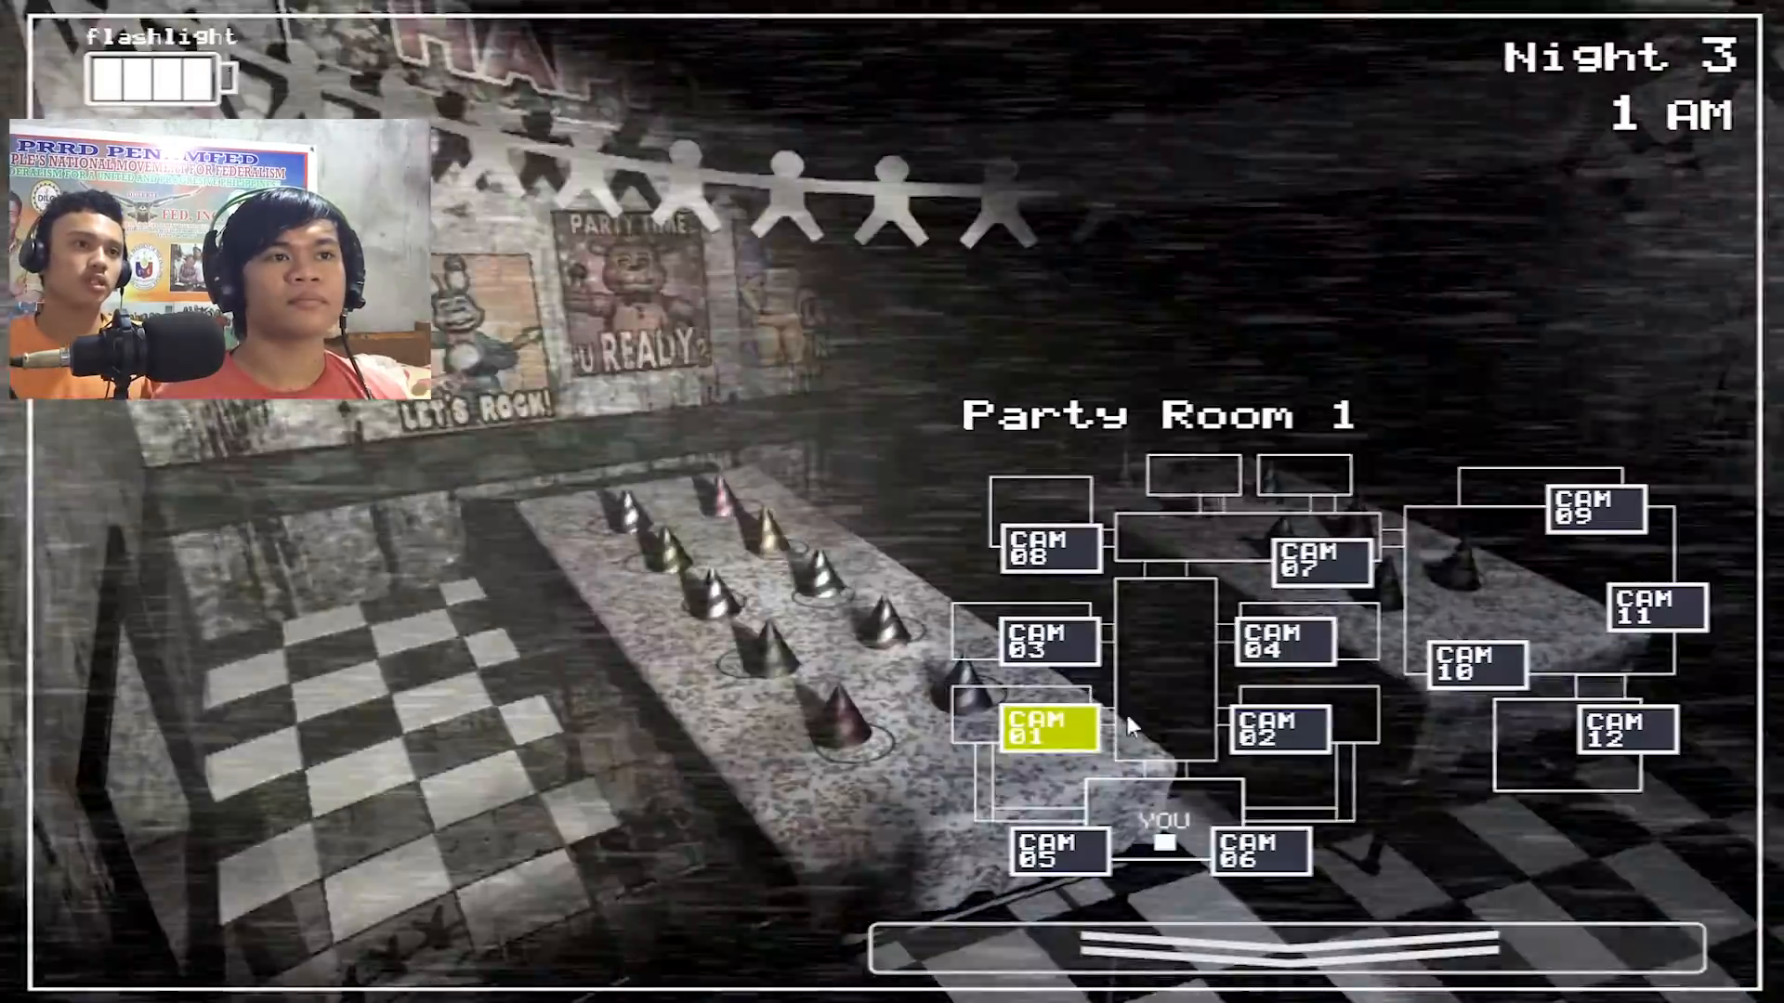
pyautogui.click(1319, 557)
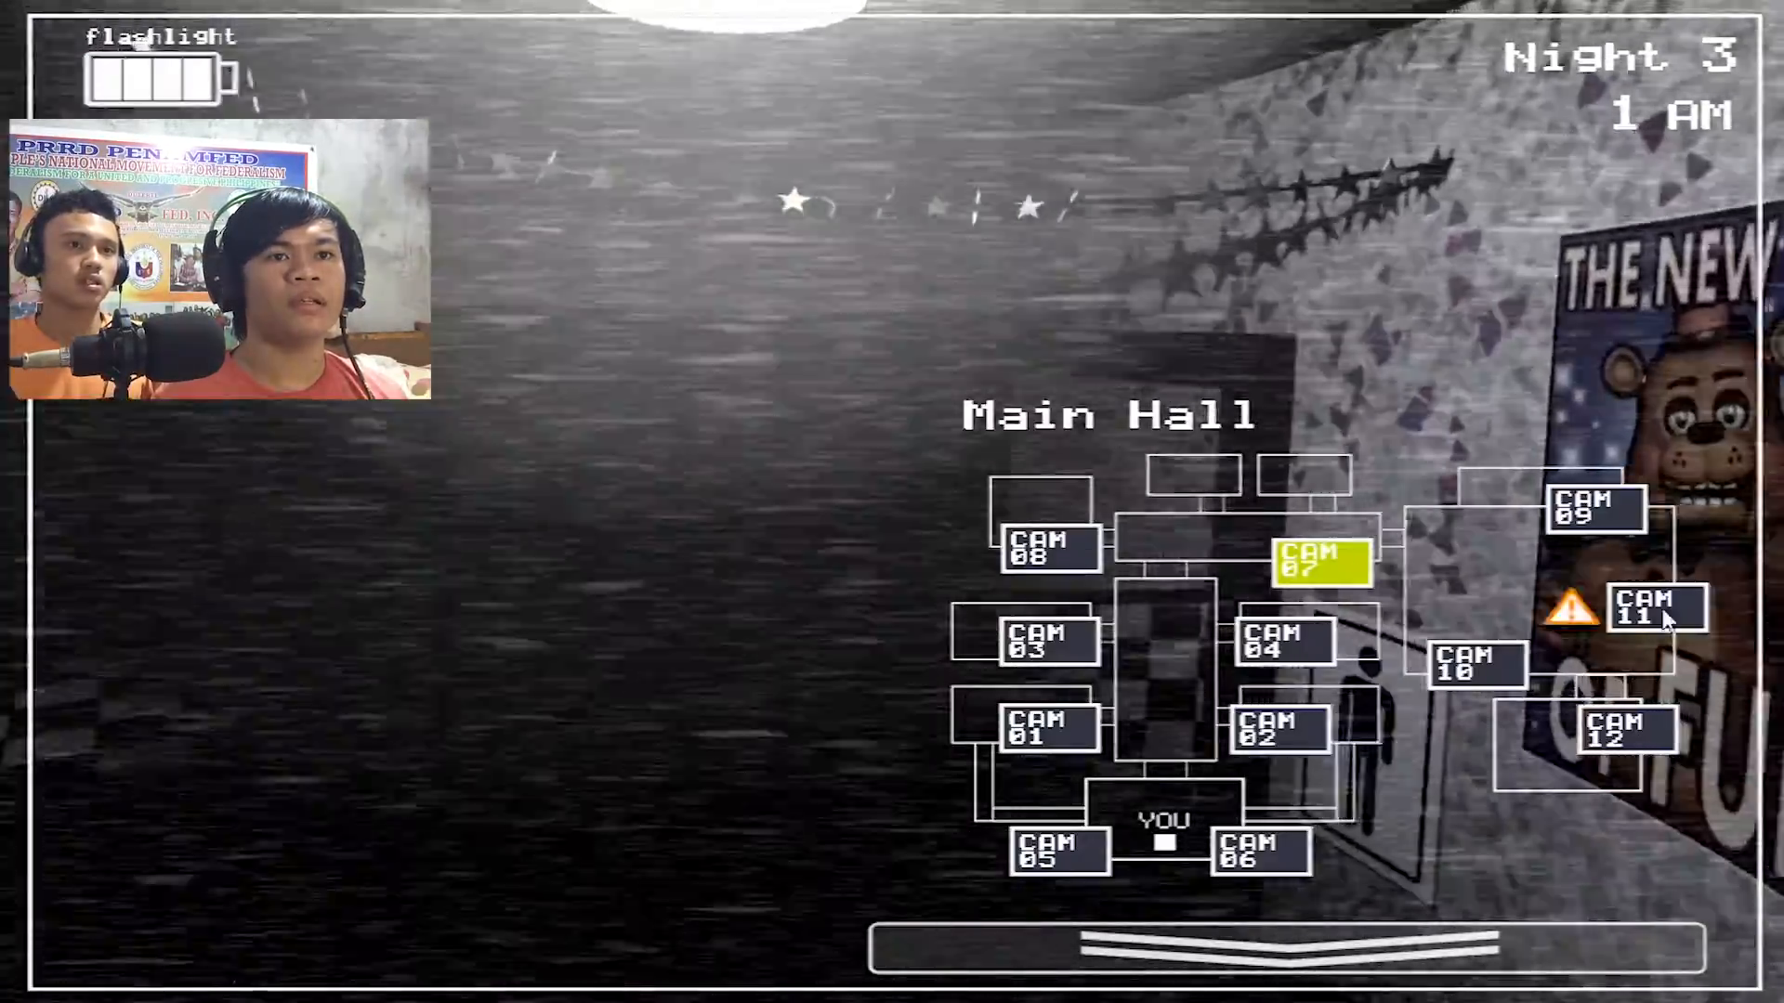
pyautogui.click(1652, 609)
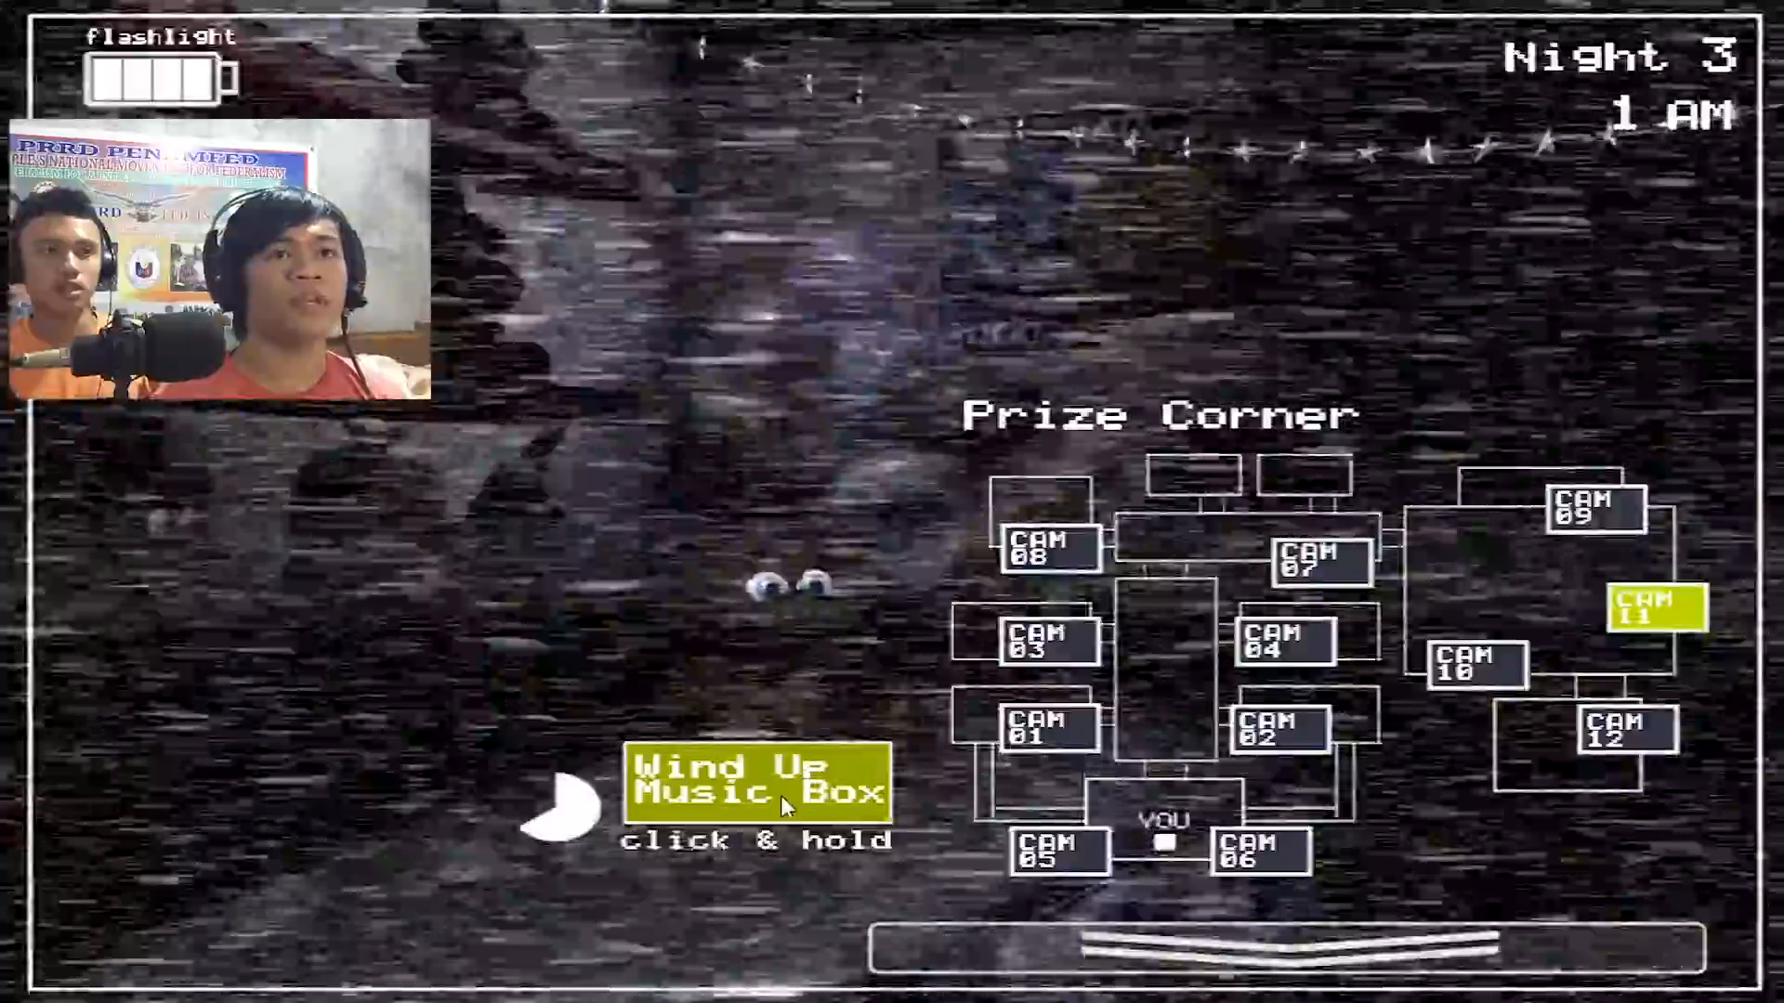
pyautogui.click(756, 785)
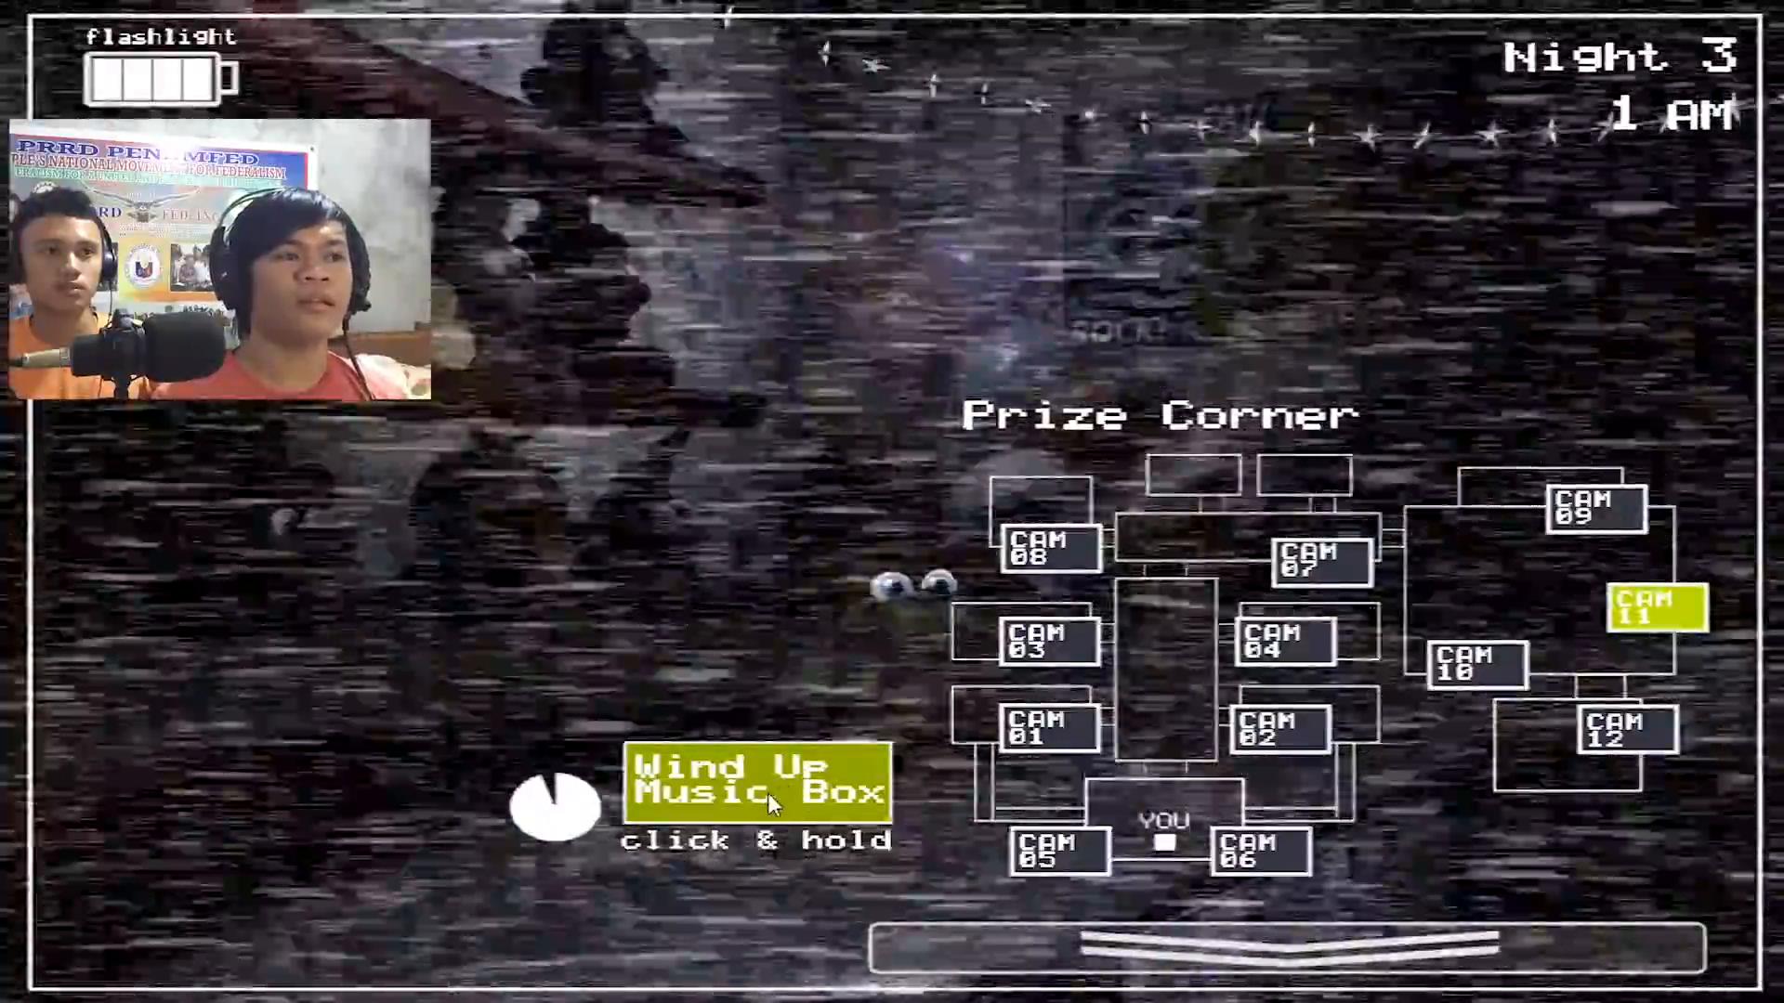
pyautogui.click(1045, 551)
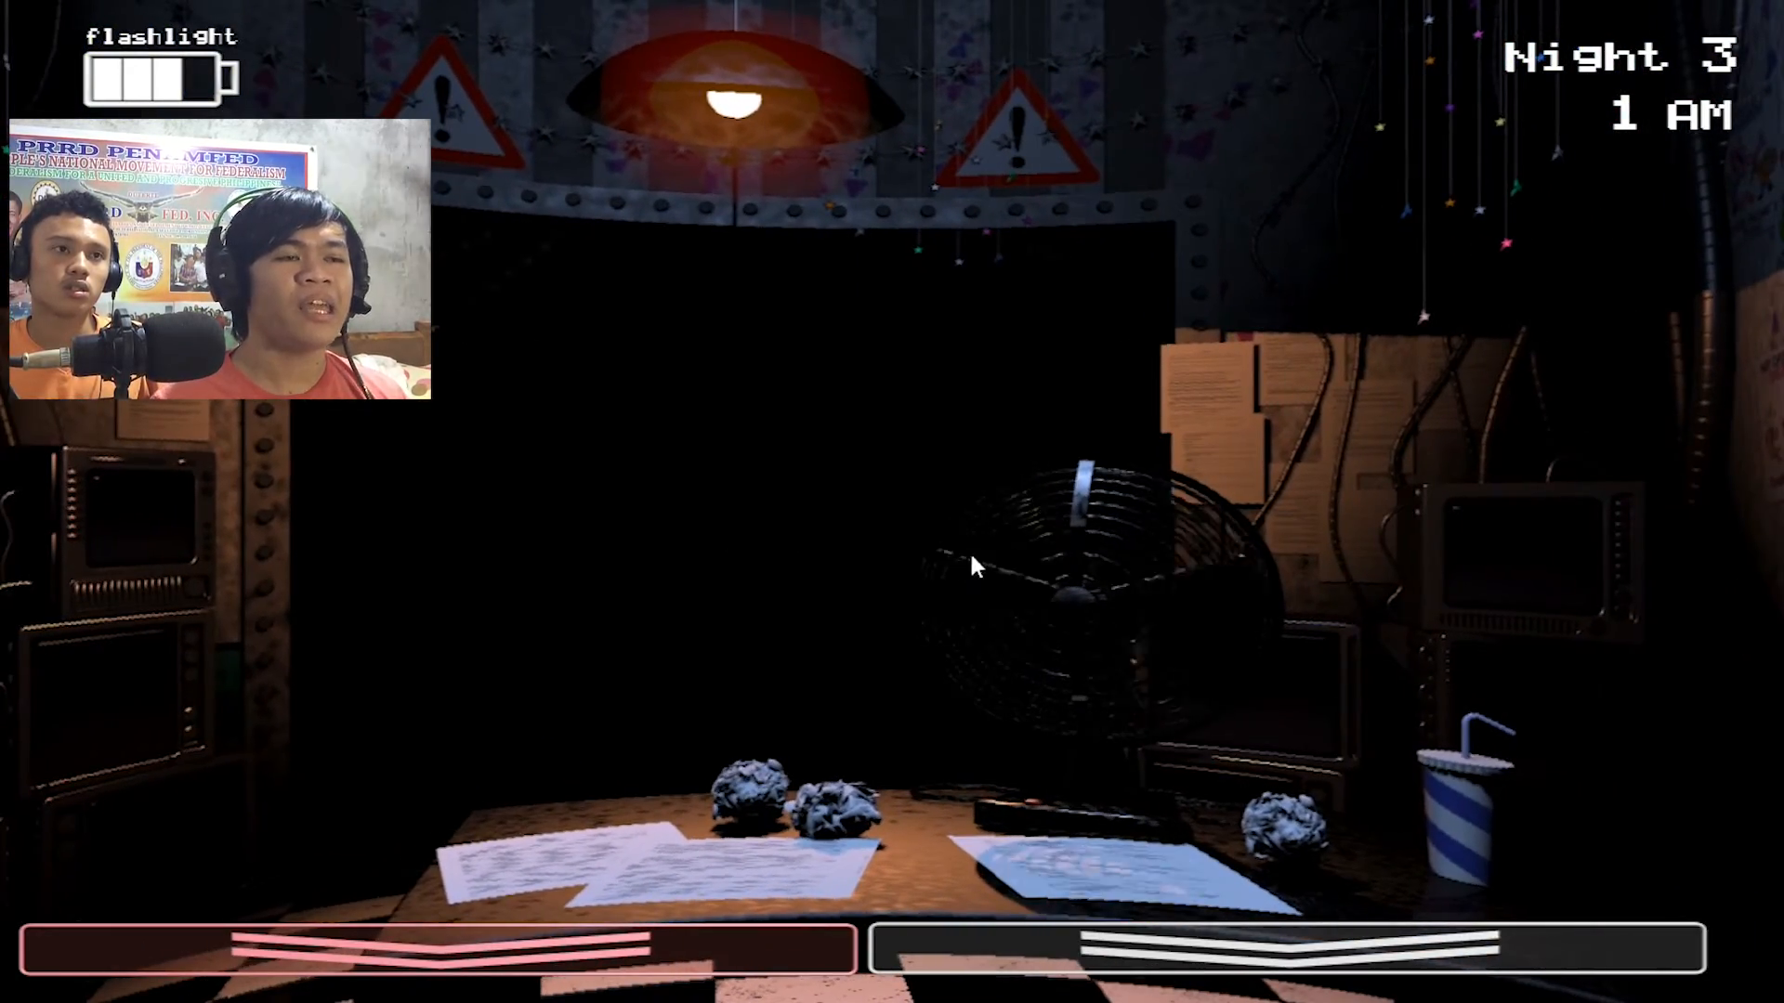
pyautogui.moveTo(790, 629)
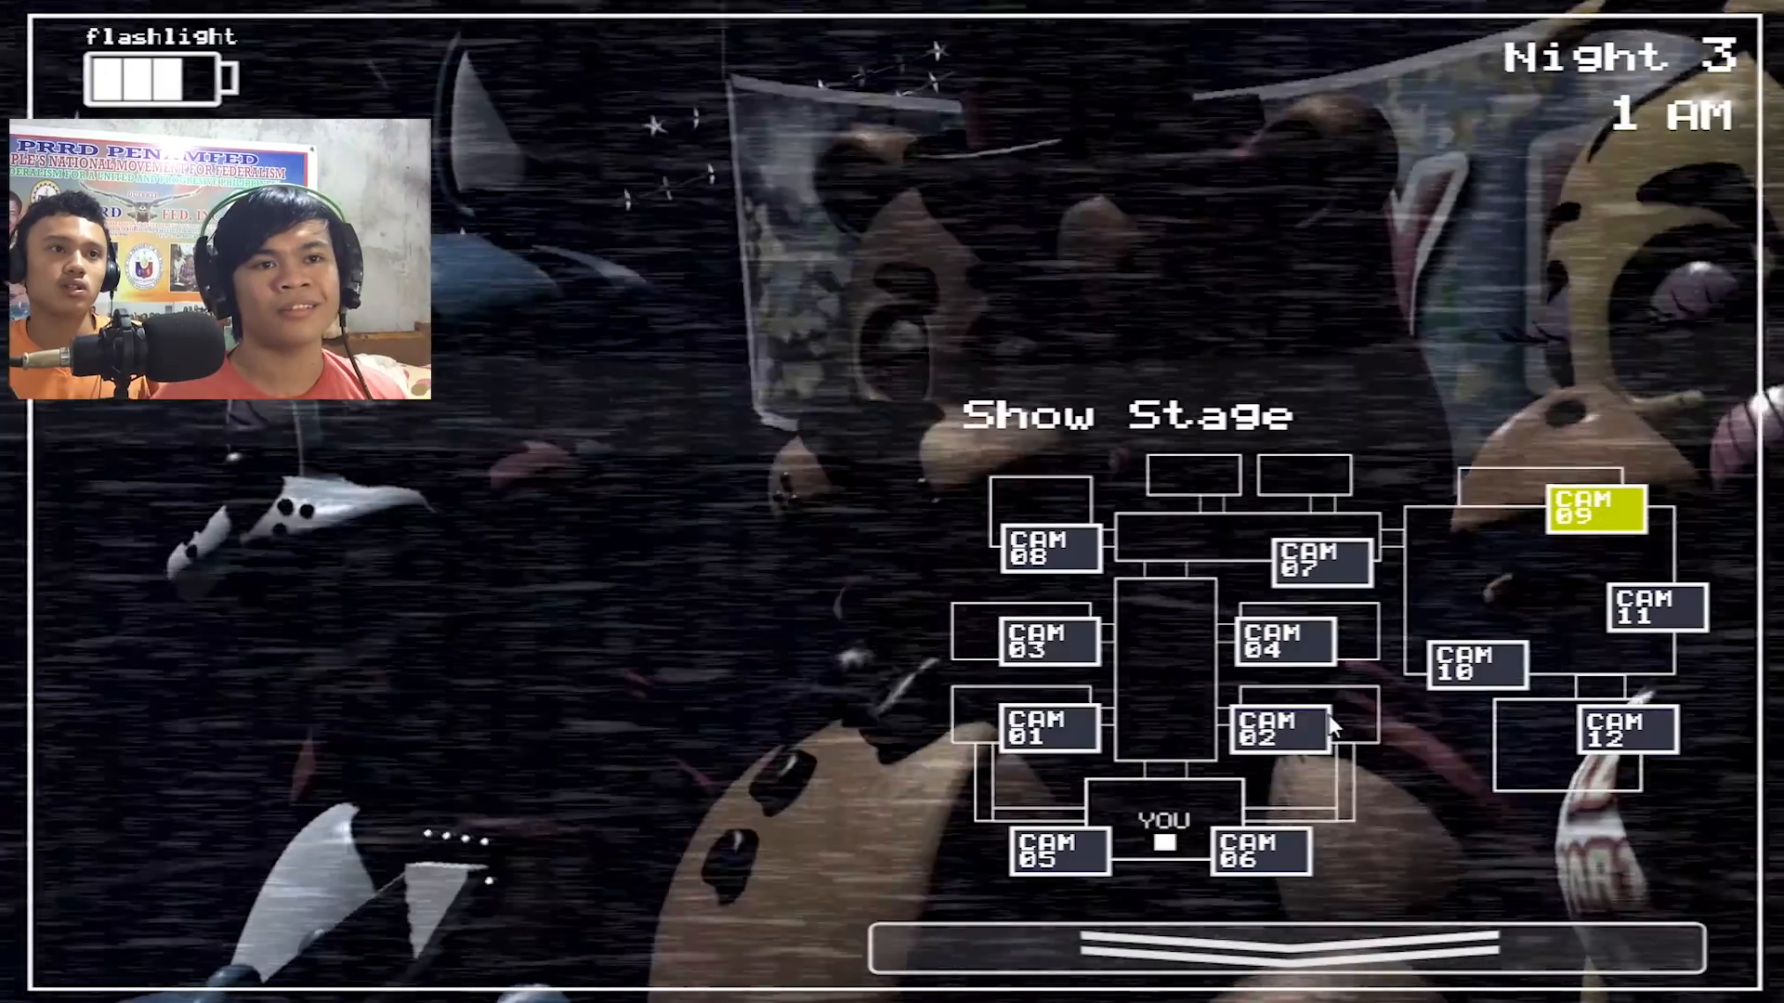
pyautogui.click(1656, 608)
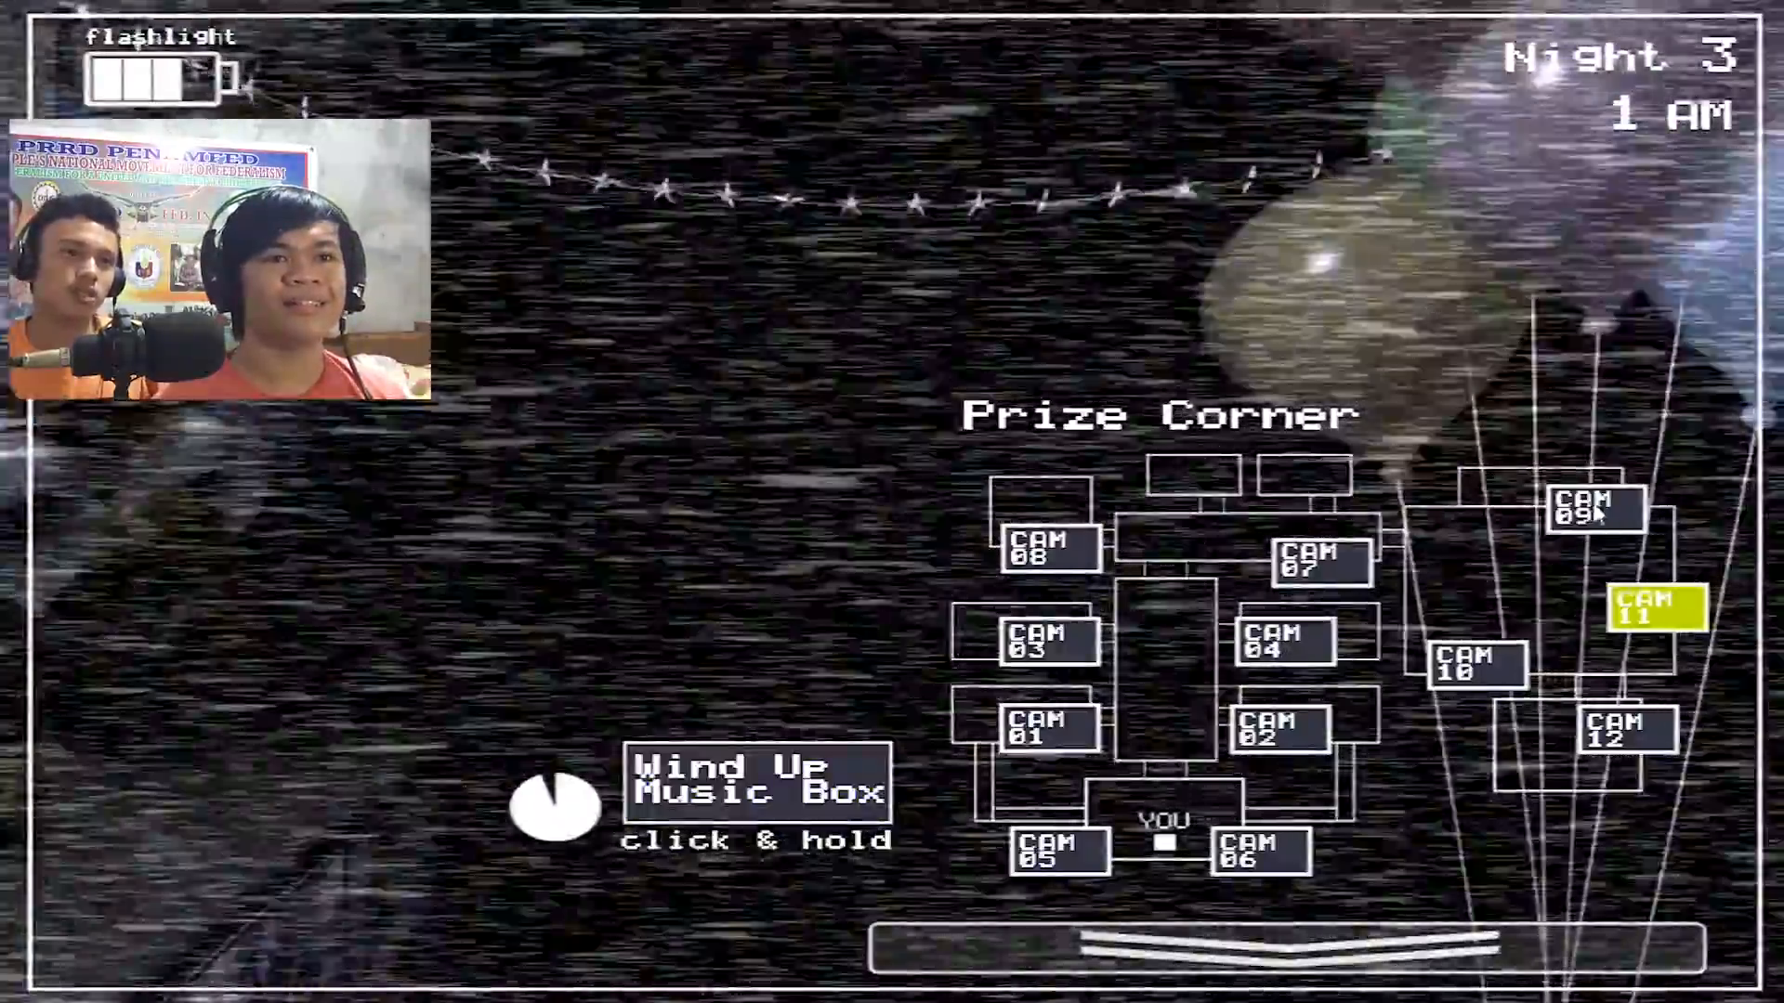
pyautogui.click(1045, 547)
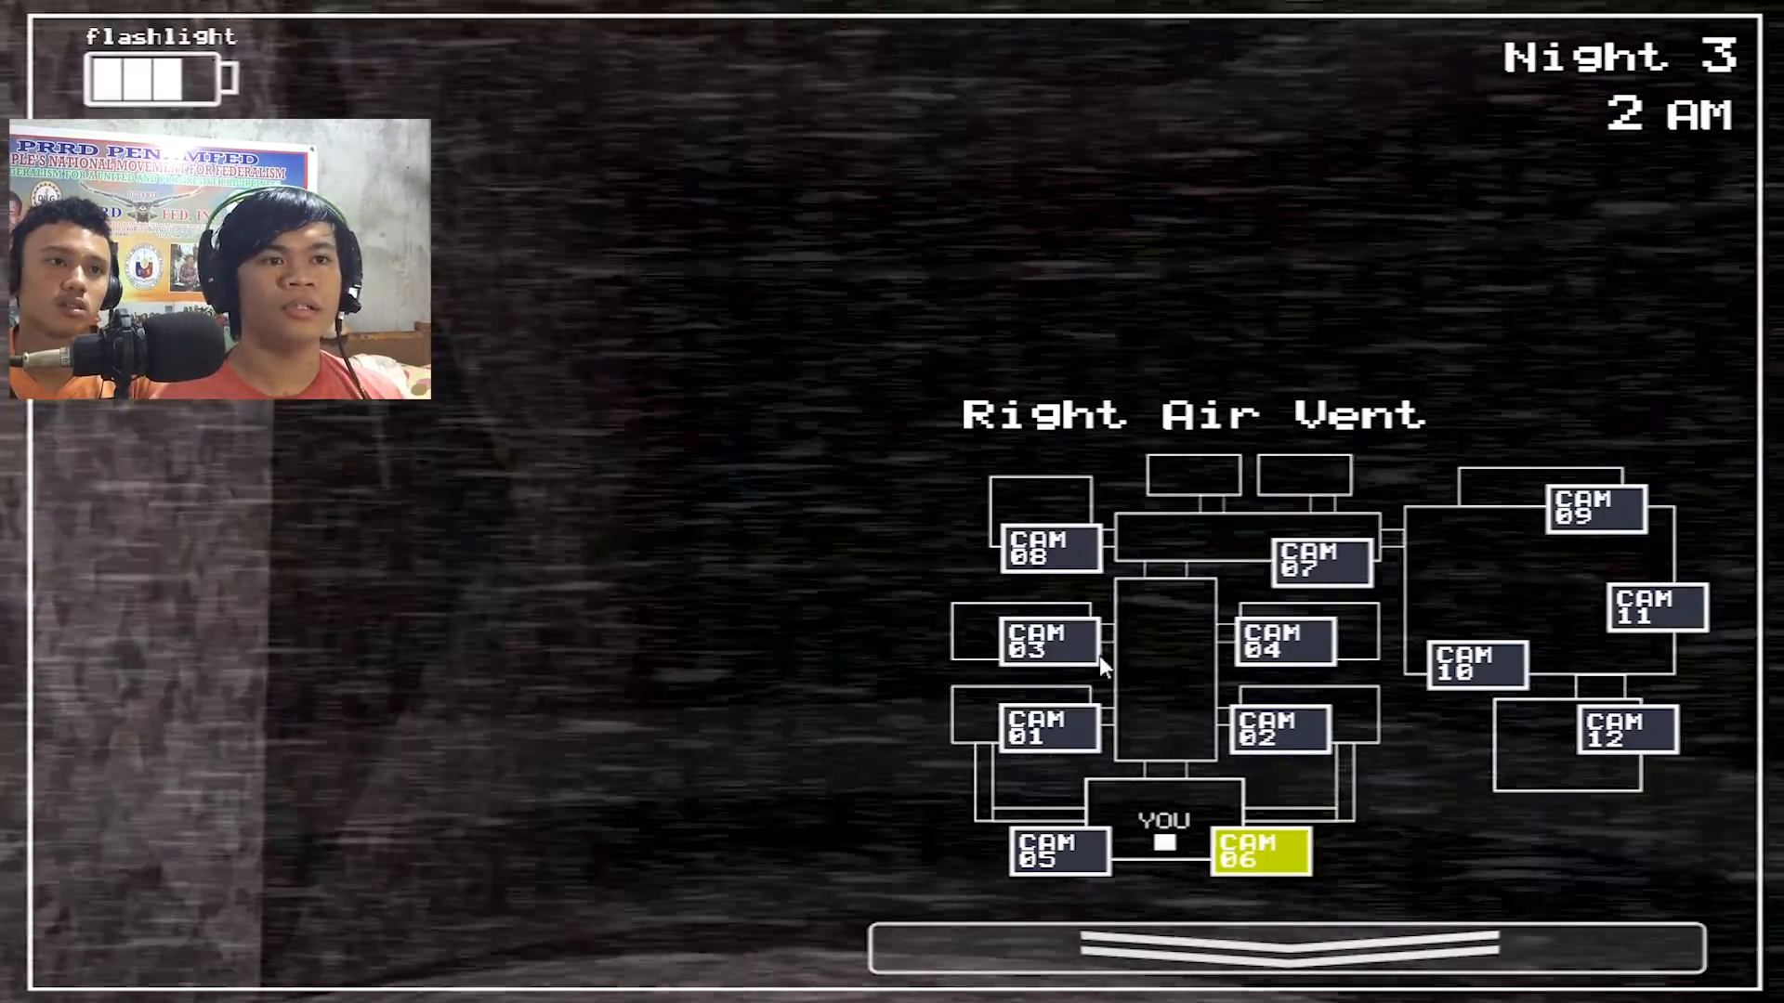
# Wind the music box to full, check Parts/Service, Party Rooms 1 and 2, then return to CAM 11.
pyautogui.click(1655, 607)
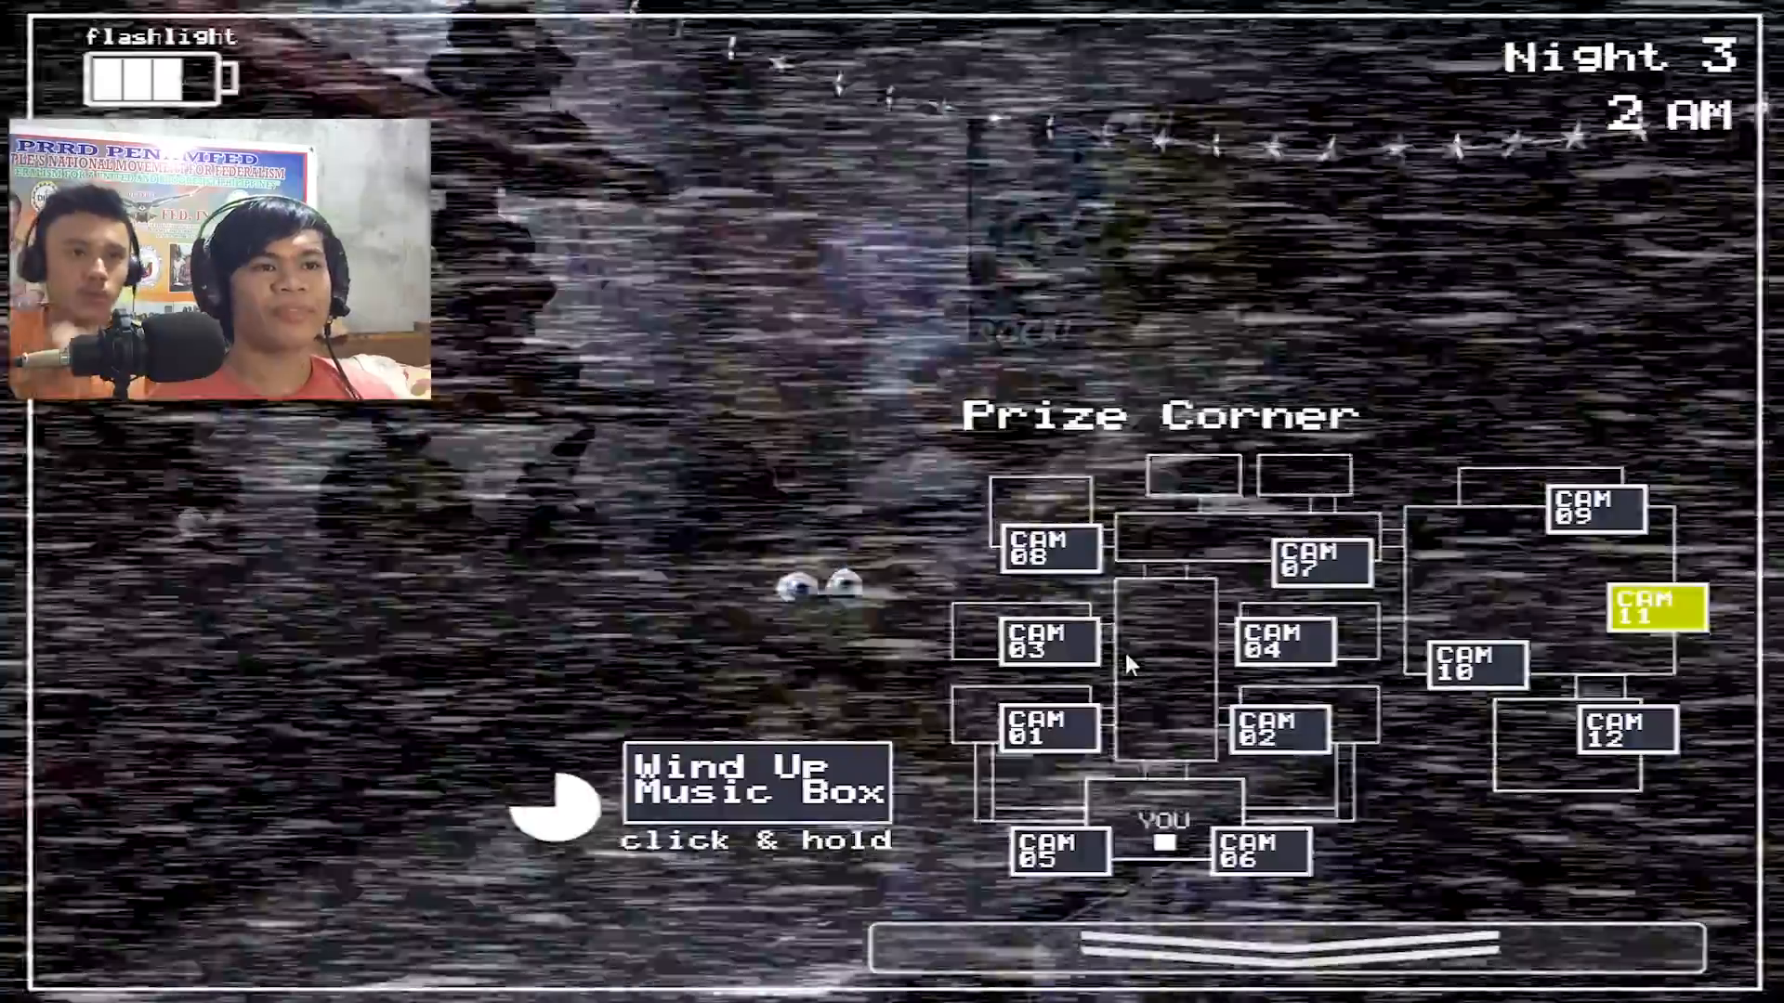
pyautogui.click(756, 782)
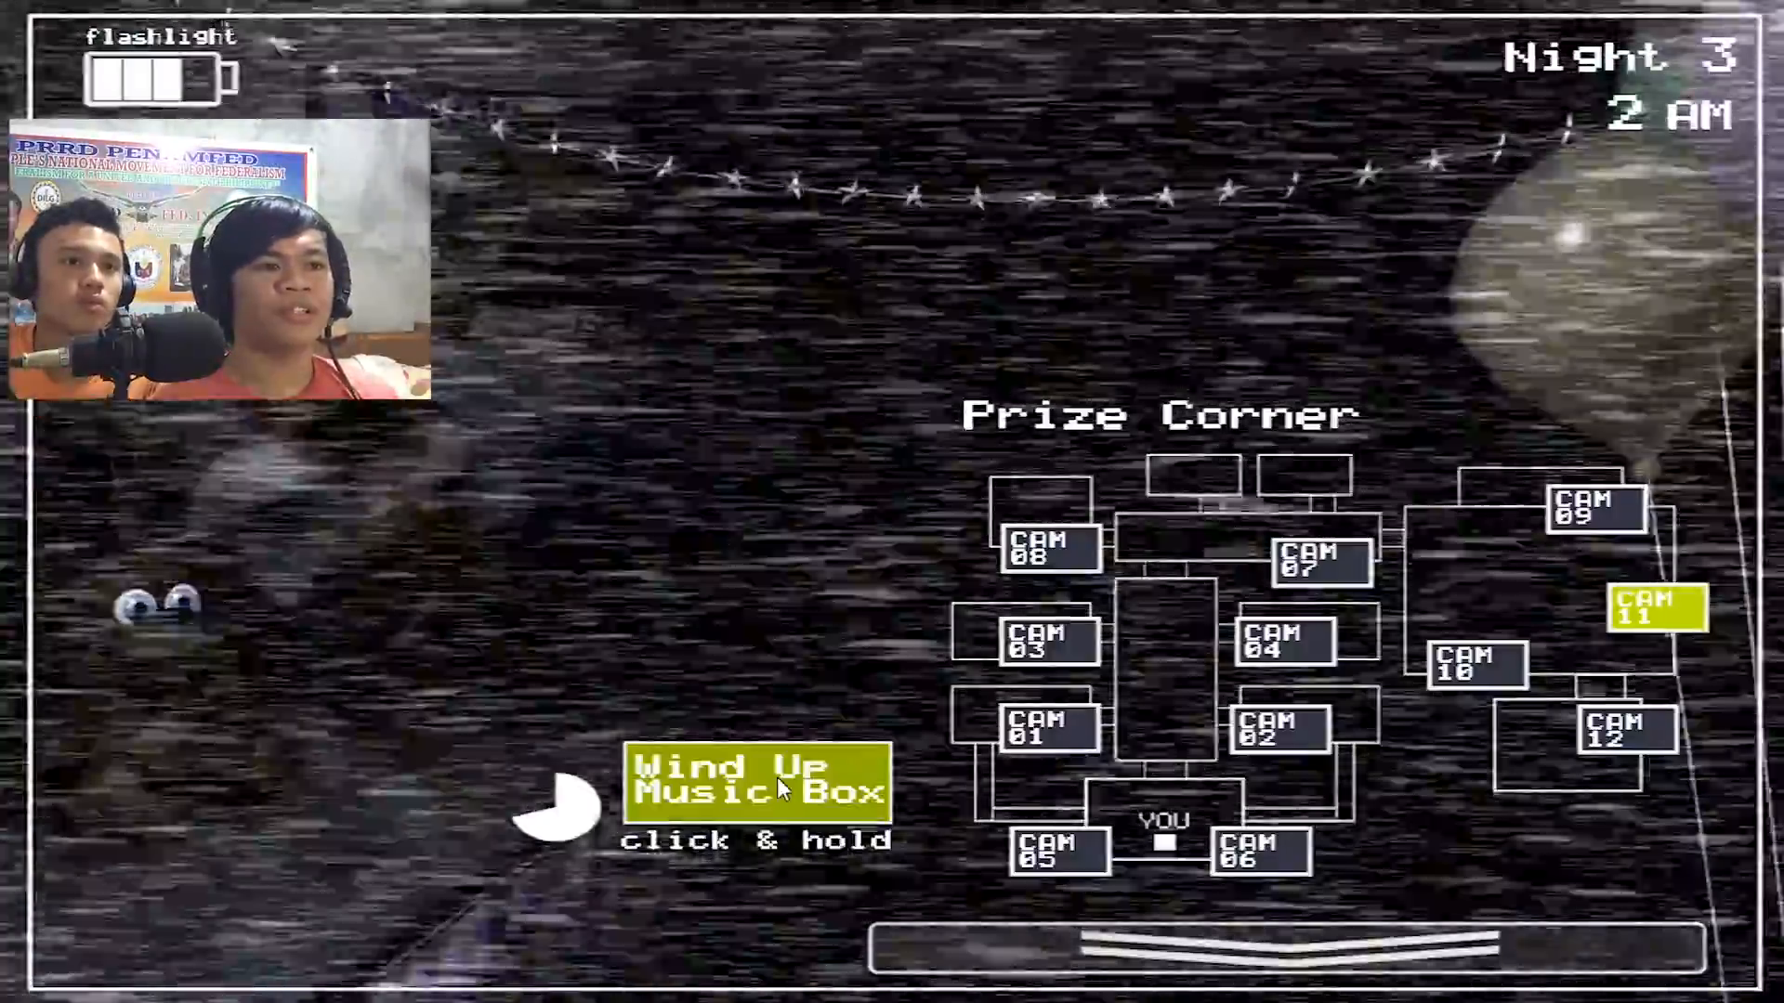
pyautogui.click(756, 785)
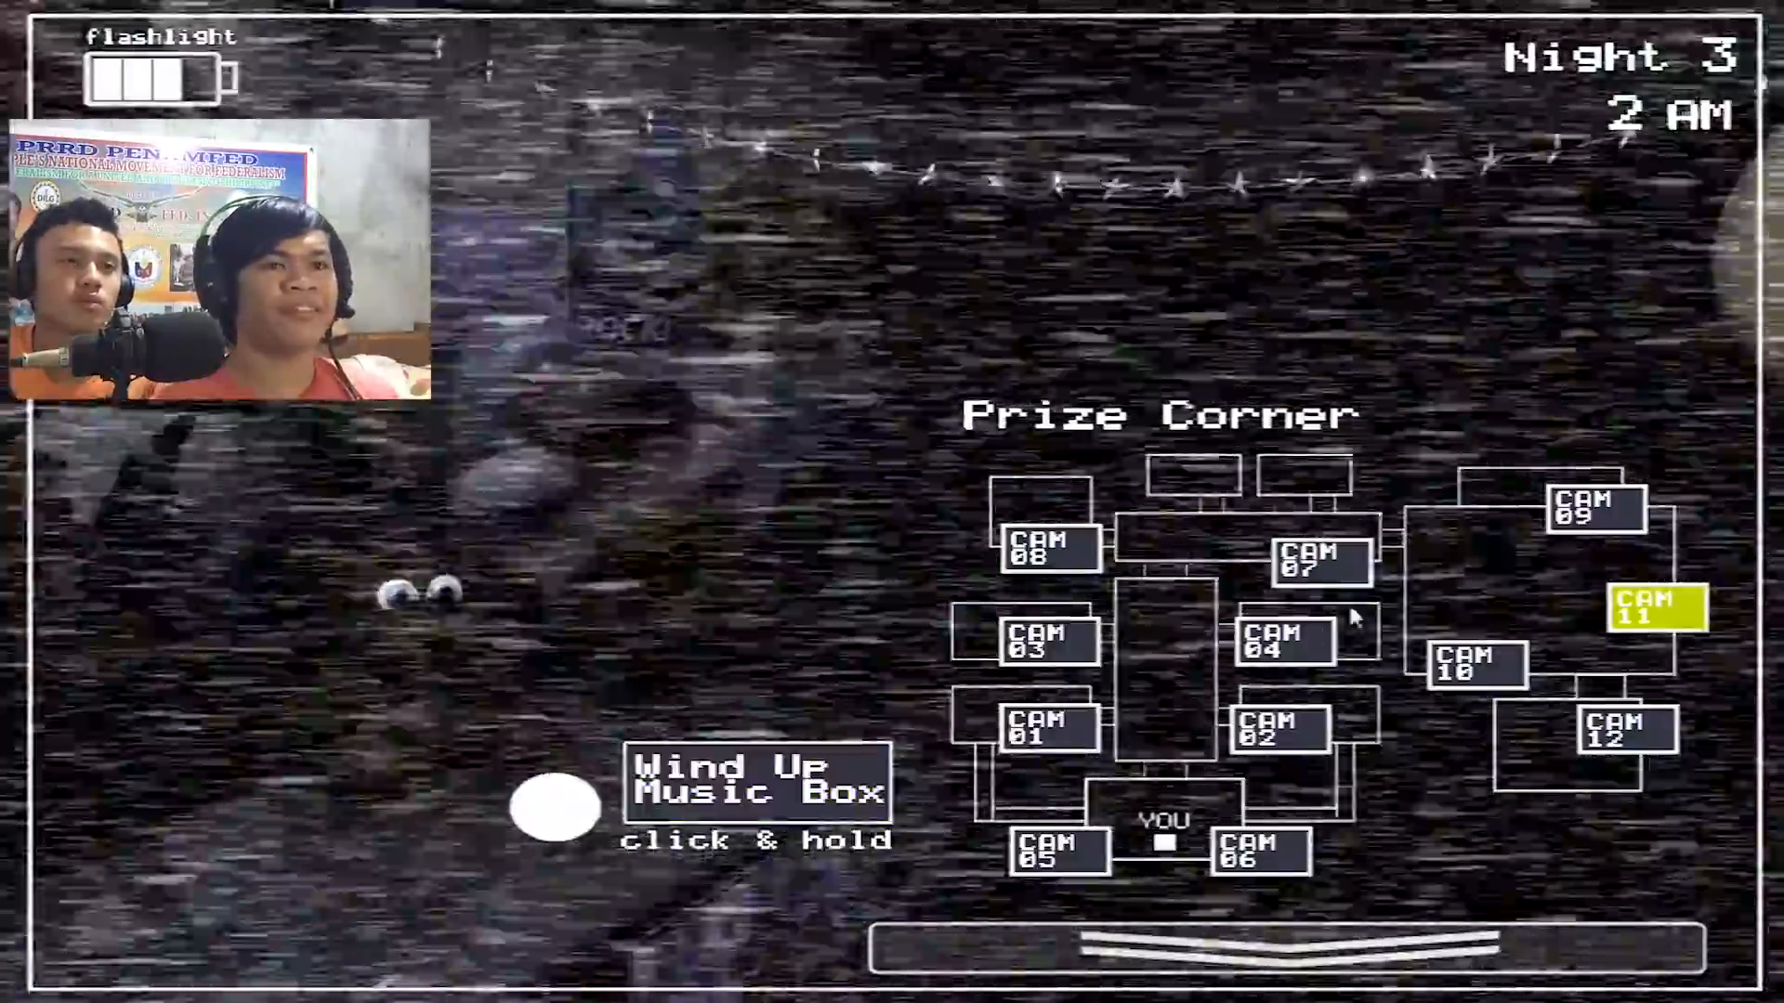
pyautogui.click(1044, 547)
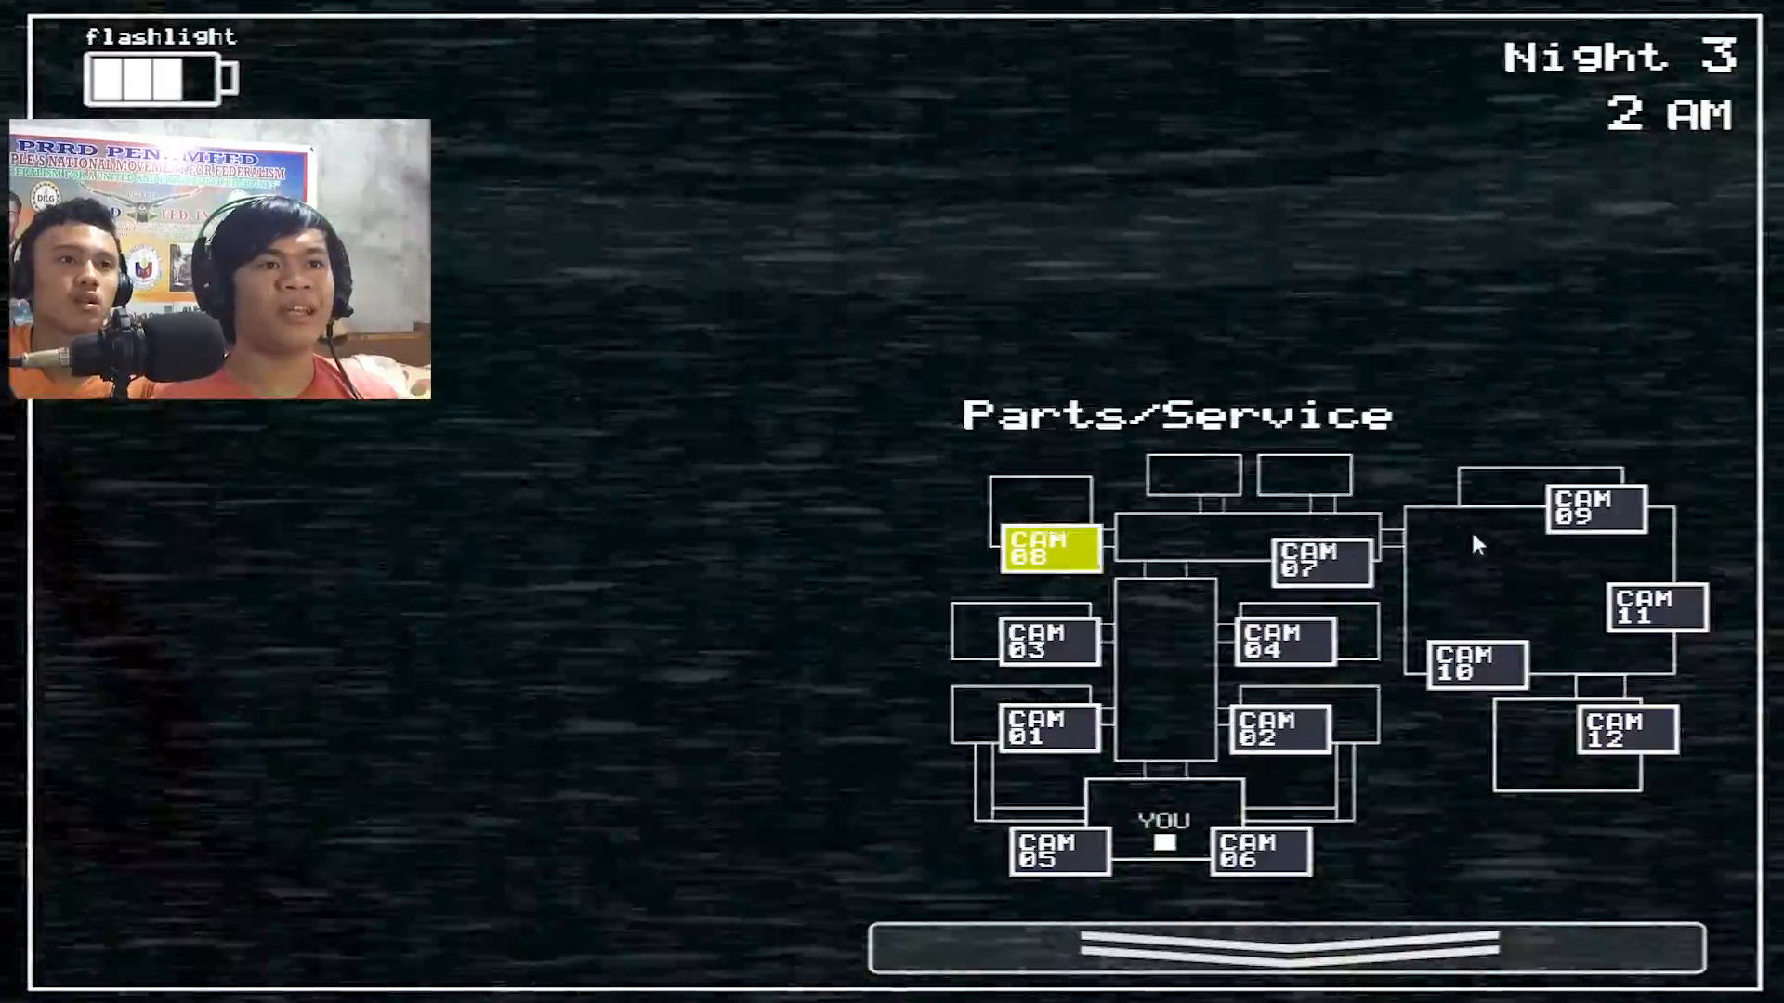
pyautogui.click(1652, 608)
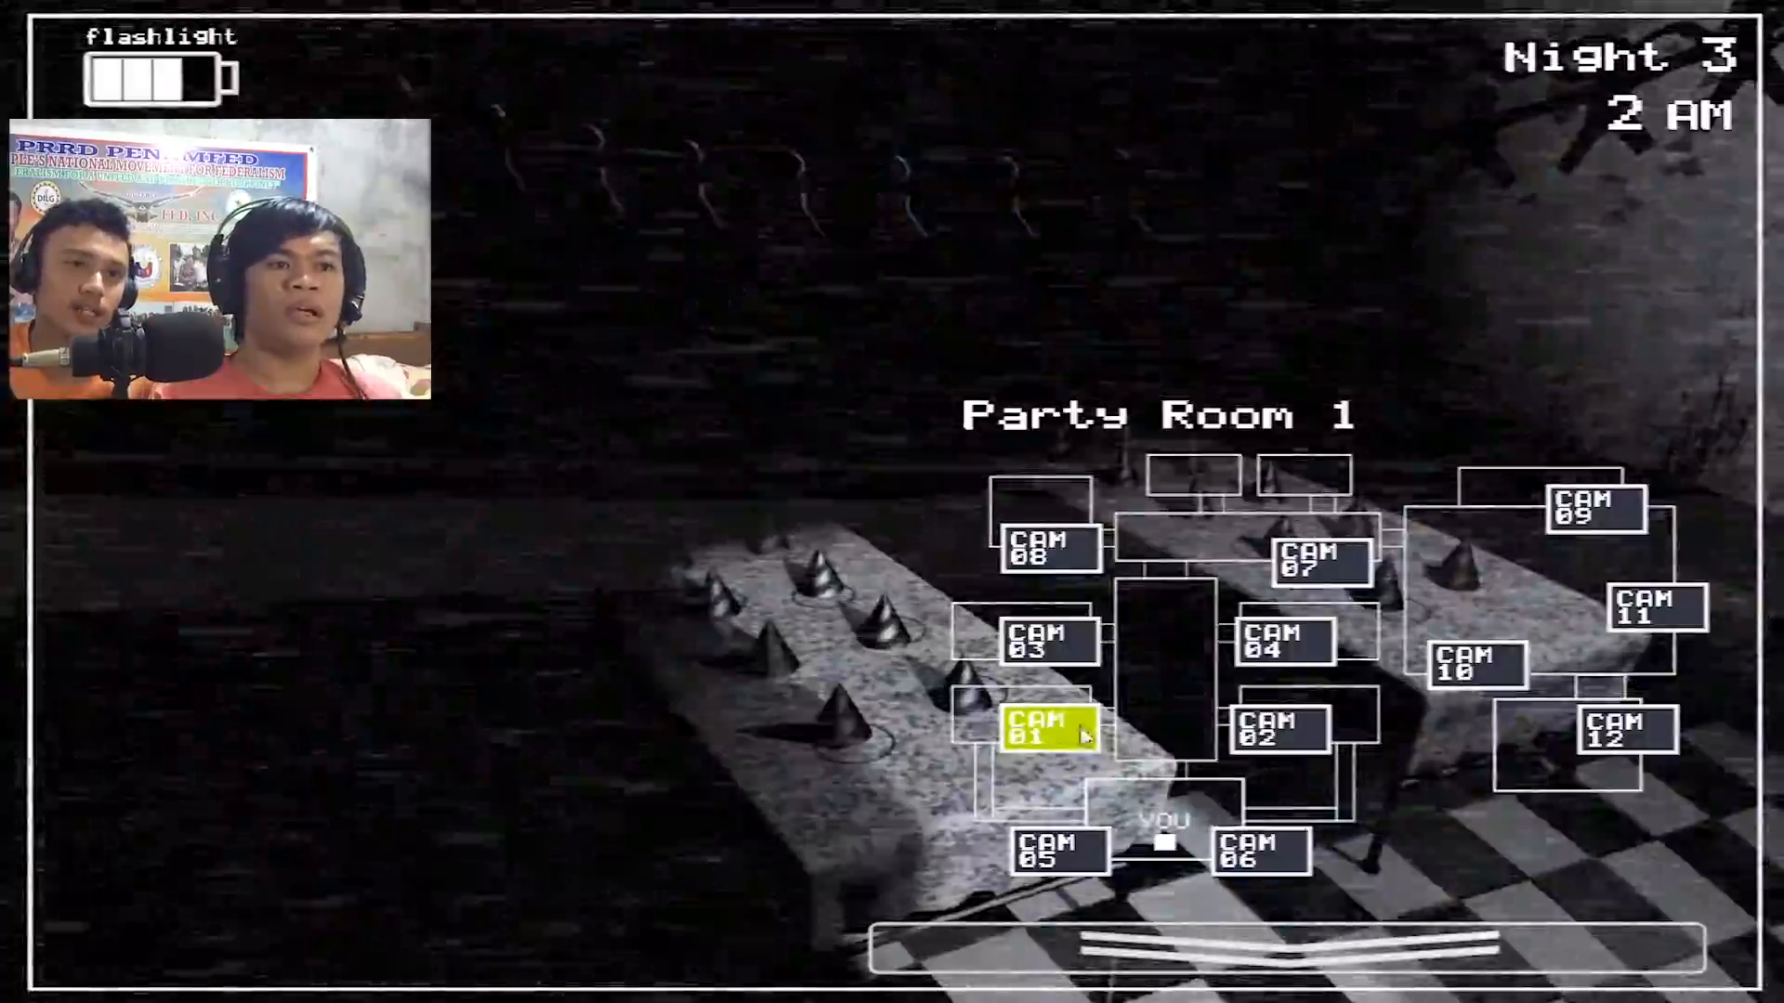
pyautogui.click(1278, 734)
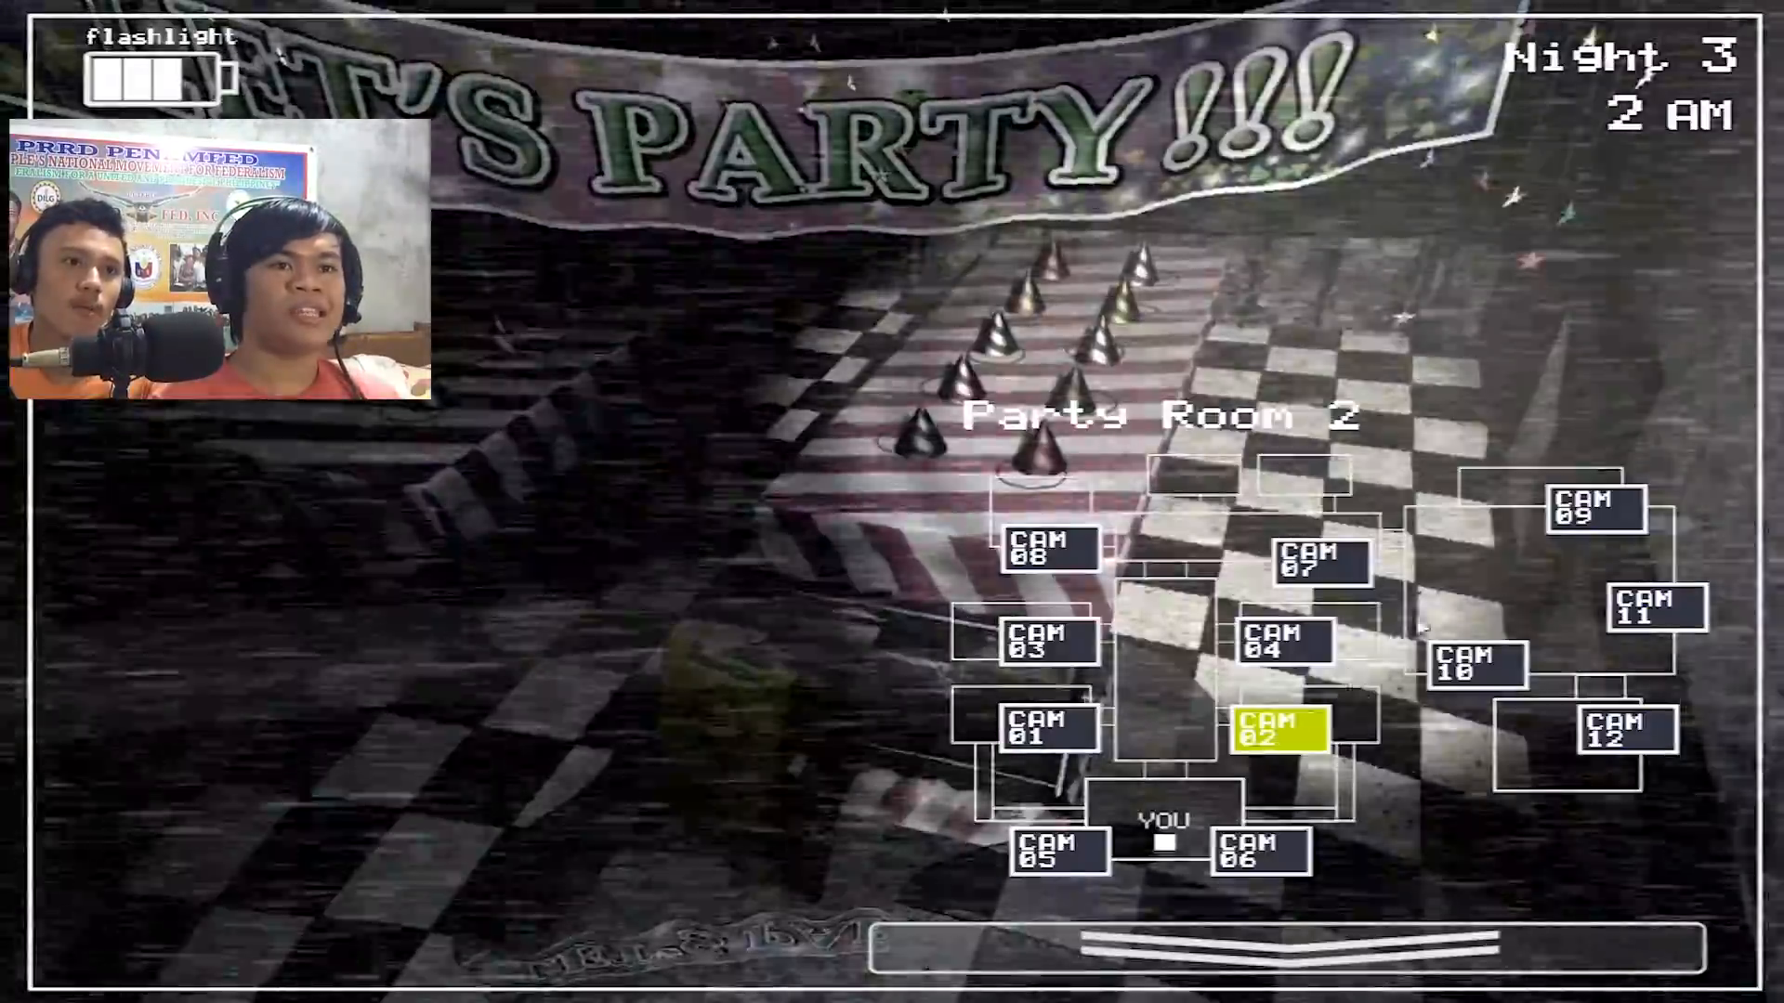
pyautogui.click(1039, 730)
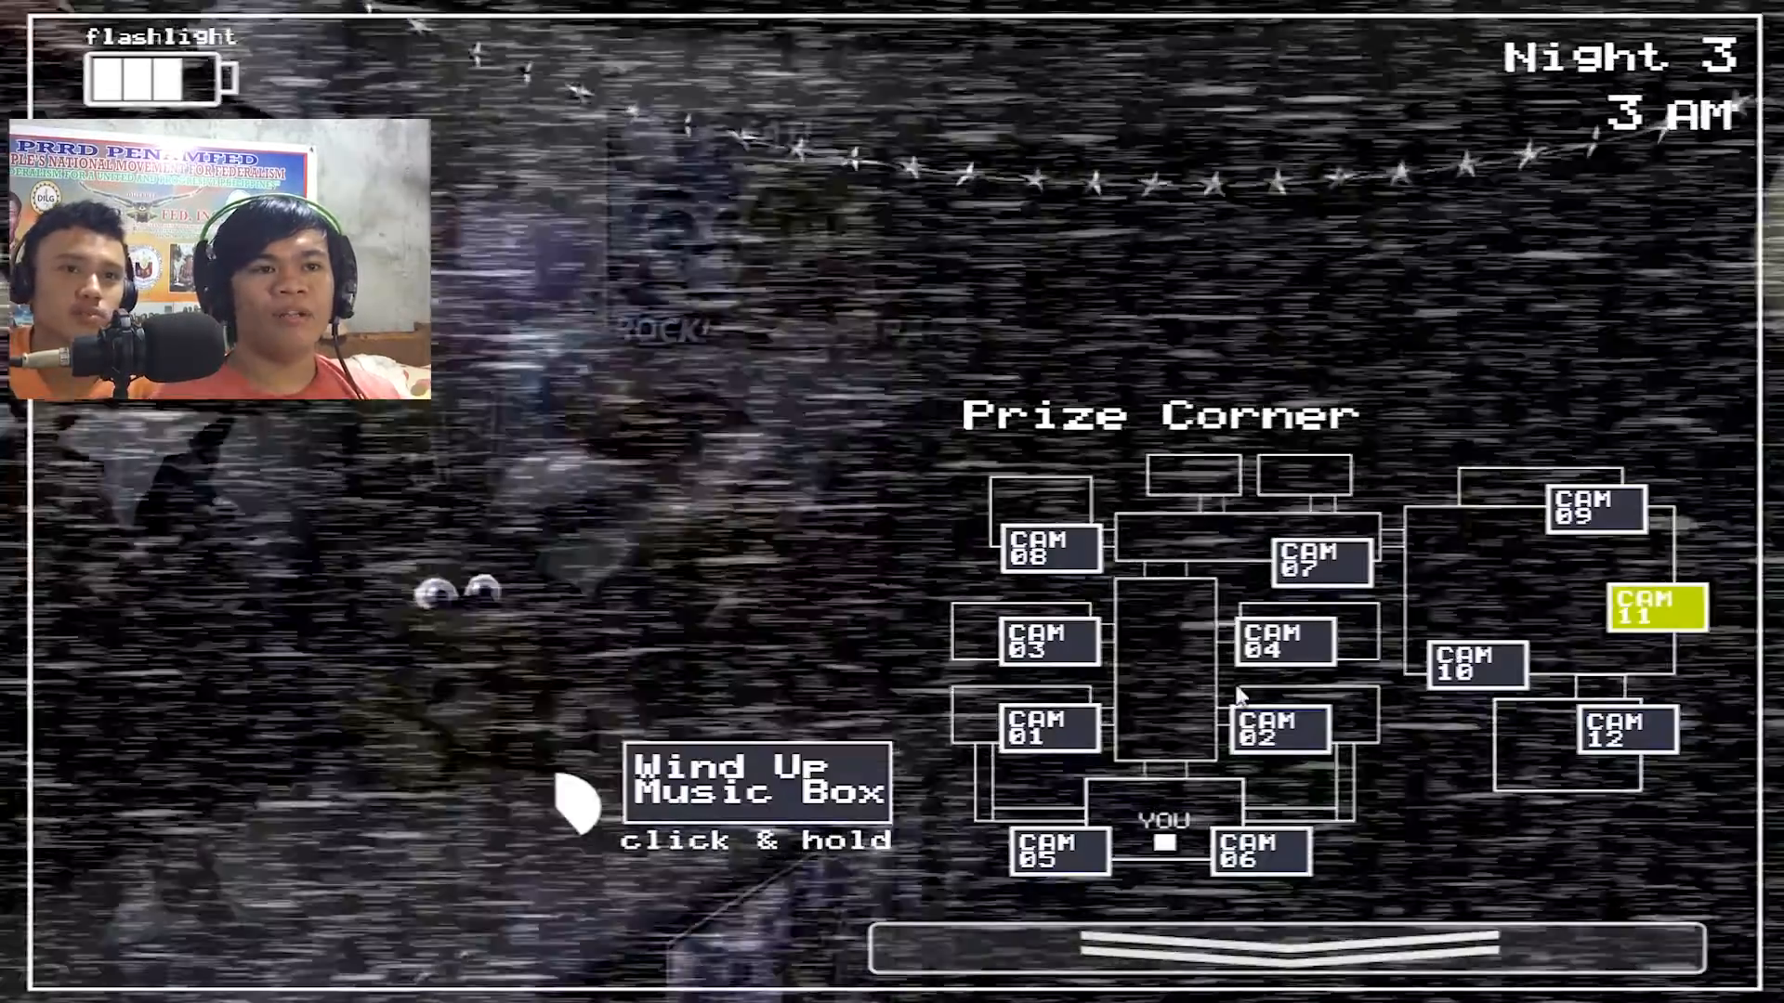
# Check Party Room 2 and Parts/Service, then glance at the office and raise the monitor.
pyautogui.click(755, 785)
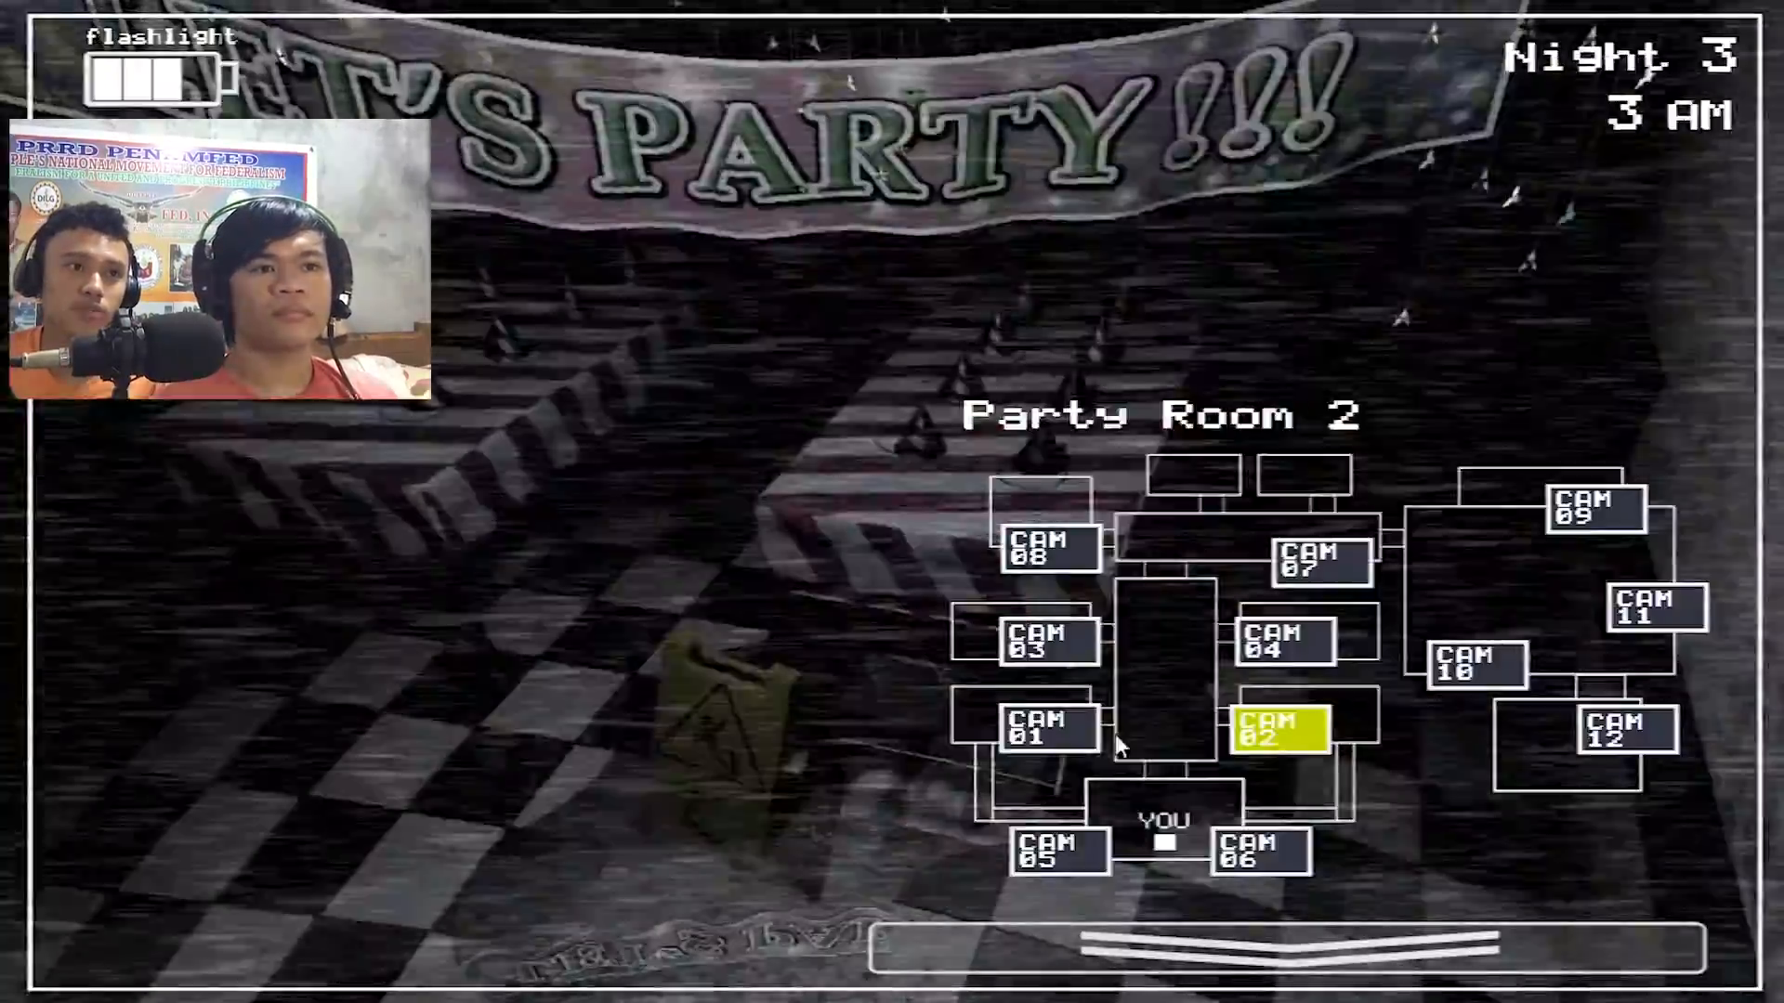
pyautogui.click(1044, 549)
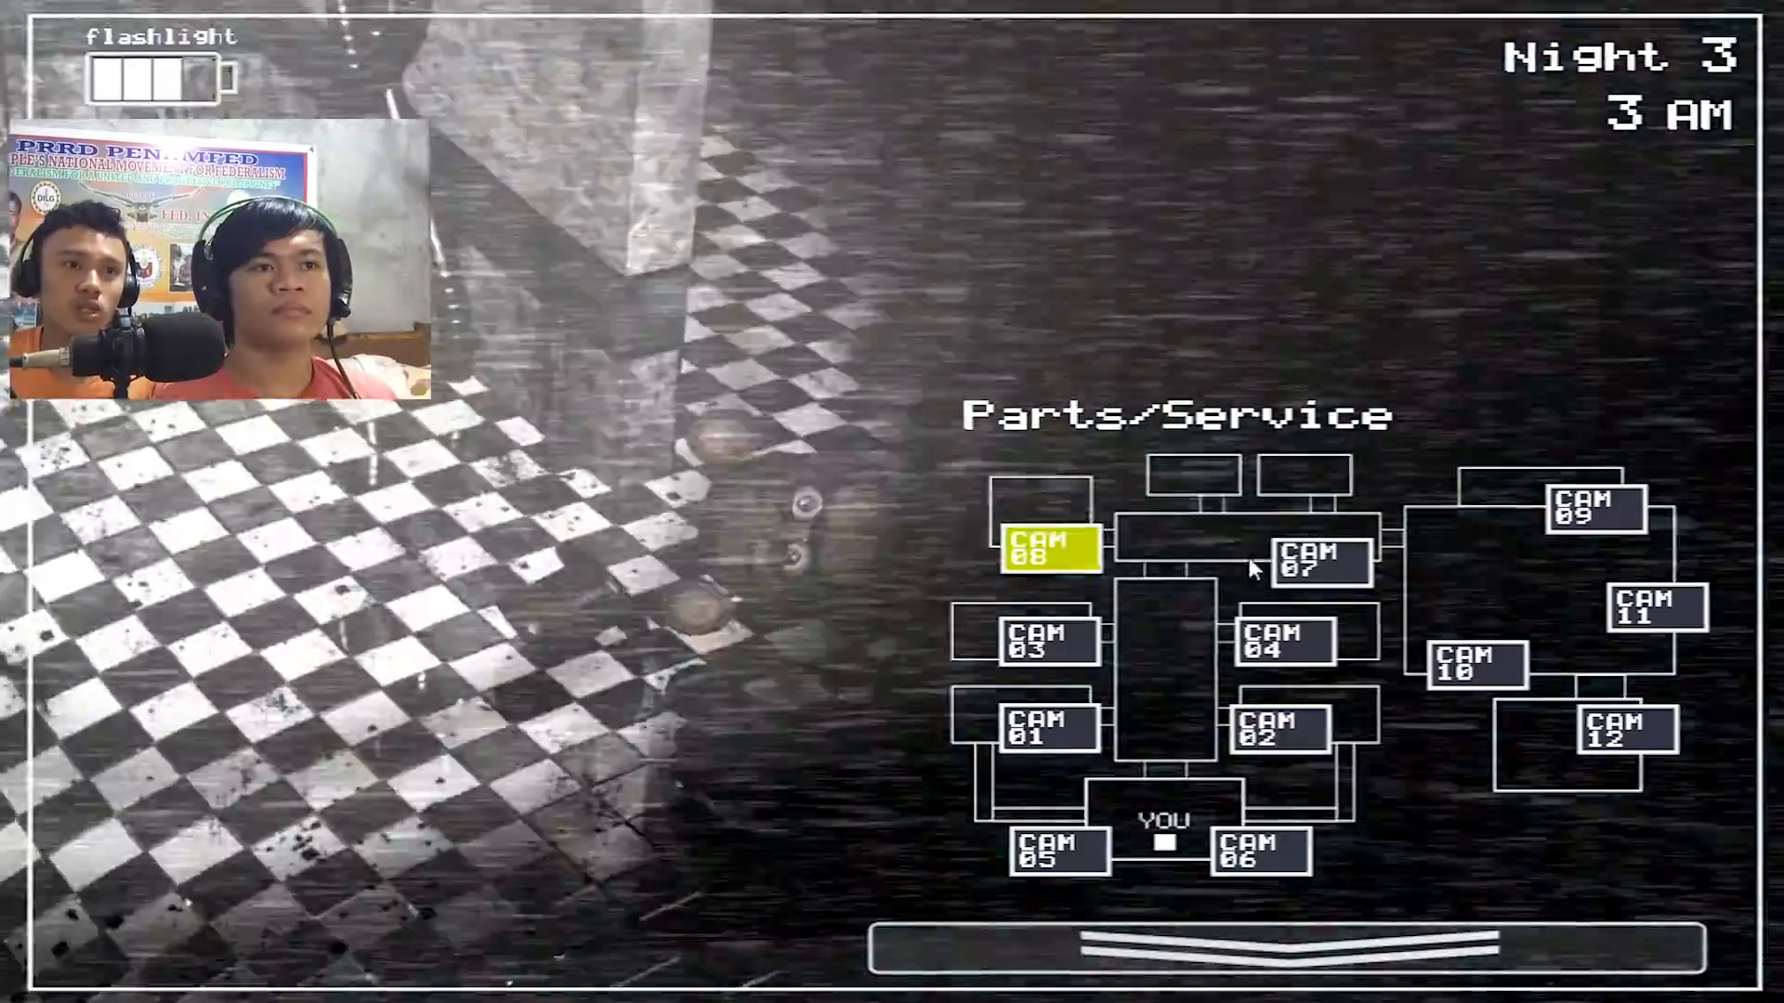
pyautogui.click(1166, 946)
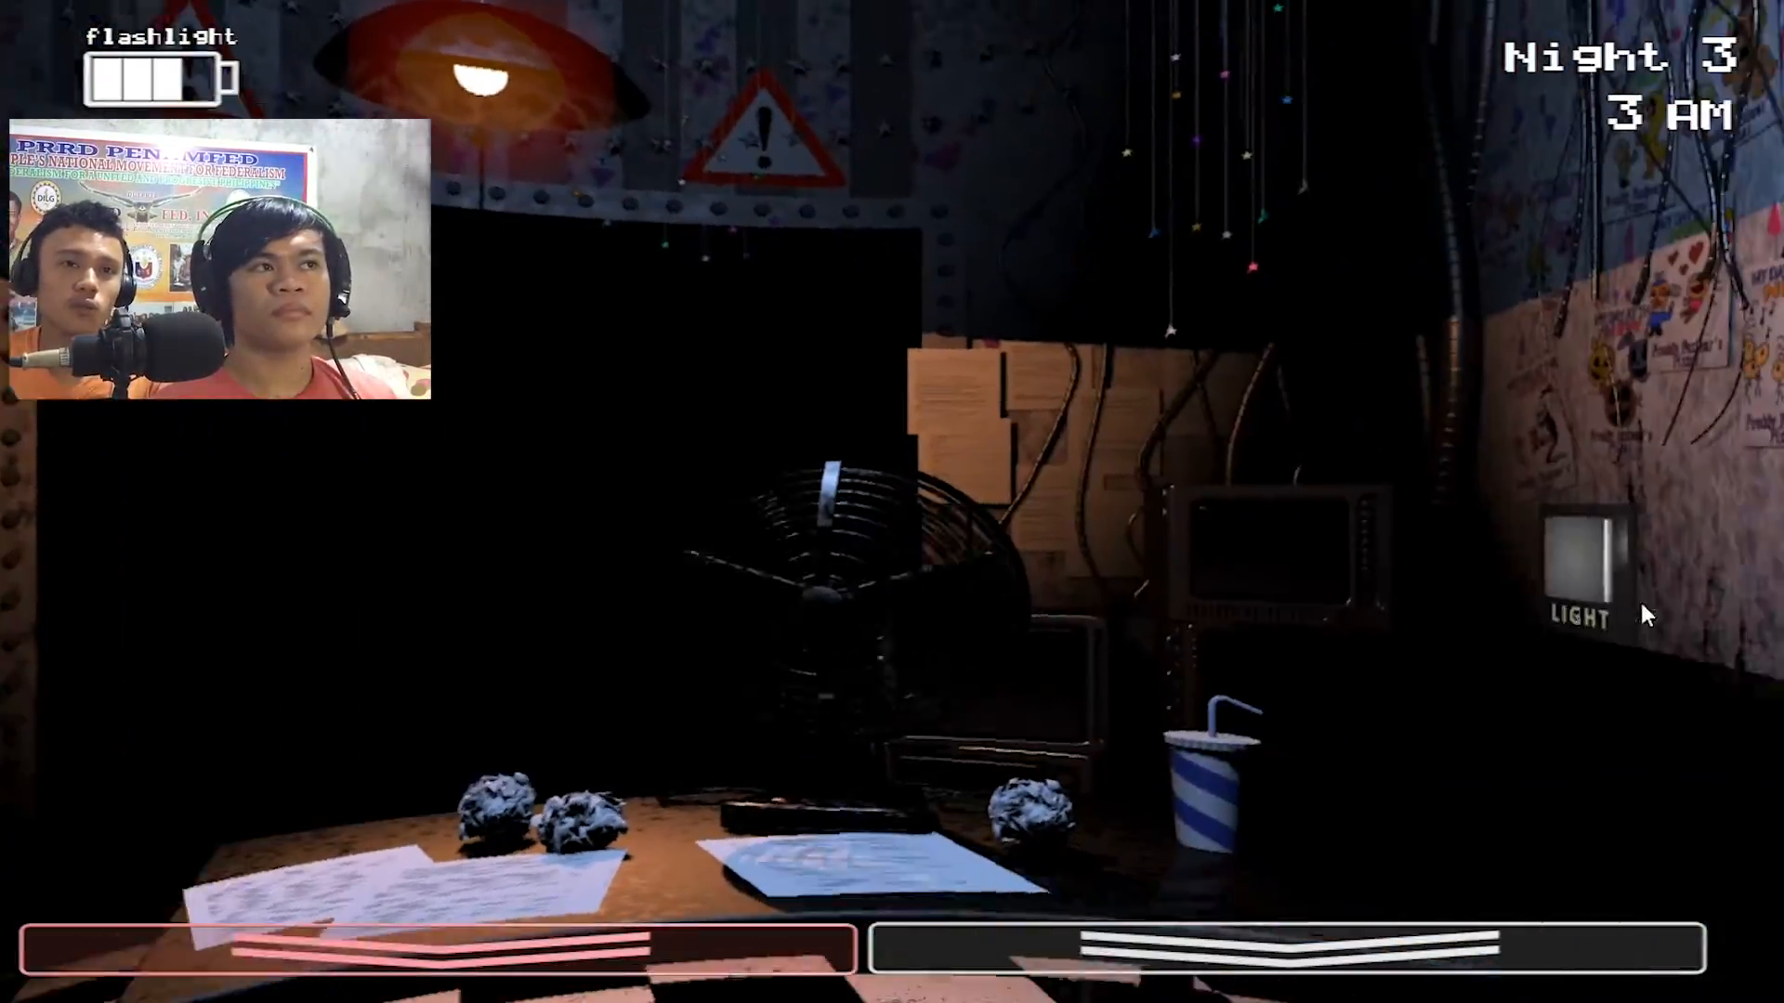
pyautogui.click(1182, 947)
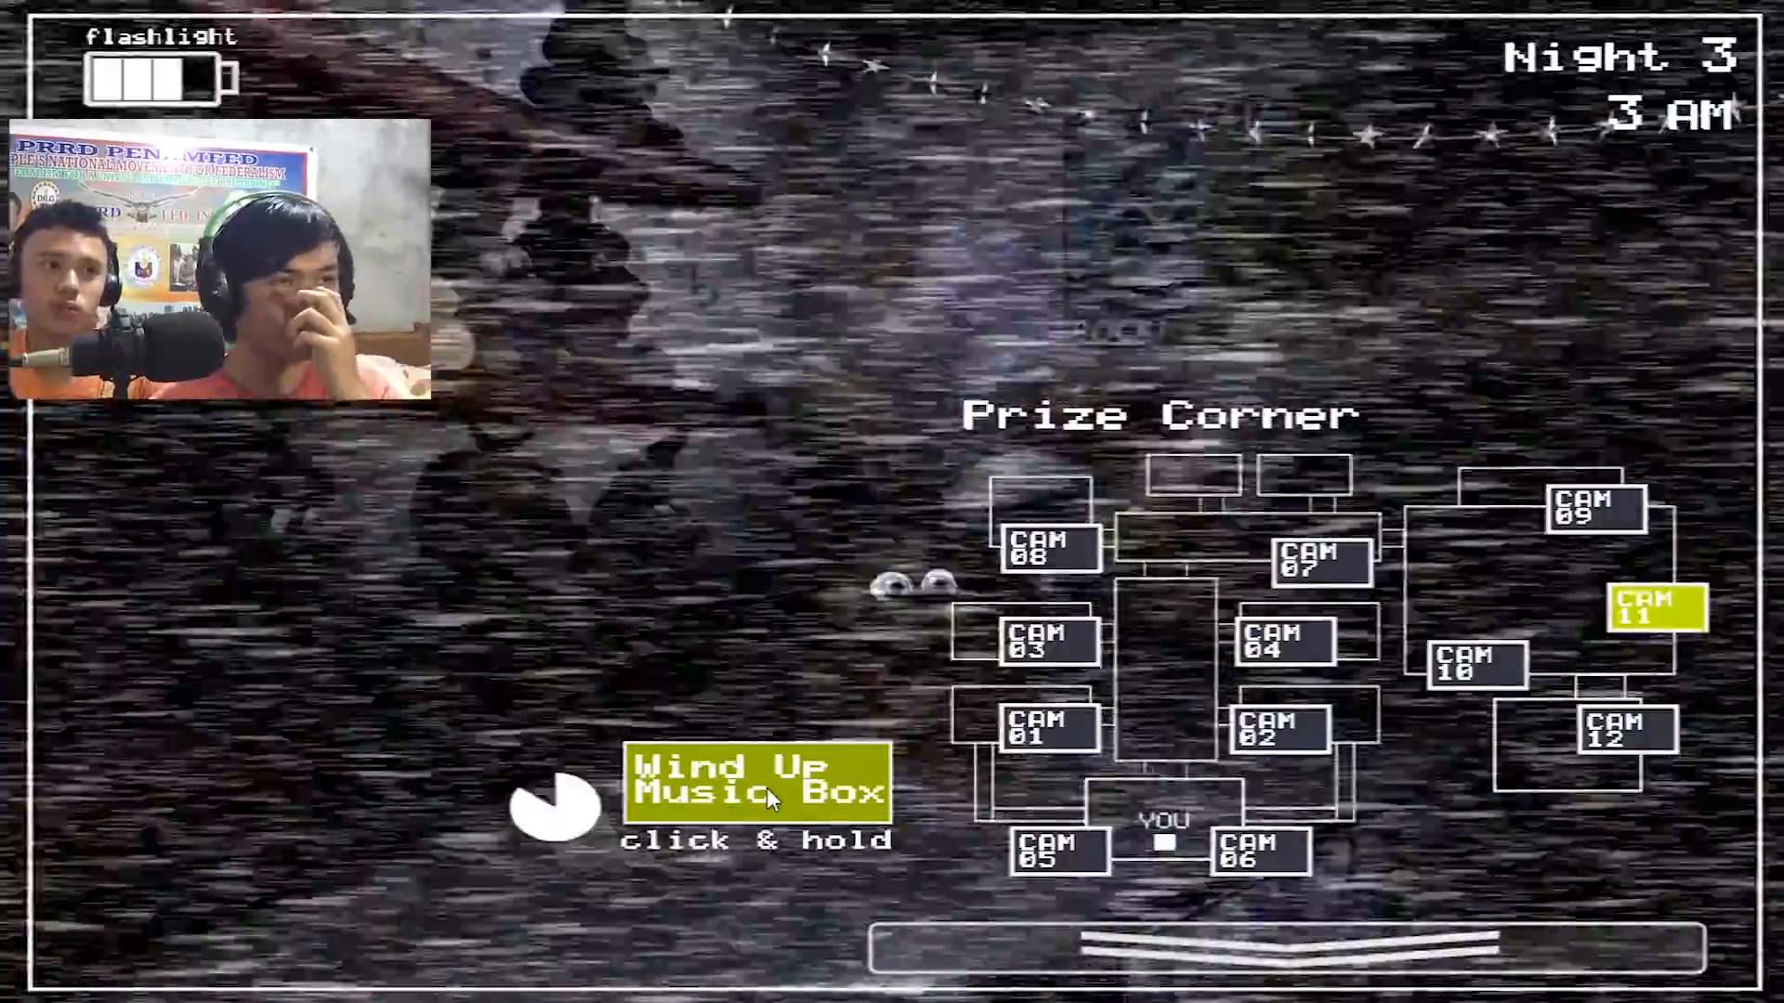
# Wind the music box, lower the monitor again, then raise it to the Left Air Vent.
pyautogui.click(1260, 851)
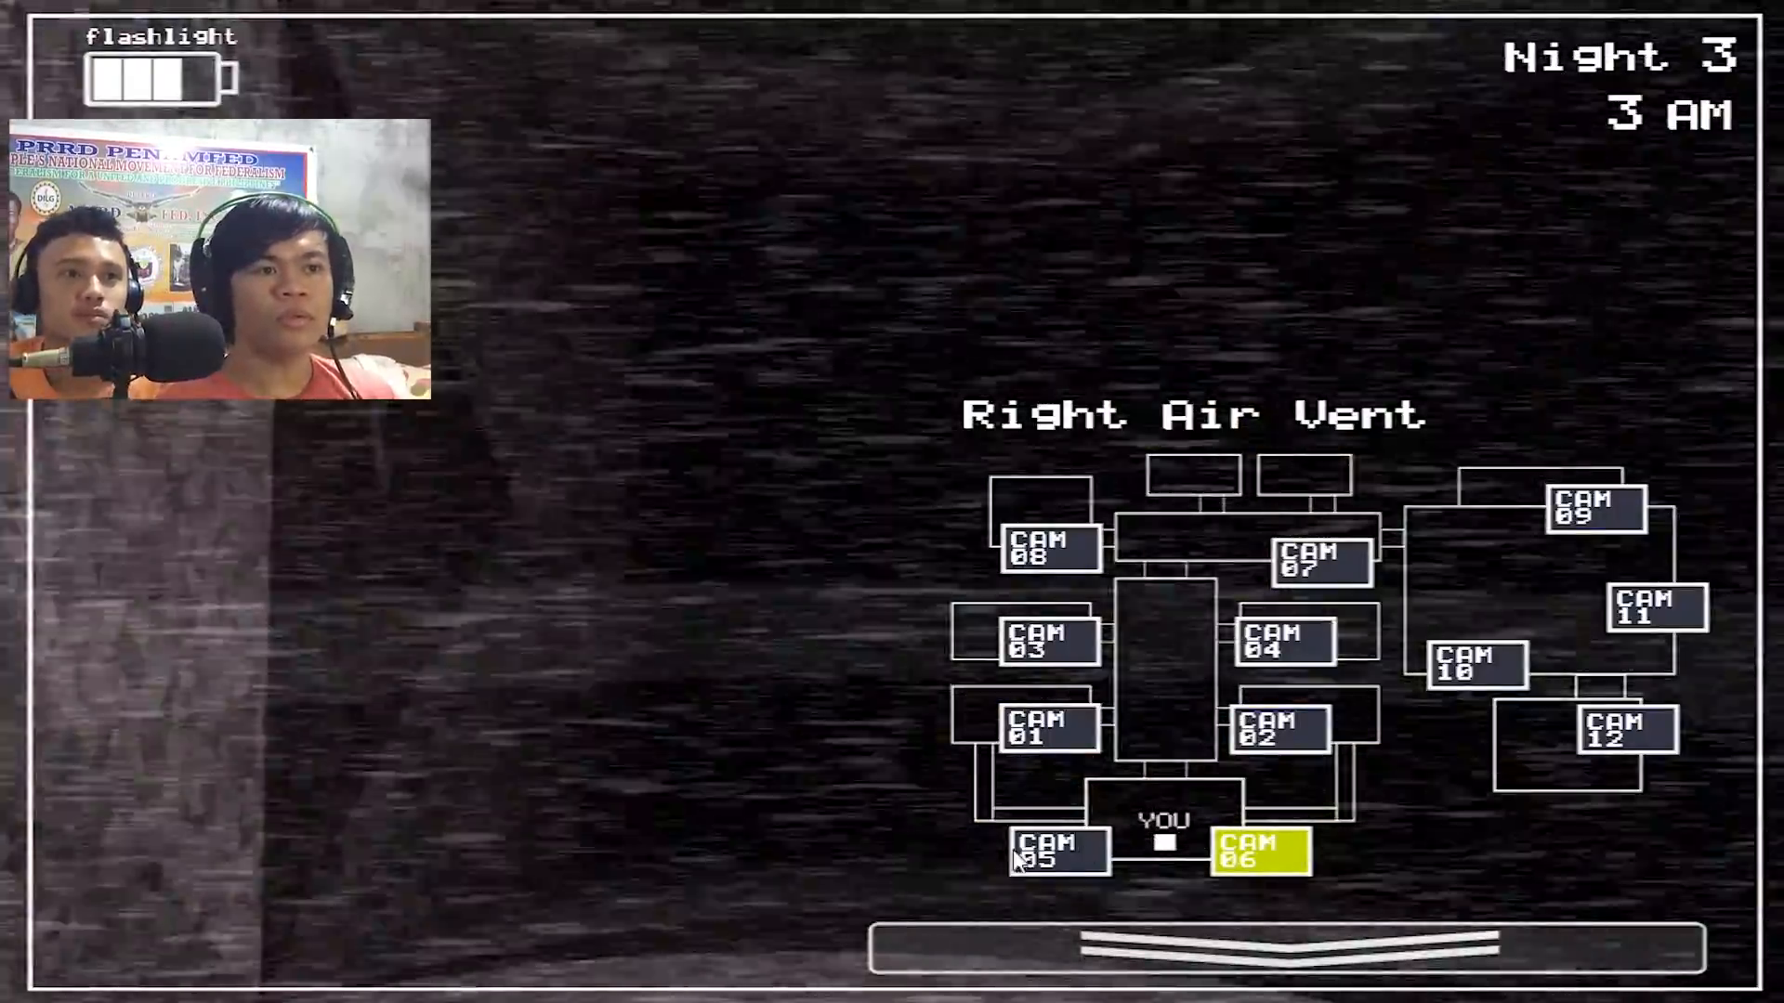
pyautogui.click(1182, 946)
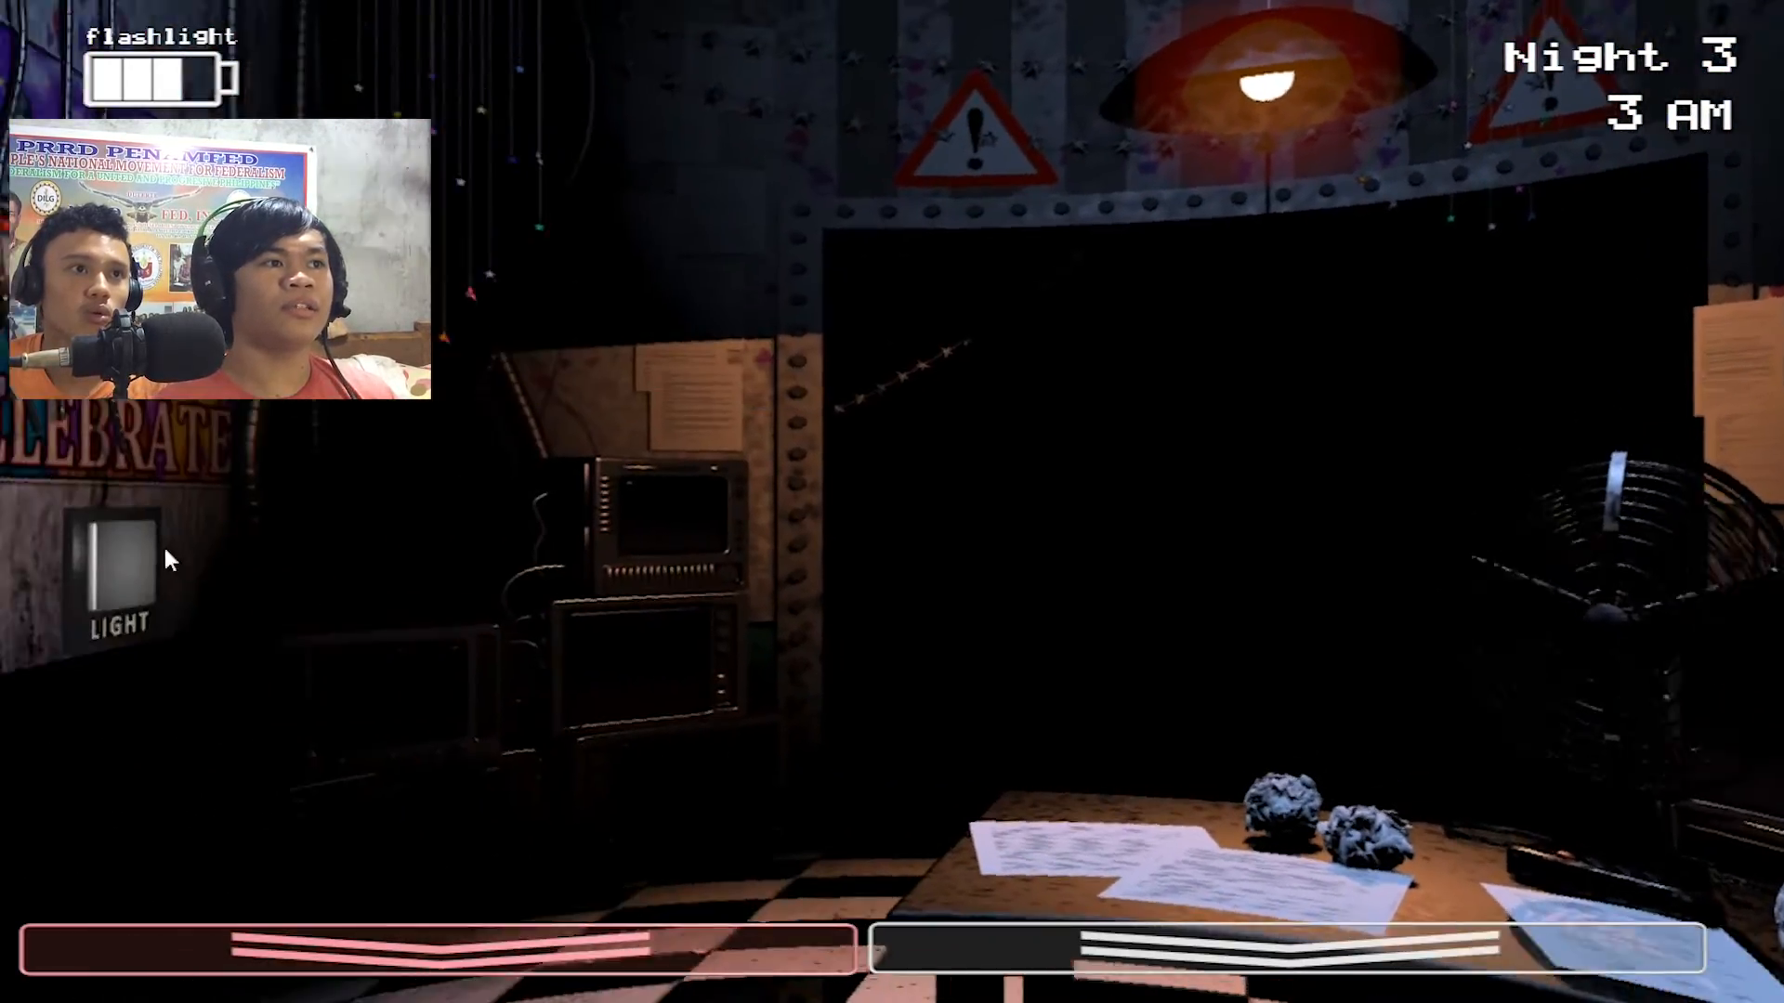
pyautogui.click(1195, 947)
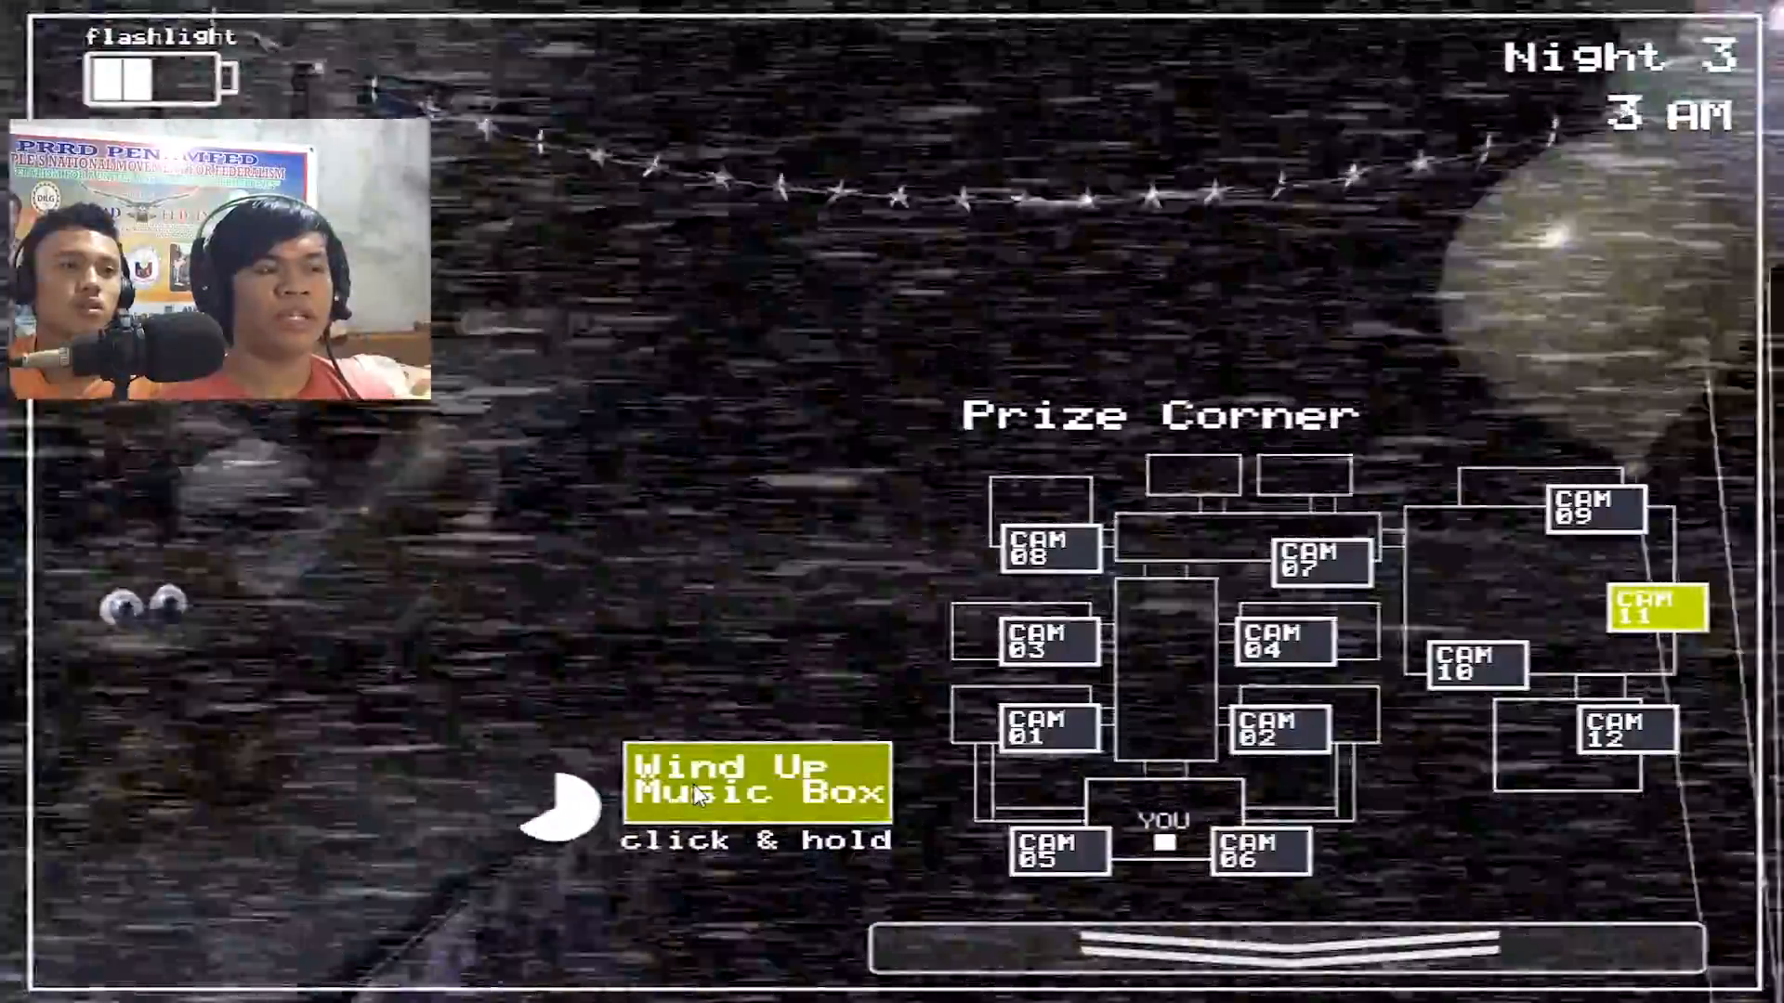
pyautogui.click(1183, 942)
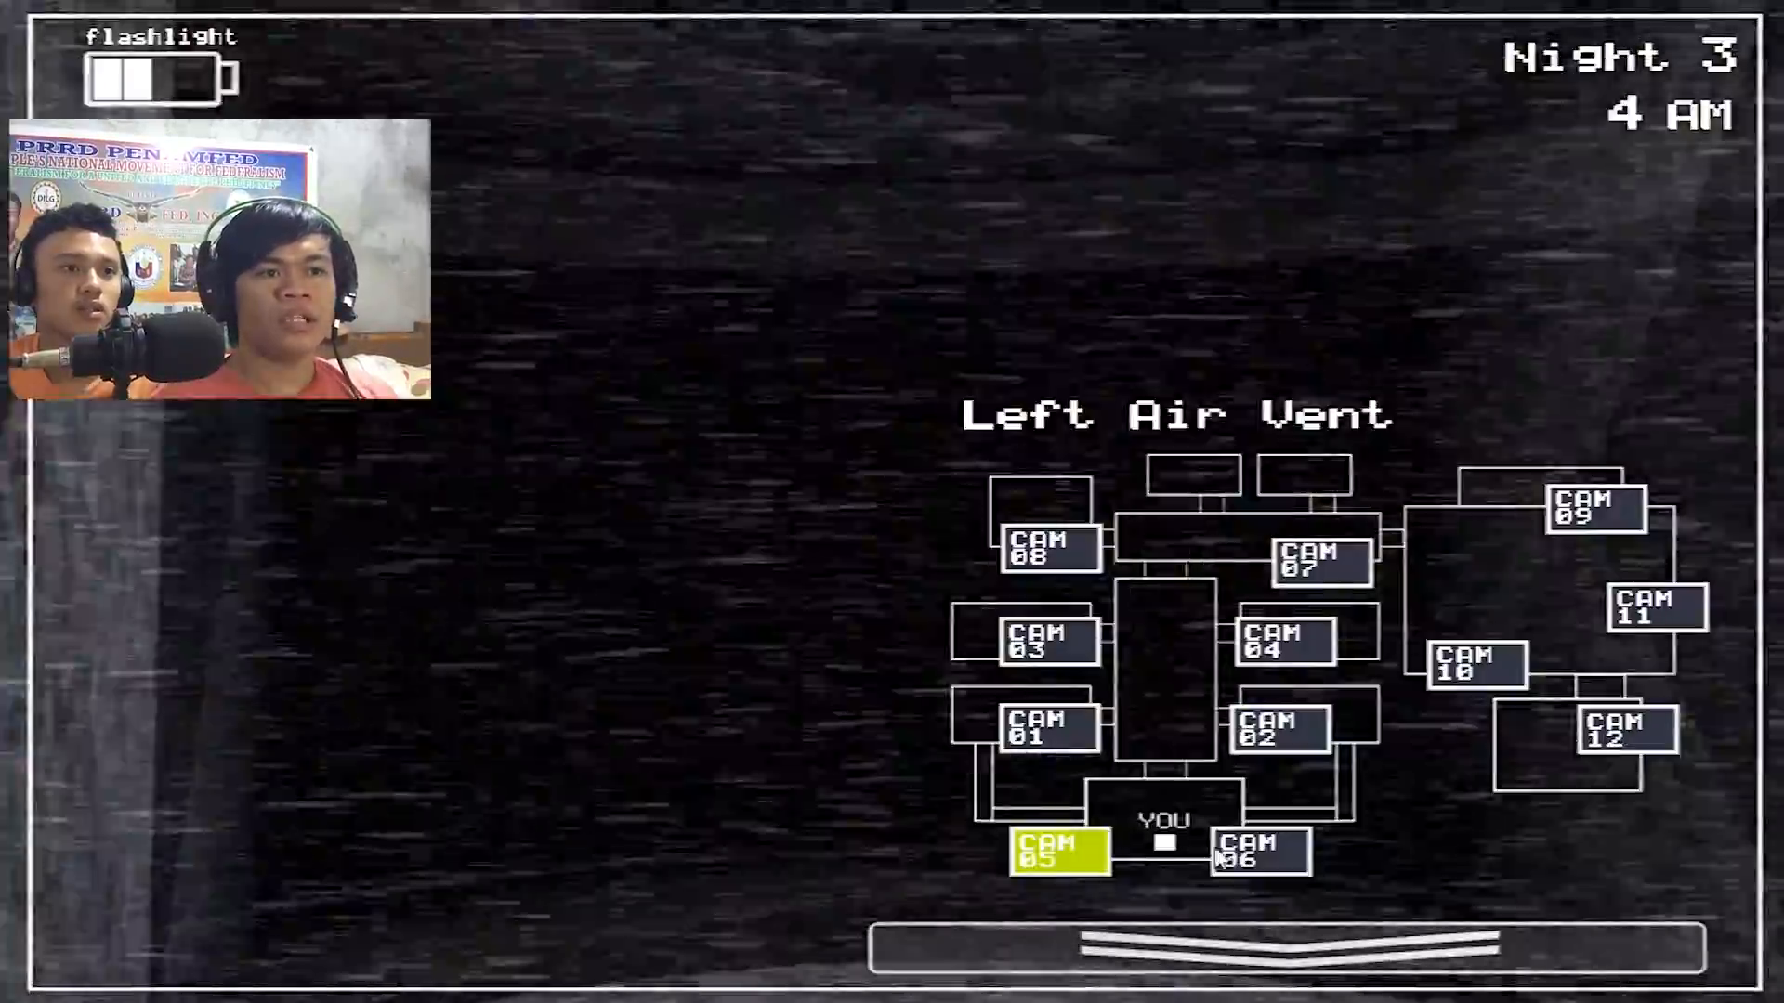
pyautogui.click(1657, 608)
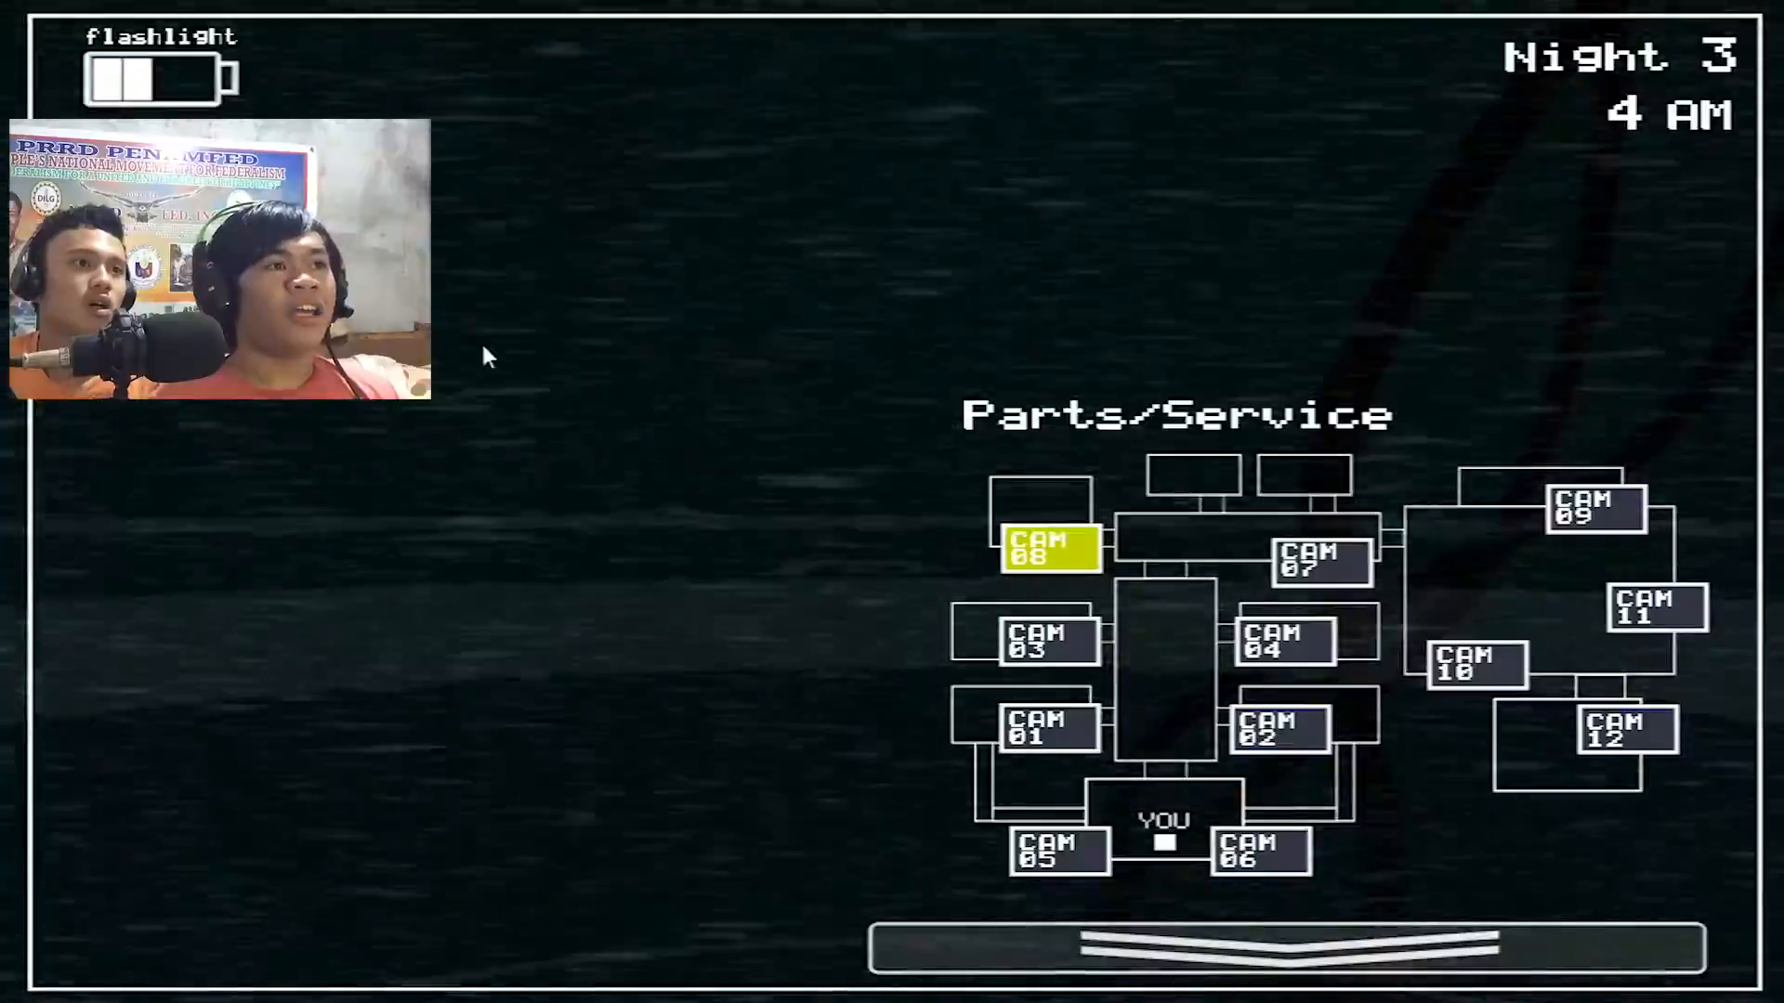
pyautogui.moveTo(1567, 719)
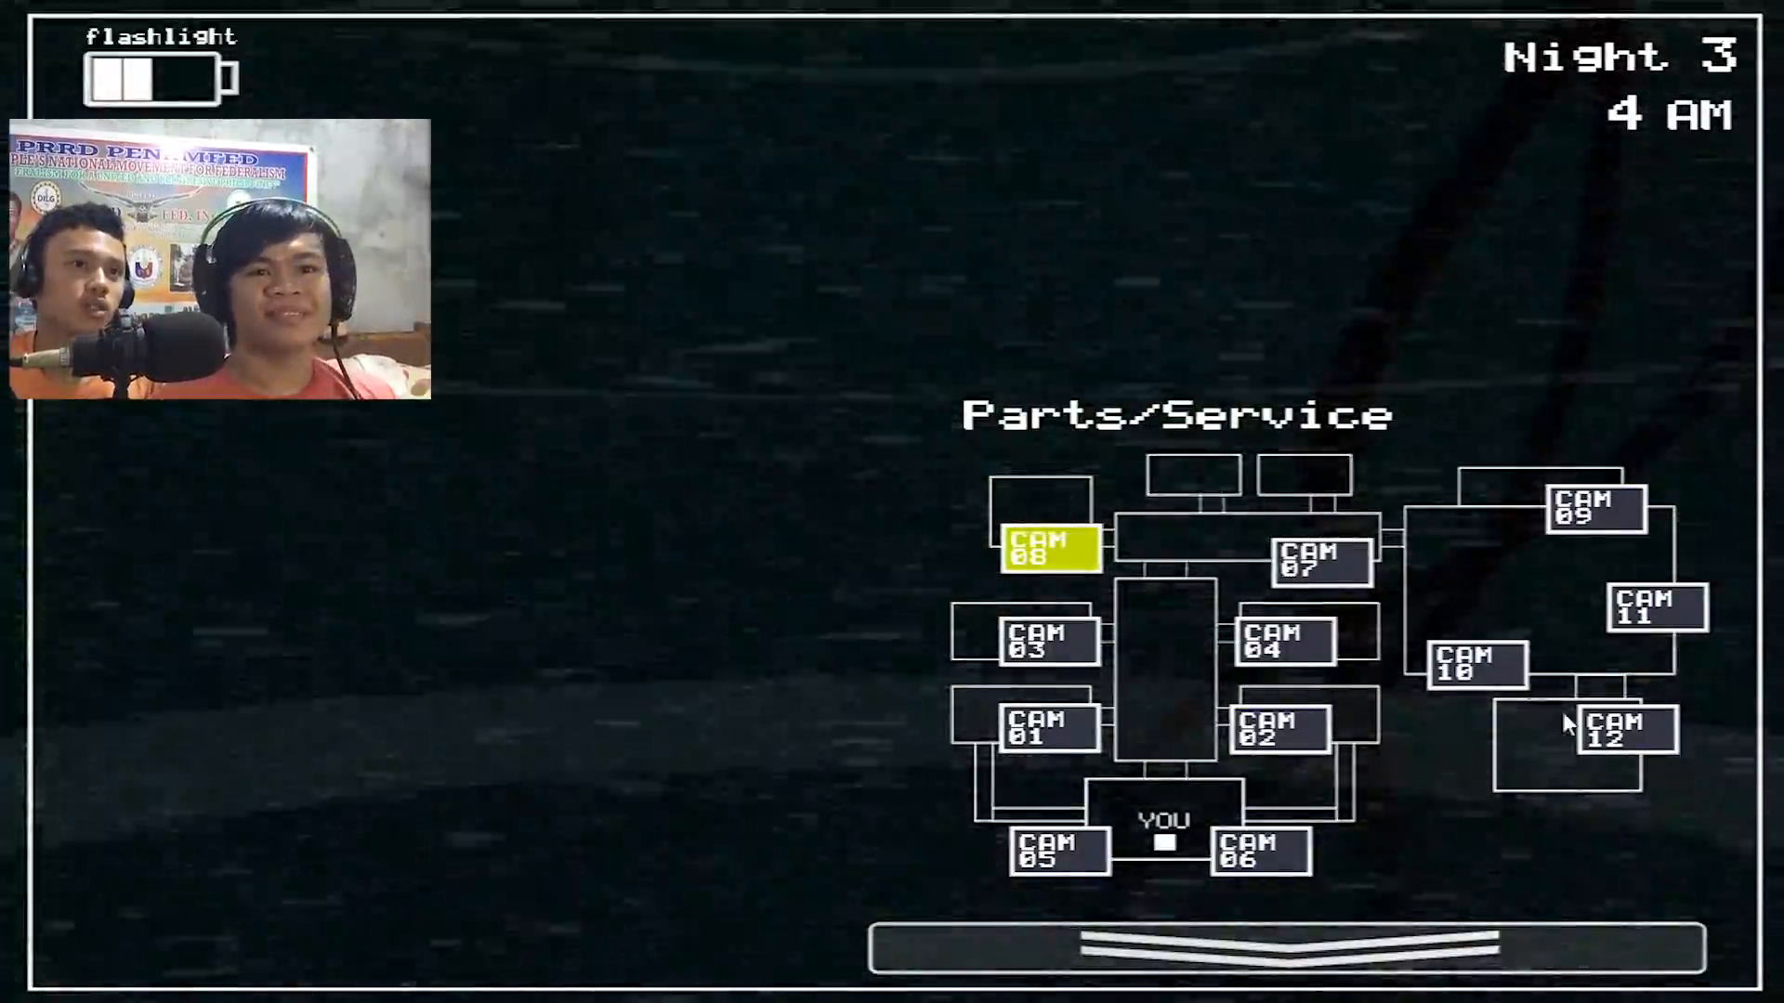
pyautogui.click(1652, 613)
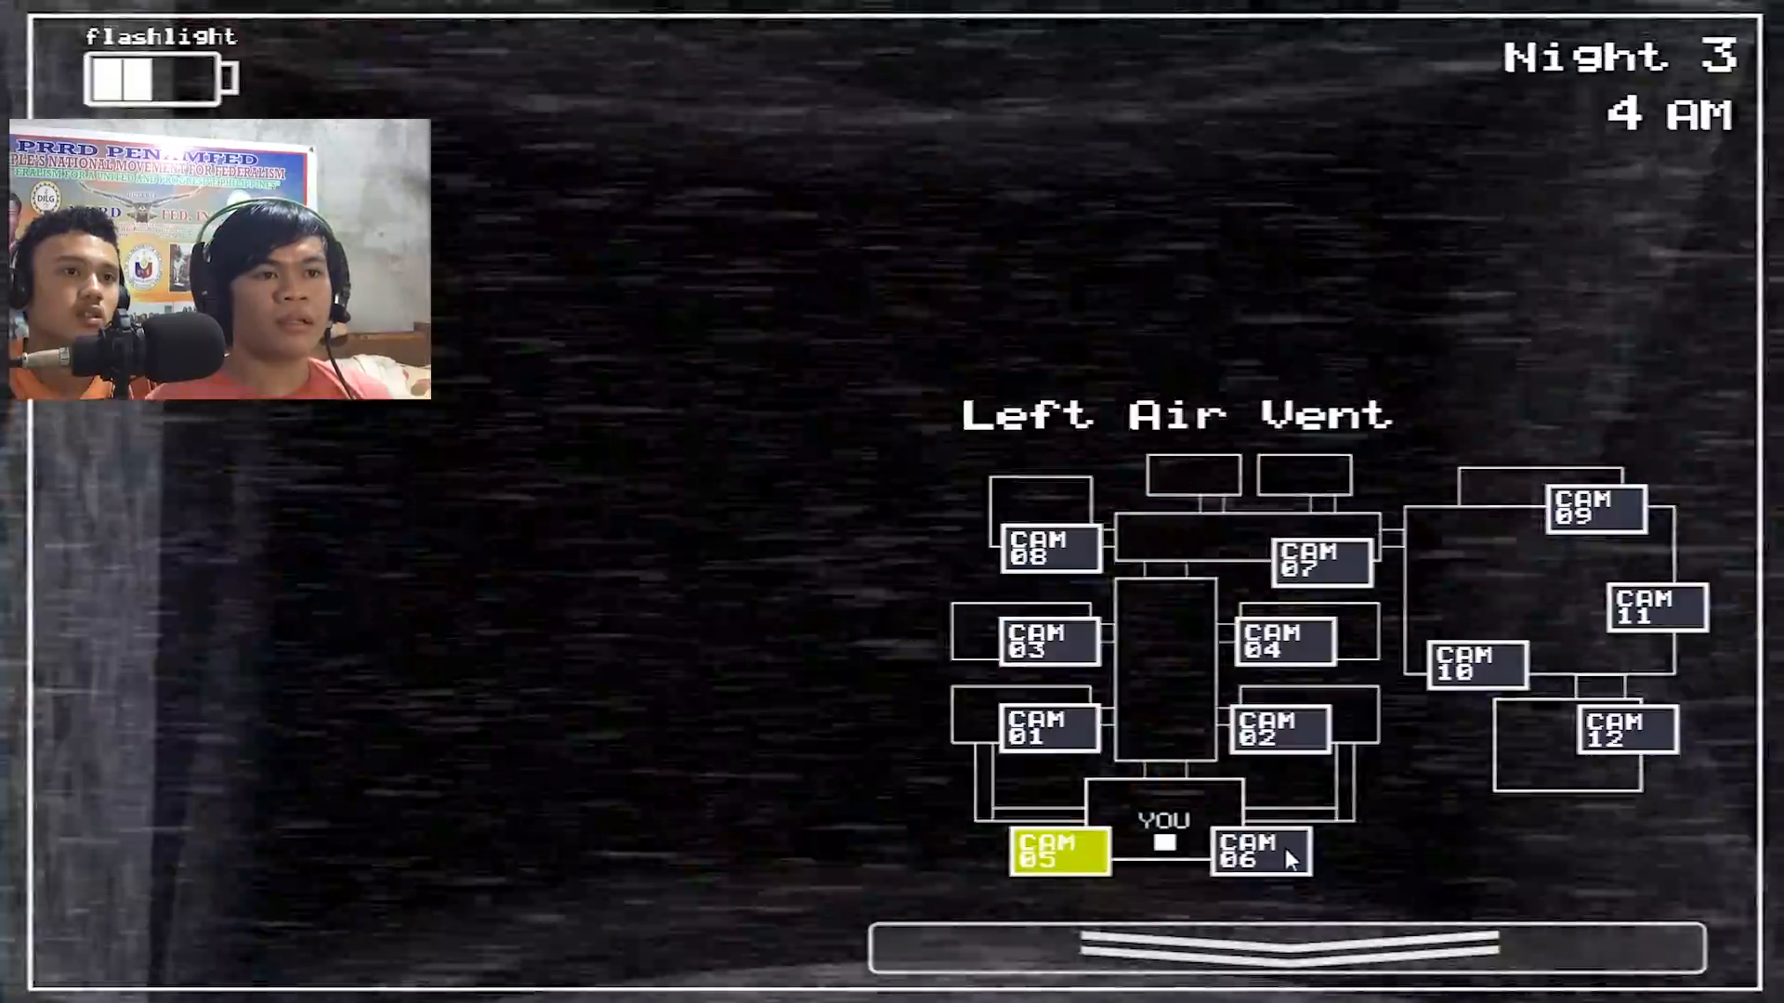
# Lower the monitor to view the office, then raise it back to the Prize Corner feed.
pyautogui.click(1195, 944)
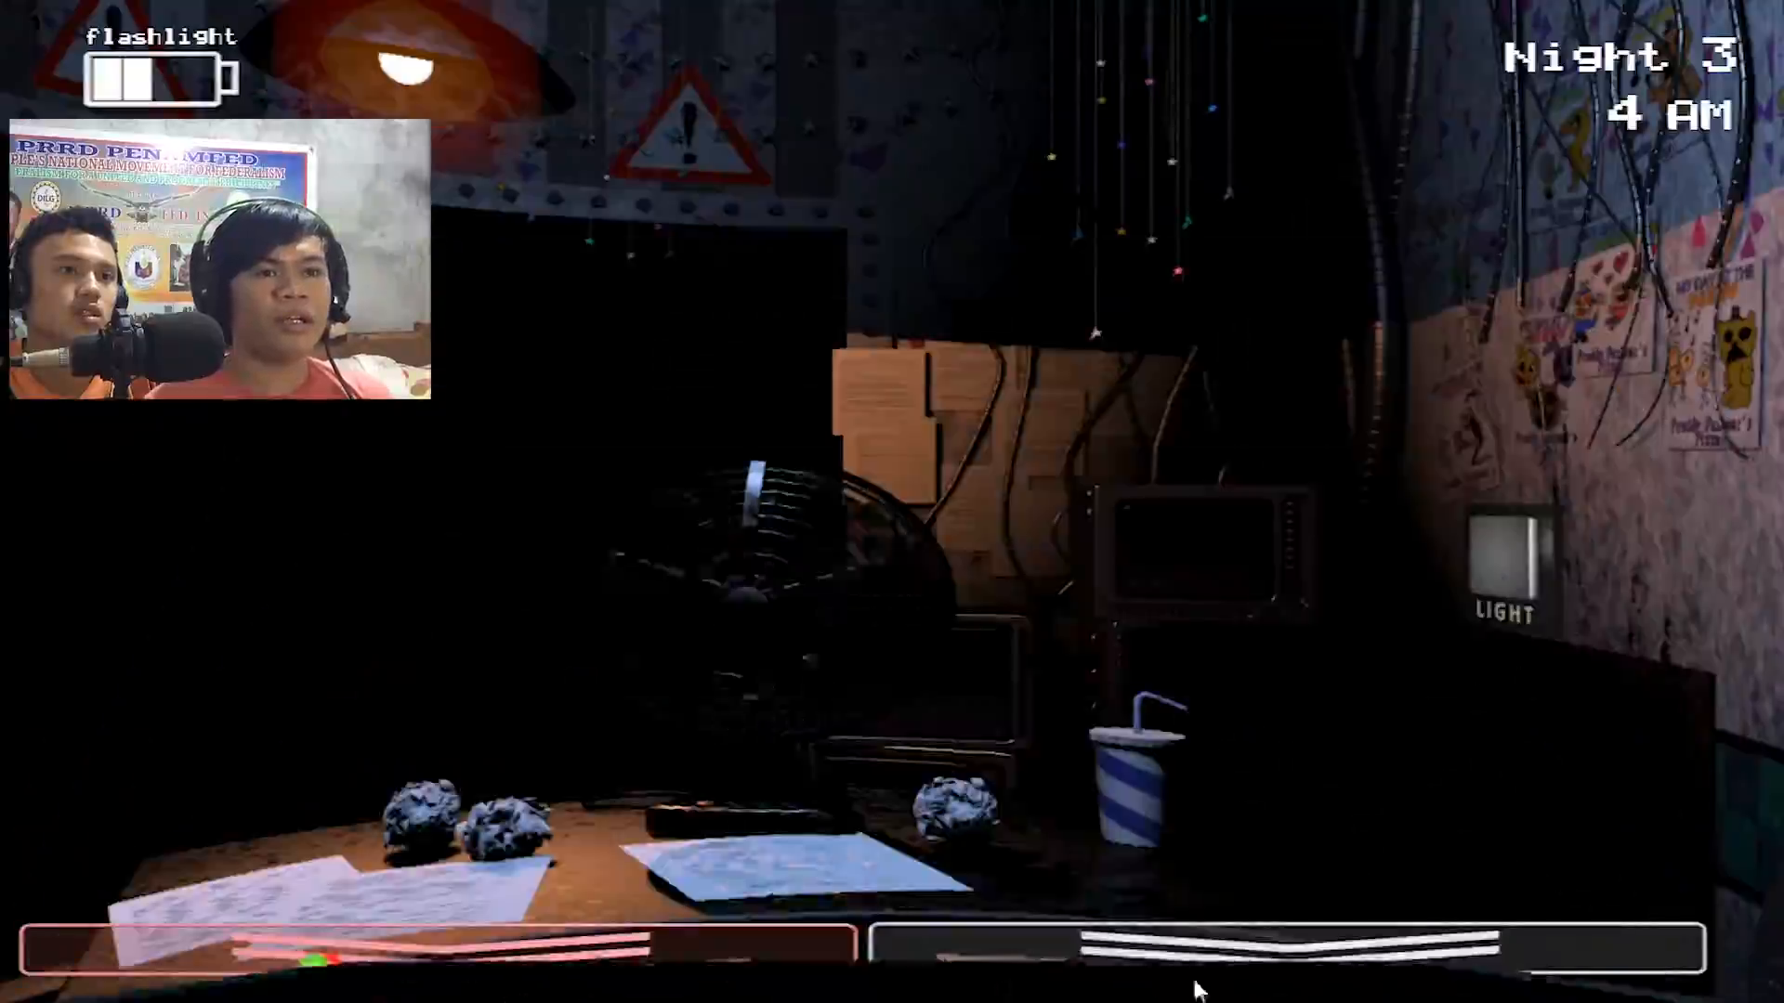
pyautogui.click(1194, 944)
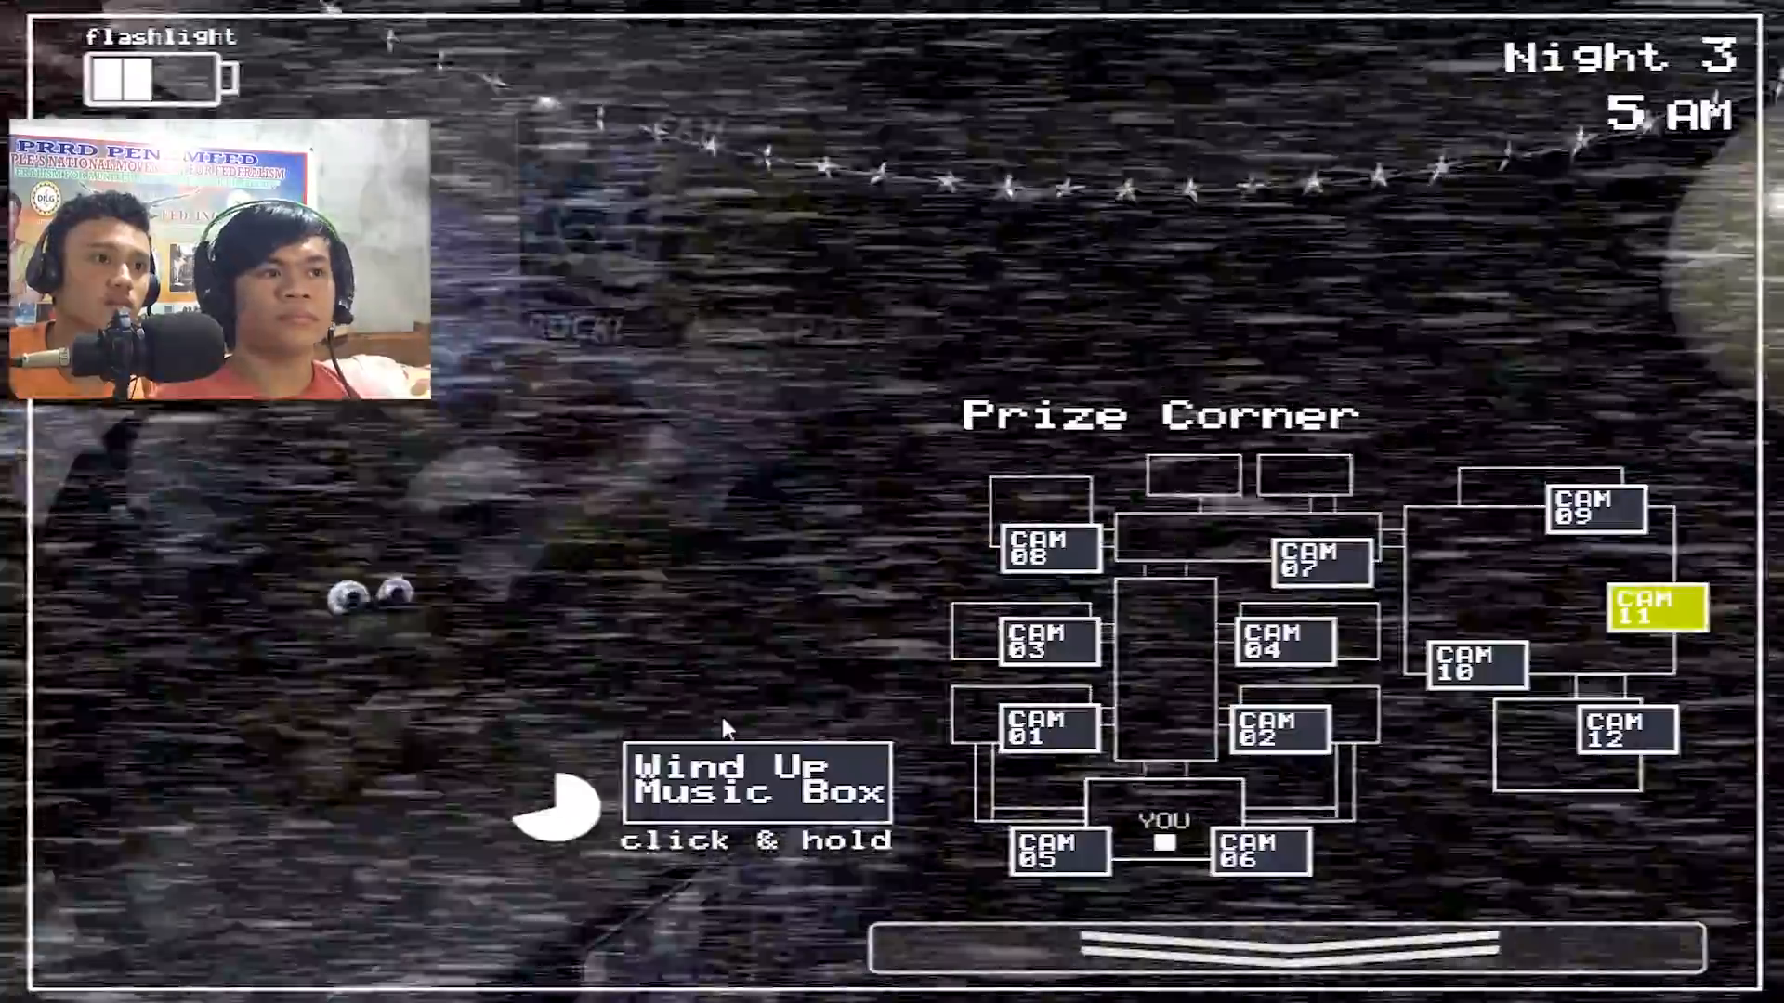
# Wind the music box, then view CAM 06 to spot Toy Chica in the Right Air Vent.
pyautogui.click(754, 782)
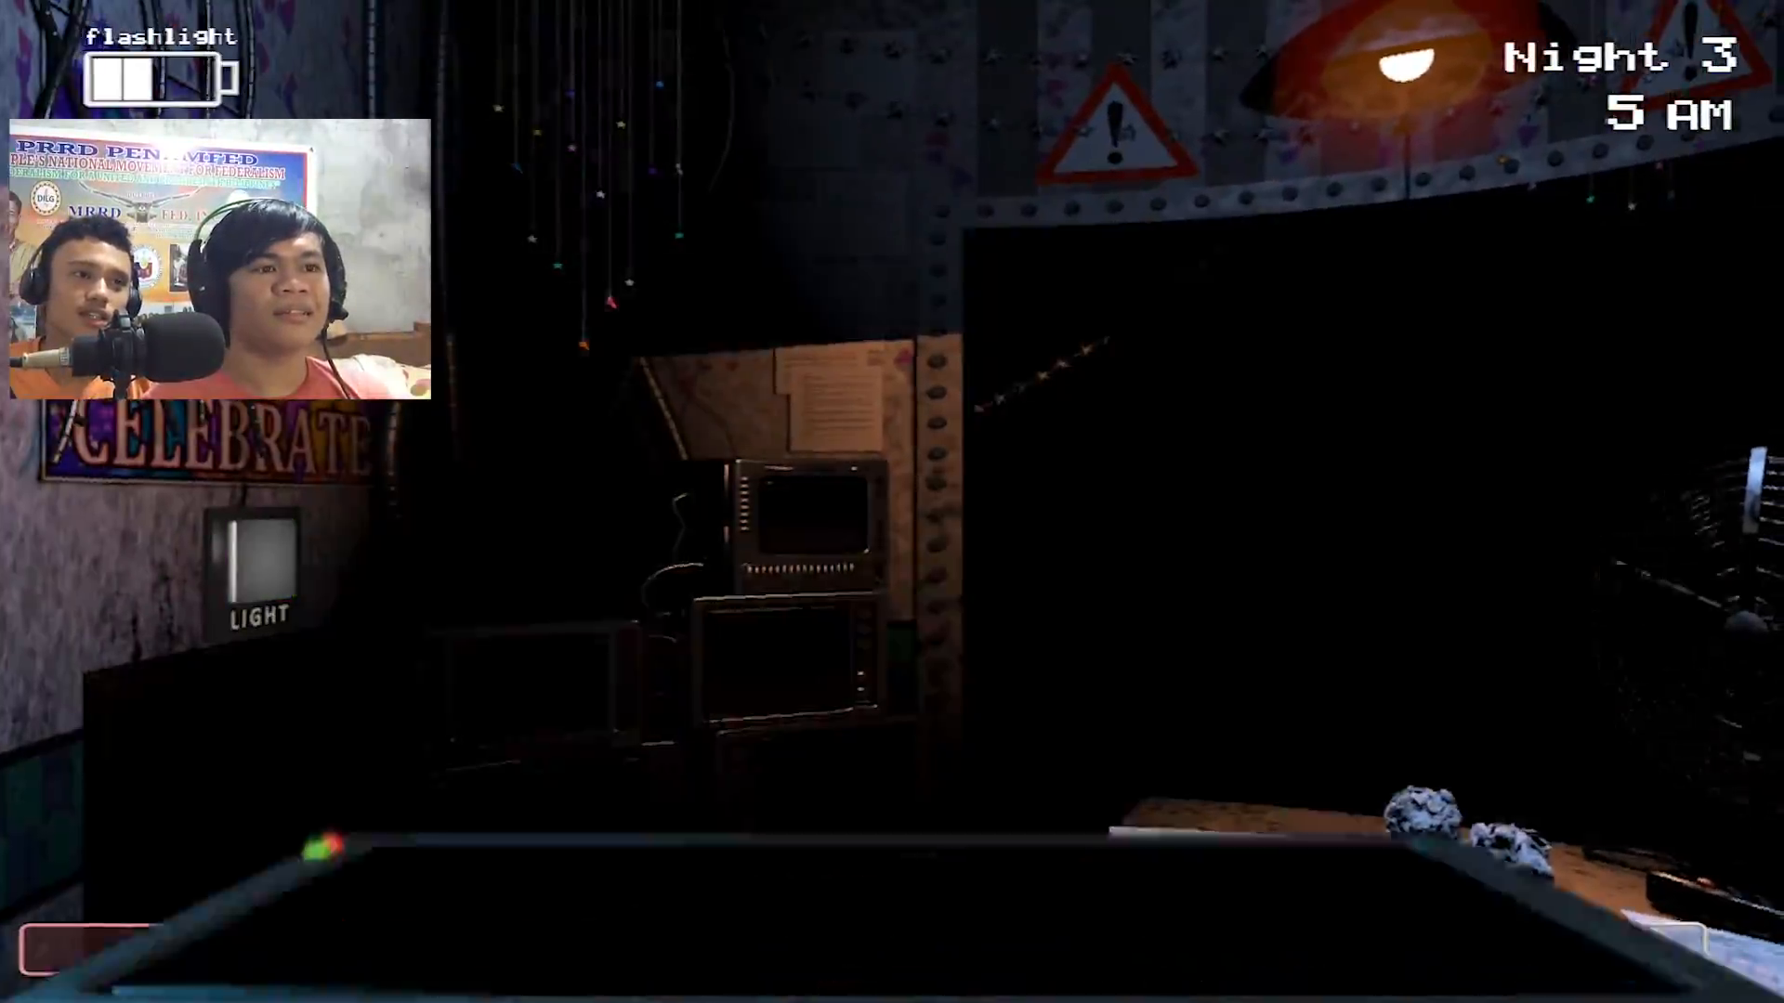
pyautogui.click(1182, 947)
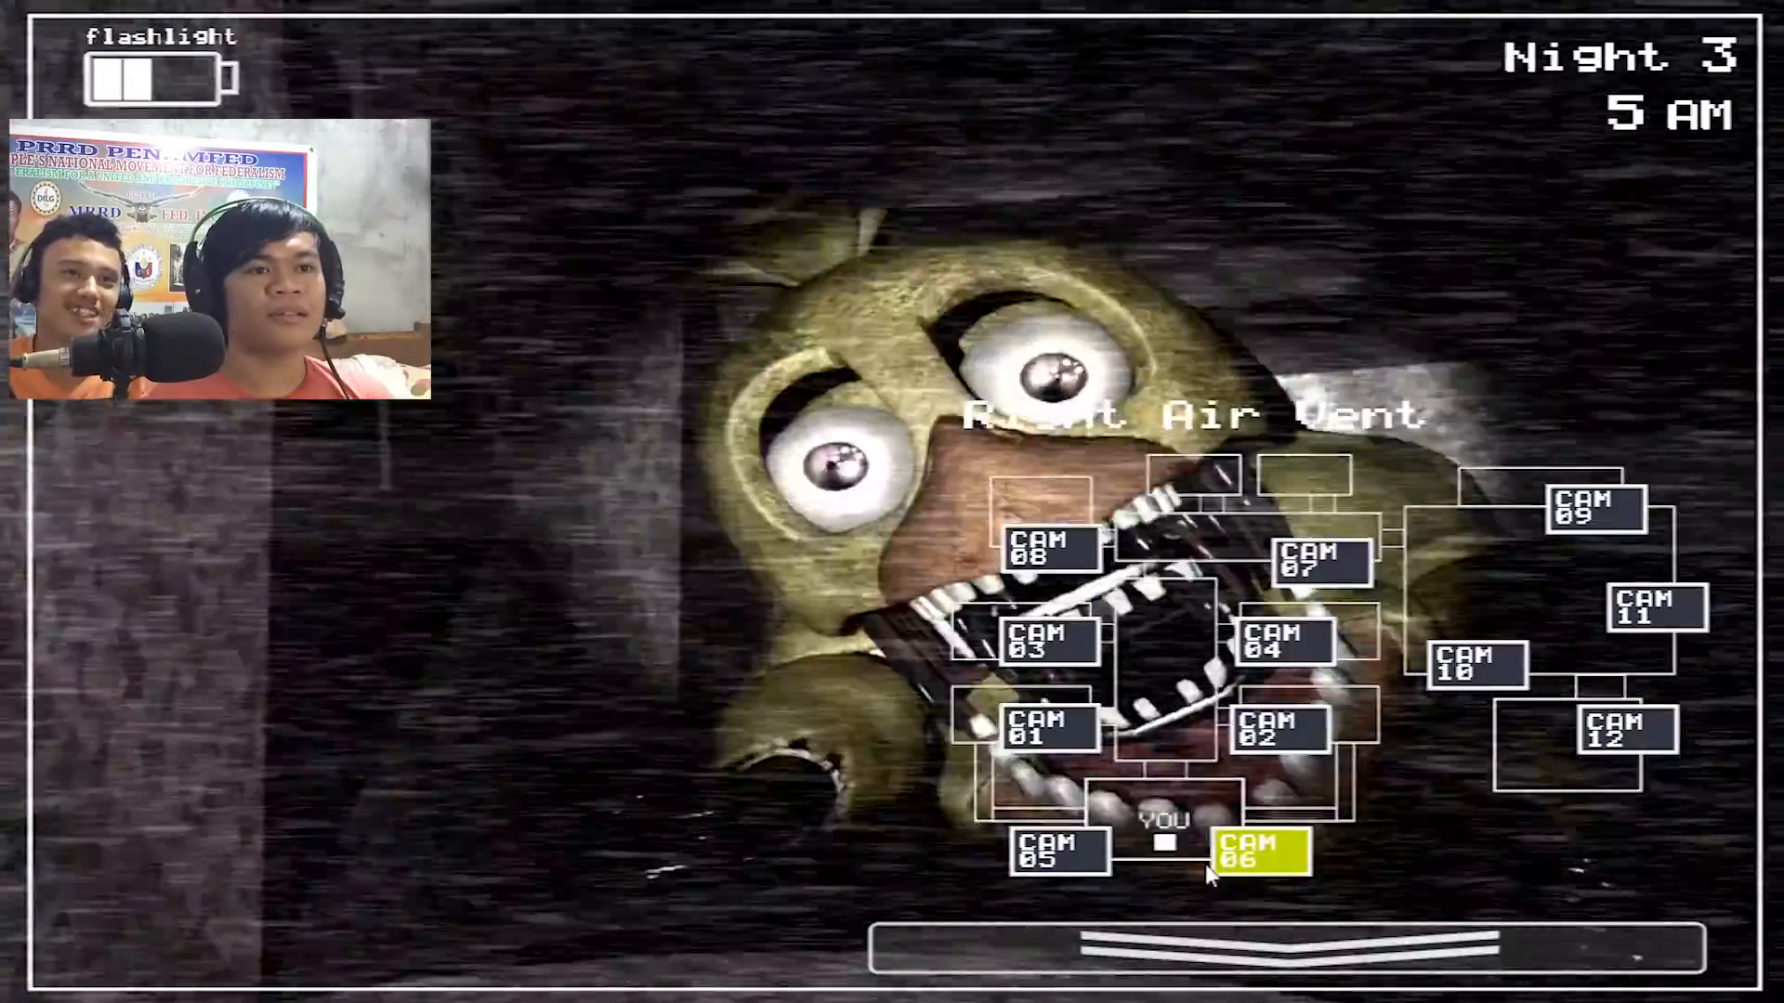